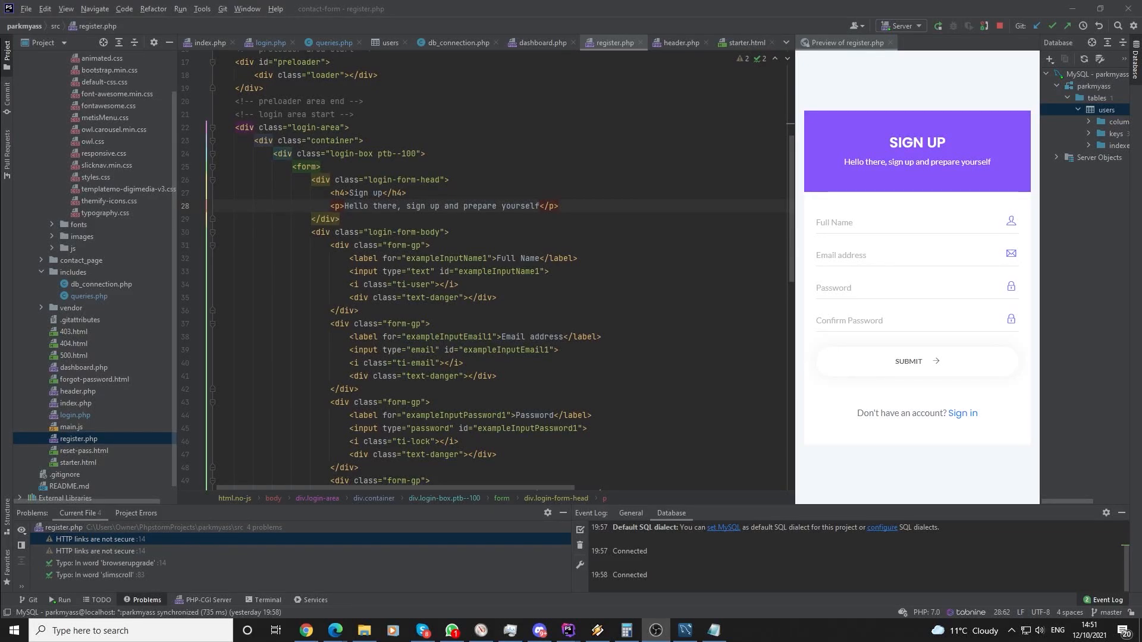
mouse_move(1044, 251)
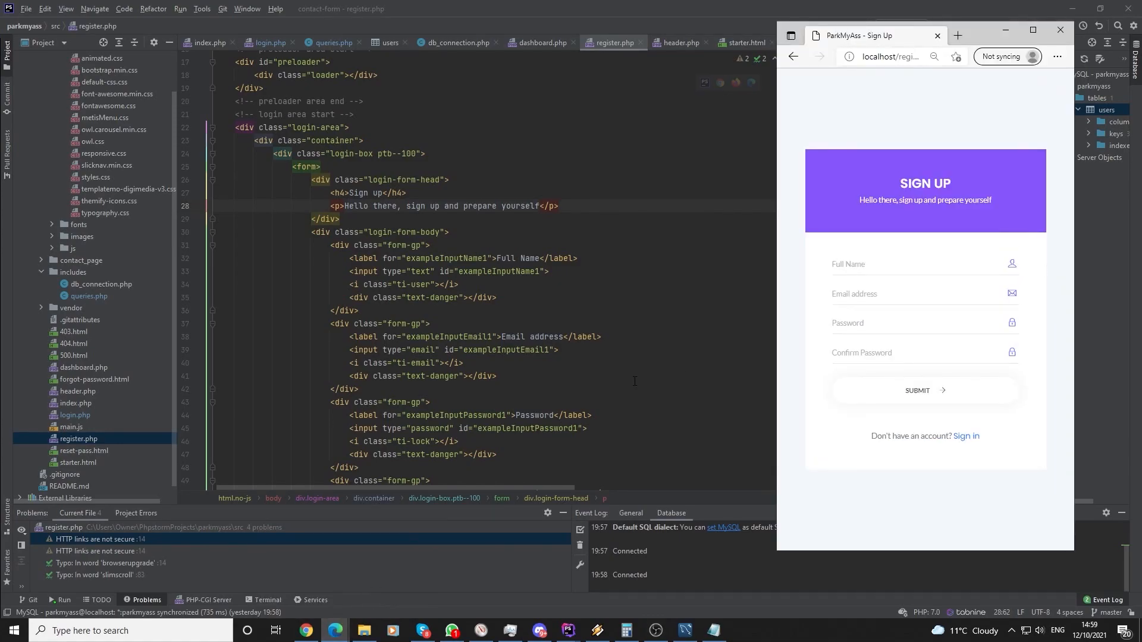
mouse_move(869, 315)
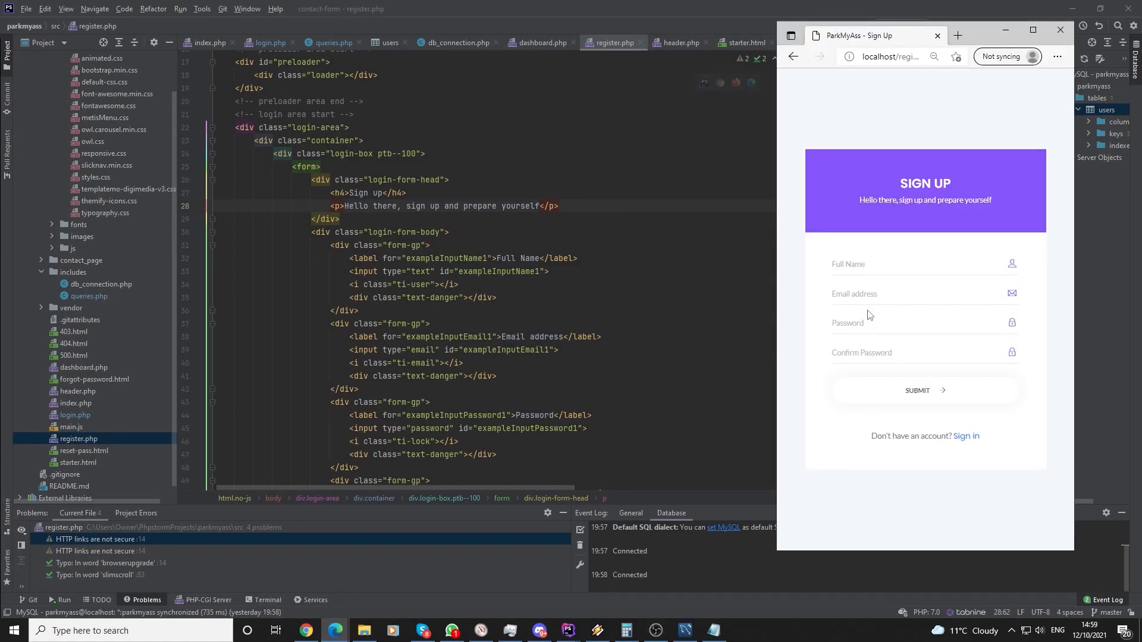
mouse_move(903, 198)
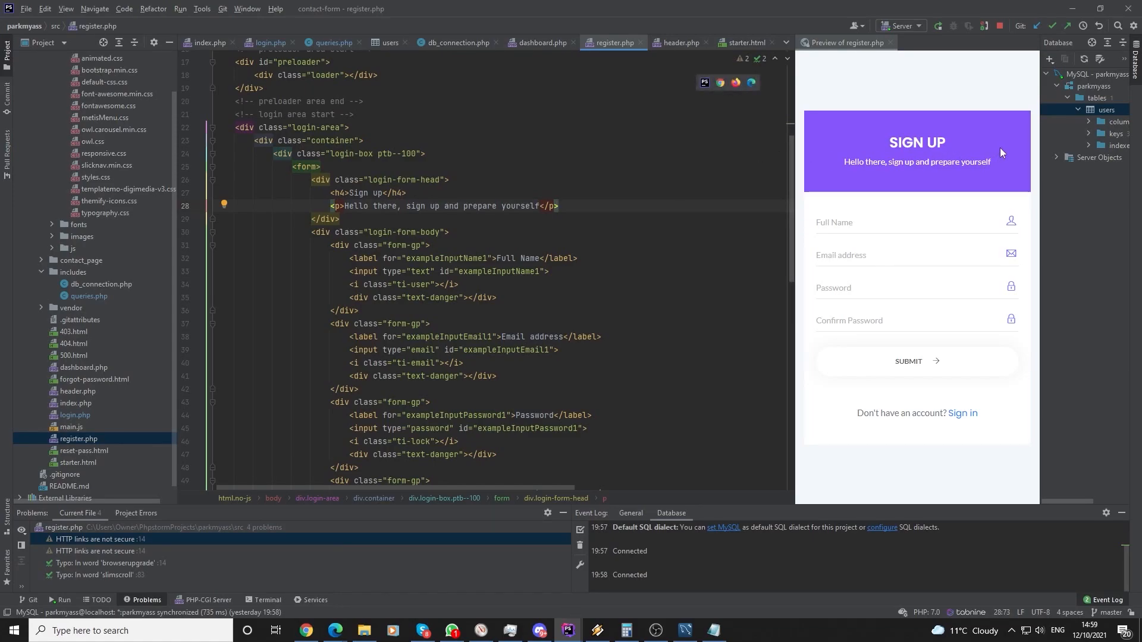
click(389, 42)
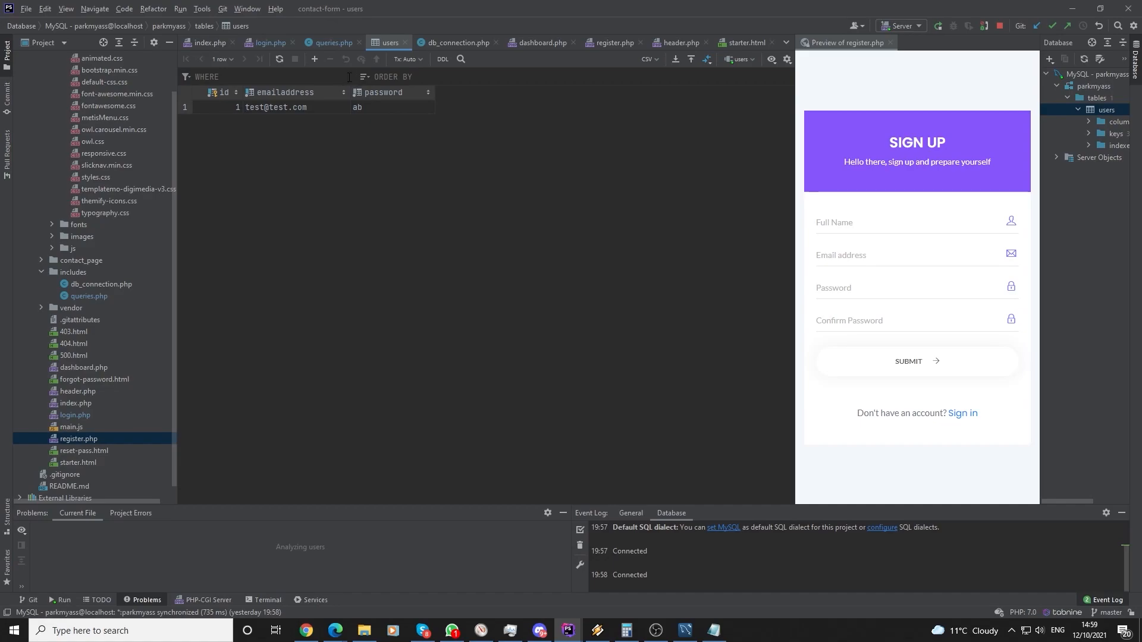
mouse_move(613, 444)
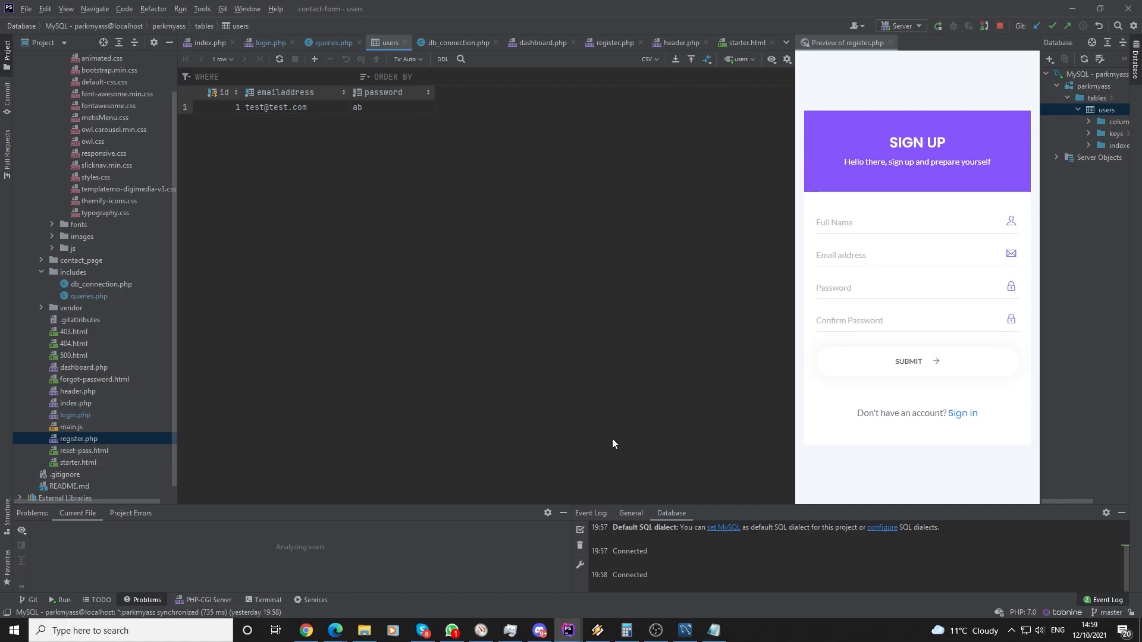
Step: Discard the unsaved SQL File 2 script and add a fullname VARCHAR(45) column to users
click(683, 630)
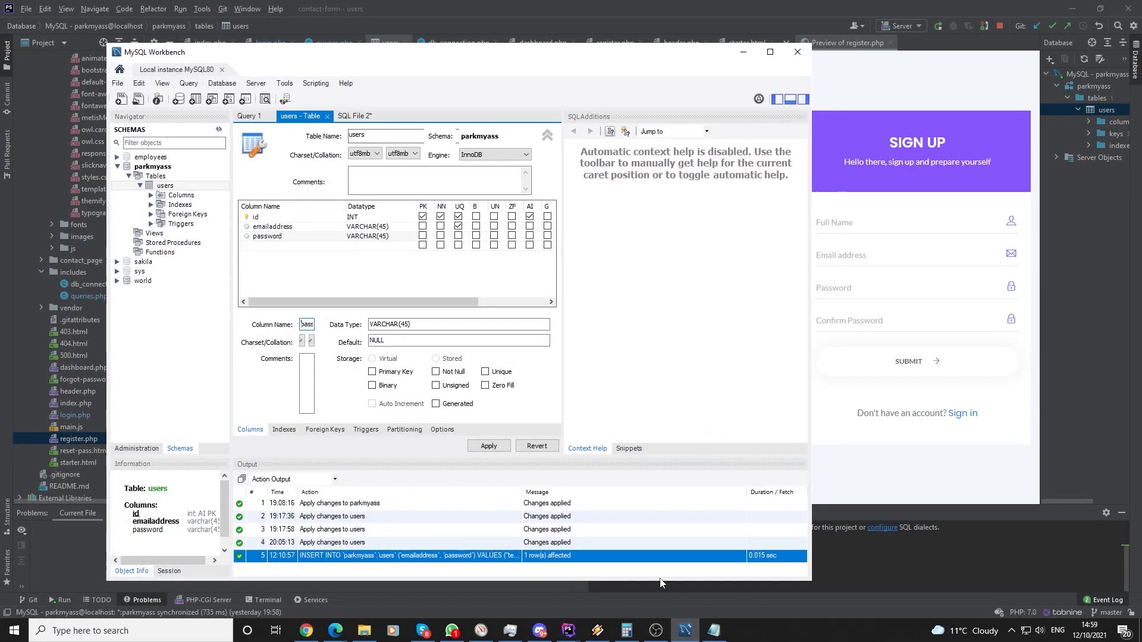
mouse_move(398, 275)
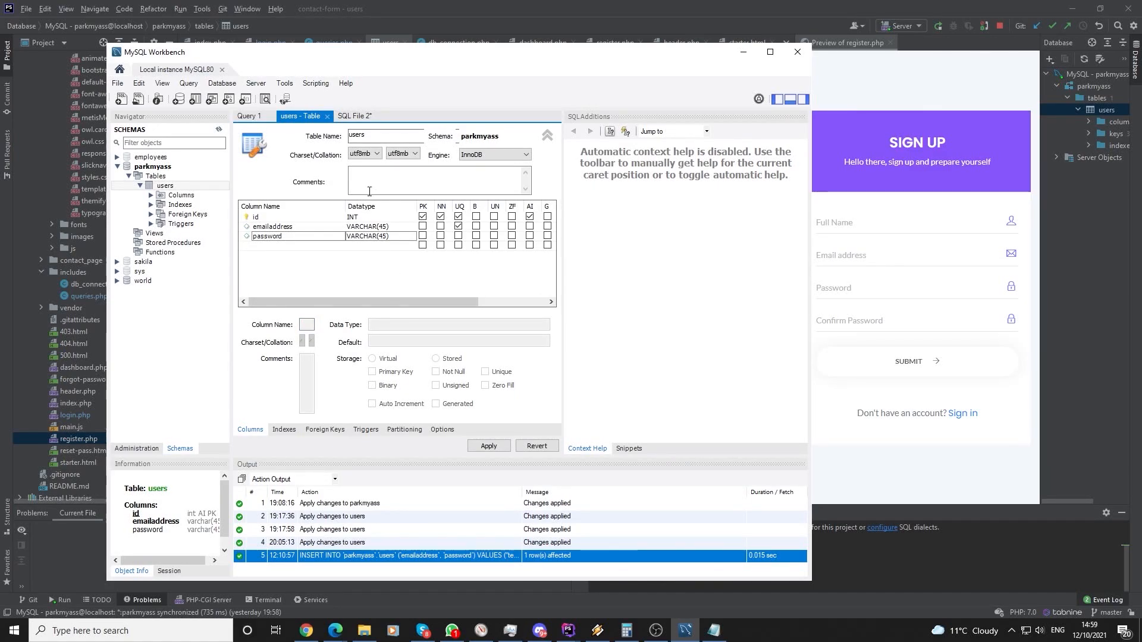
click(354, 116)
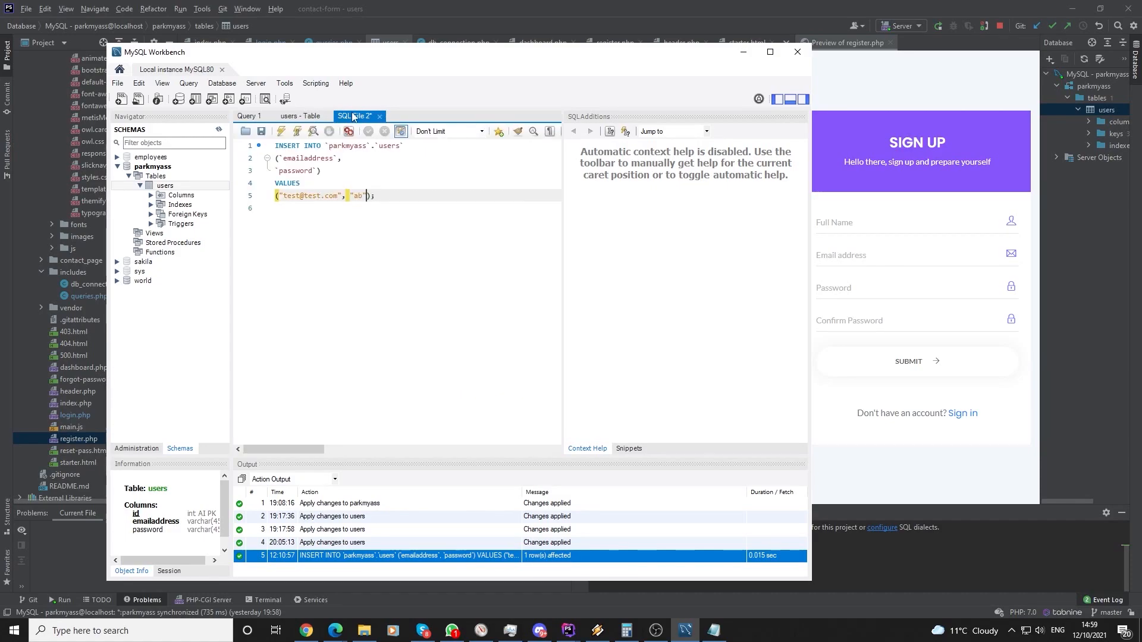
click(380, 116)
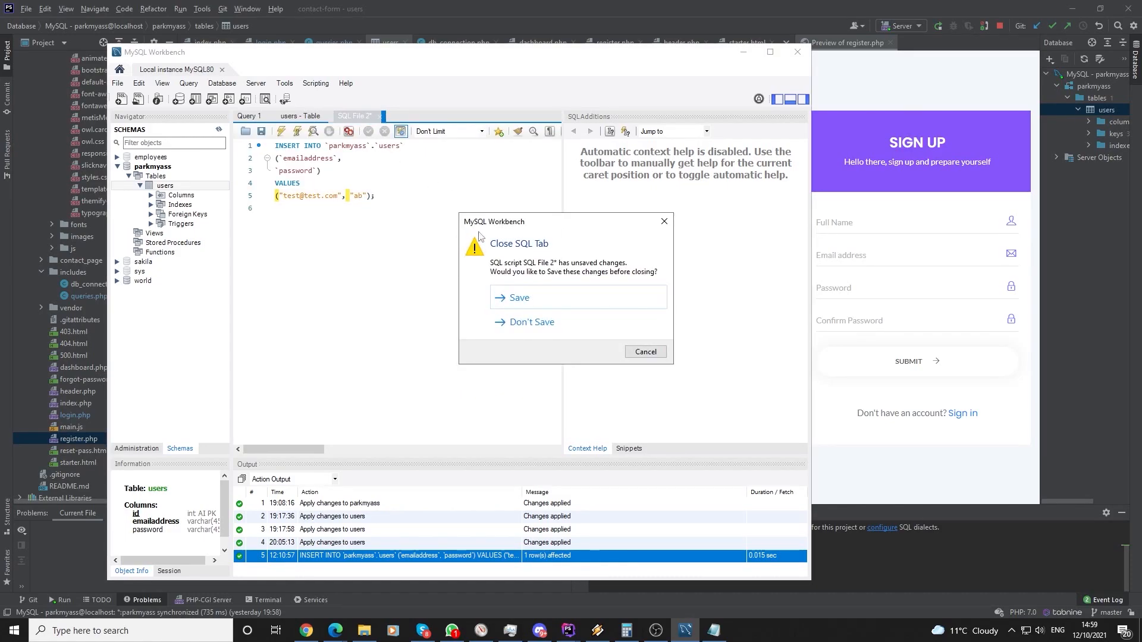
click(531, 322)
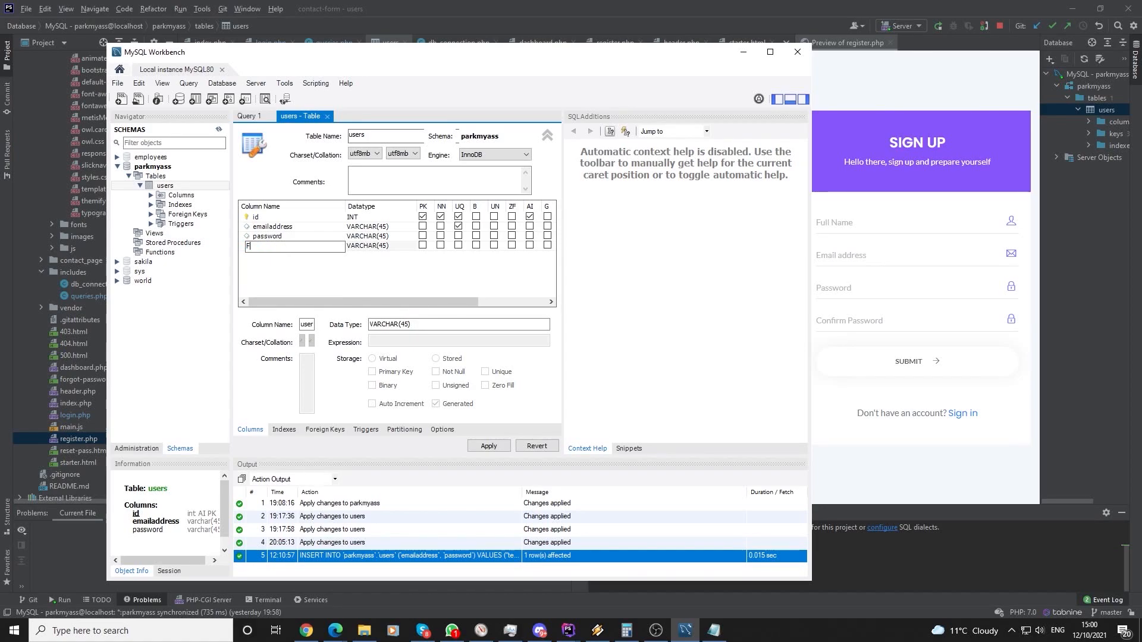
text(ullname)
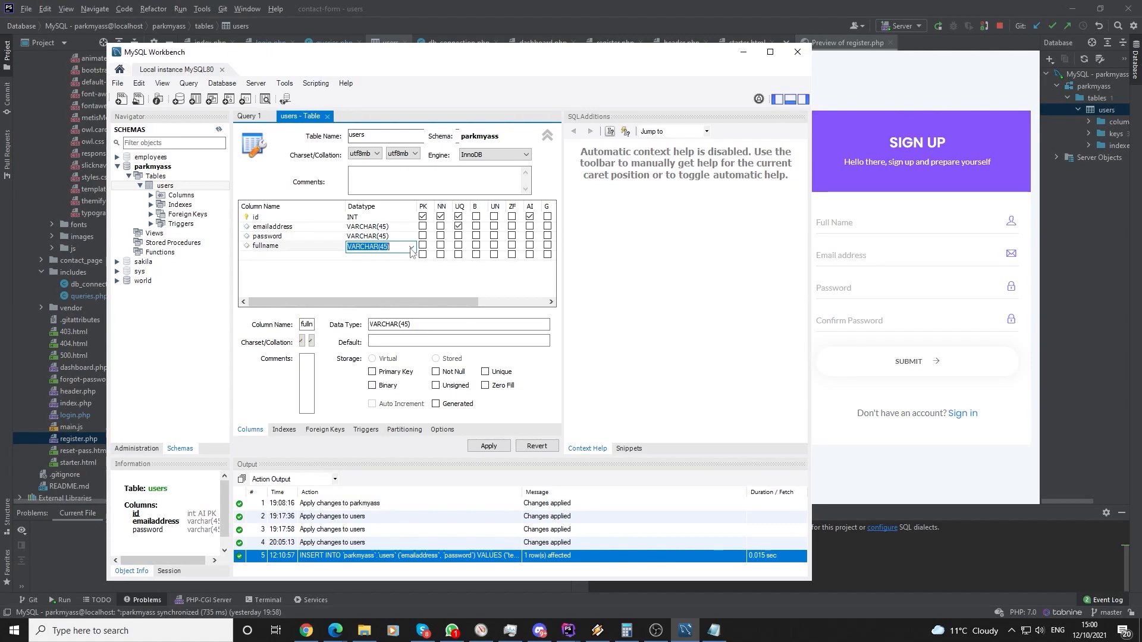
mouse_move(359, 272)
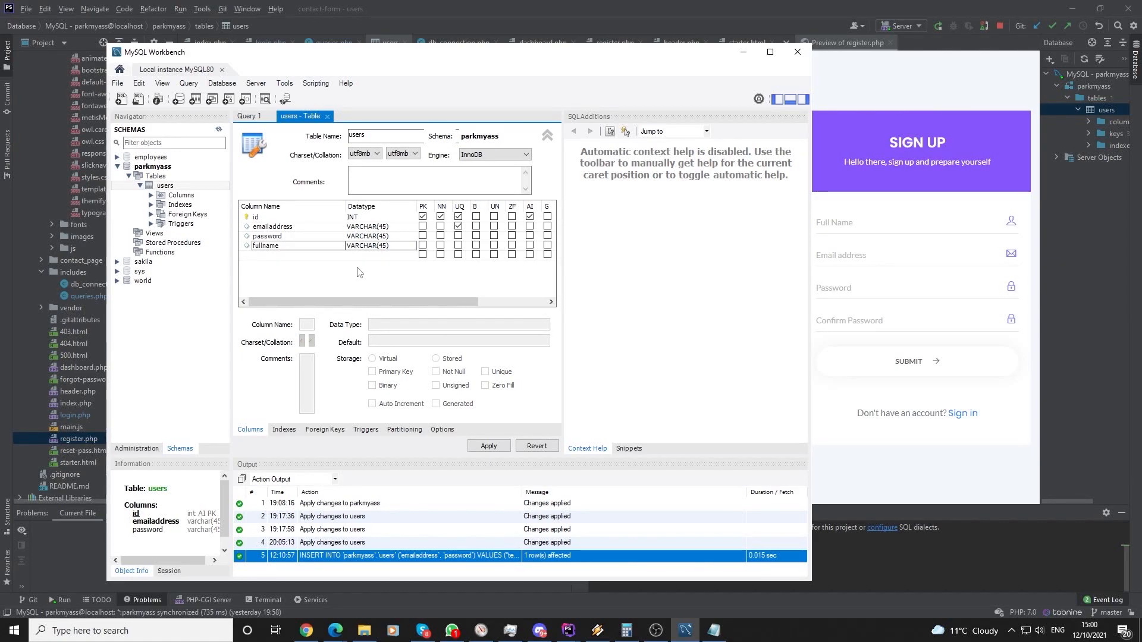
Step: Apply the ALTER TABLE script adding the fullname column and finish the wizard
click(487, 445)
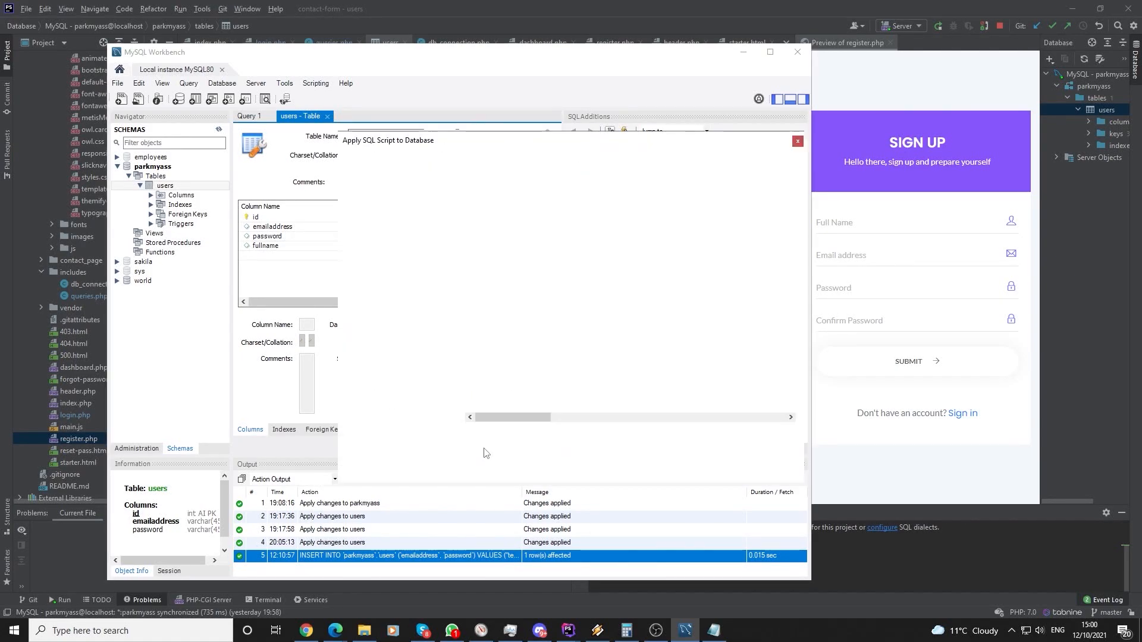
click(723, 468)
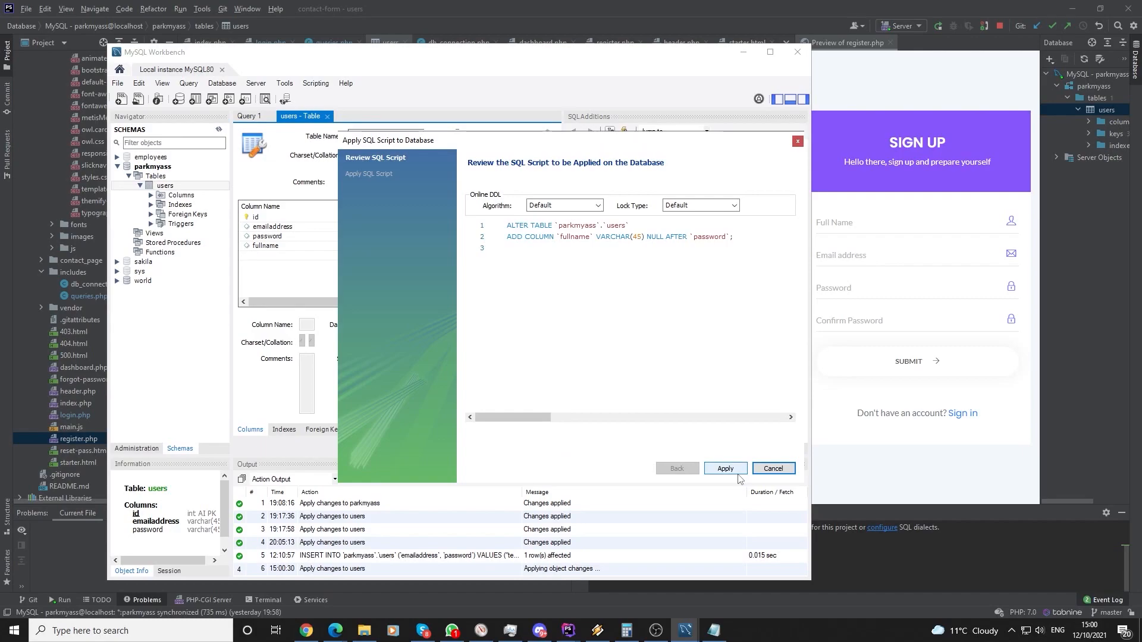
click(724, 468)
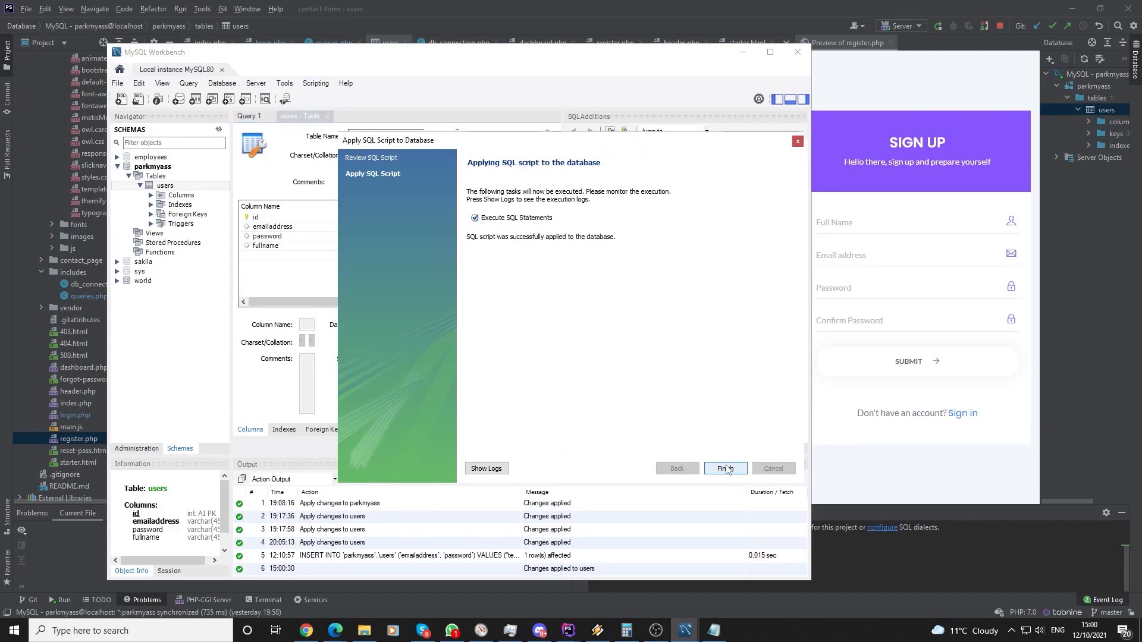
click(723, 468)
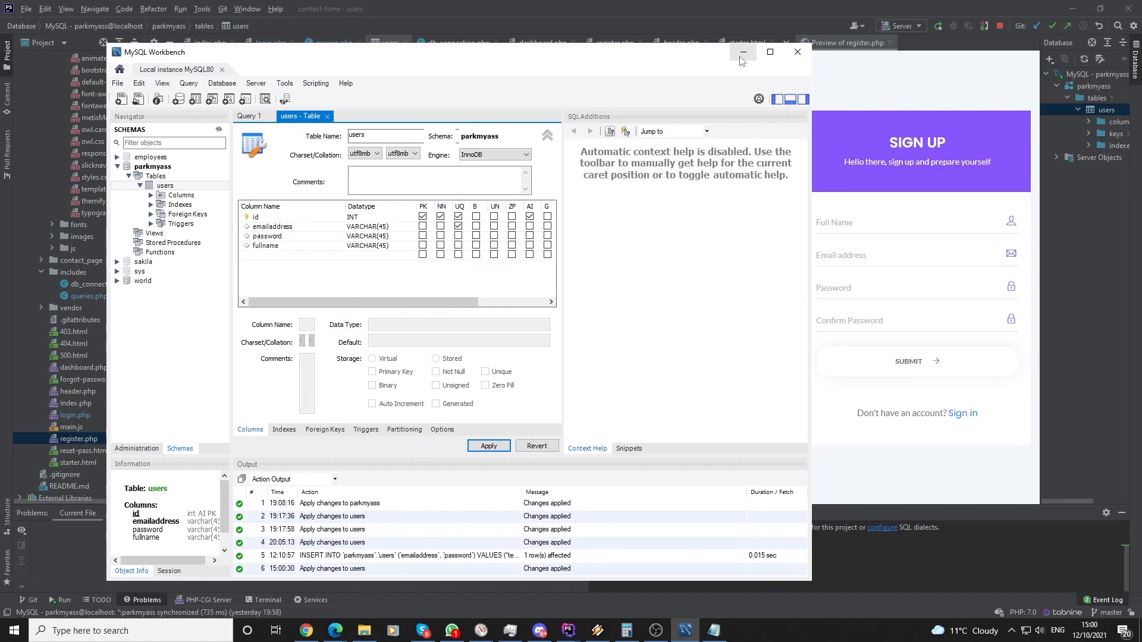
mouse_move(742, 52)
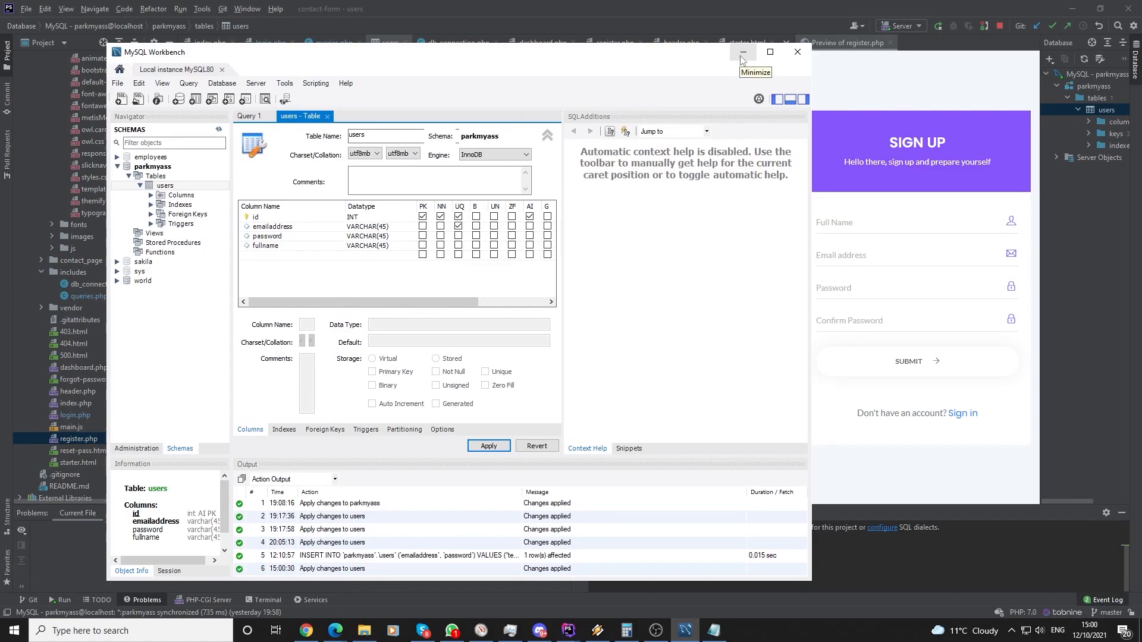
Step: Hide Workbench and reopen the users table to see the empty fullname column
click(743, 52)
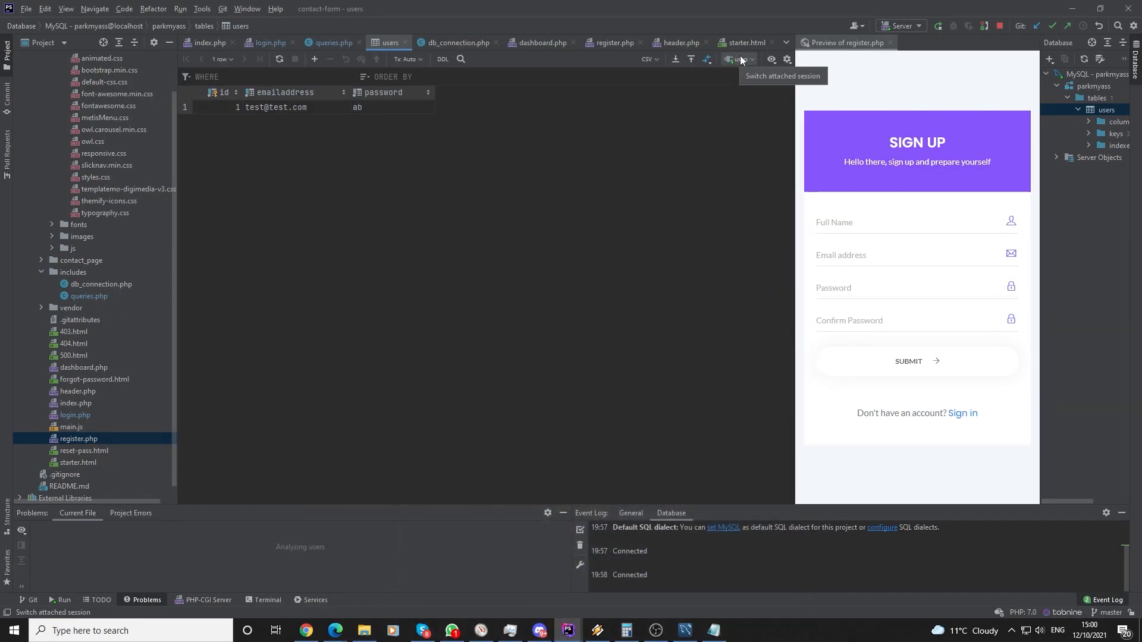
mouse_move(790, 113)
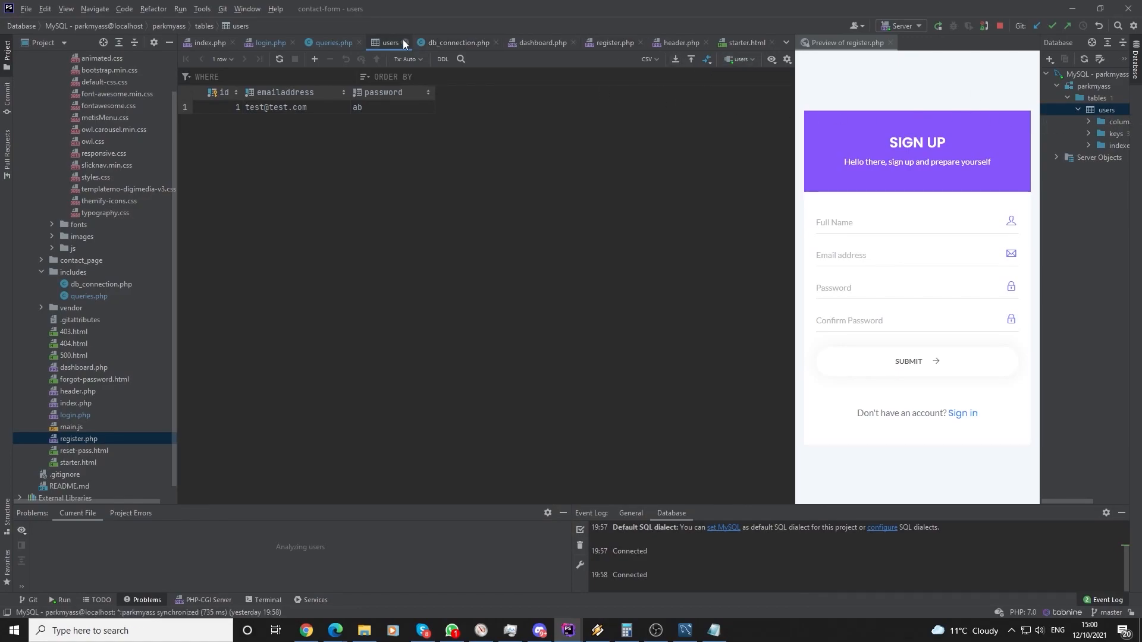
click(332, 42)
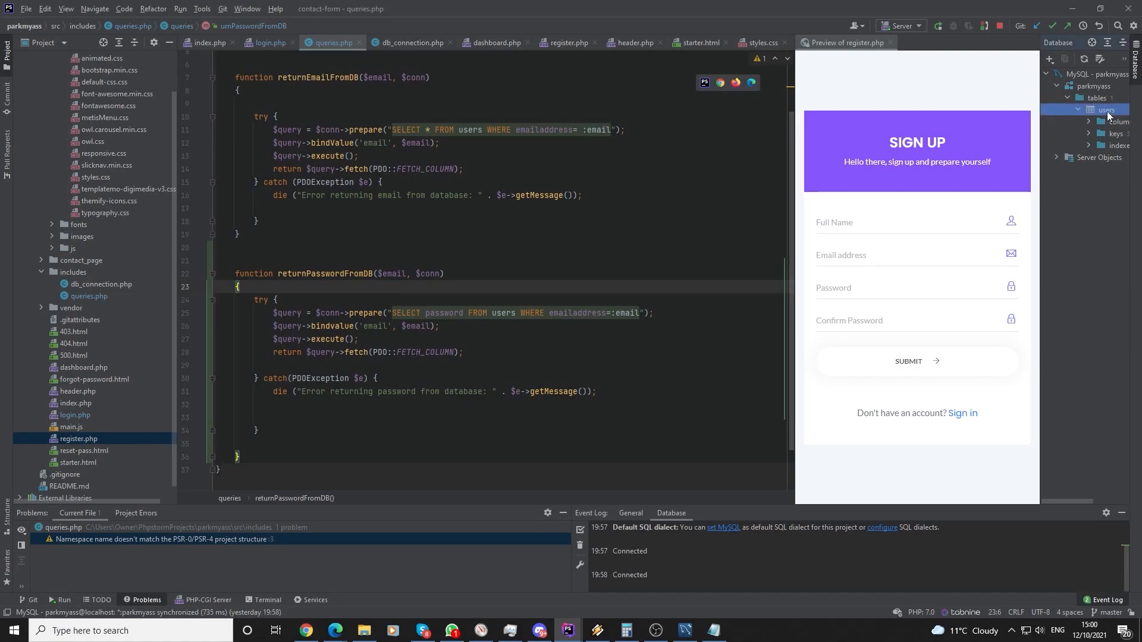
double_click(1106, 110)
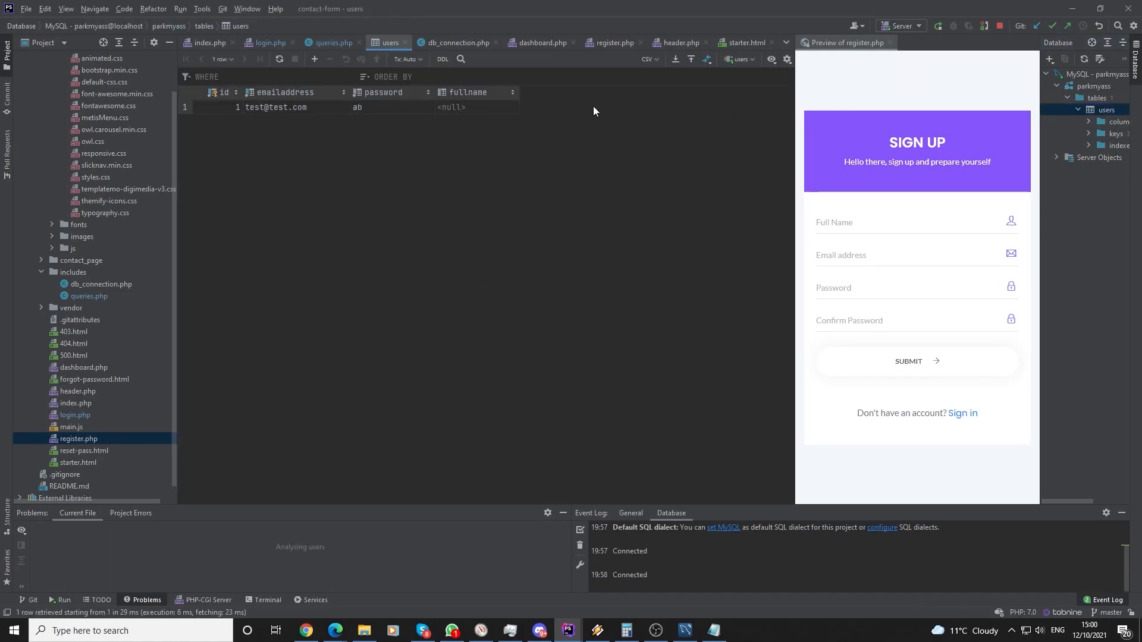
mouse_move(494, 110)
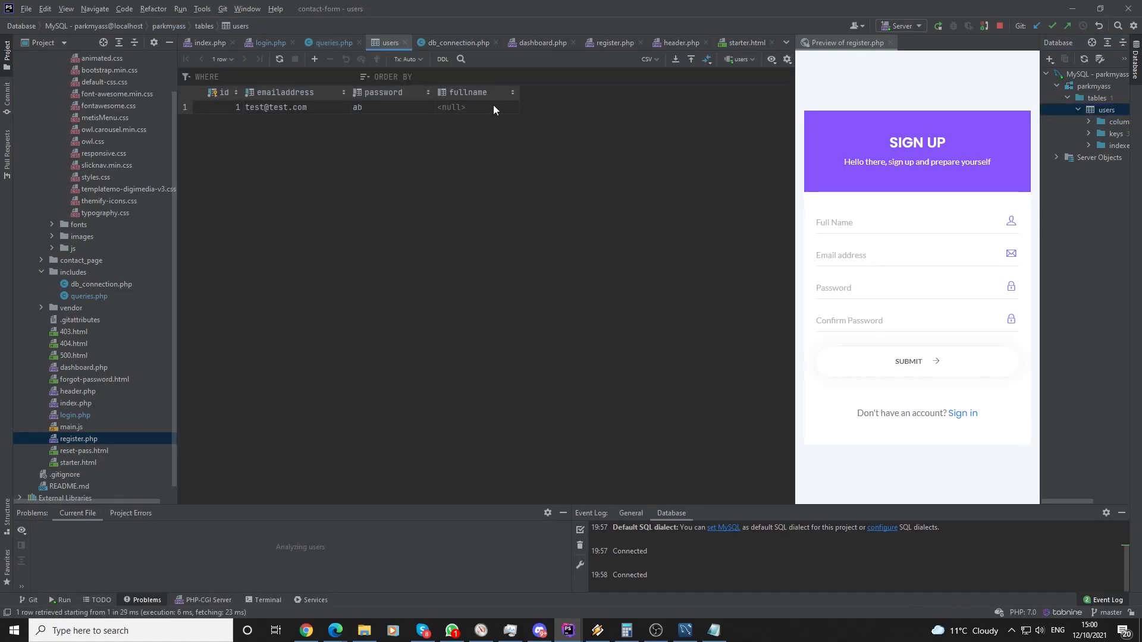
mouse_move(405, 45)
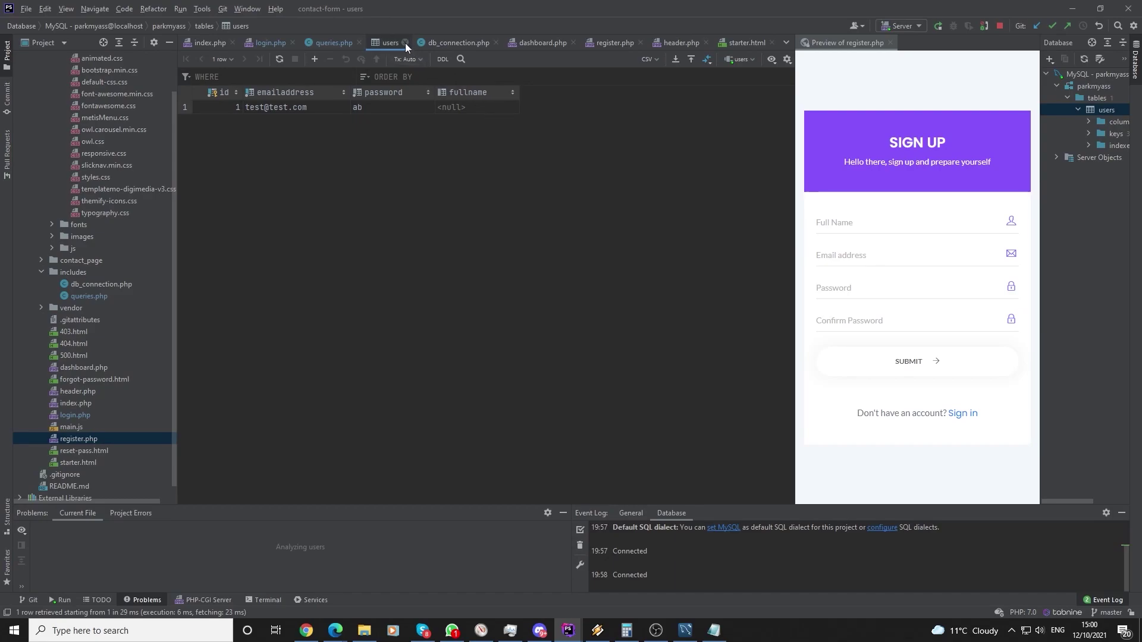
Step: Close the users table, queries.php and db_connection.php tabs, leaving register.php
click(332, 42)
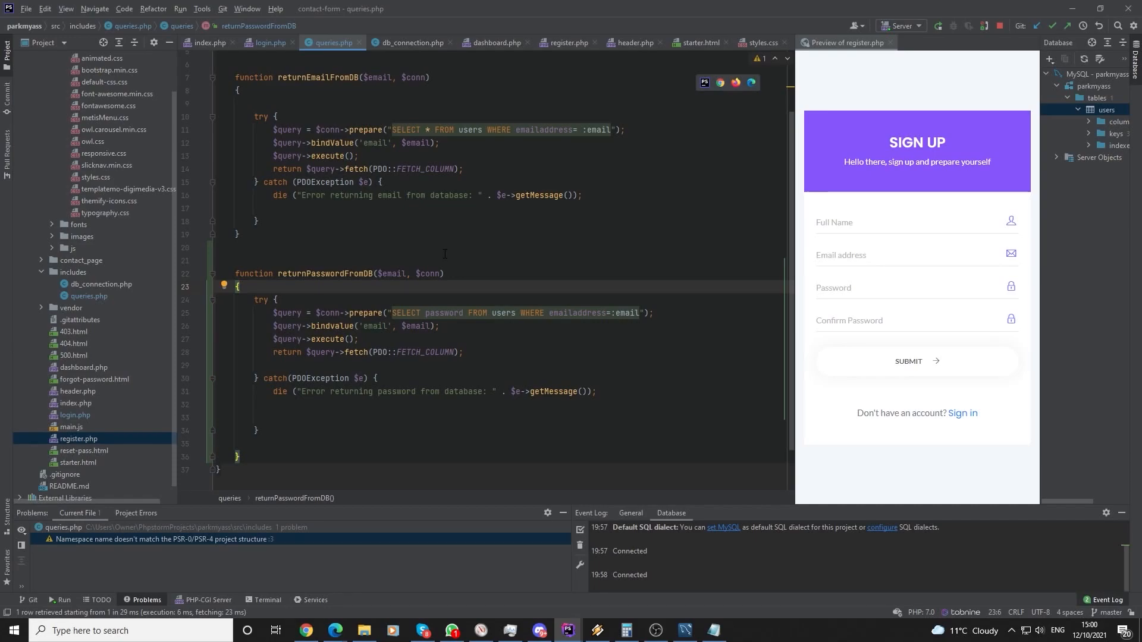
scroll(up, 3)
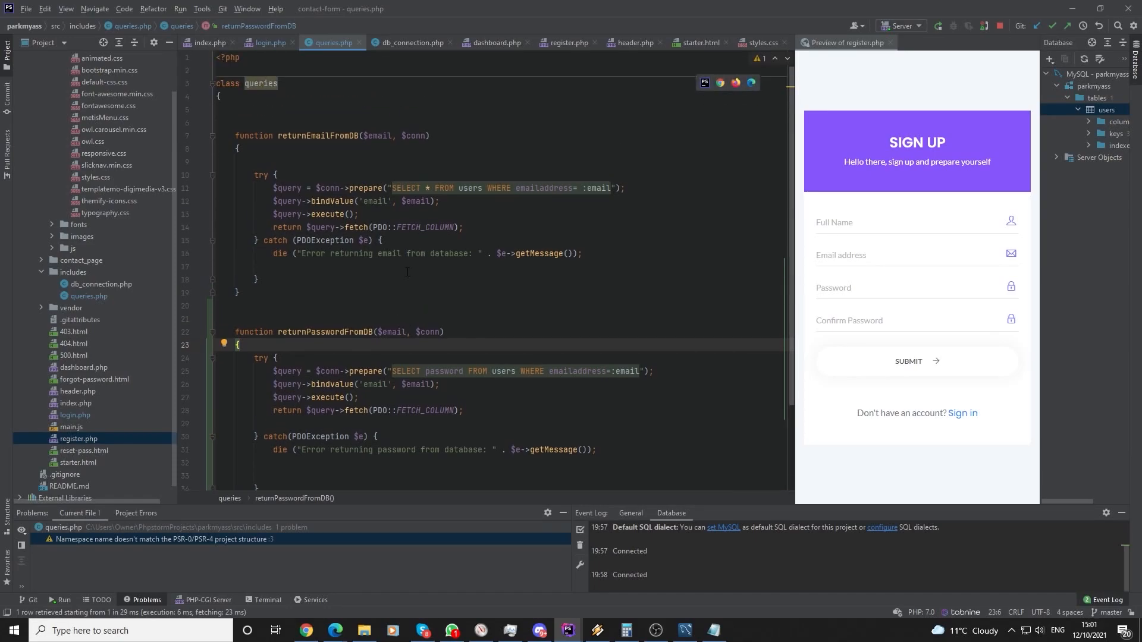
scroll(down, 3)
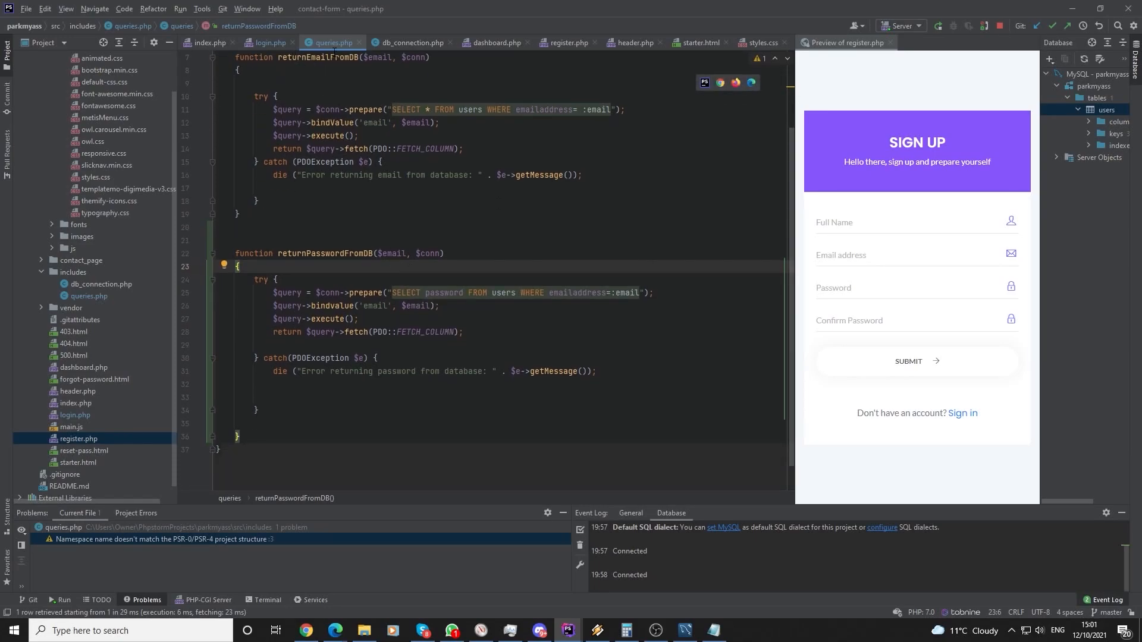
click(270, 42)
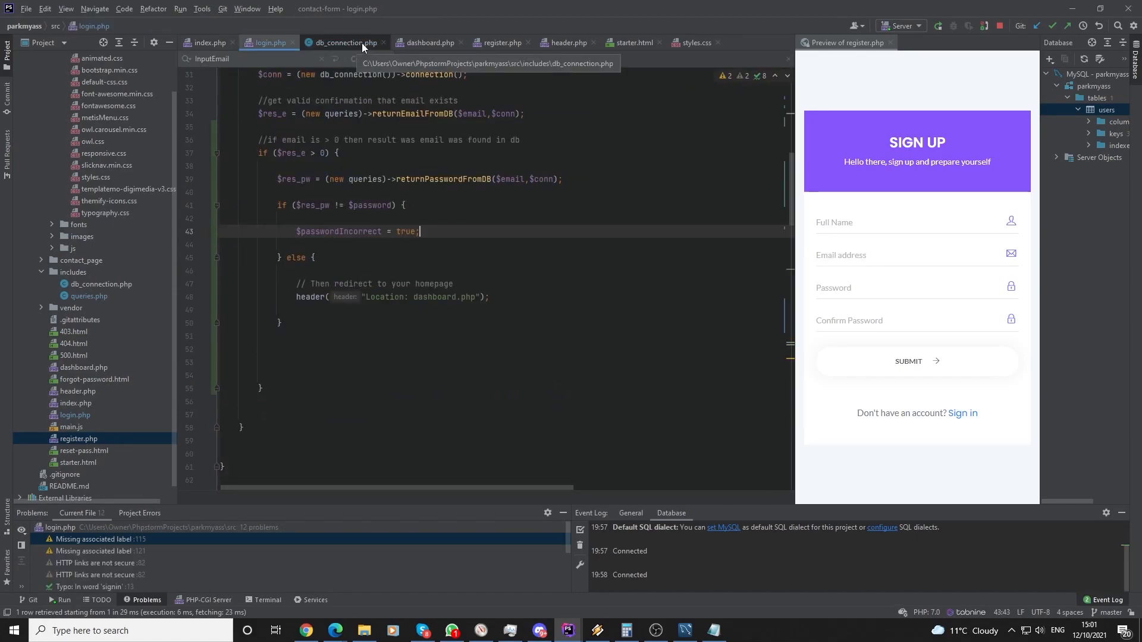
click(383, 42)
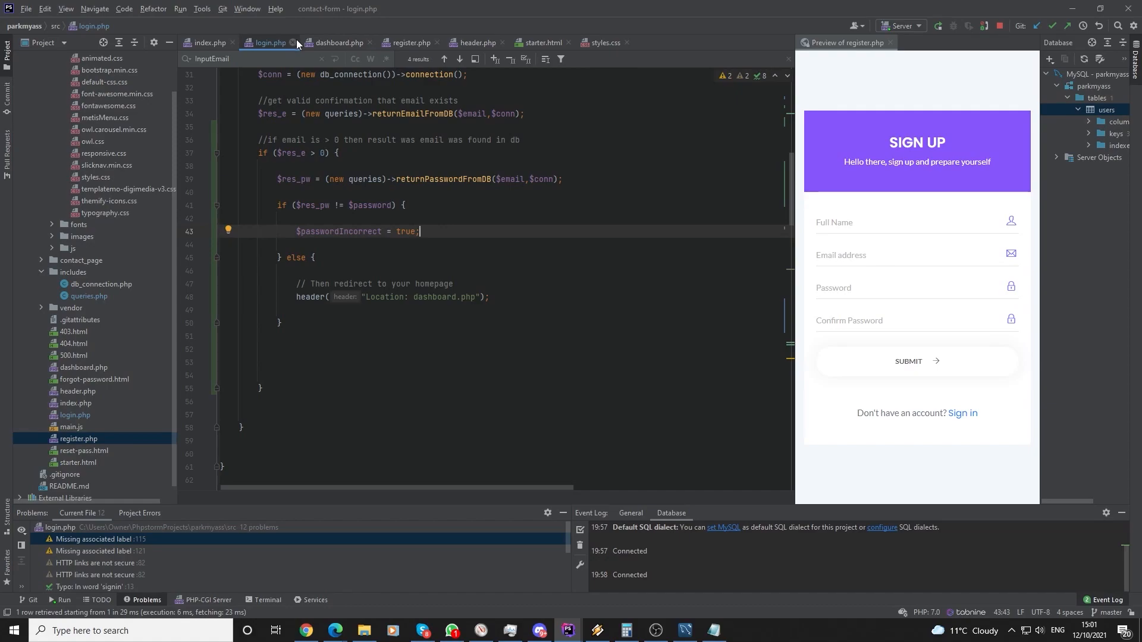
click(408, 42)
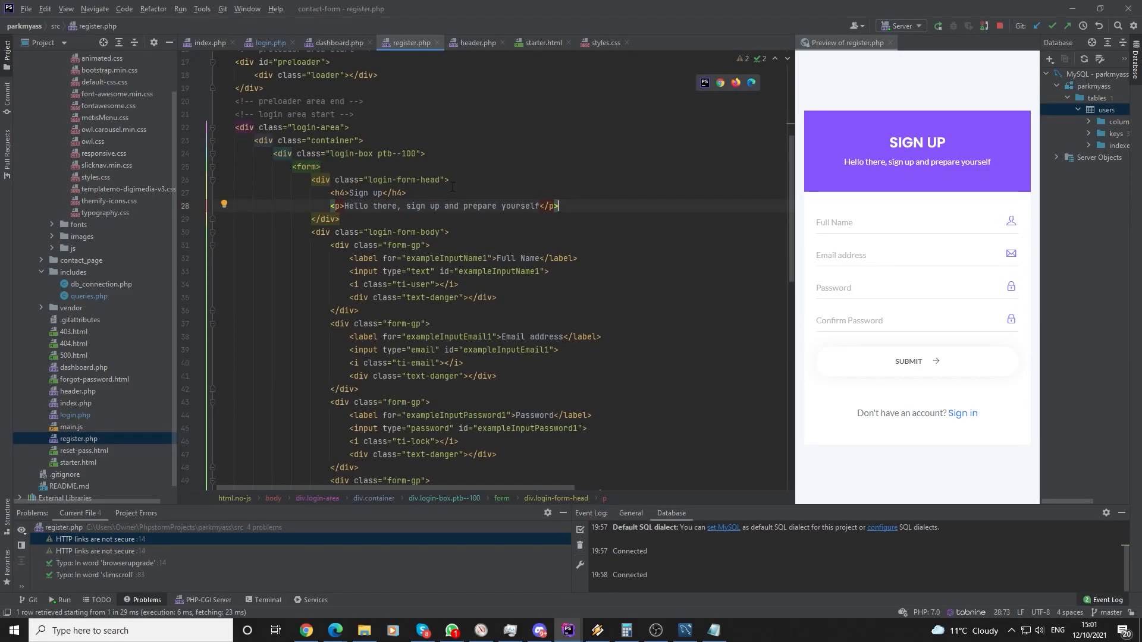
Step: Add an empty <?php ?> block at line 1 above <!doctype html>
scroll(up, 3)
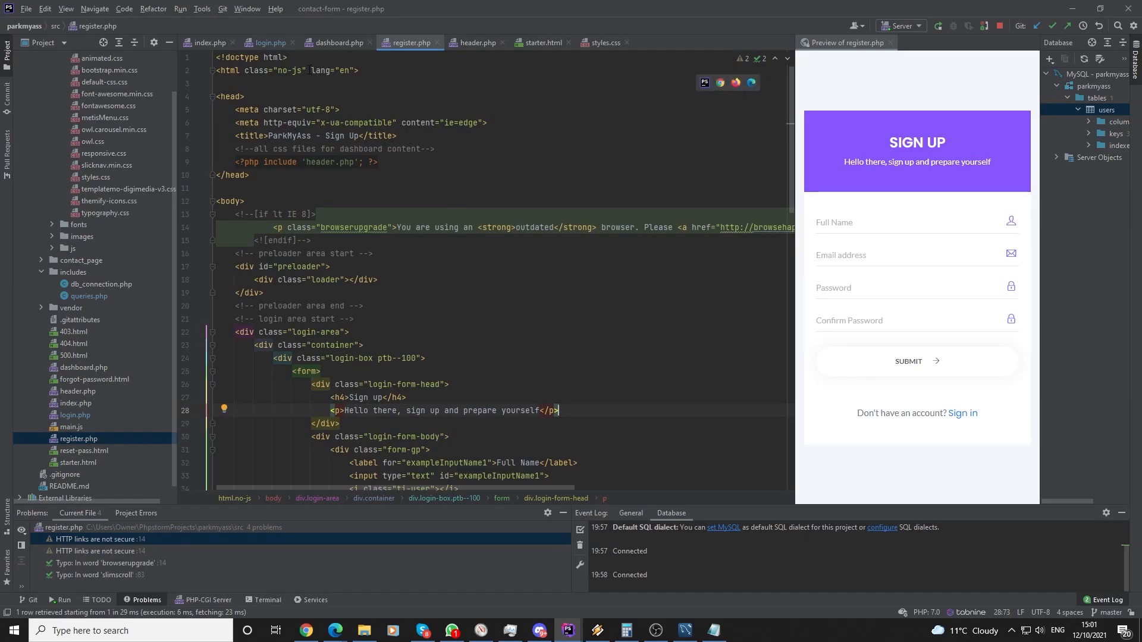
click(309, 57)
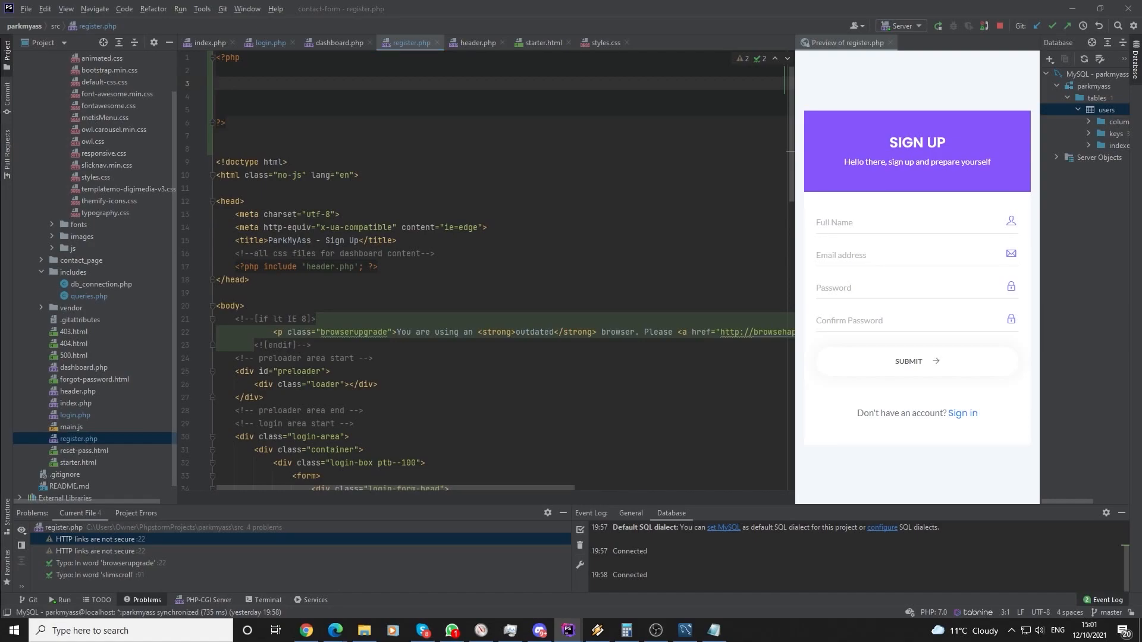
Step: Add if (isset($_POST['signup-button'])) { } and search the file for signup-button
text(if (isset($_POST['signup-button'])) {)
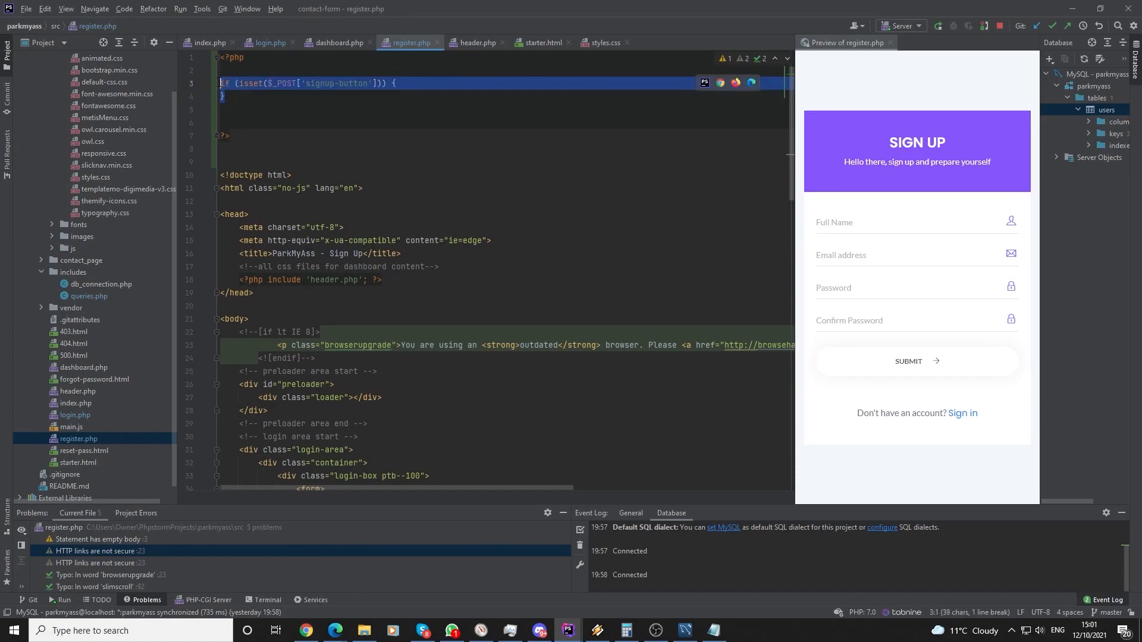
click(251, 96)
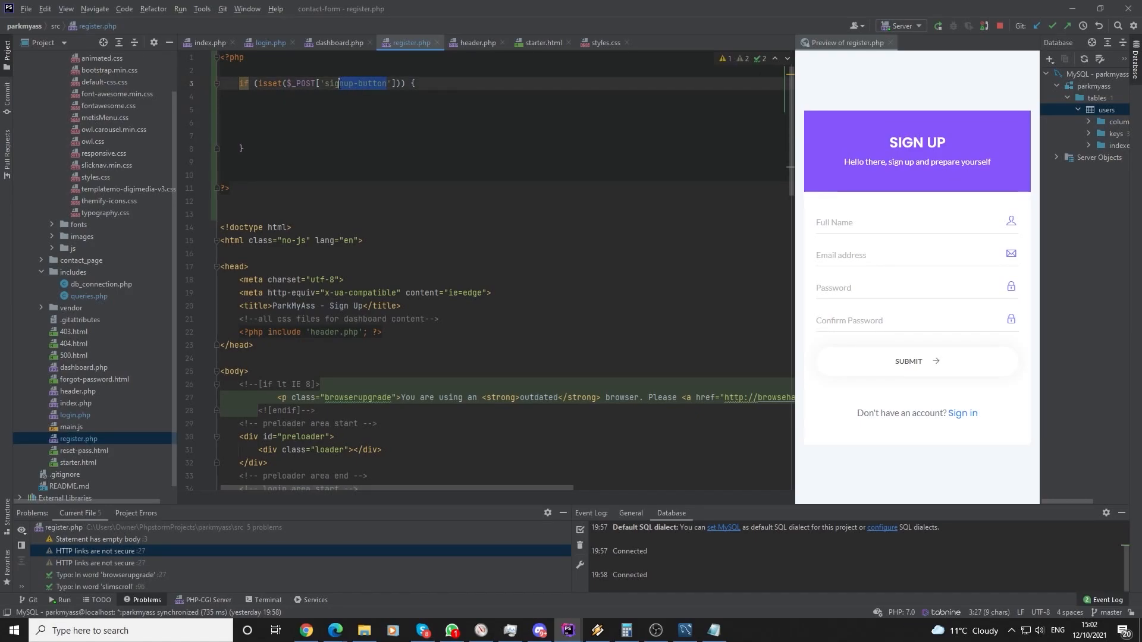
key(Ctrl+F)
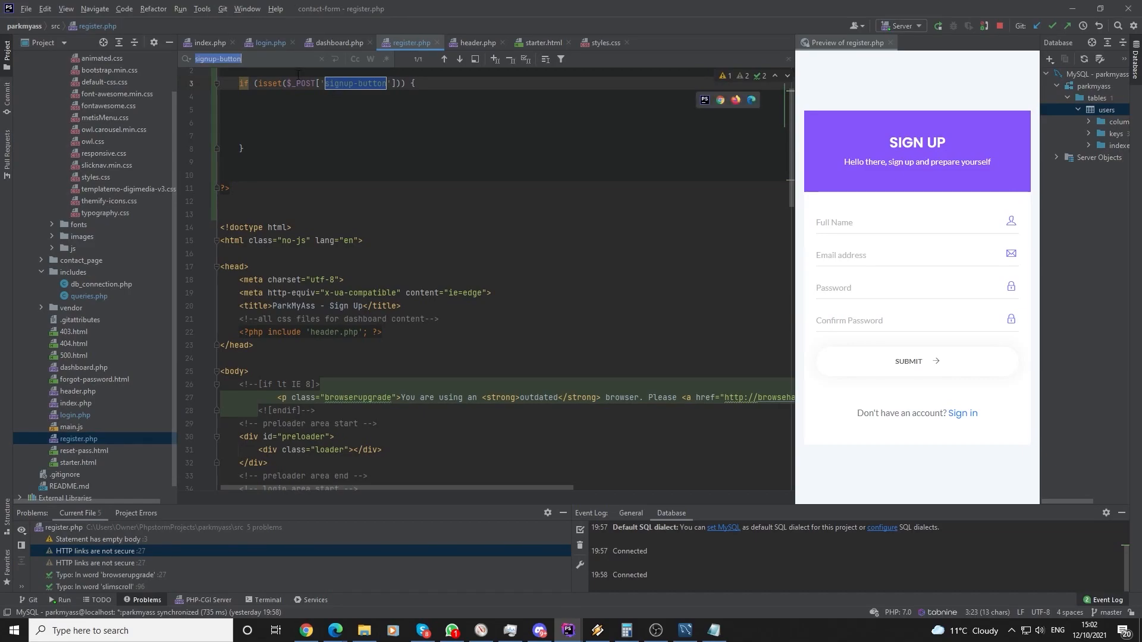
Step: Add name="signup-button" to the submit button and change its id from form_submit to signup-button
scroll(down, 3)
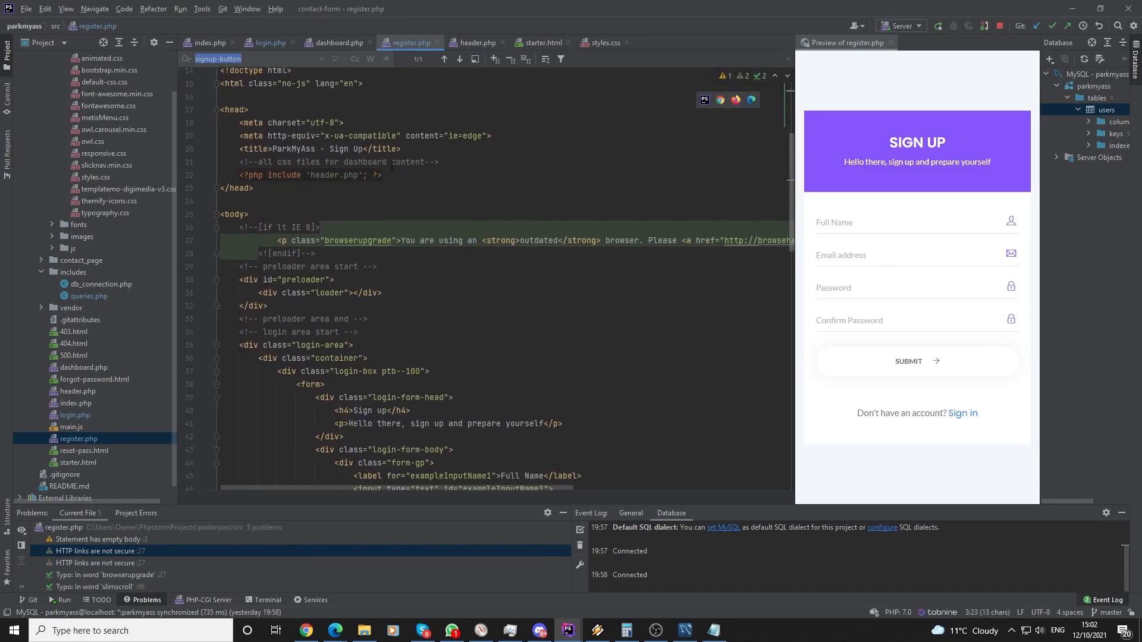
scroll(down, 3)
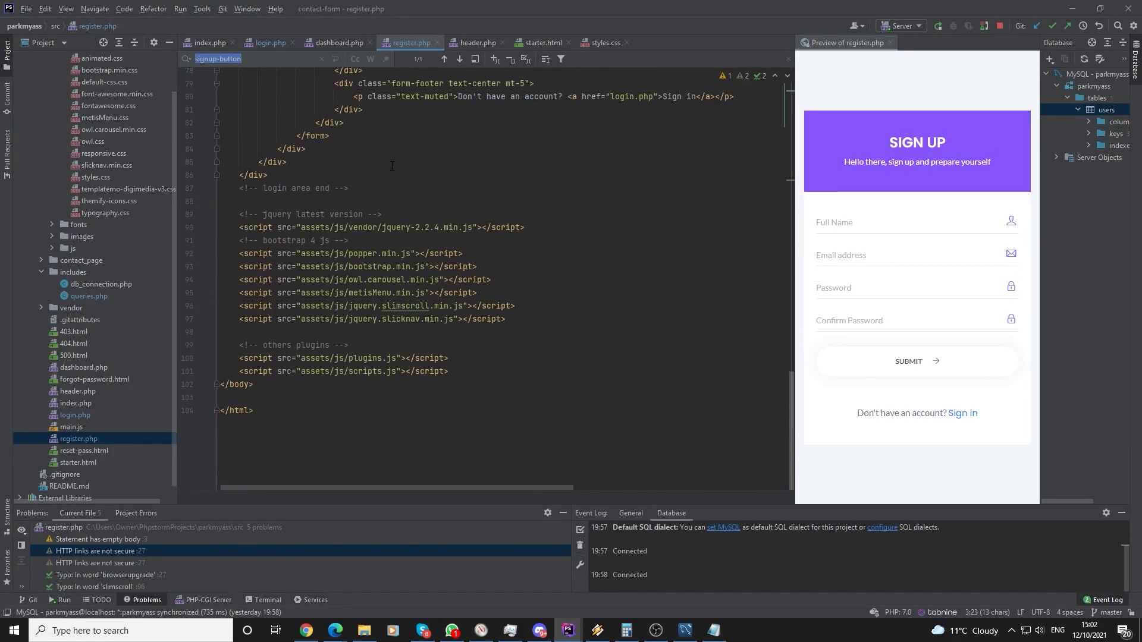
scroll(up, 3)
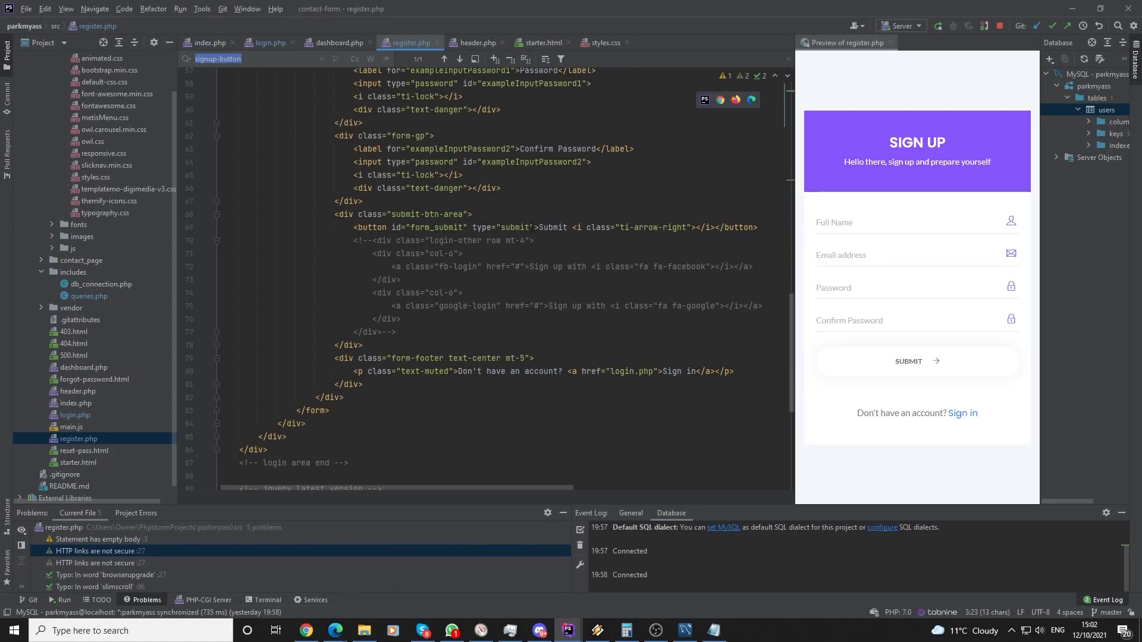
click(532, 228)
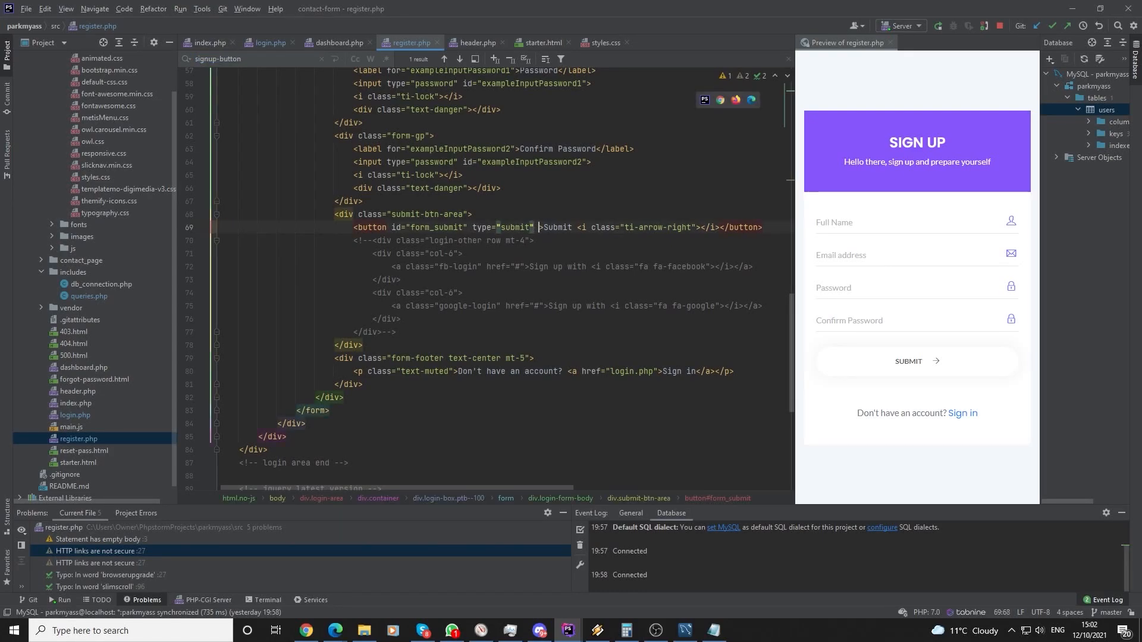
text(name="signup-button)
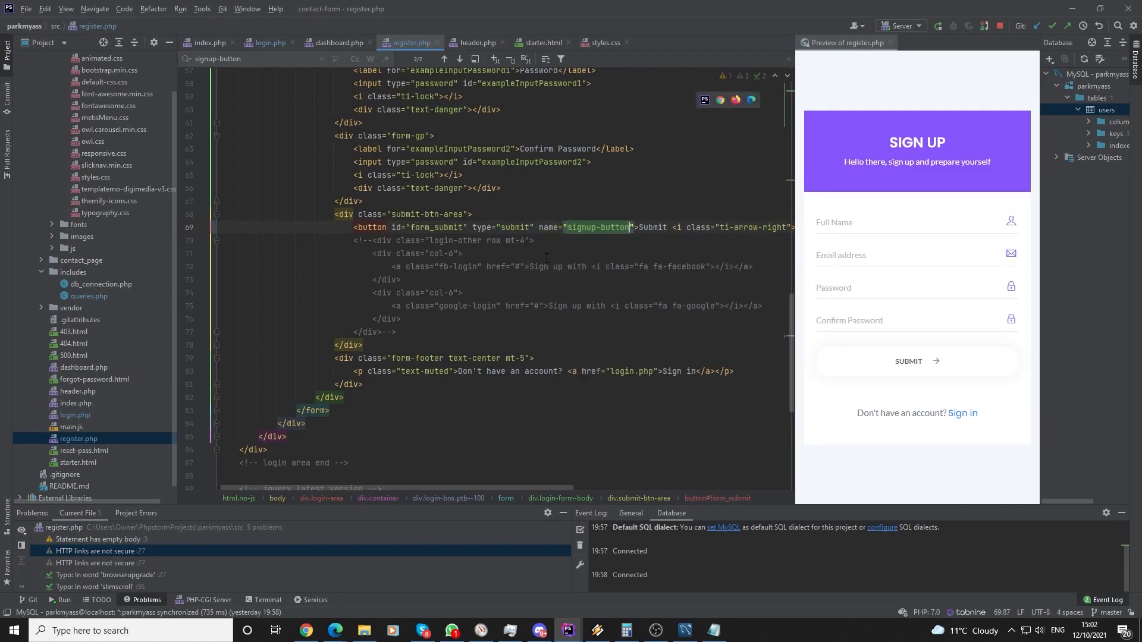
double_click(615, 228)
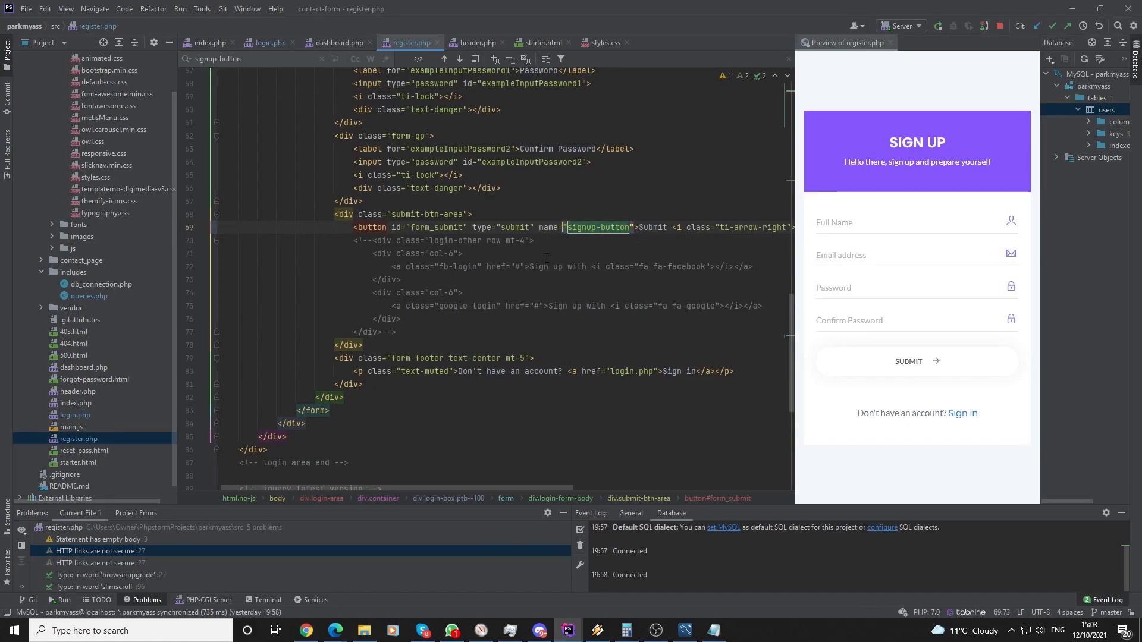
double_click(435, 227)
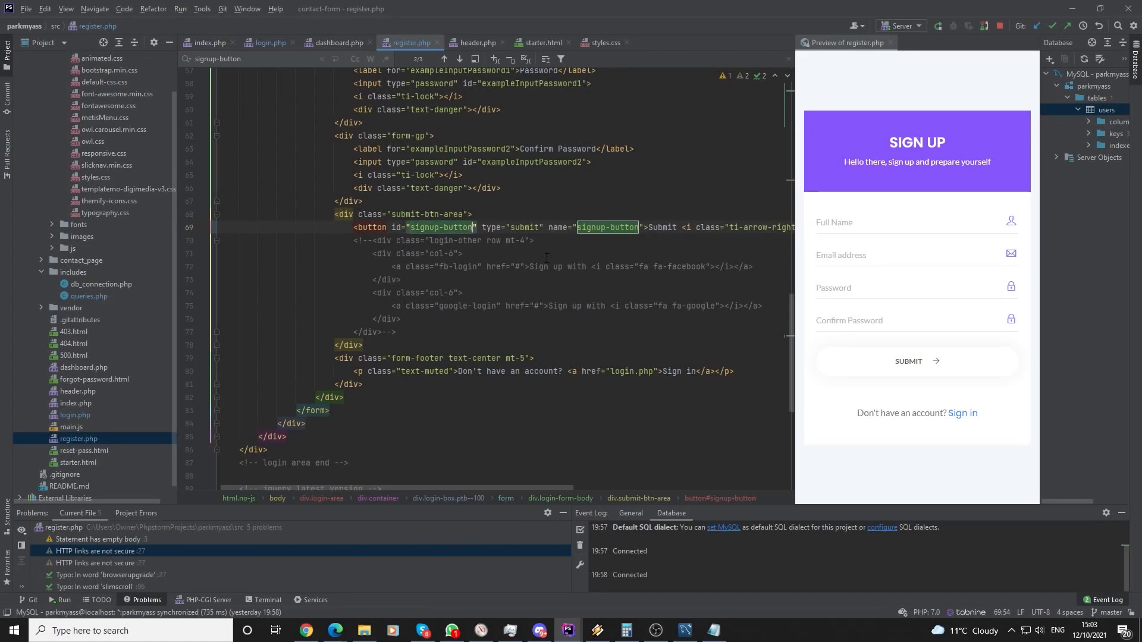
click(363, 201)
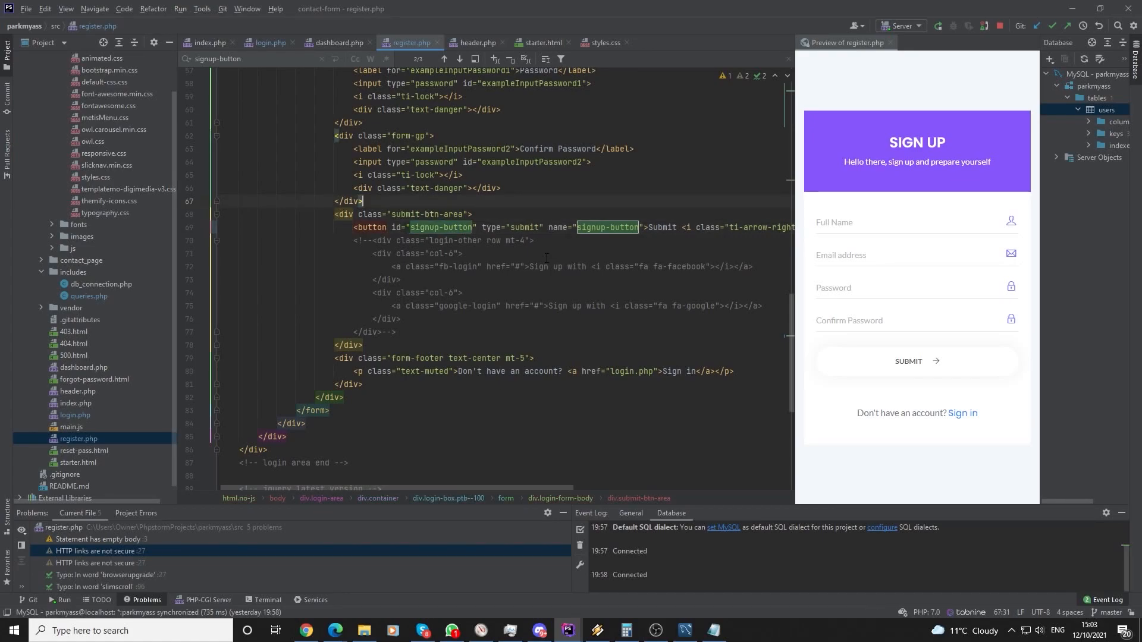
scroll(up, 3)
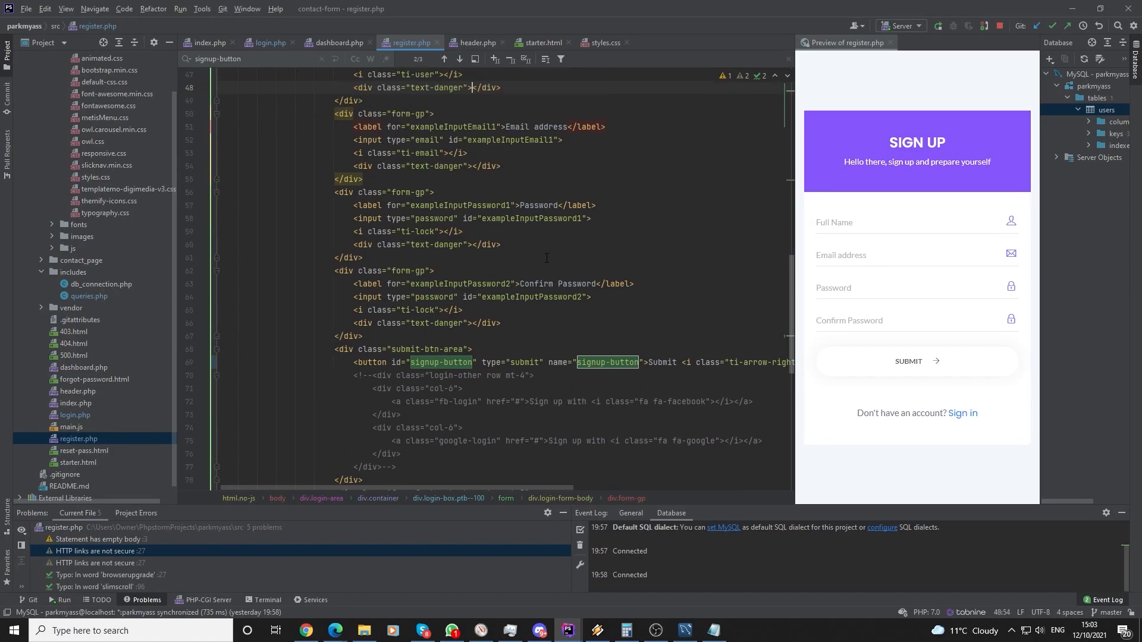
scroll(up, 3)
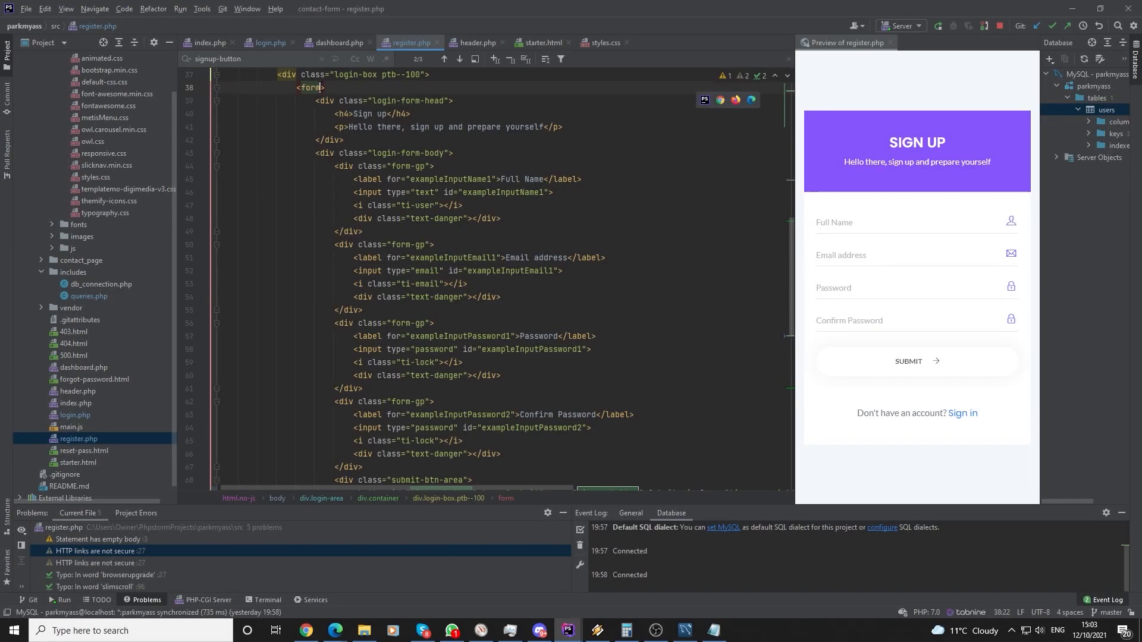
Step: Add method="post" and action="" to the form tag
text(method = ")
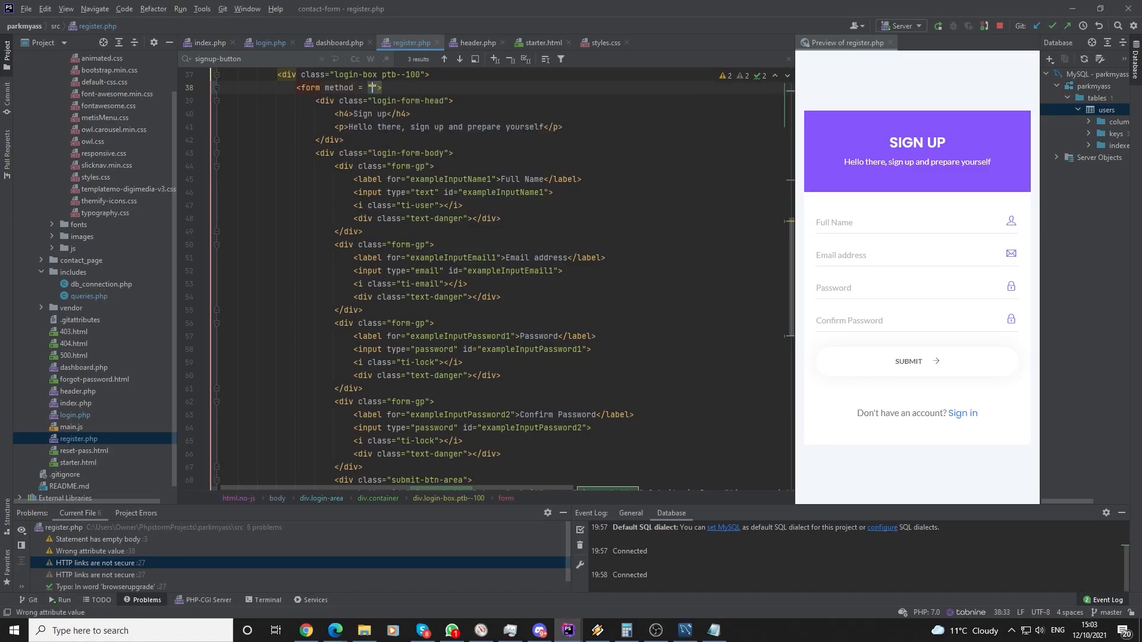
text(post" action=)
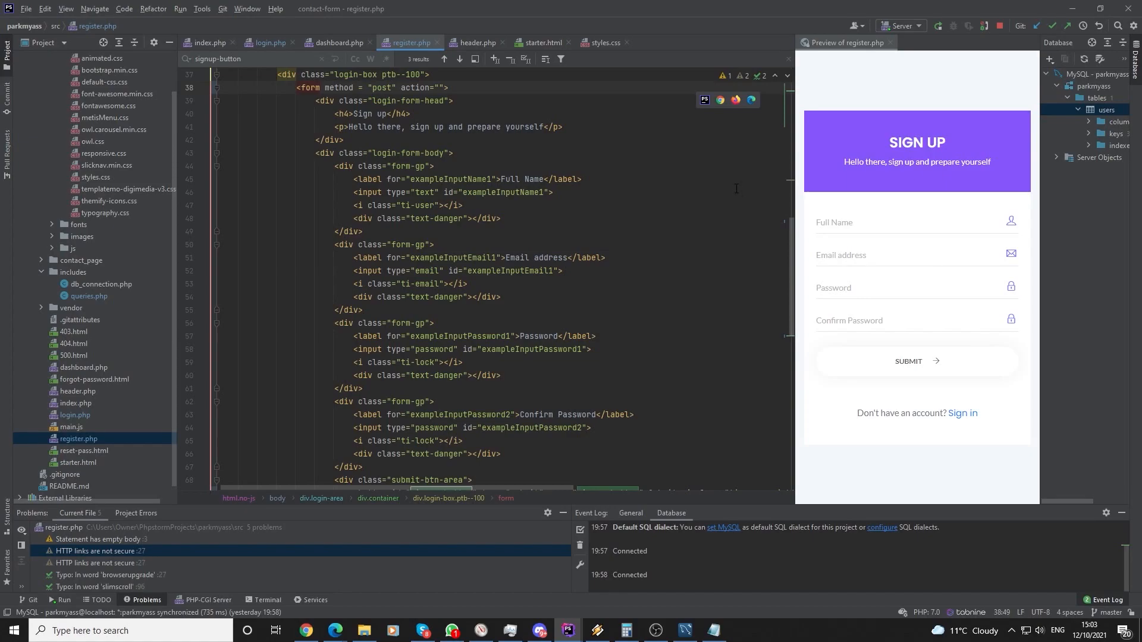
scroll(down, 3)
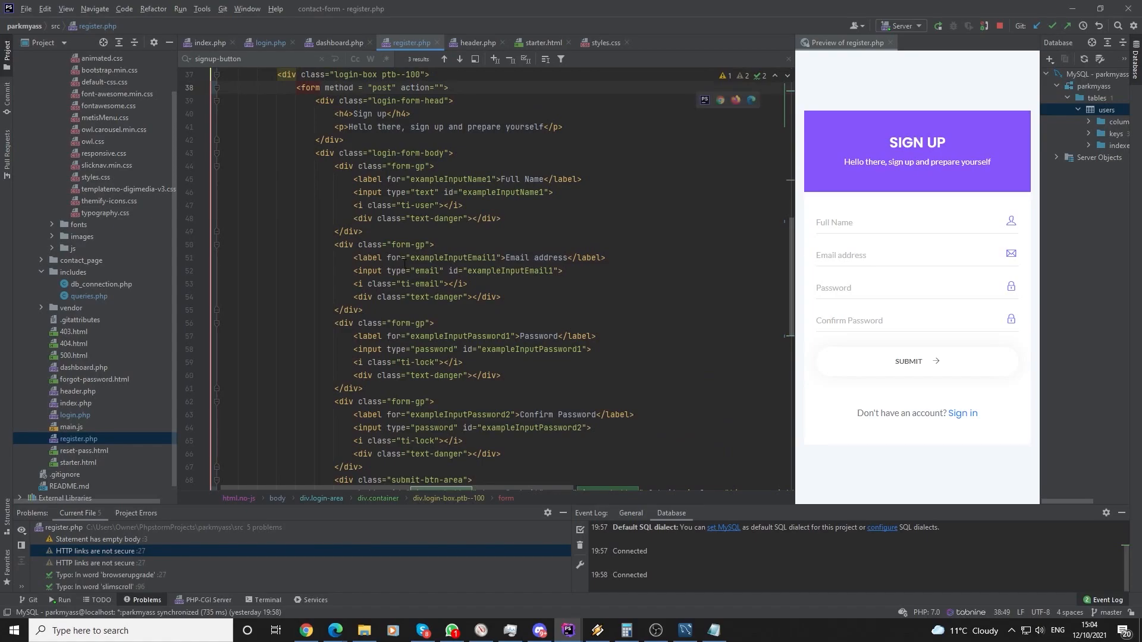
mouse_move(497, 289)
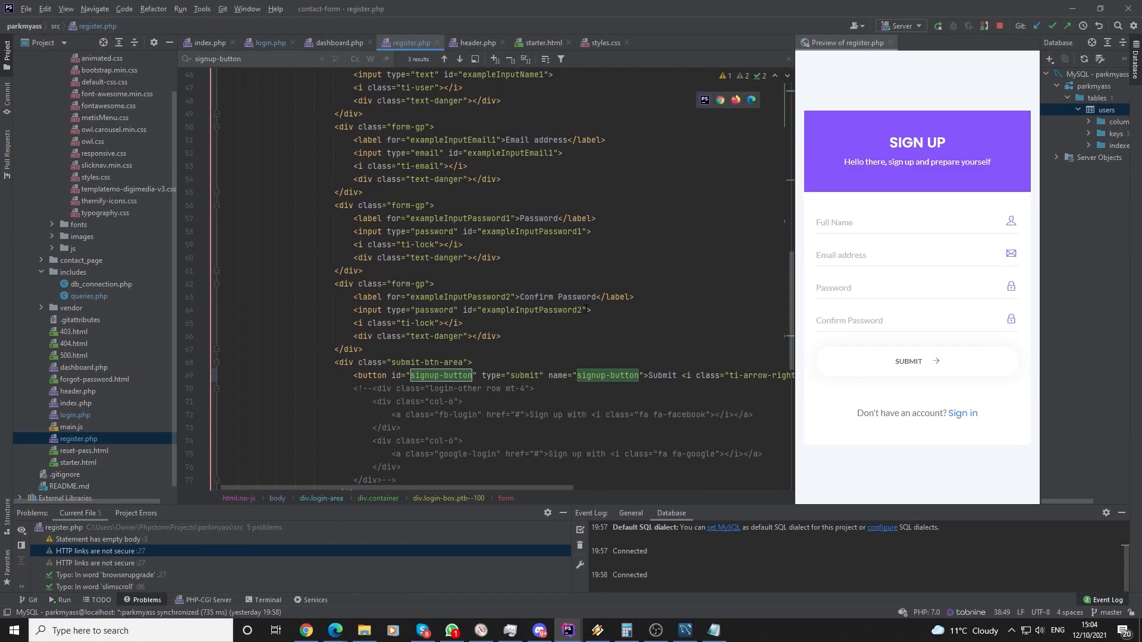
Step: Add names exampleInputName1, exampleInputEmail1, exampleInputPassword1 and exampleInputPassword2 to the inputs
click(579, 309)
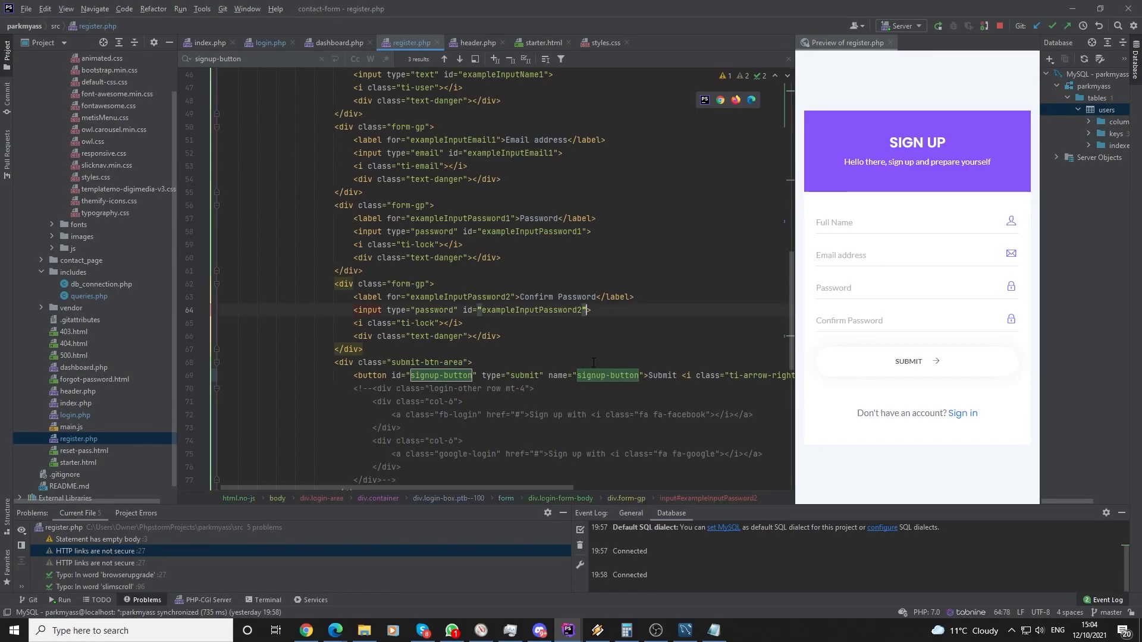
text(name="exampleInputPassword2)
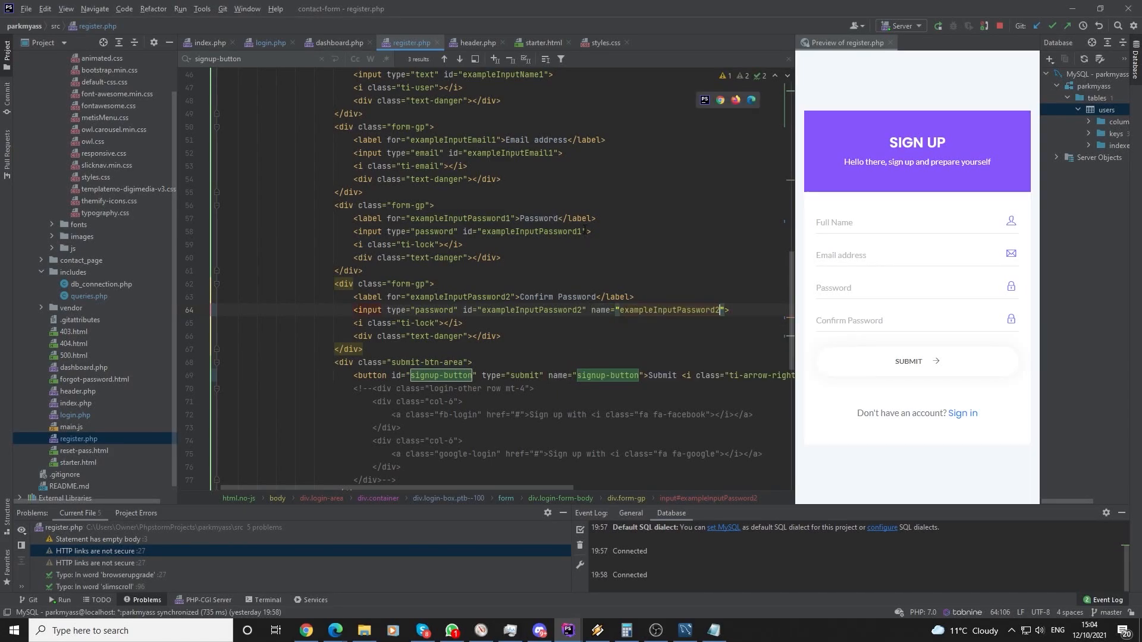
text(ann)
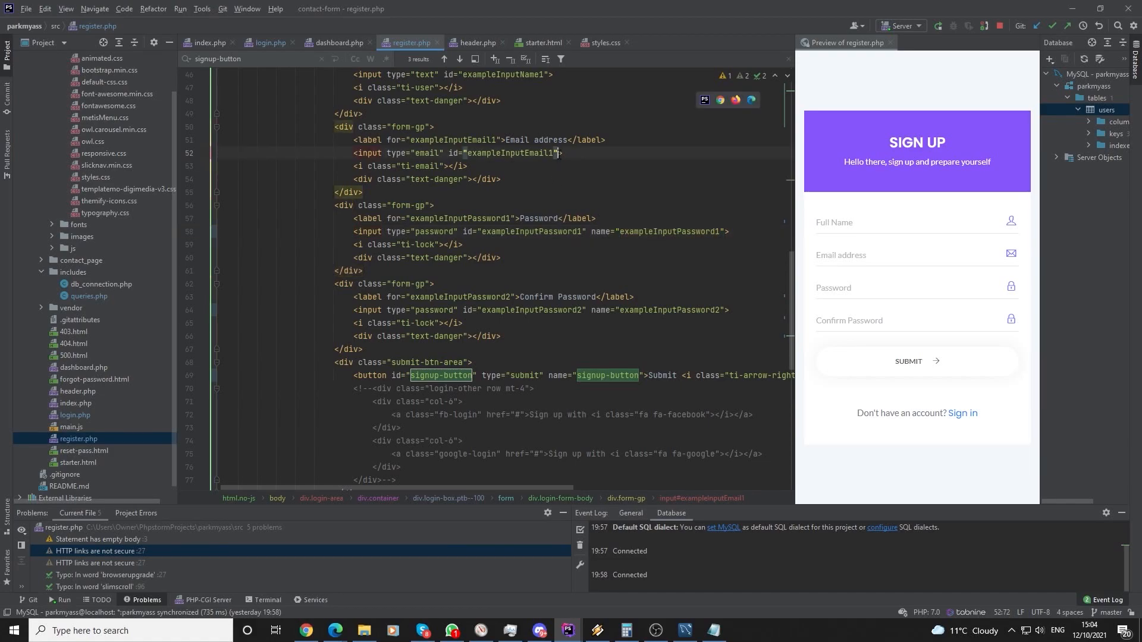
text(name)
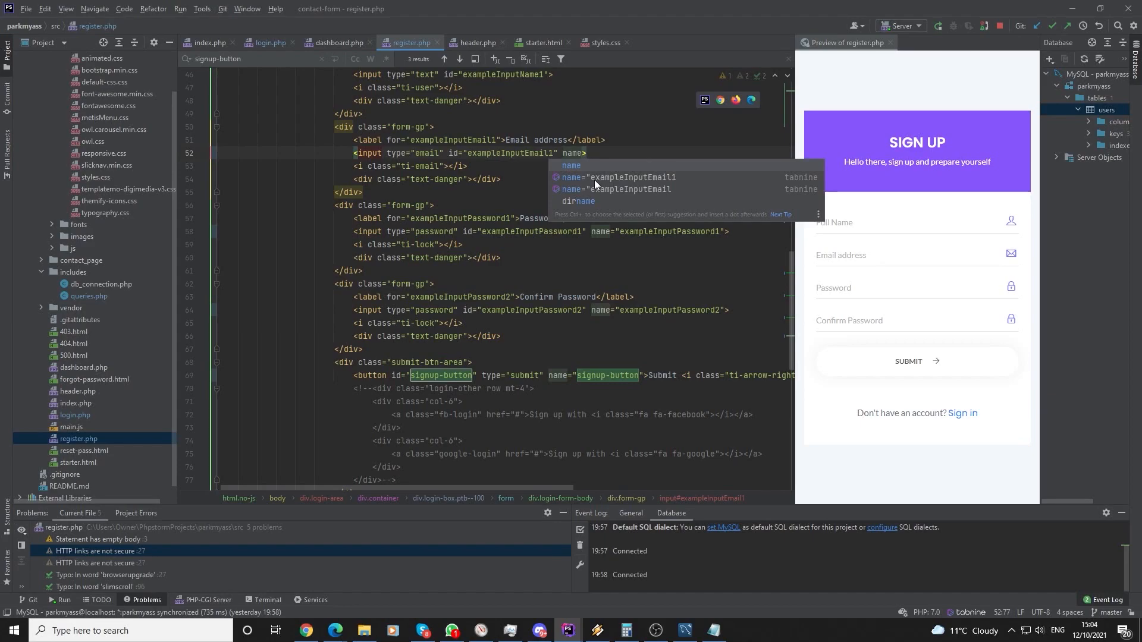
click(622, 177)
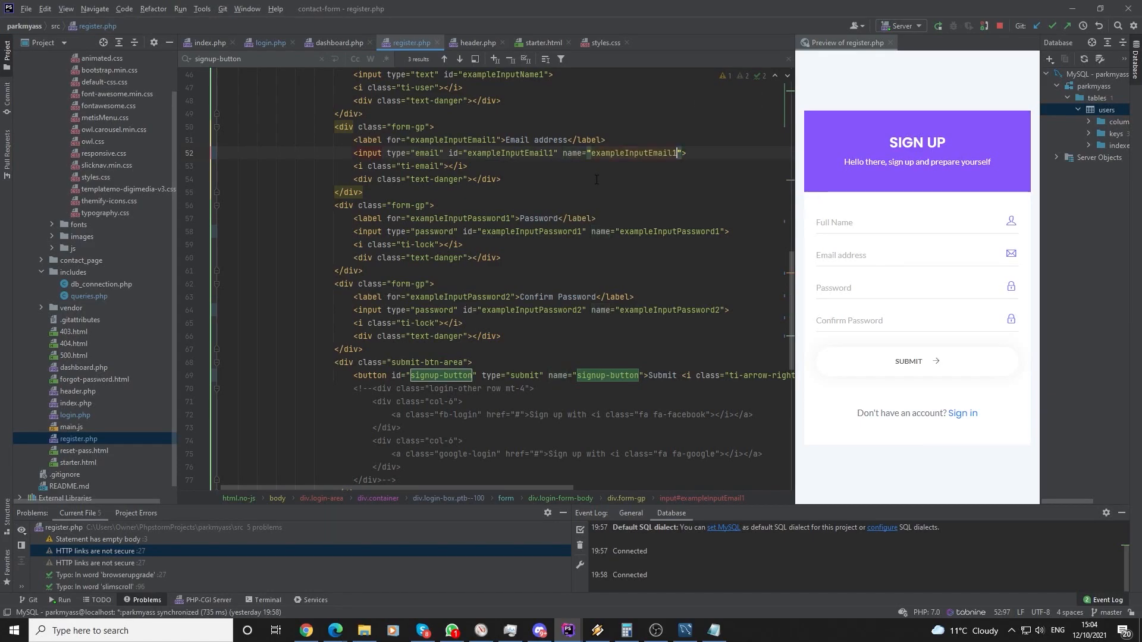
scroll(up, 3)
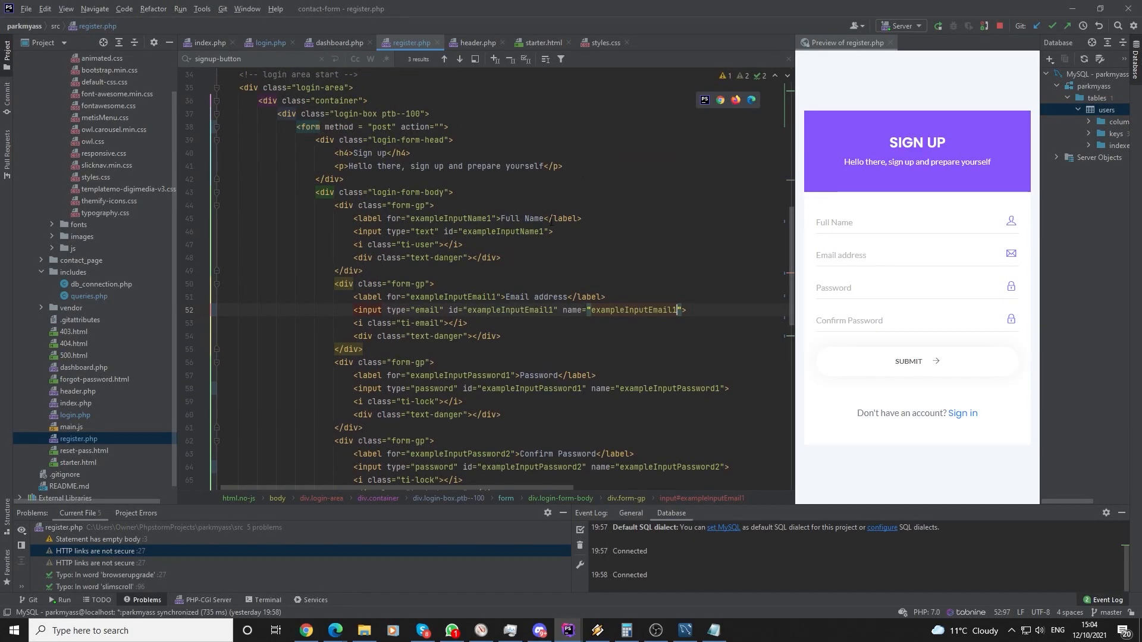
text(name="exampleInputName1)
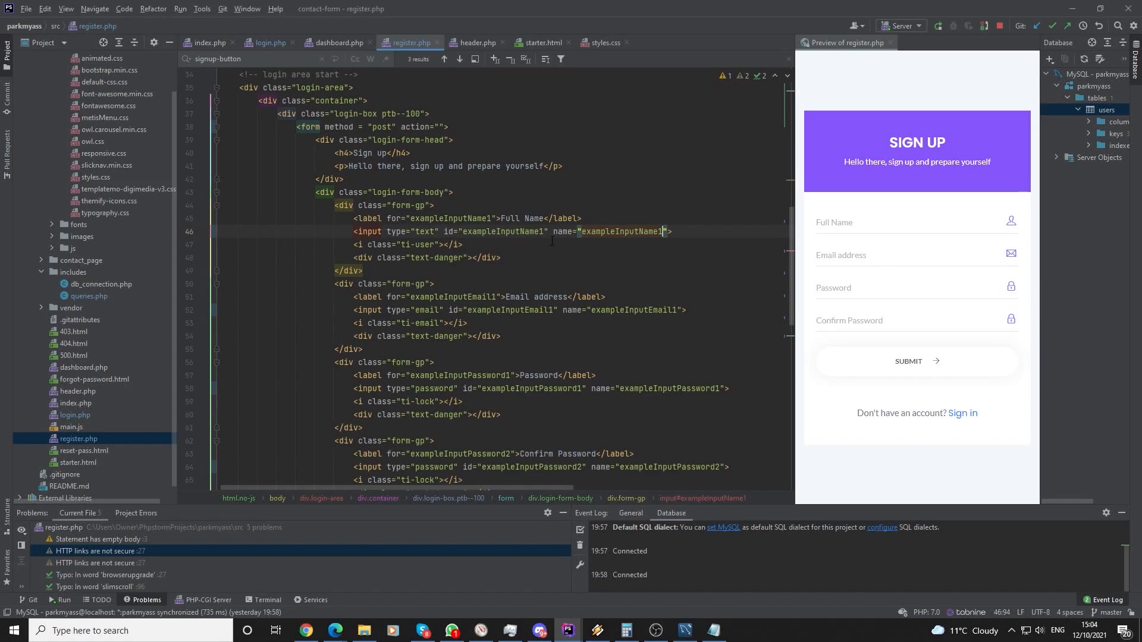
scroll(up, 3)
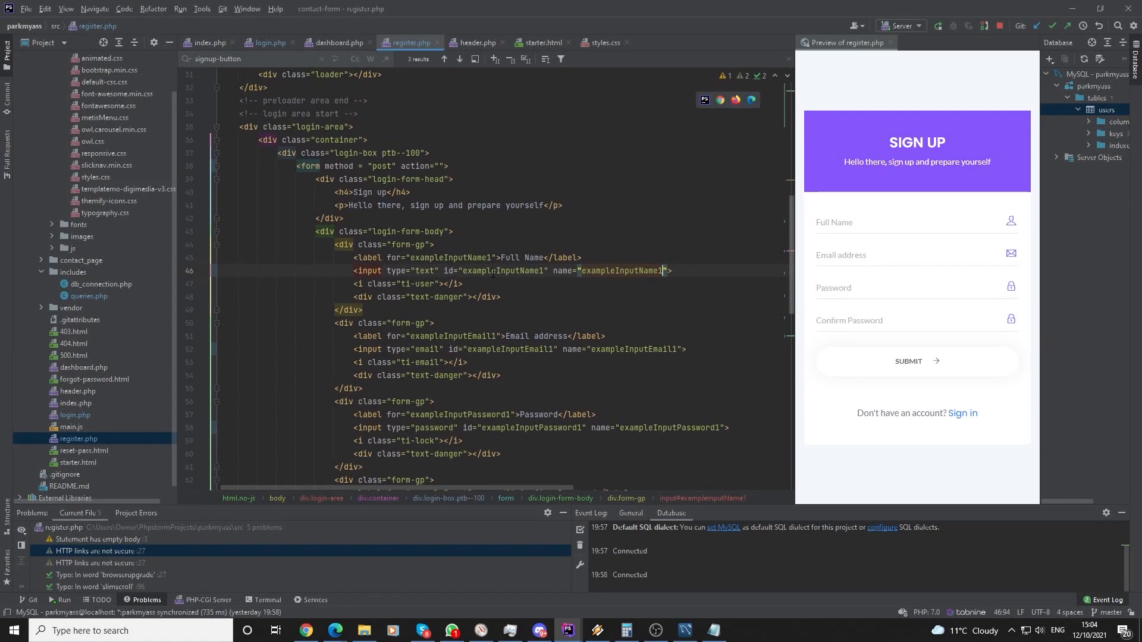
scroll(up, 3)
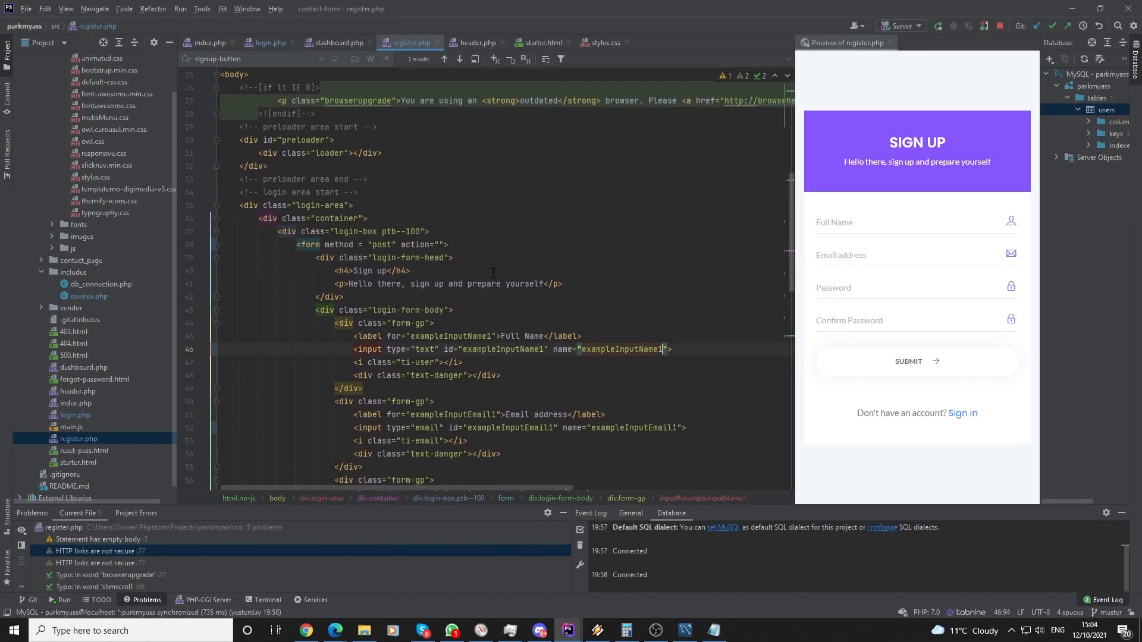
scroll(up, 3)
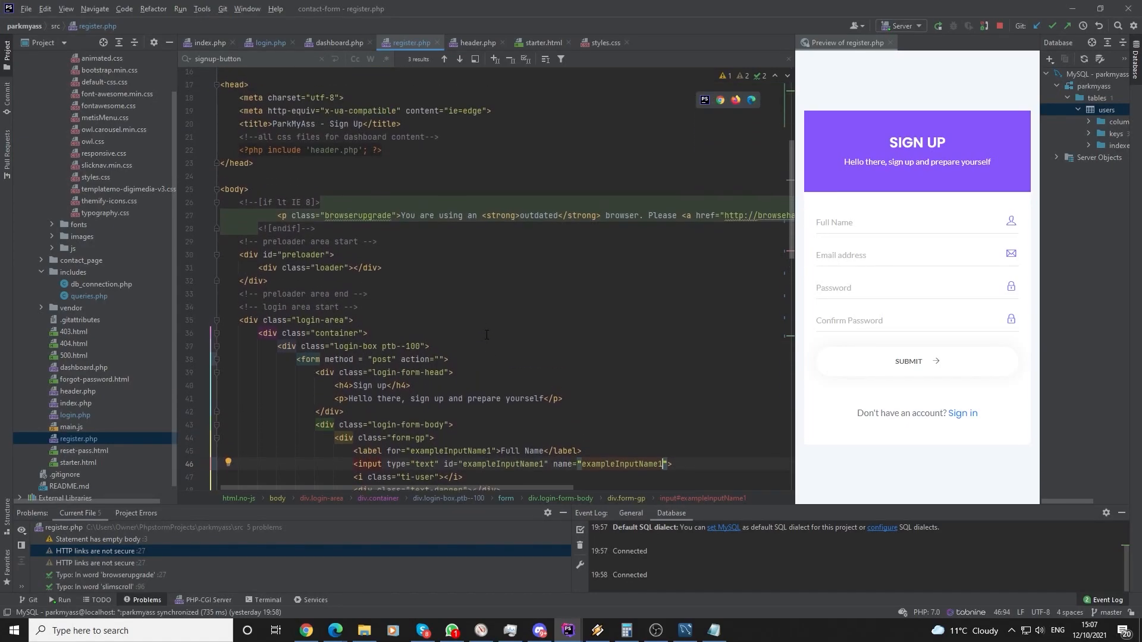
scroll(up, 3)
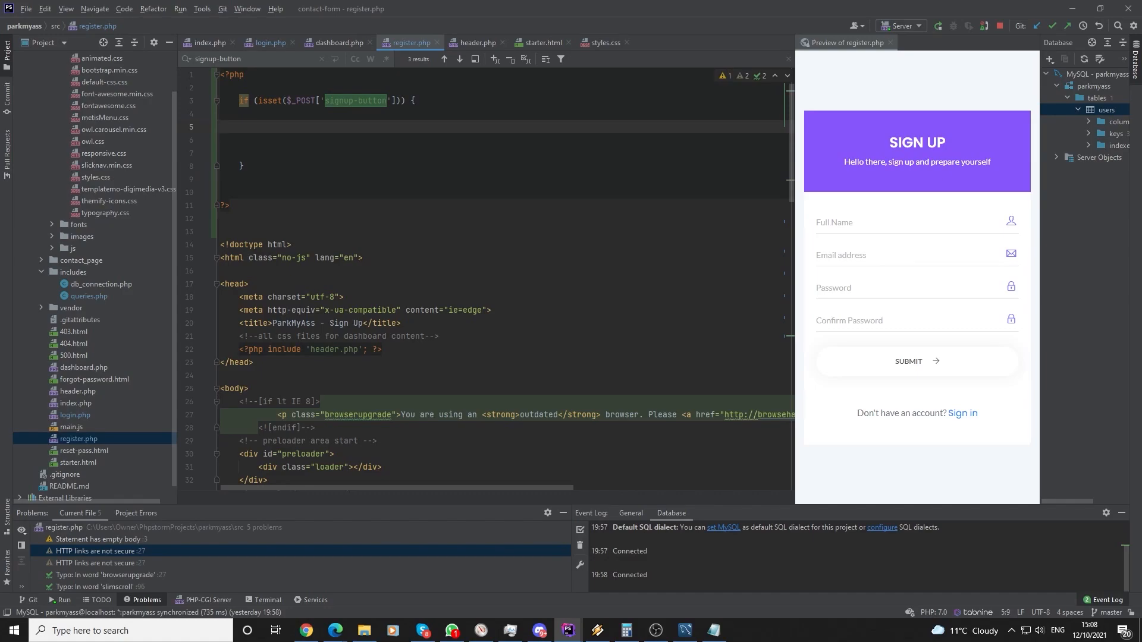
Step: Assign $email from $_POST['exampleInputEmail1'] in the signup block
text($email = $_POST[''];)
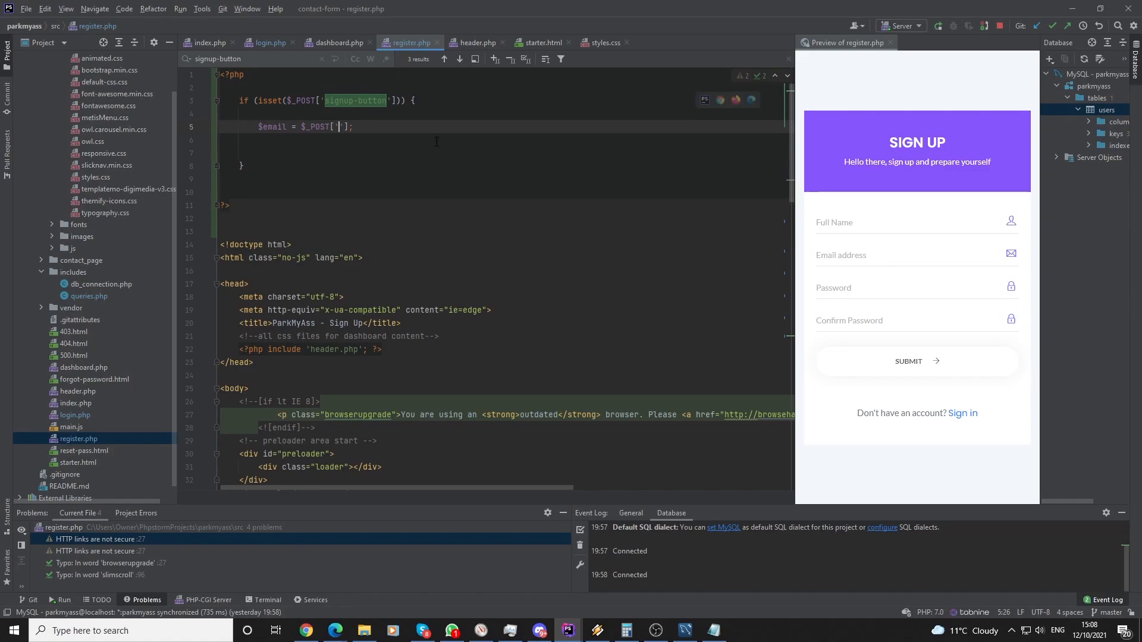
scroll(down, 3)
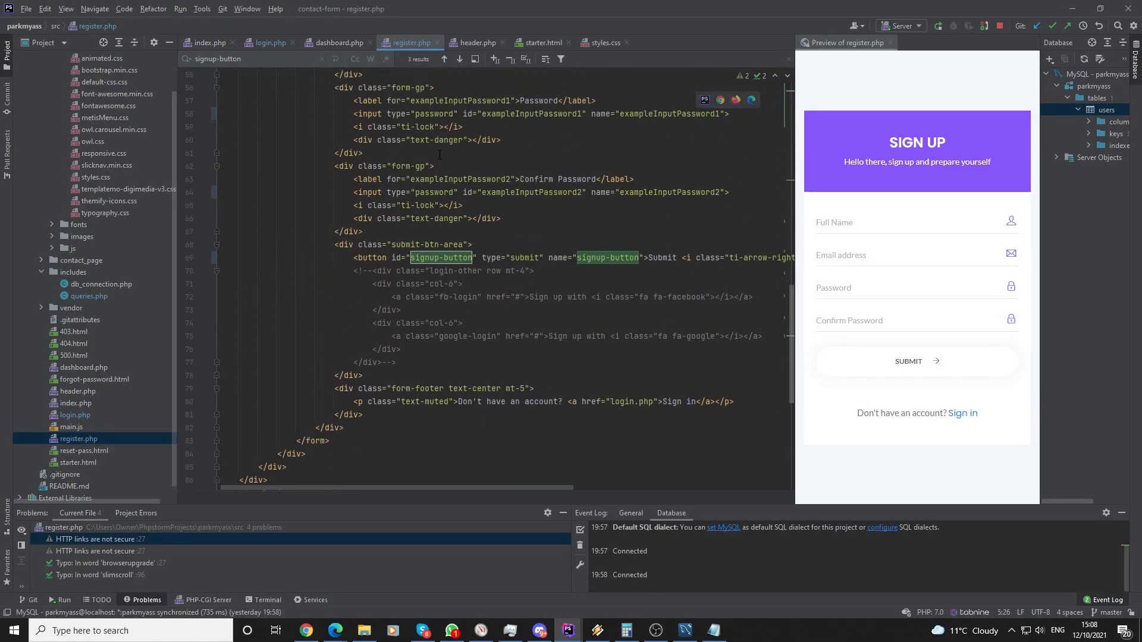
scroll(up, 3)
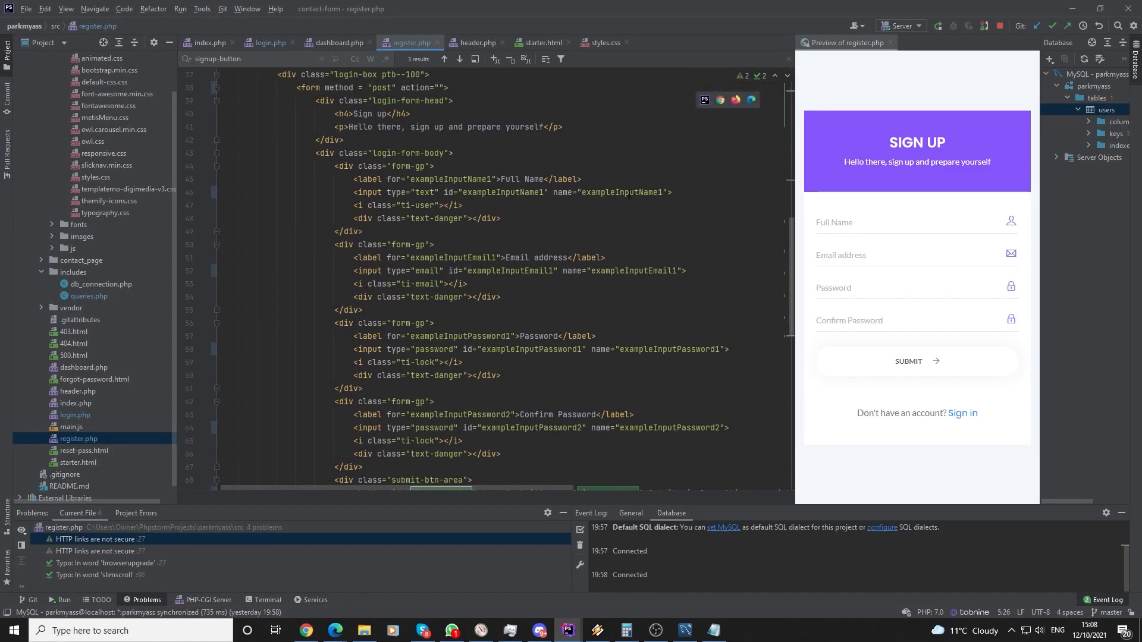
double_click(633, 270)
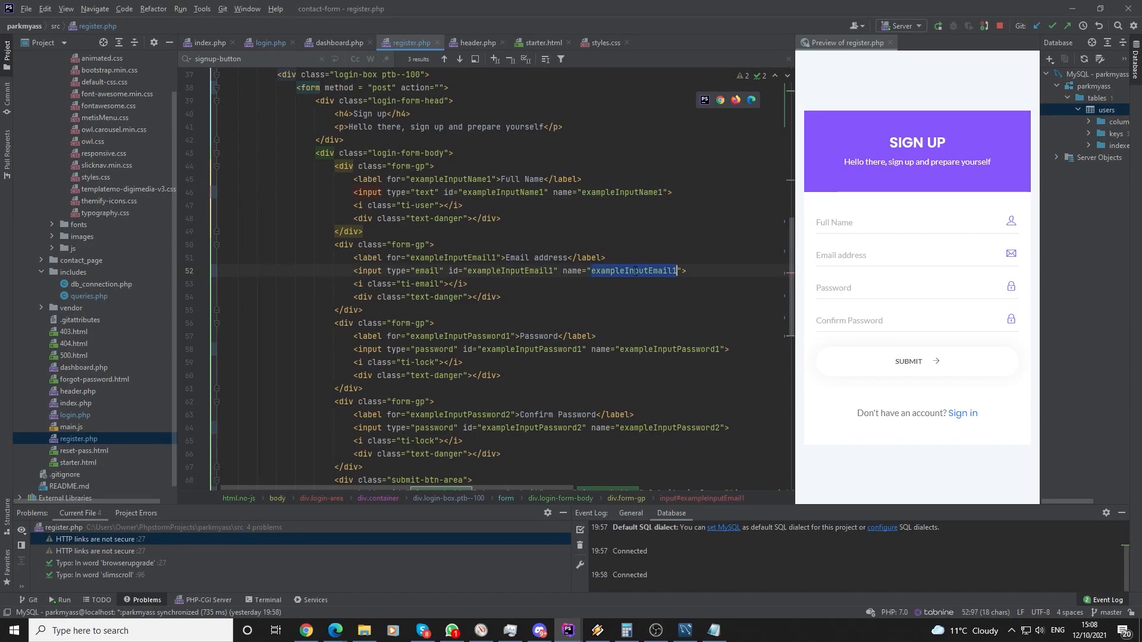
scroll(up, 3)
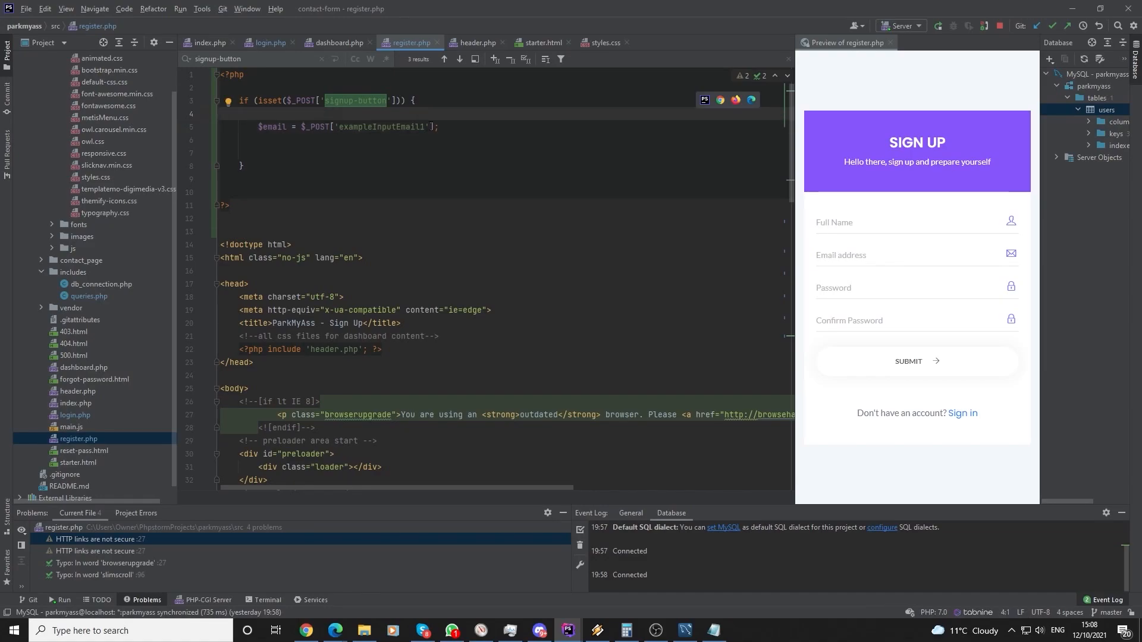
Step: Add $fullname = $_POST['exampleInputName1']; to the handler
text($)
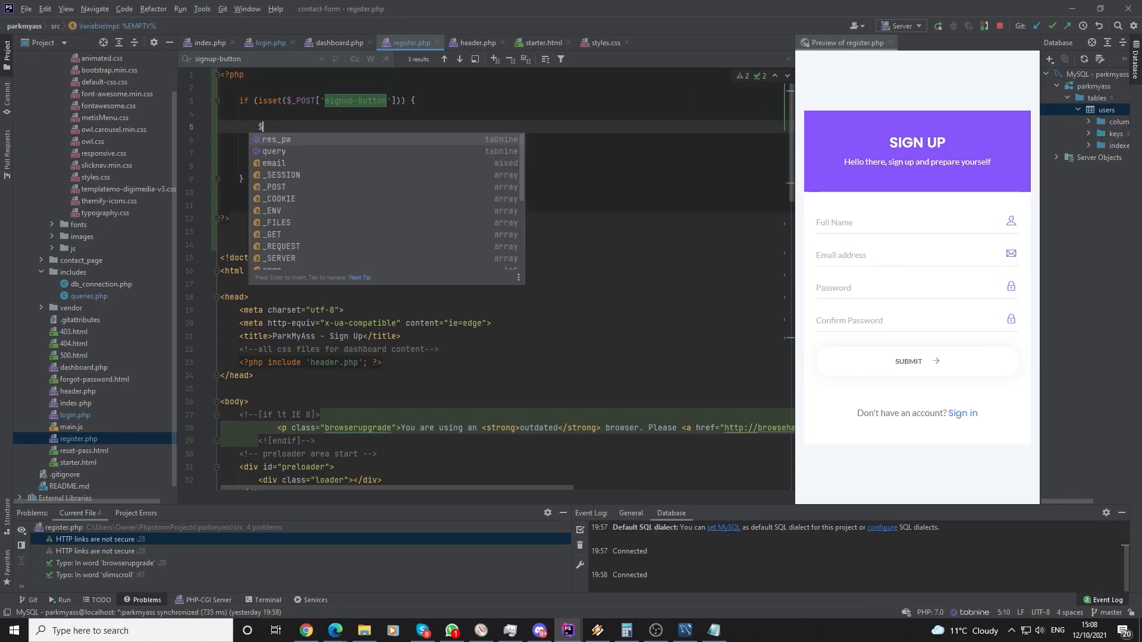
text(f)
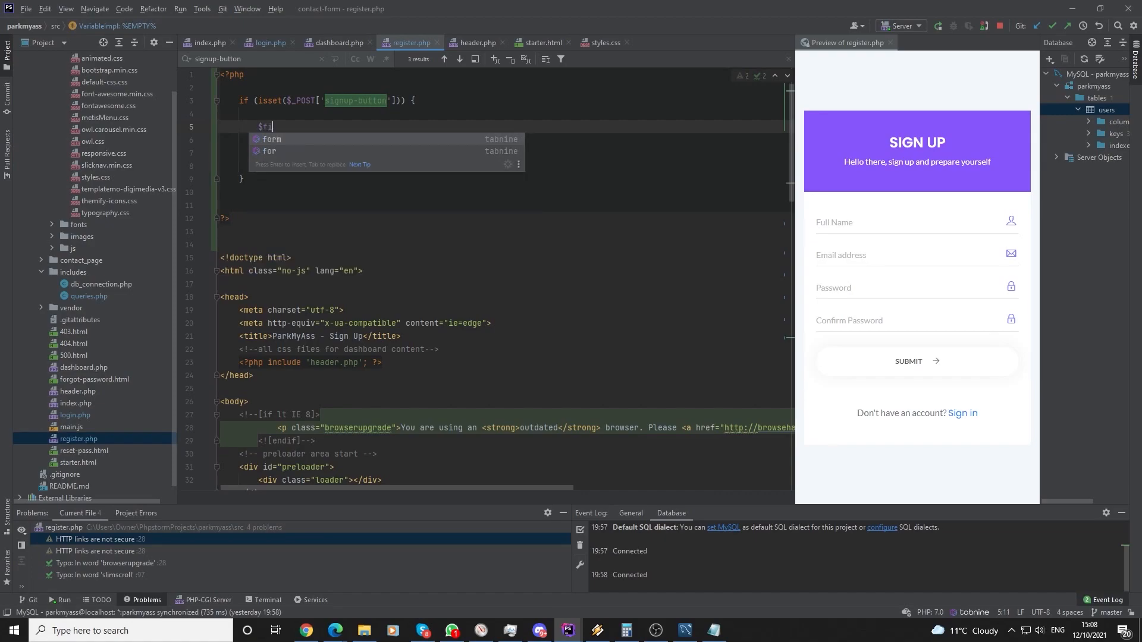
text(ullname = $_POST[')
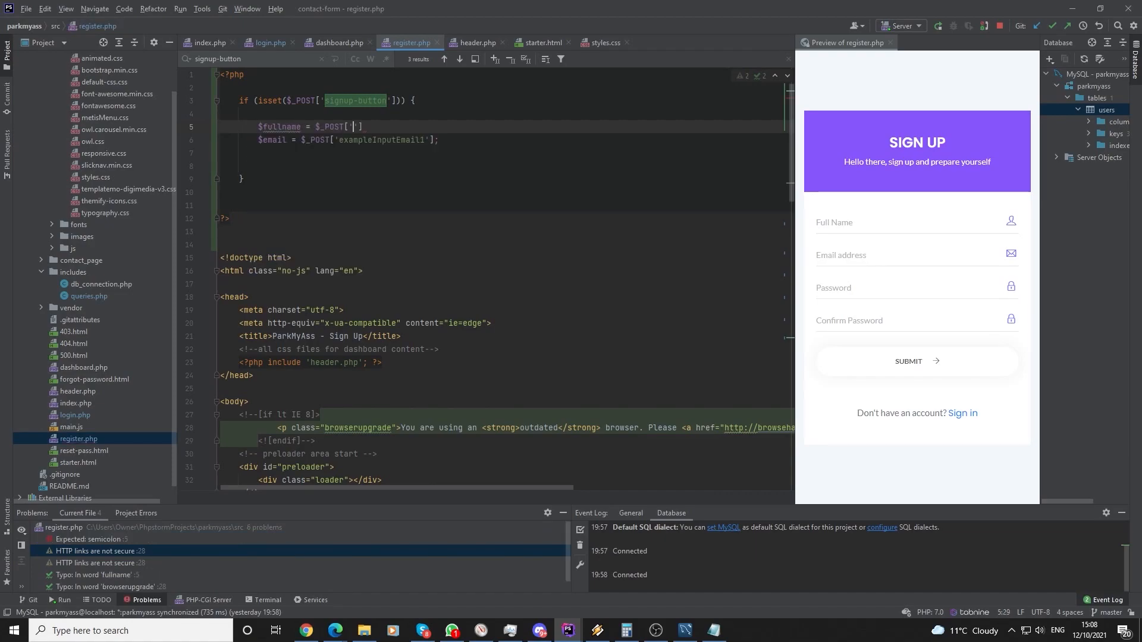
text(exampleinput)
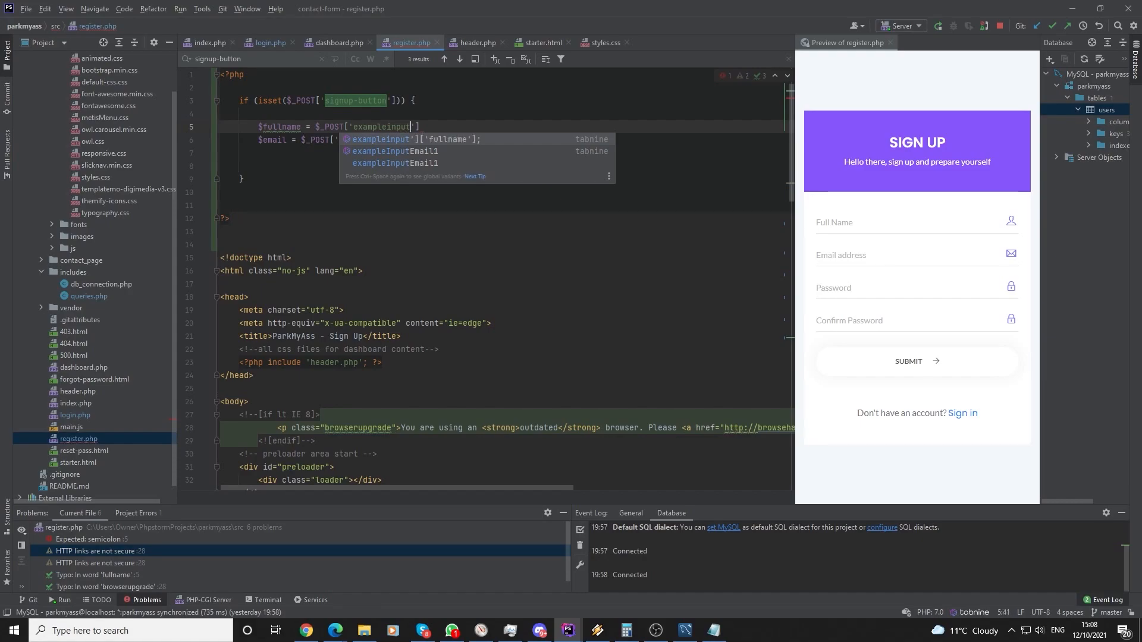
text(n)
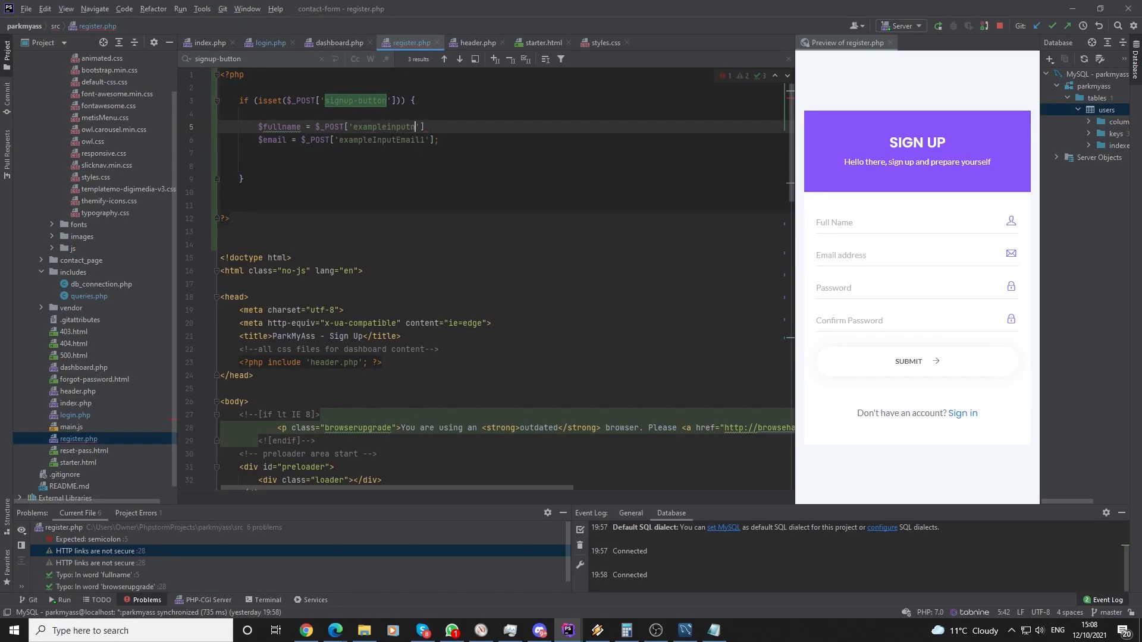
text(Name1)
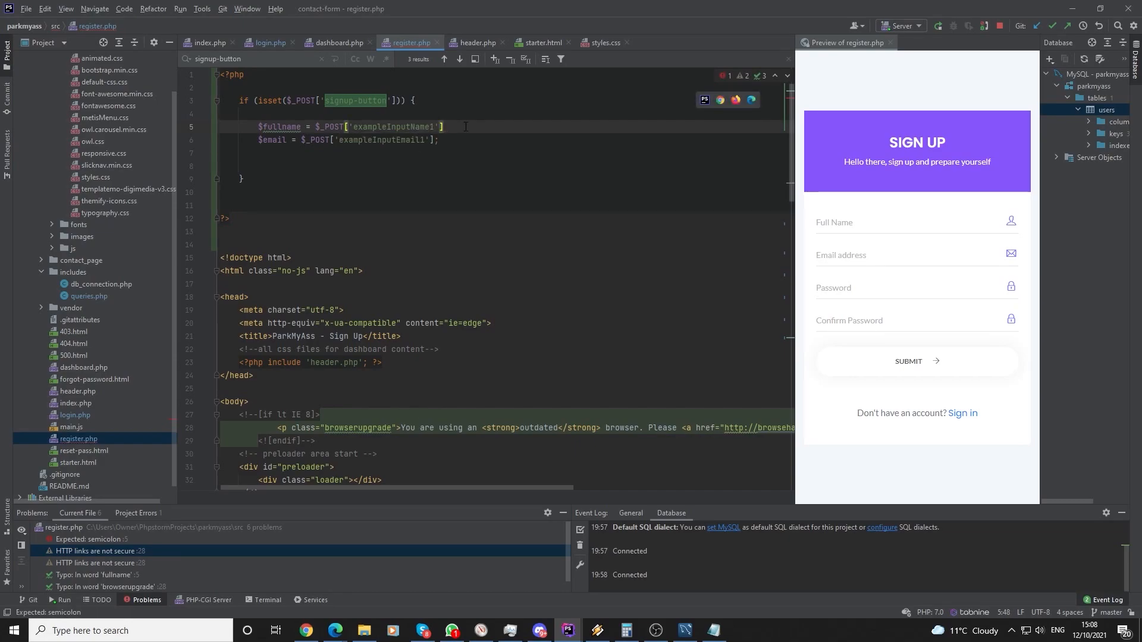
text(;)
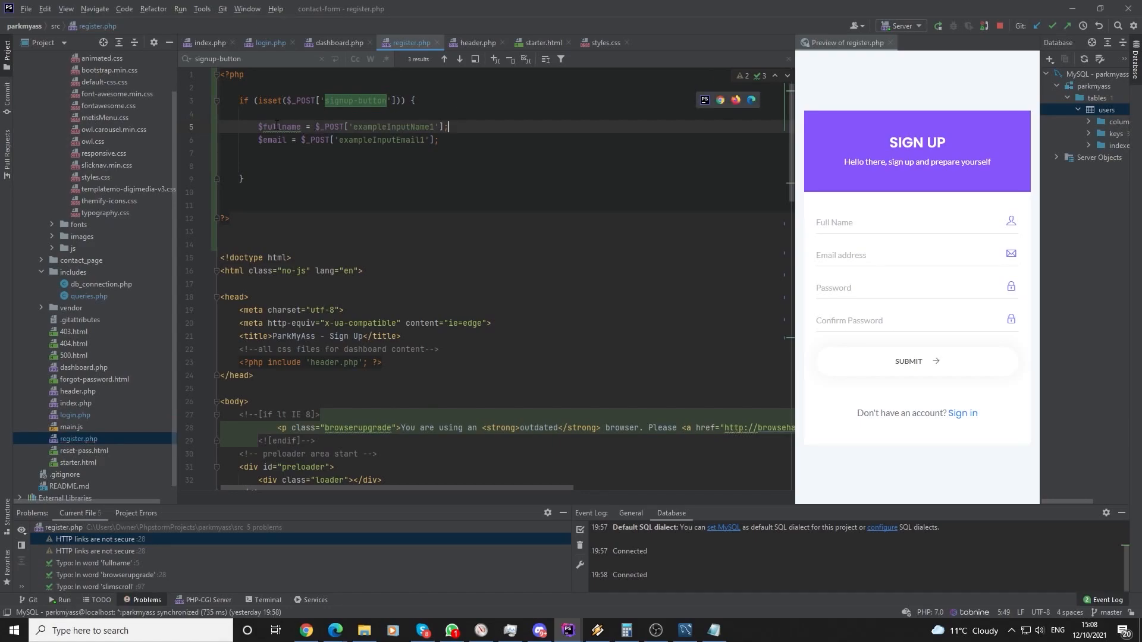
mouse_move(280, 126)
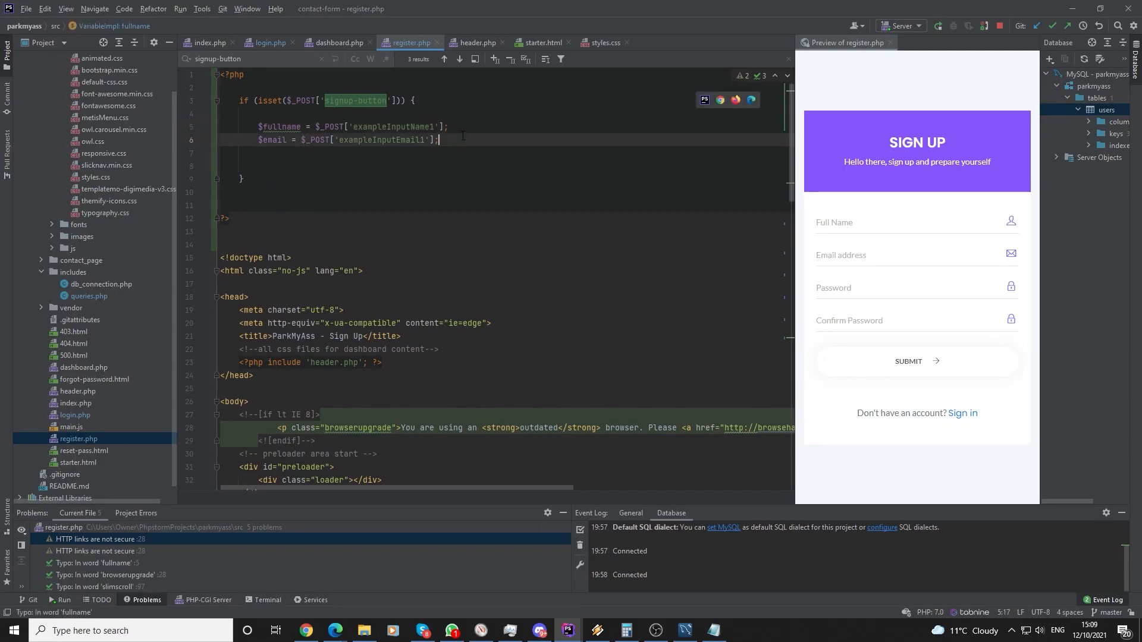
Step: Add $password from $_POST['exampleInputPassword1'] and start a fourth variable
key(enter)
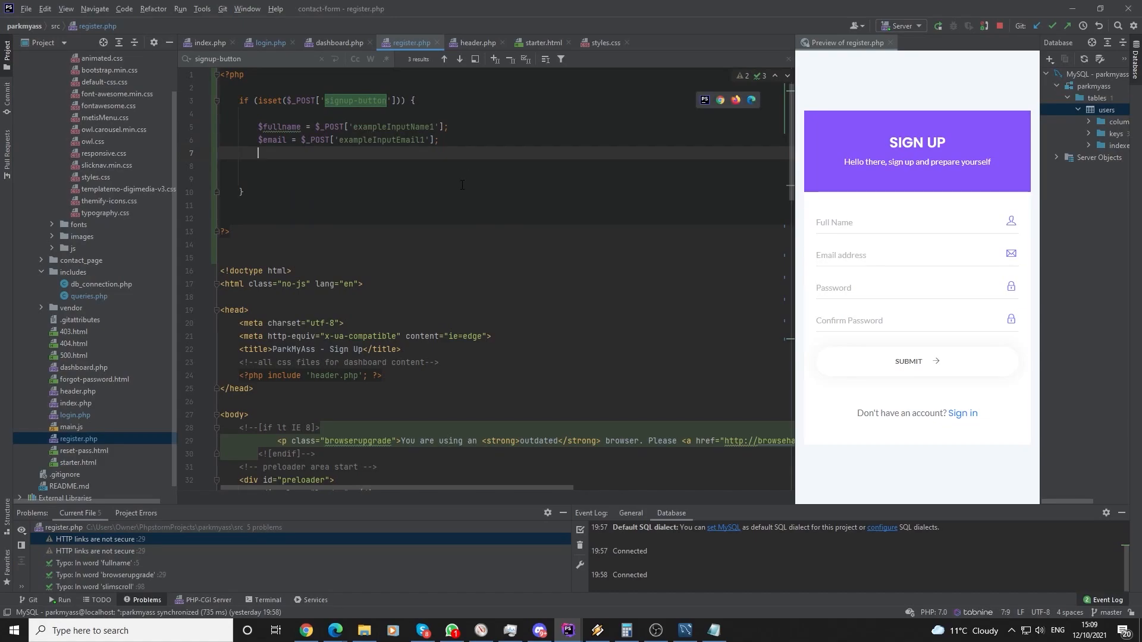
text($)
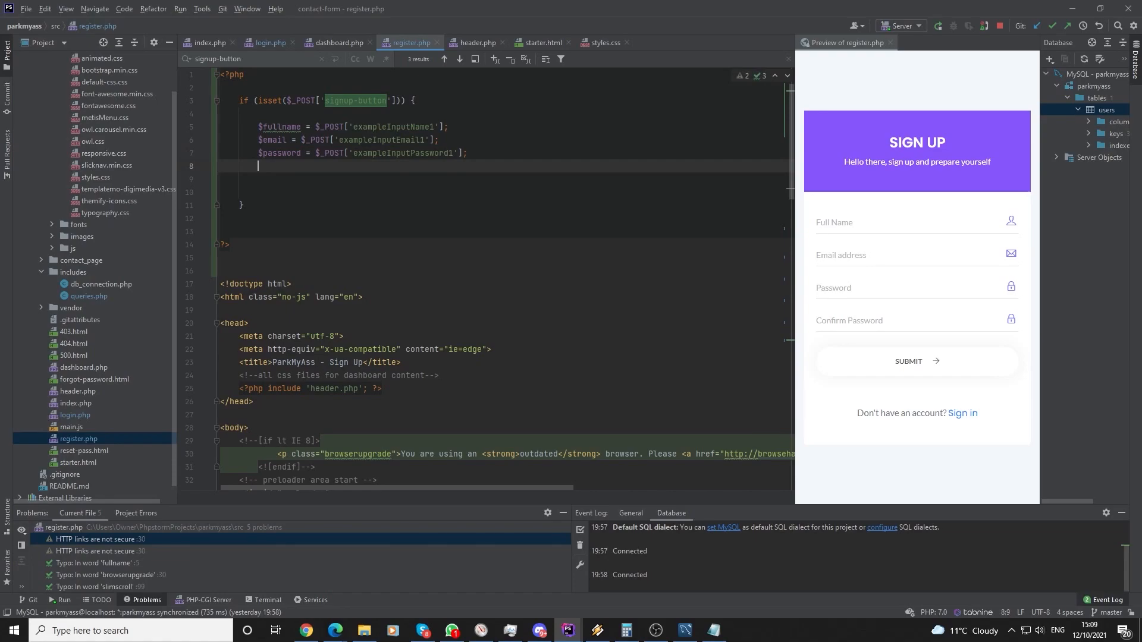
text($)
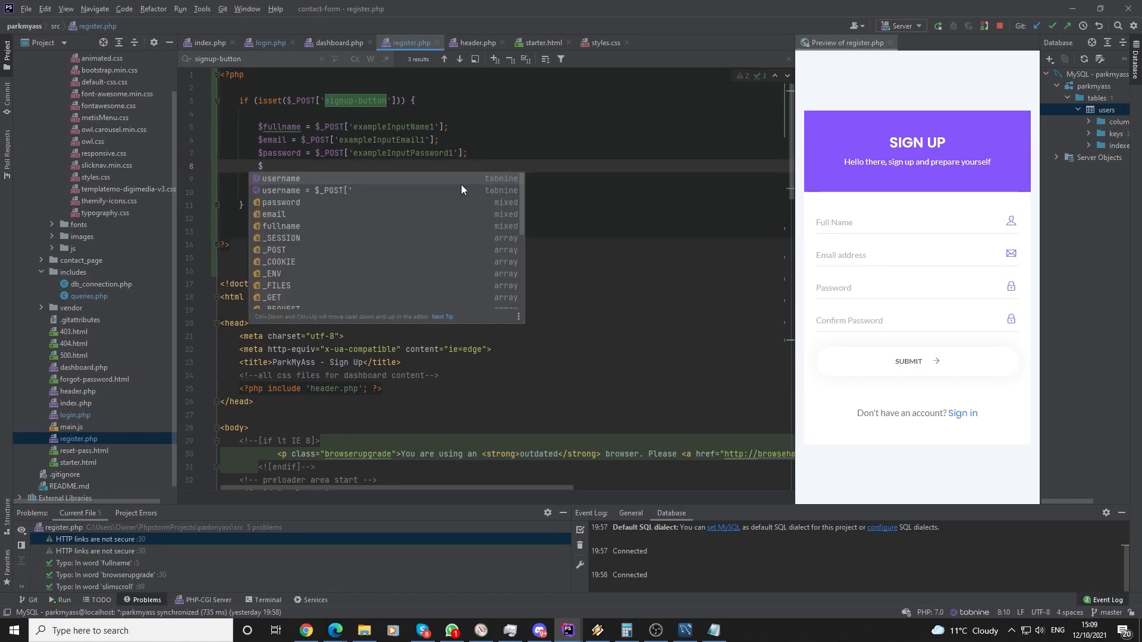
scroll(down, 3)
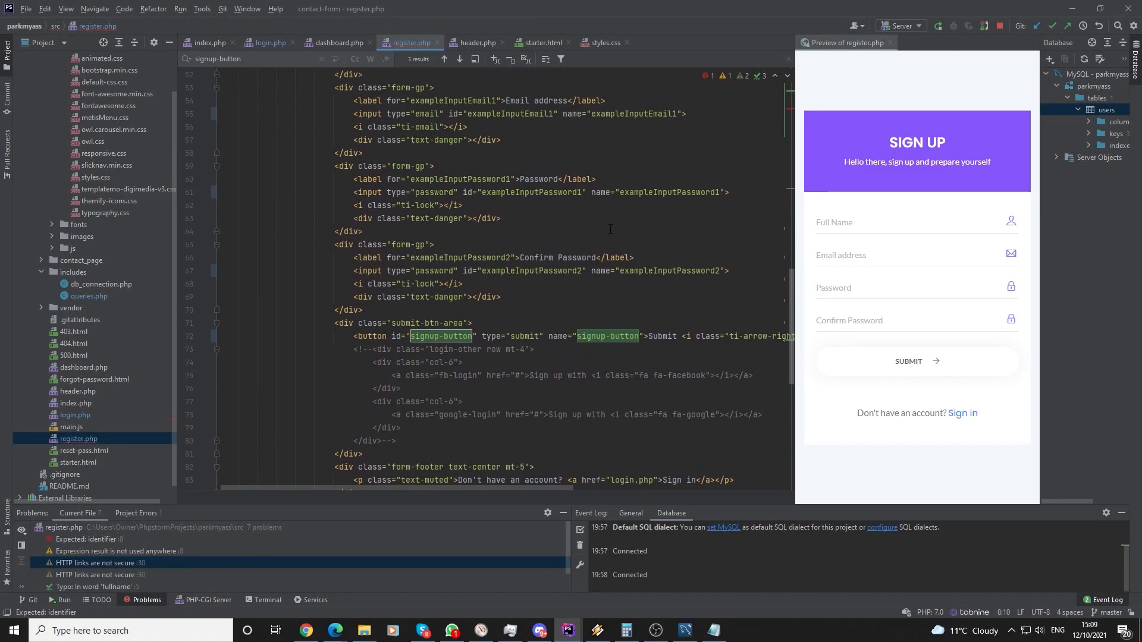
scroll(up, 3)
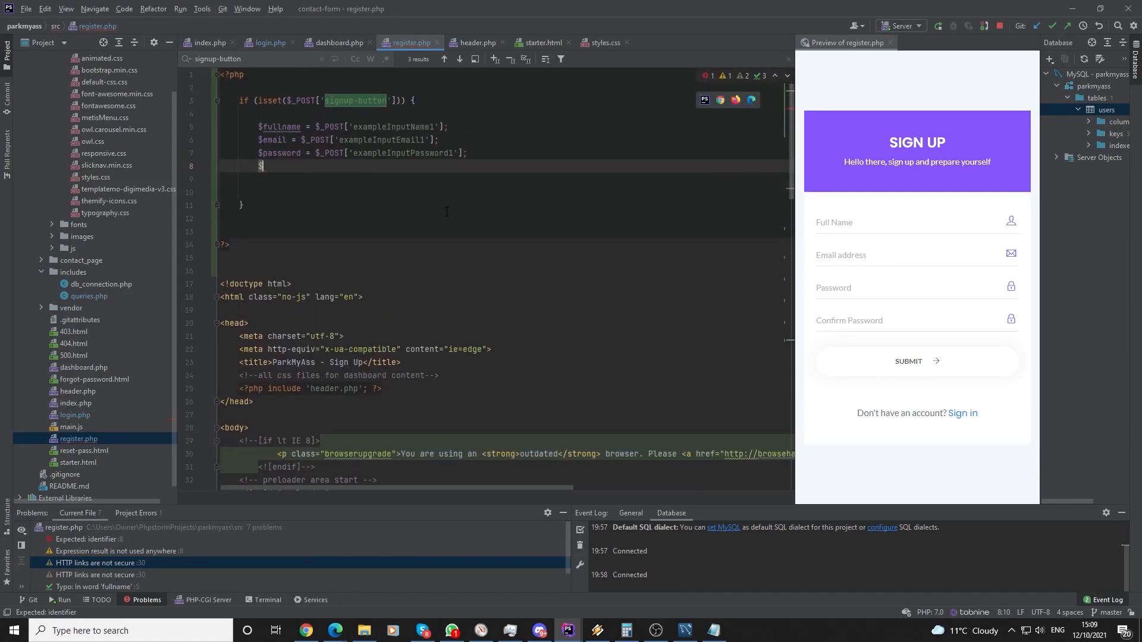
Step: Read $password2 from $_POST and add email, password-match and full-name length > 5 checks
text(password2 = $_POST['exampleInputPassword2'];)
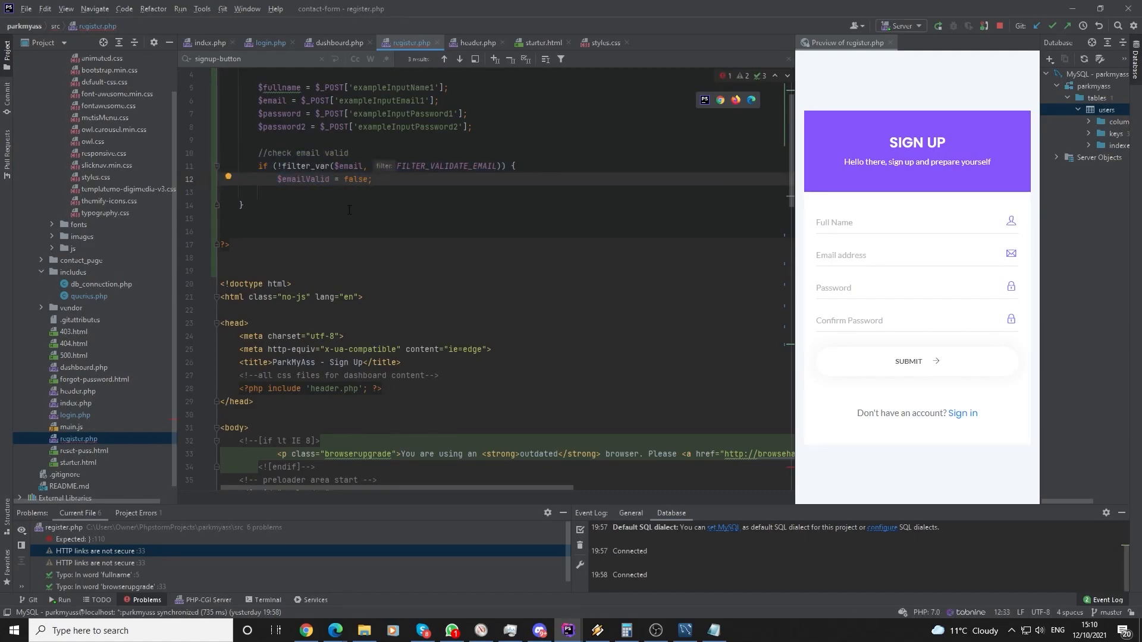
scroll(up, 3)
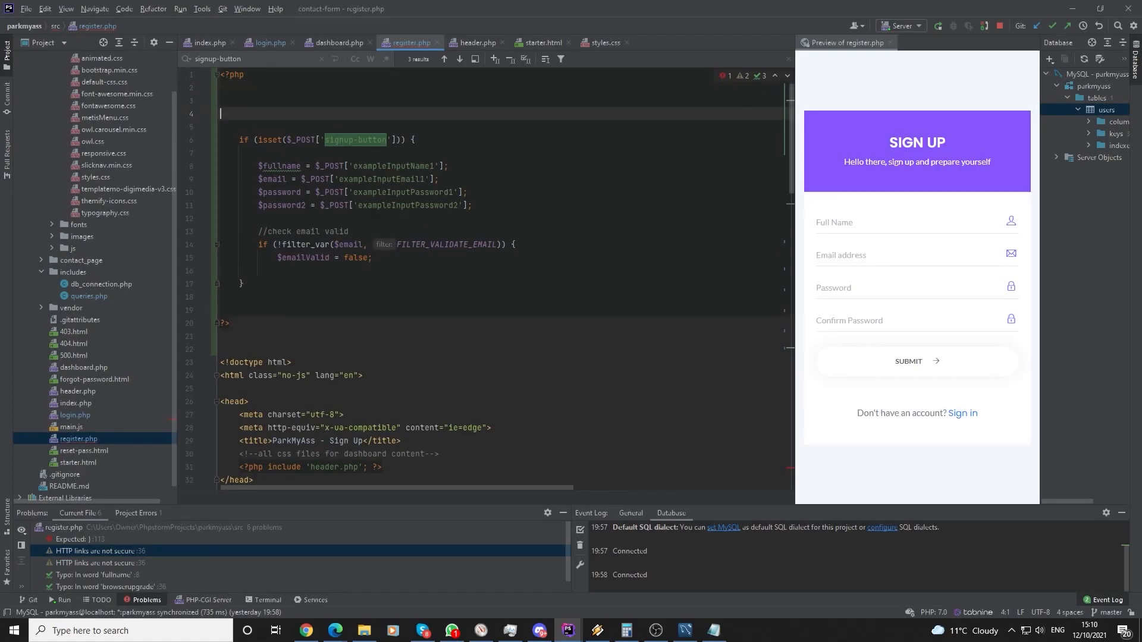
text(} elseif ($password != $password2) {)
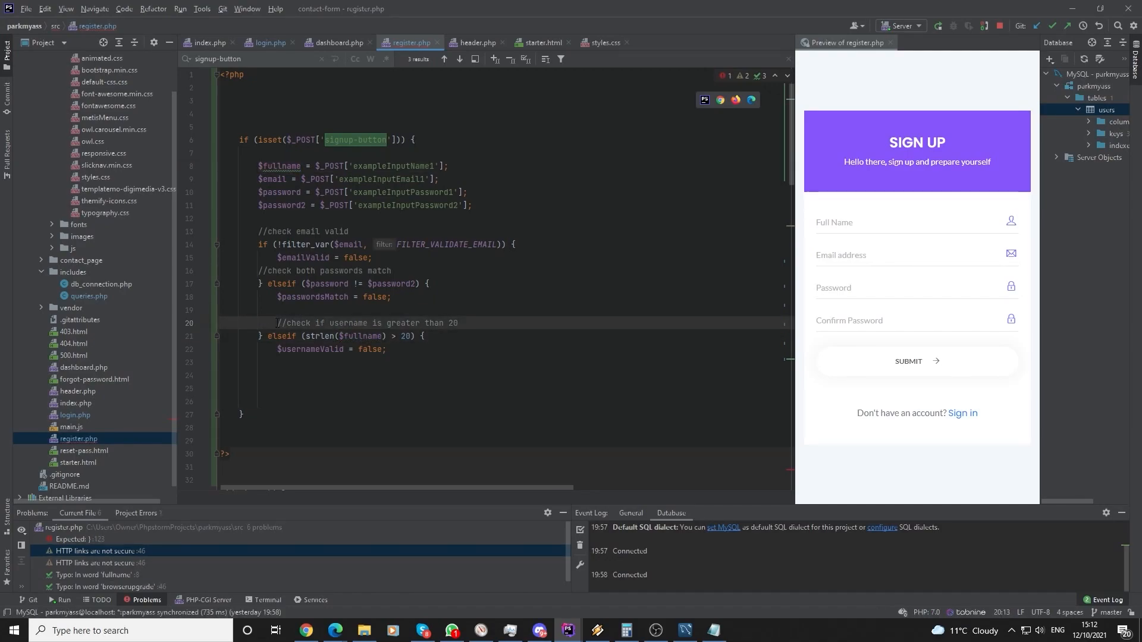
click(275, 310)
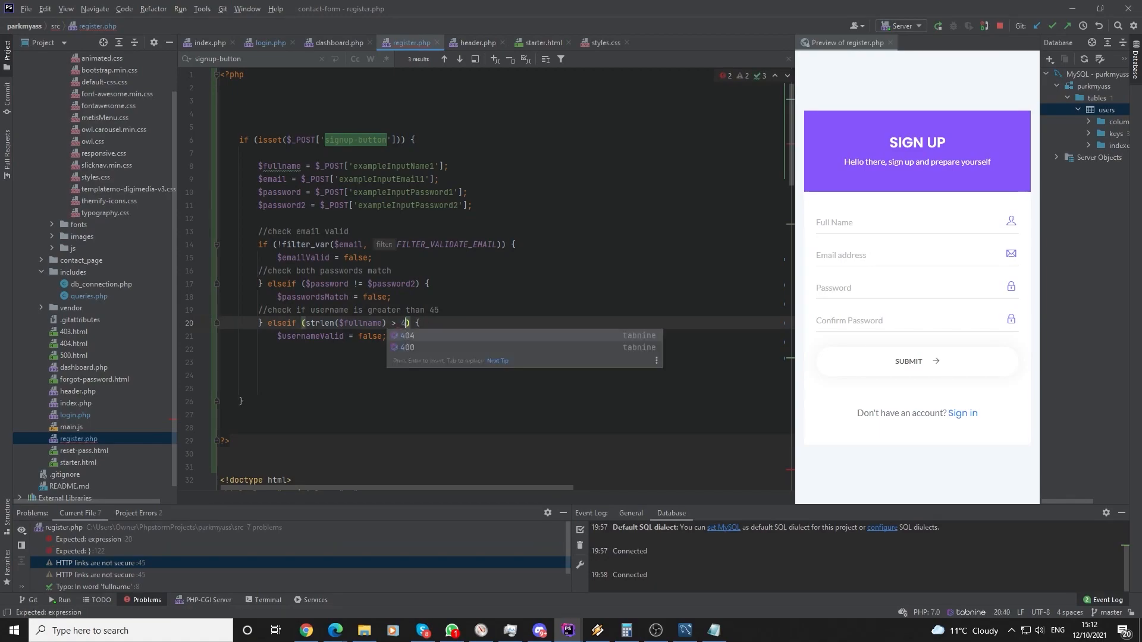
text(5)
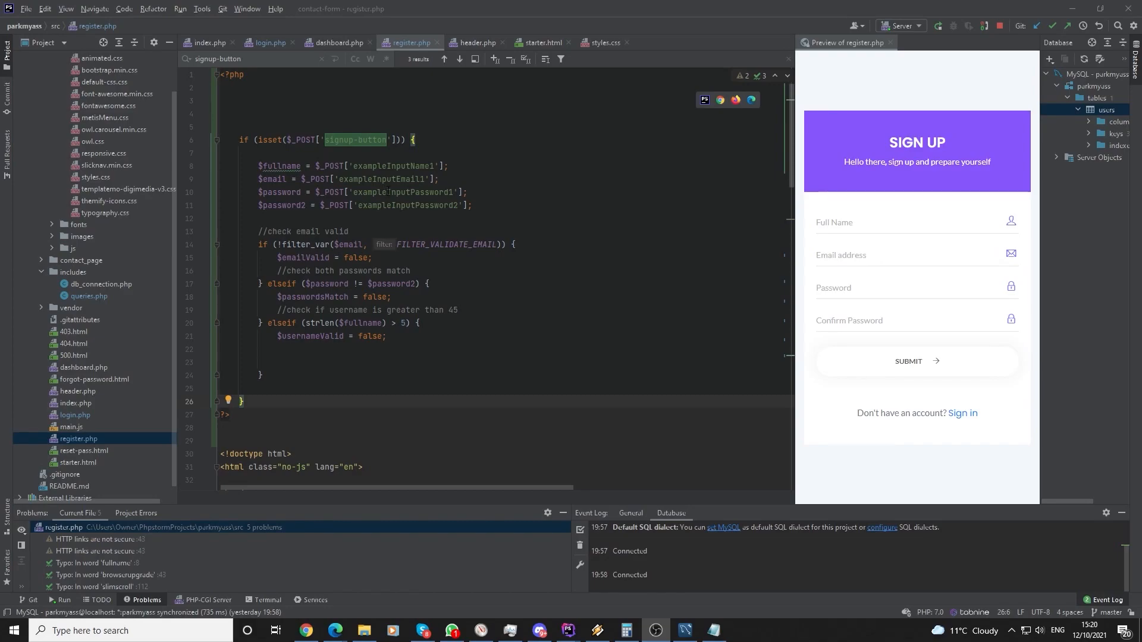
Step: Drop the 'example' prefix from the form's input names and label targets
click(386, 192)
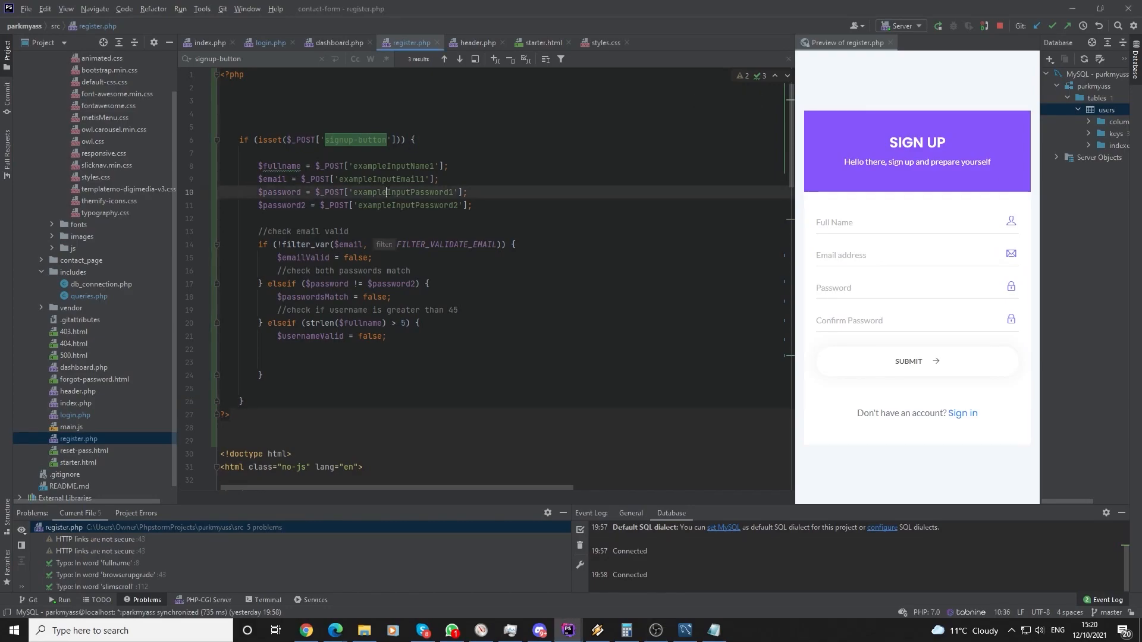
double_click(393, 166)
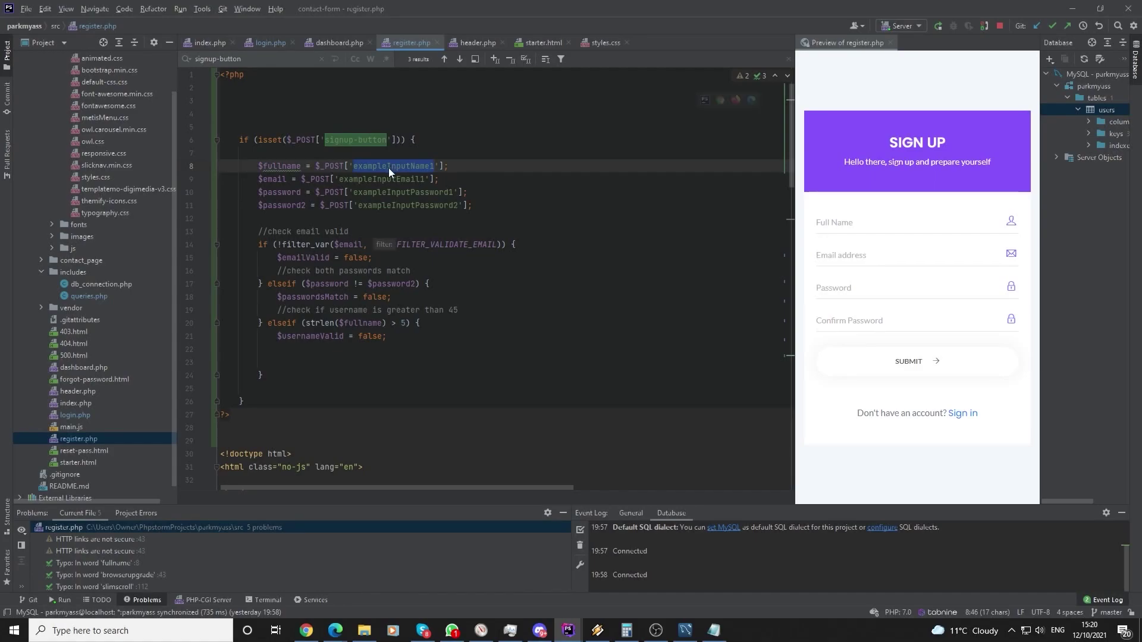
scroll(down, 3)
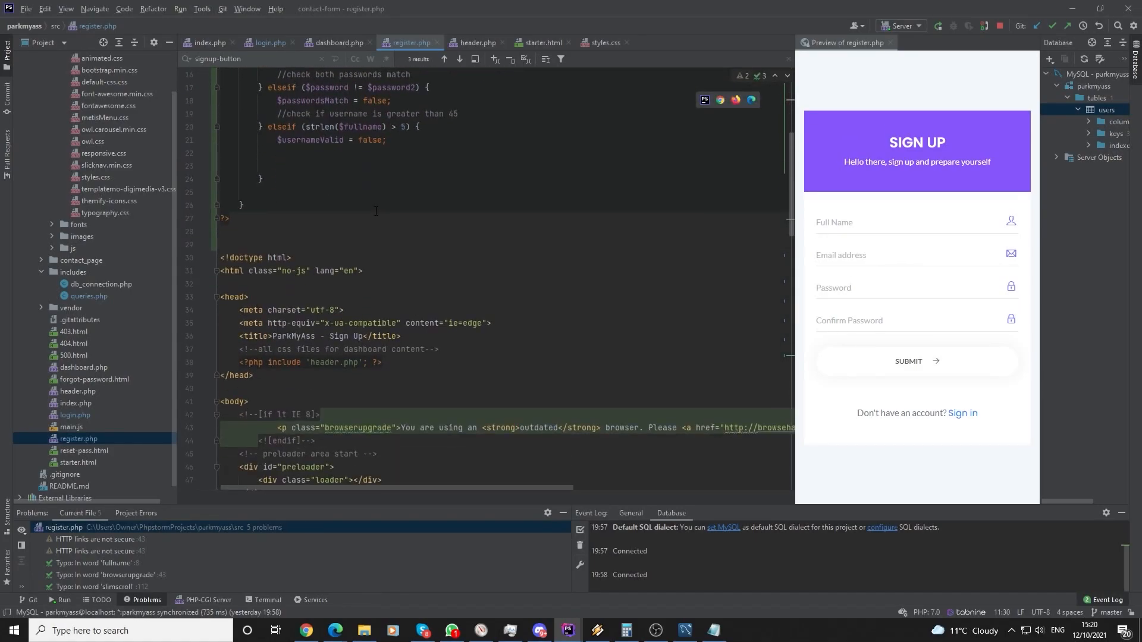
scroll(down, 3)
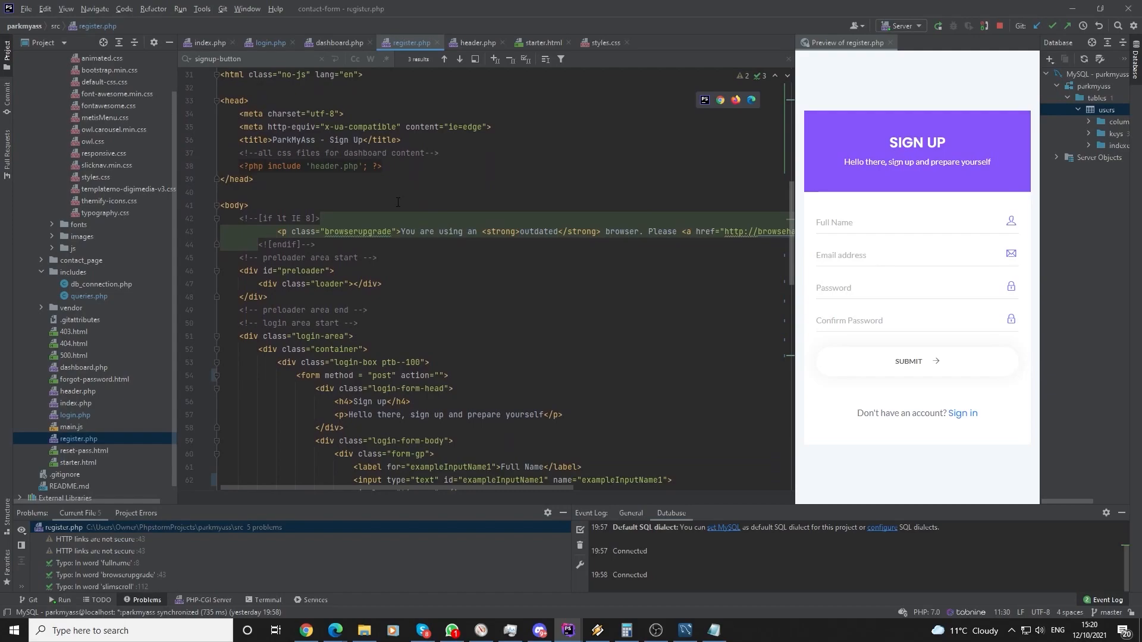
scroll(down, 3)
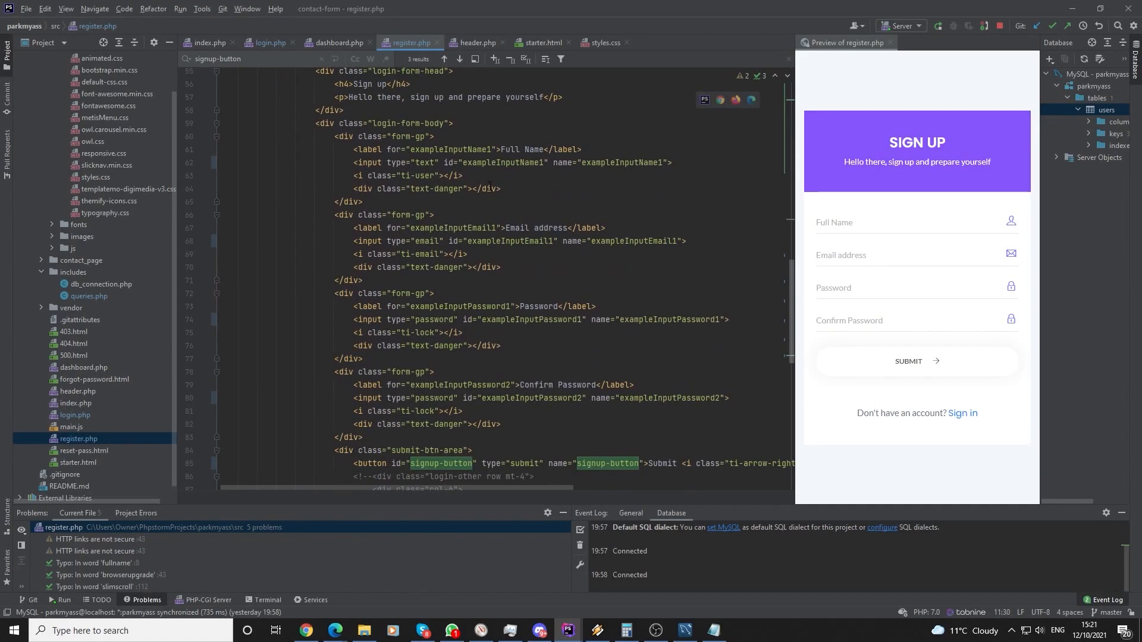
double_click(617, 162)
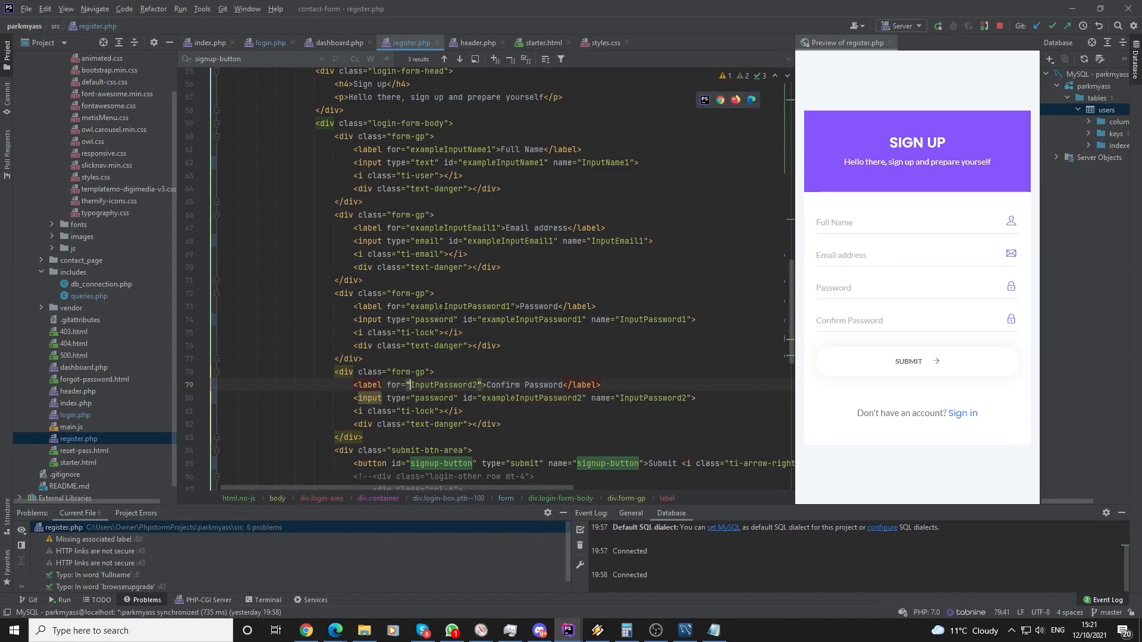
click(408, 306)
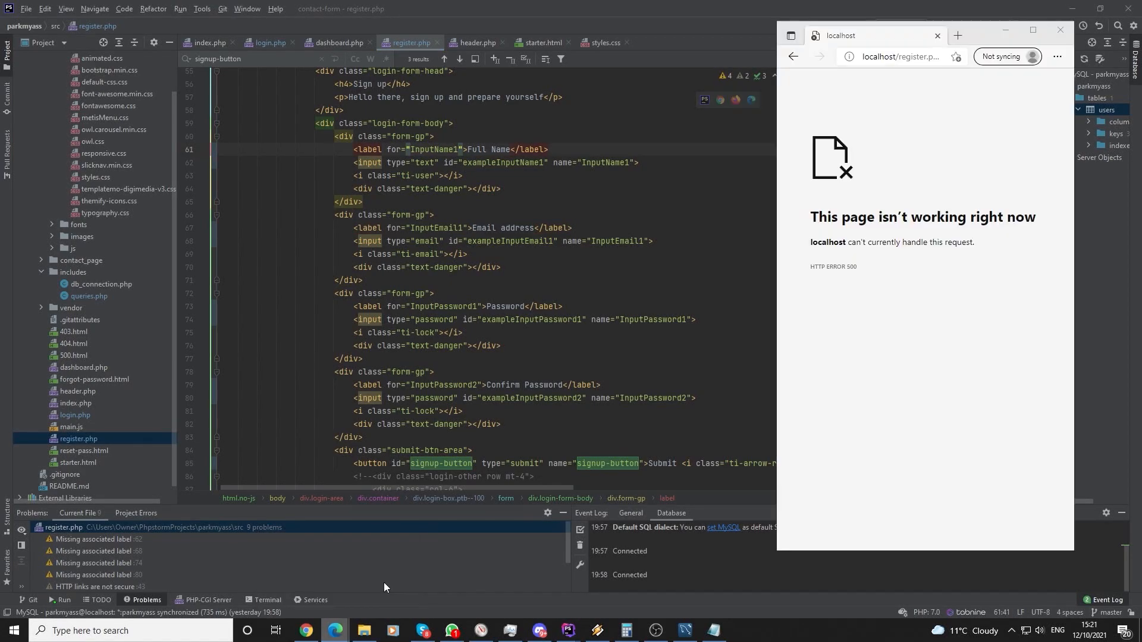
click(889, 57)
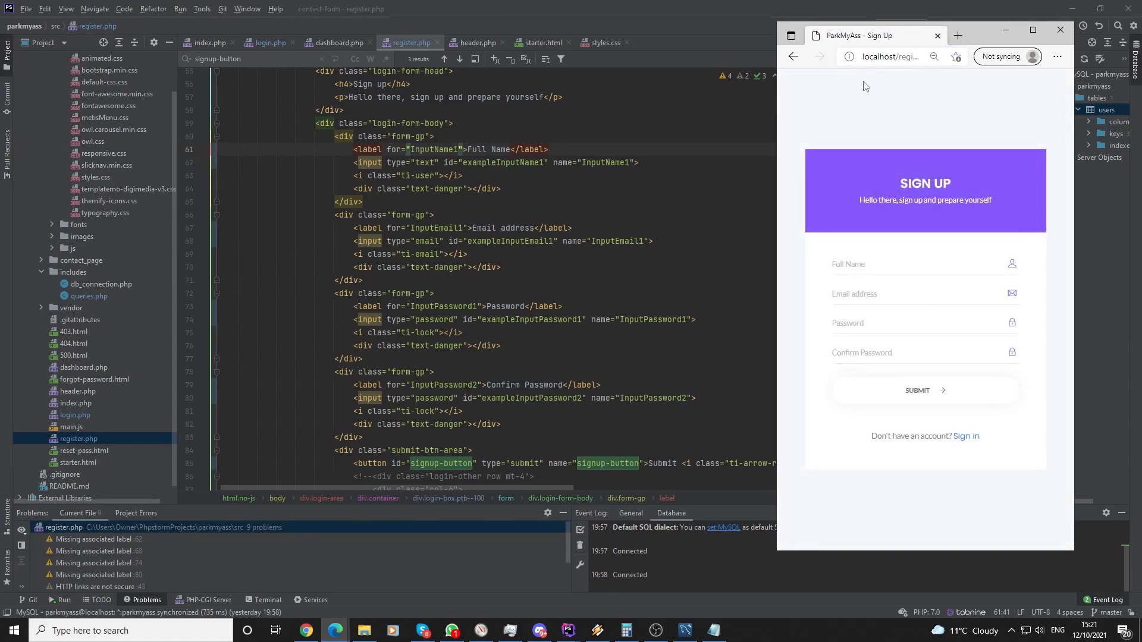
mouse_move(909, 205)
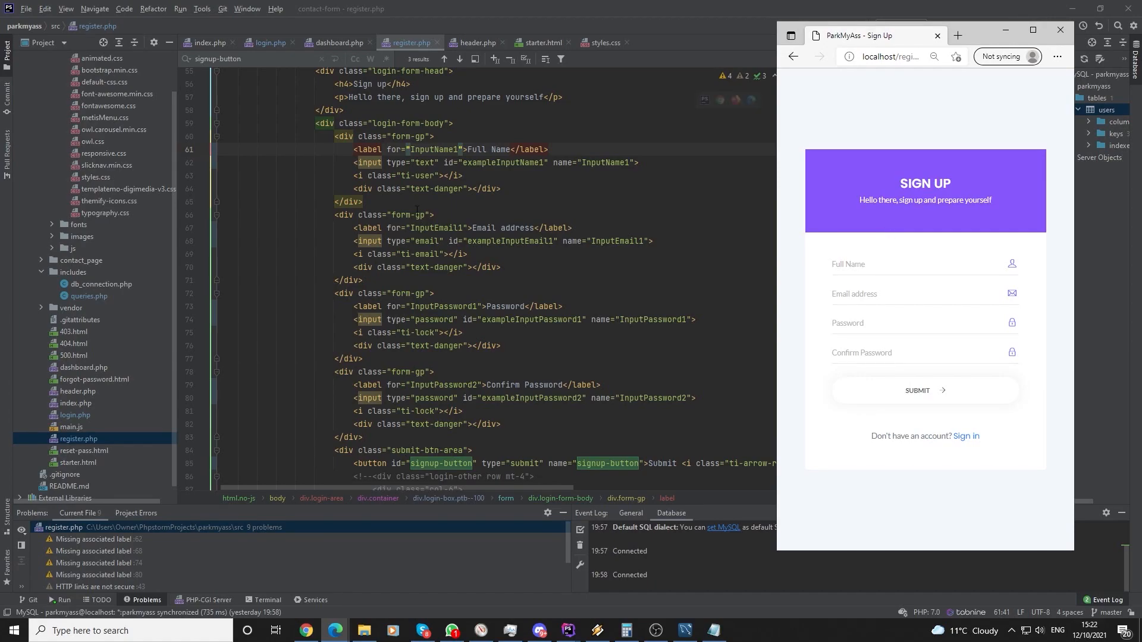
scroll(up, 3)
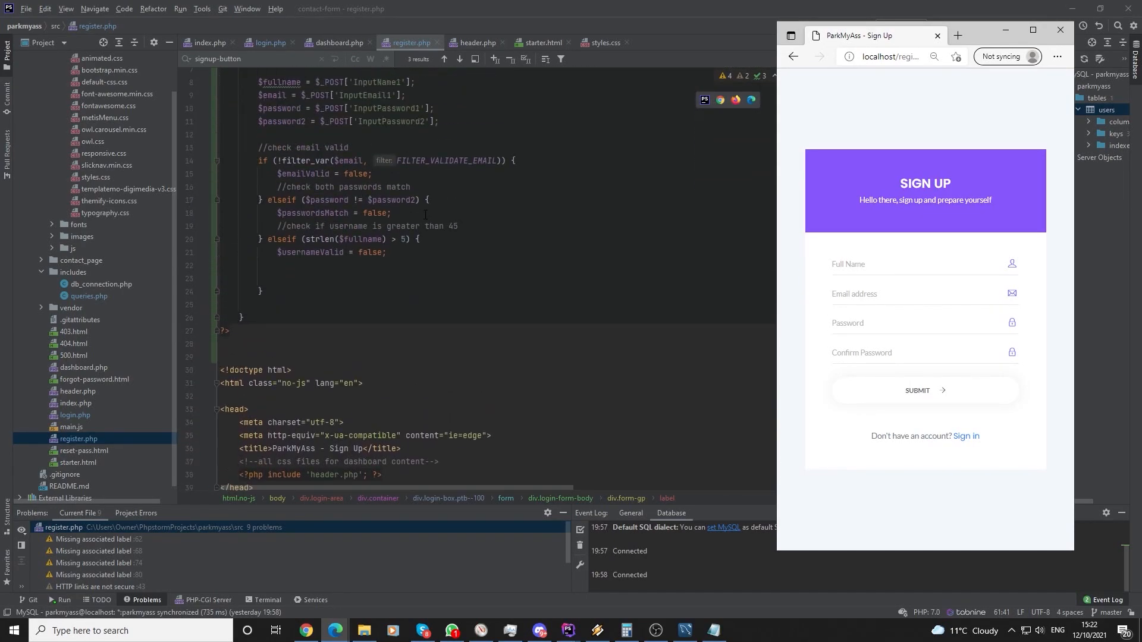
Step: Rename $usernameValid to $nameValid and add a commented password length > 3 check
scroll(up, 3)
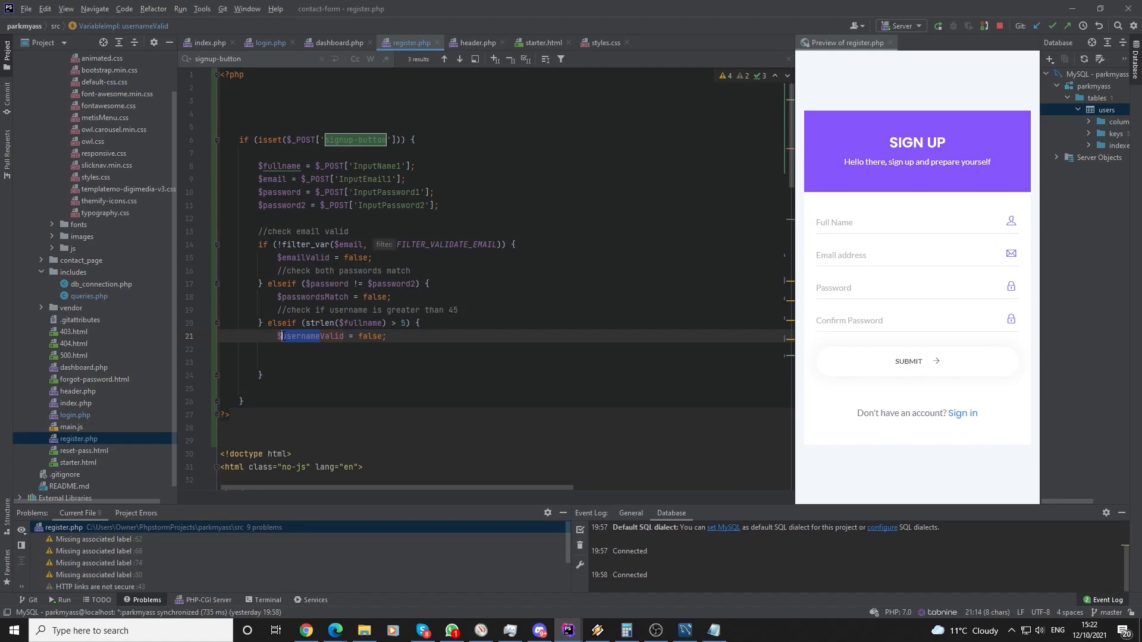
text(name)
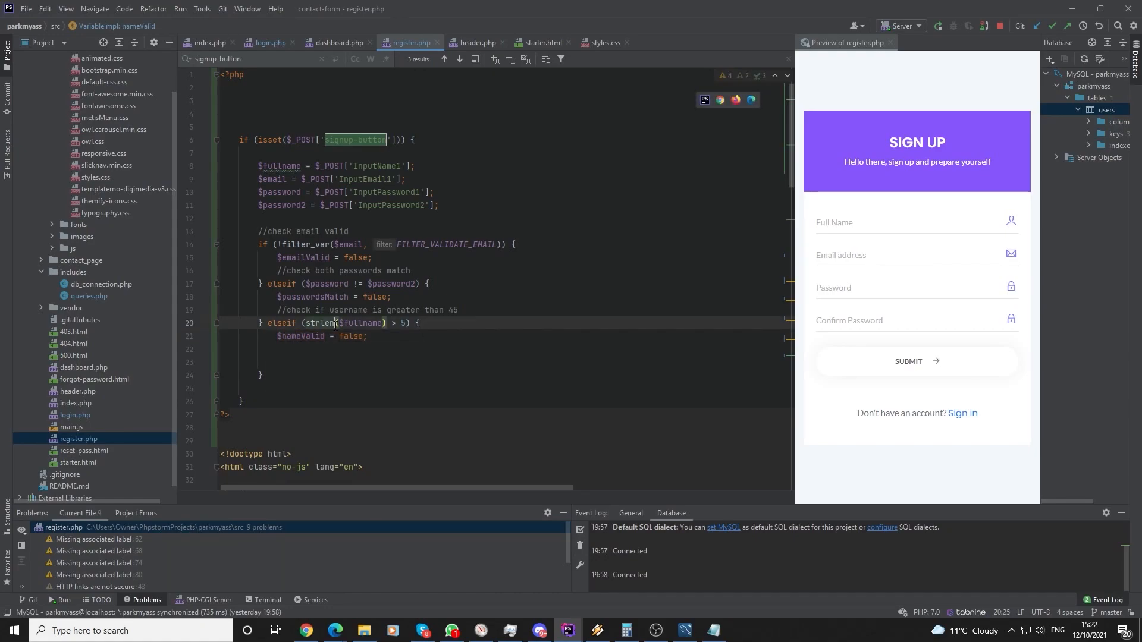
mouse_move(361, 323)
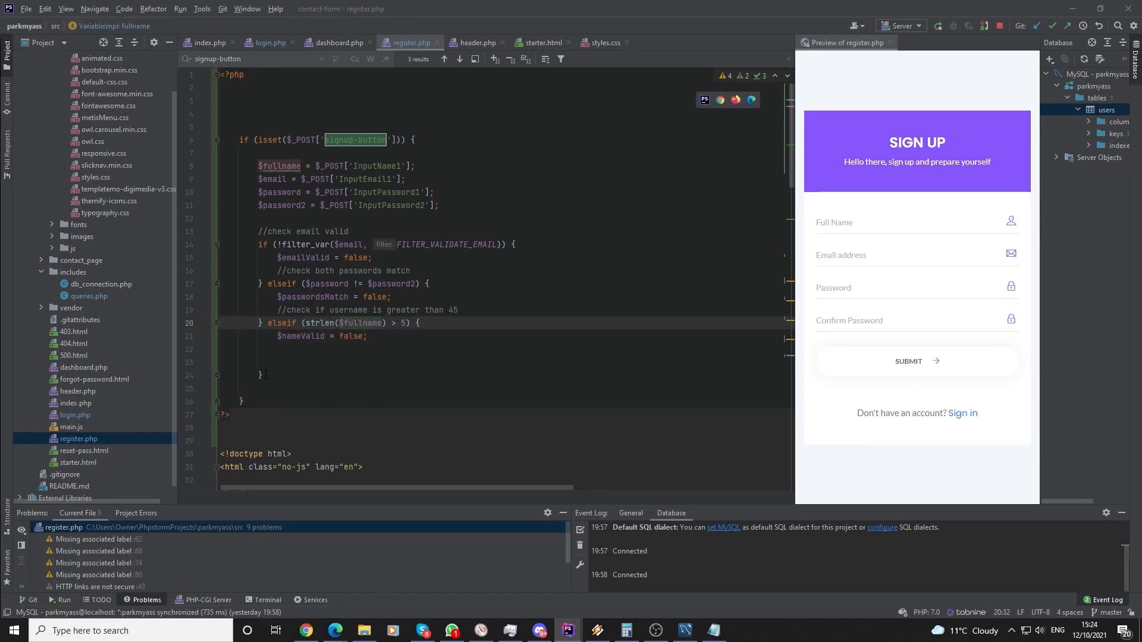
click(261, 374)
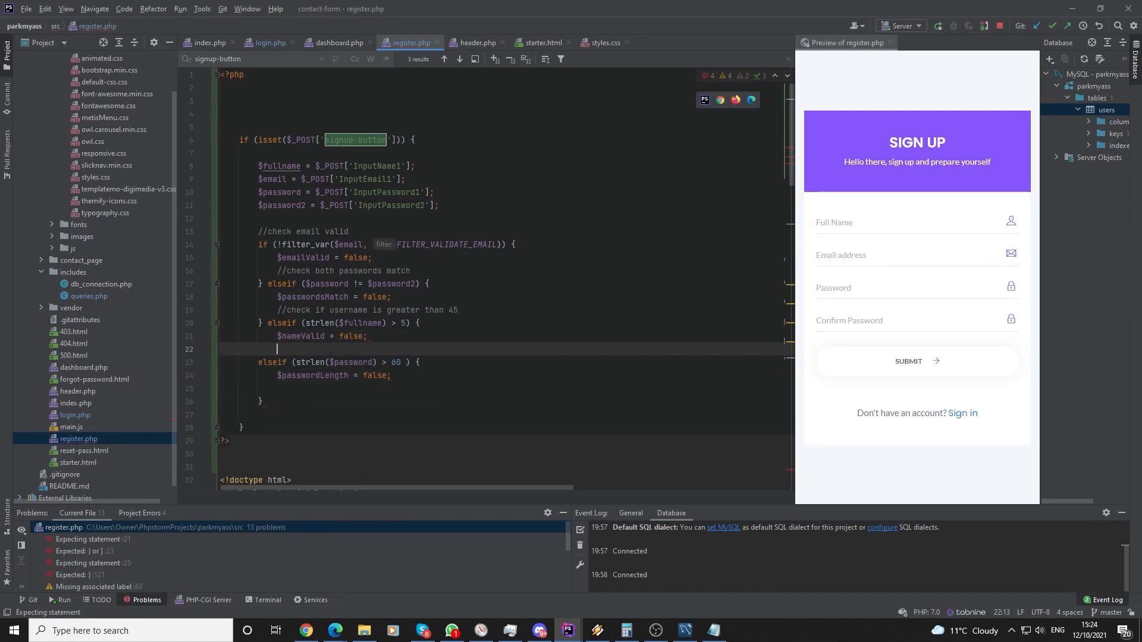
text(//password length)
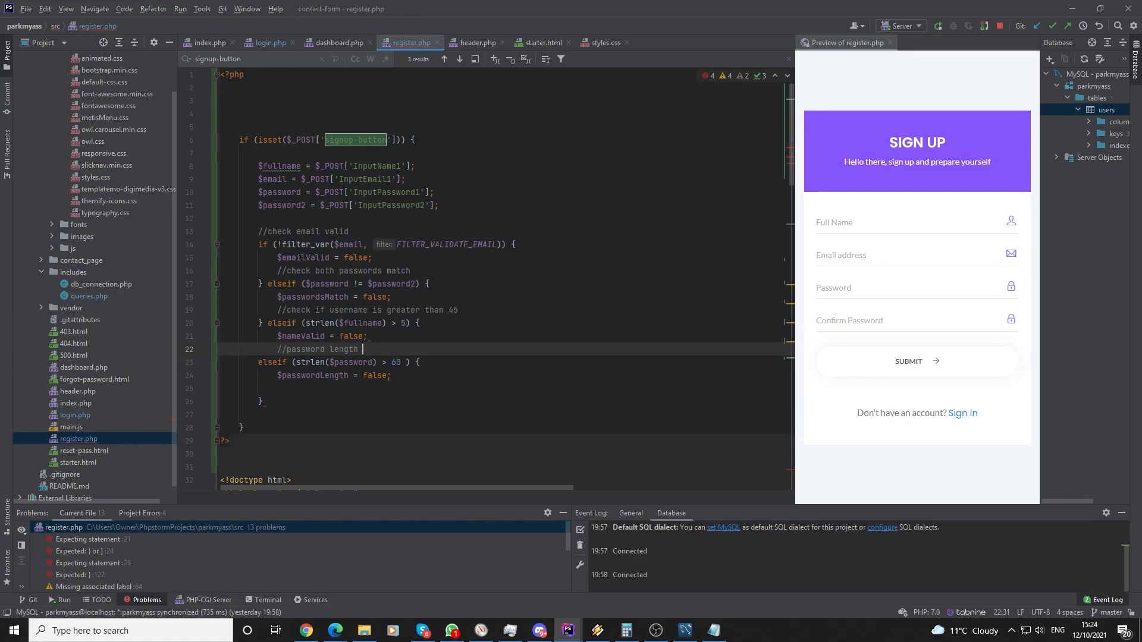
text(check)
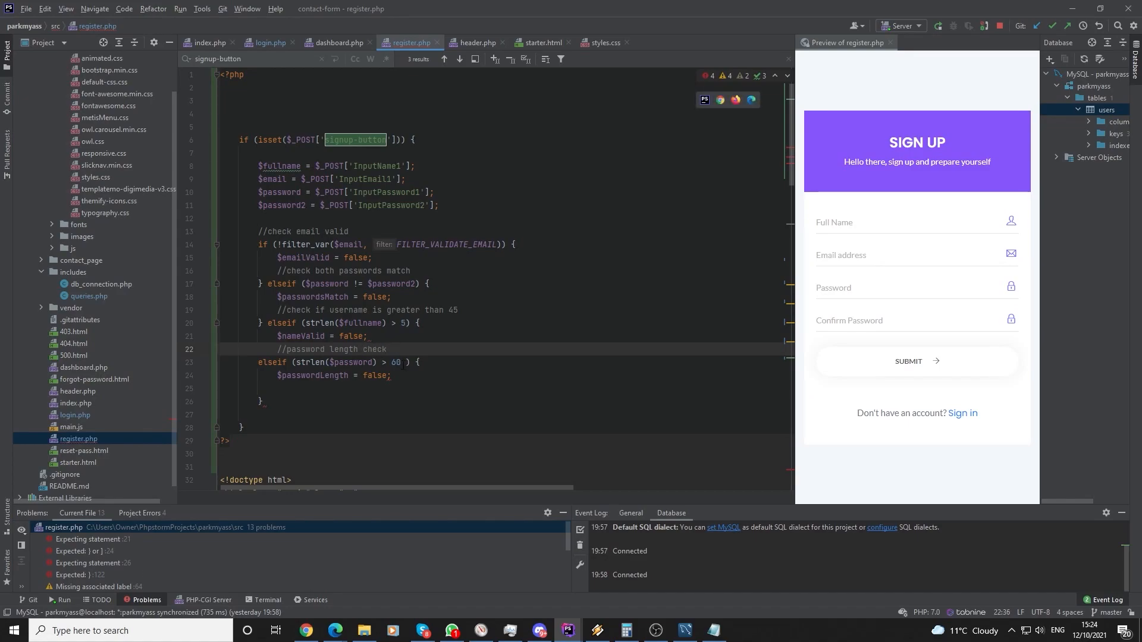
double_click(395, 362)
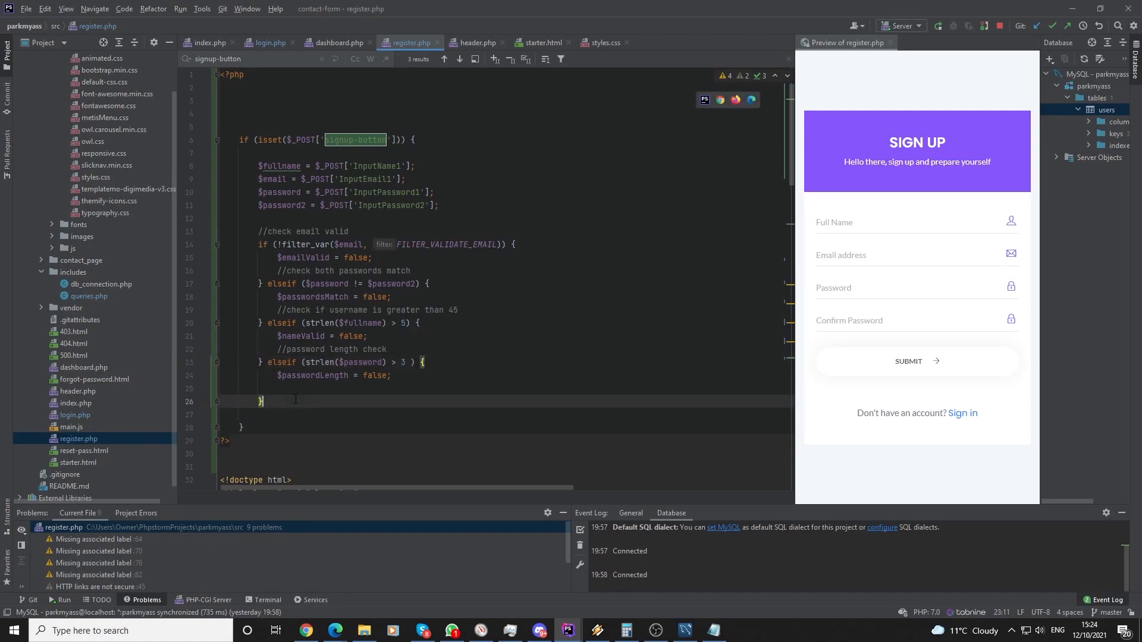
mouse_move(315, 296)
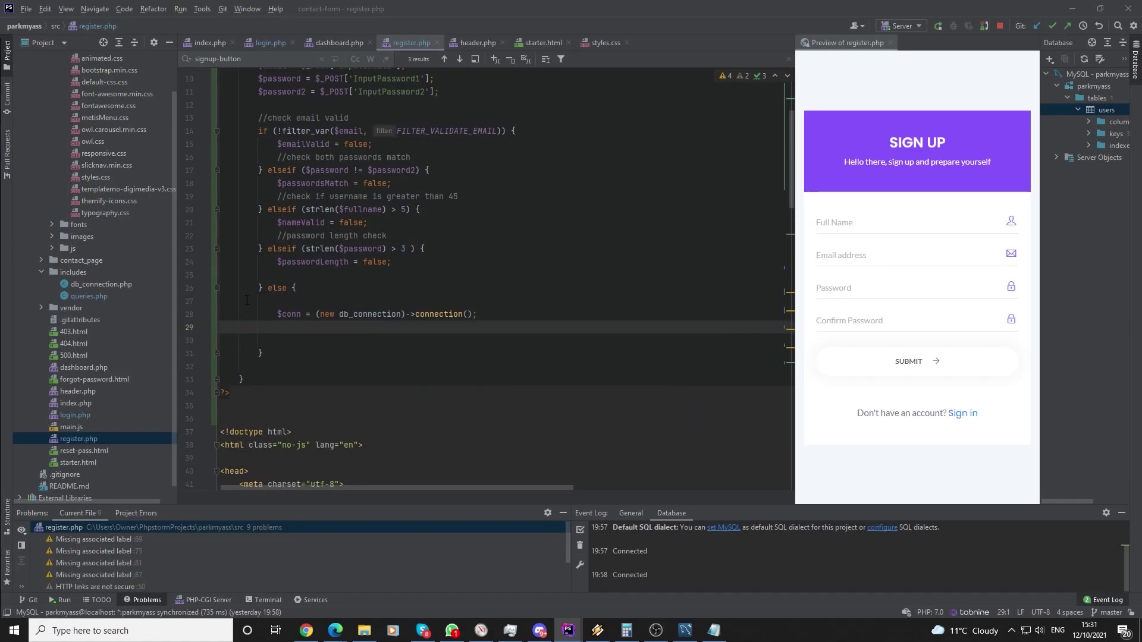
Step: Add the comment '//signup conditions are true, create db connection' above the else branch
text(//signup conditions are true, create db connection)
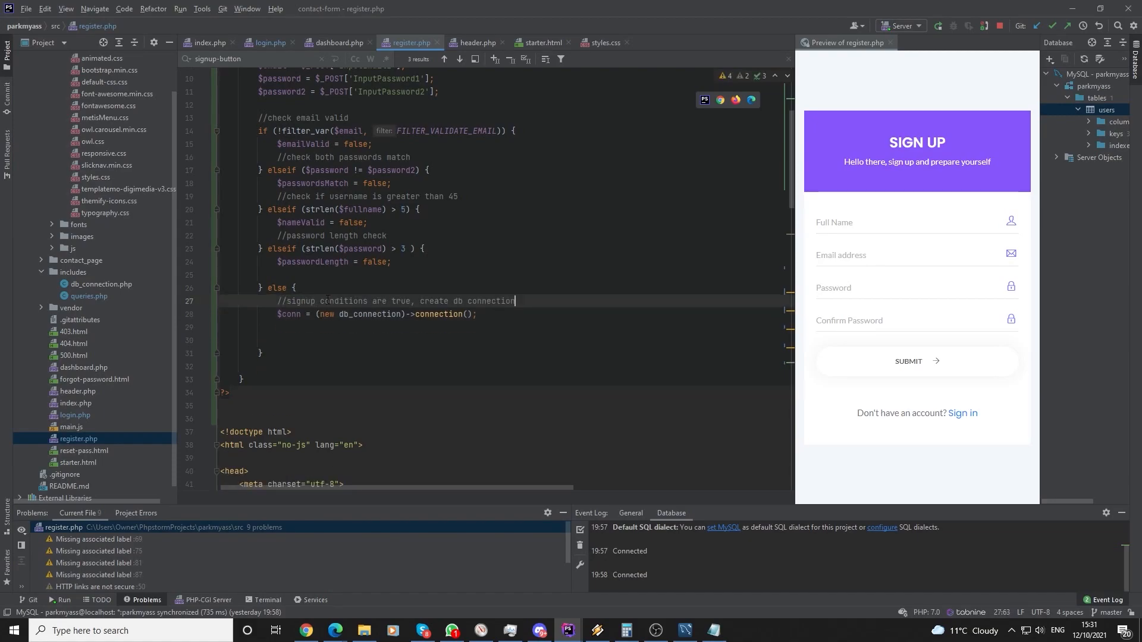
key(enter)
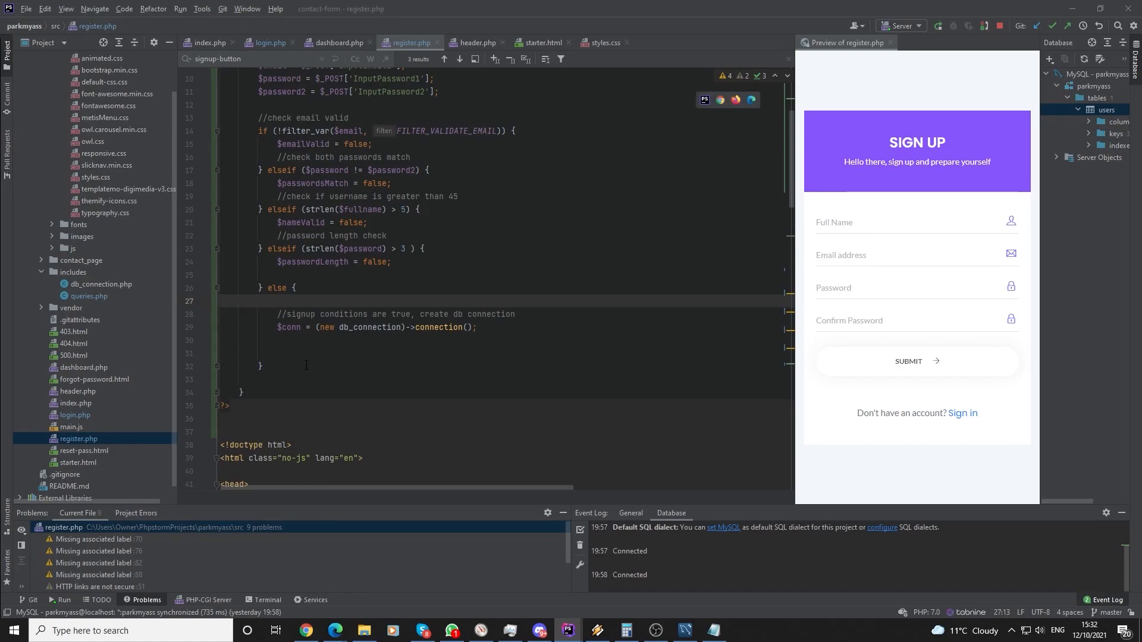
click(326, 354)
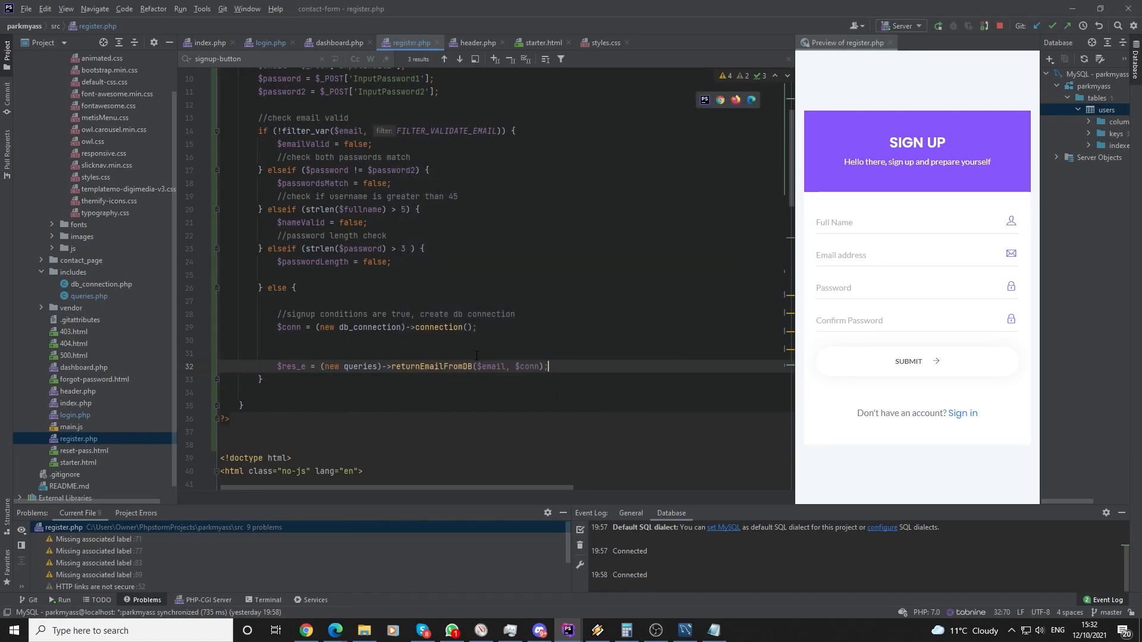
Step: Comment the returnEmailFromDB lookup with '//check if email exists in database already'
click(276, 353)
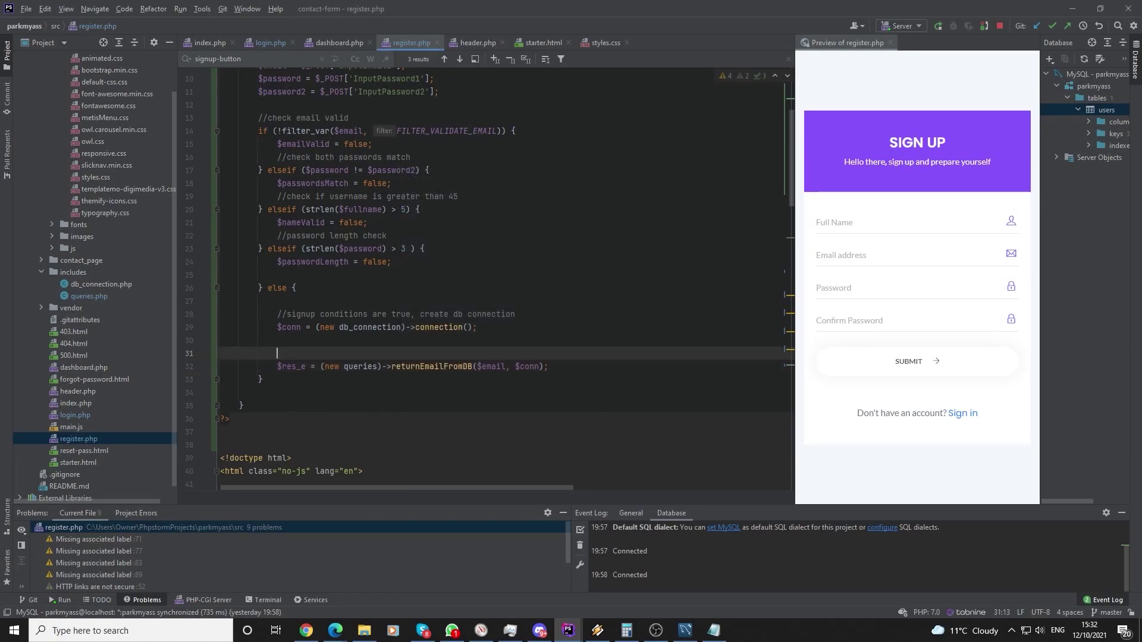
text(//check)
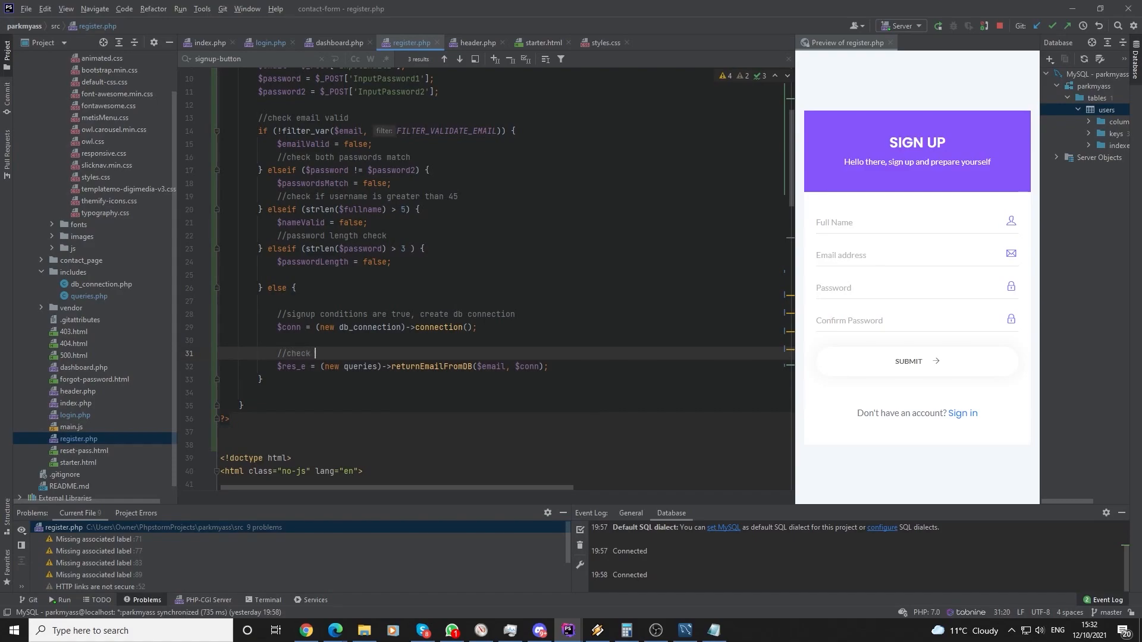
text(if)
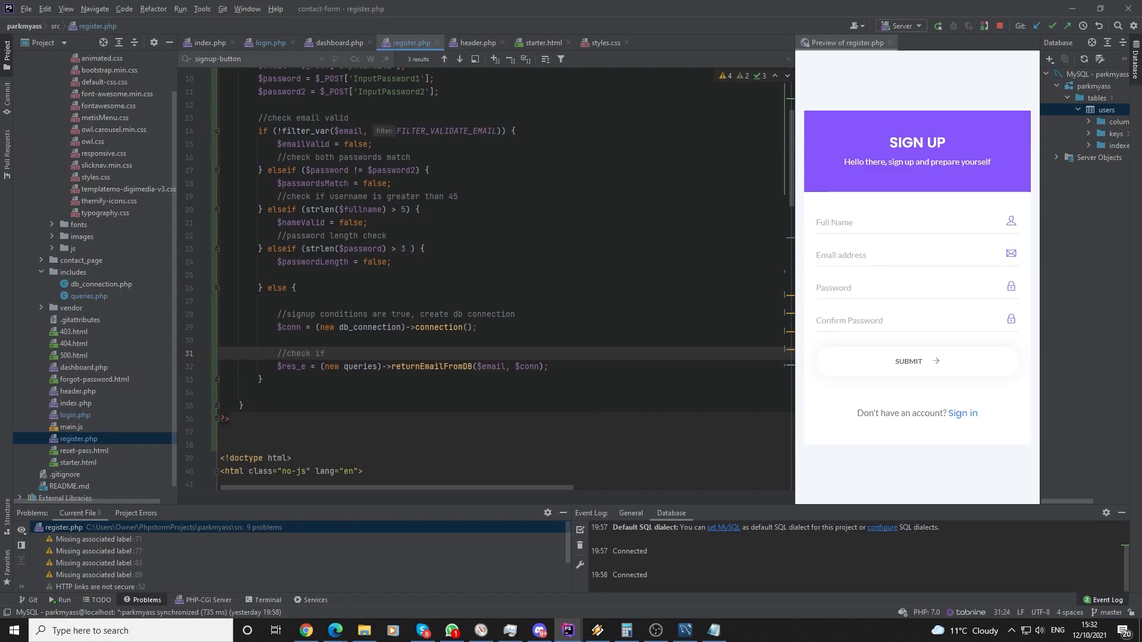
text(email exists in d)
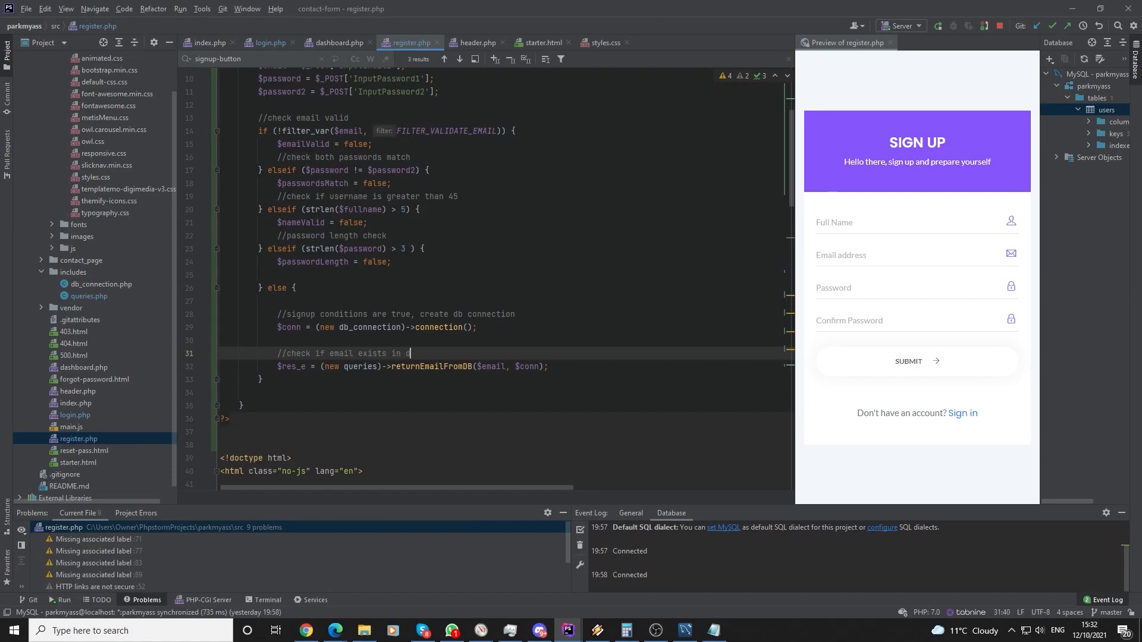
text(atabase already)
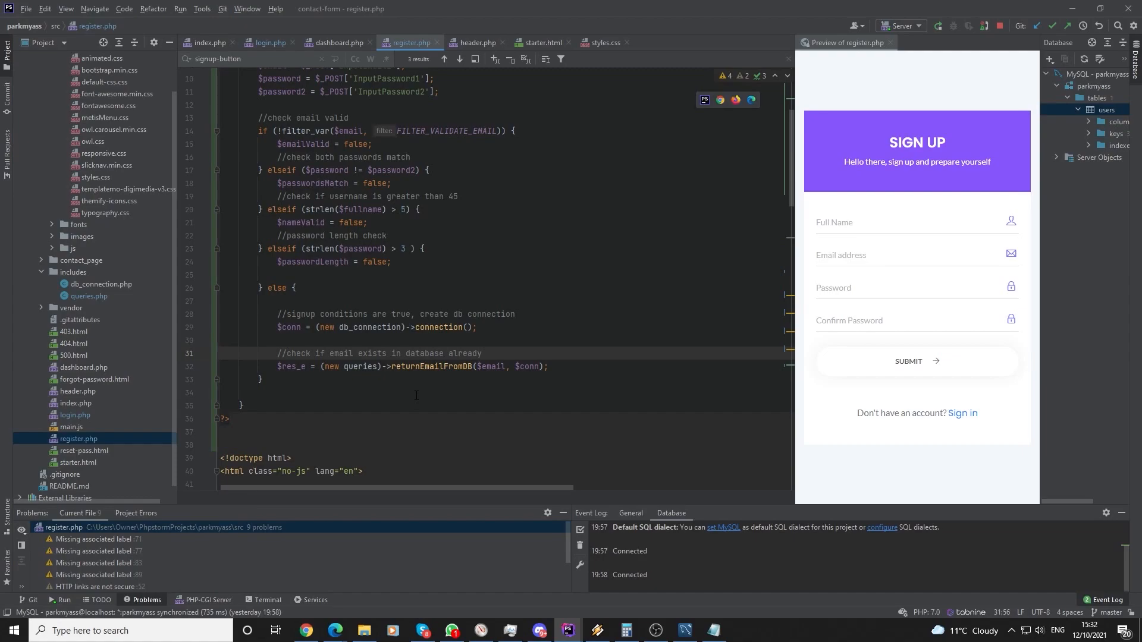
click(559, 367)
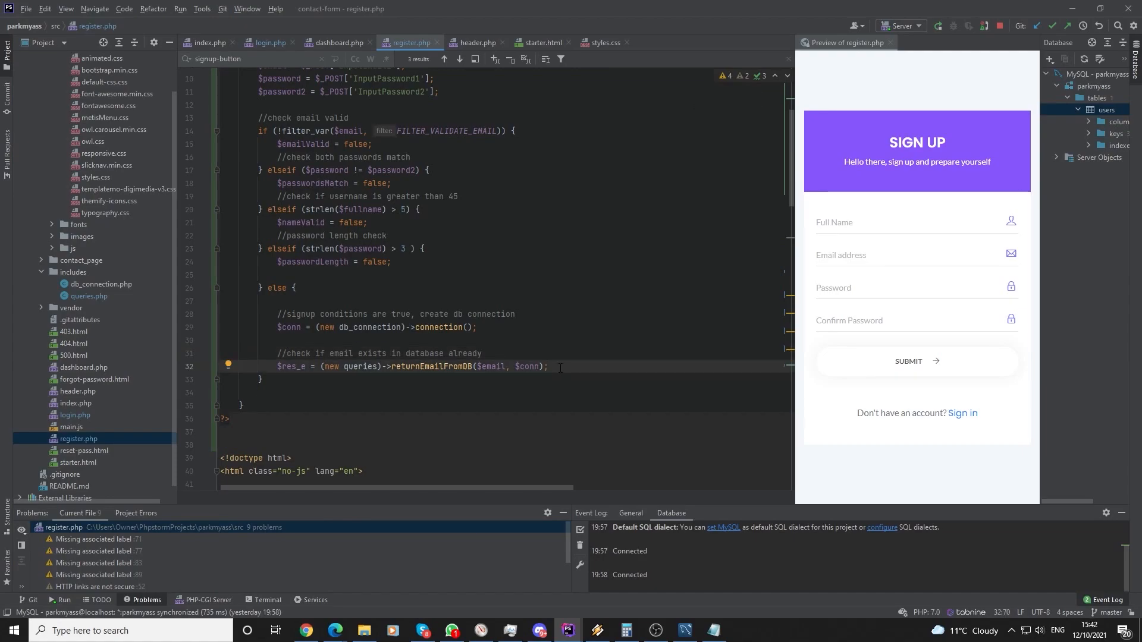
Step: Set $userEmailExists = true when $res_e is non-empty with num_rows() > 0
key(enter)
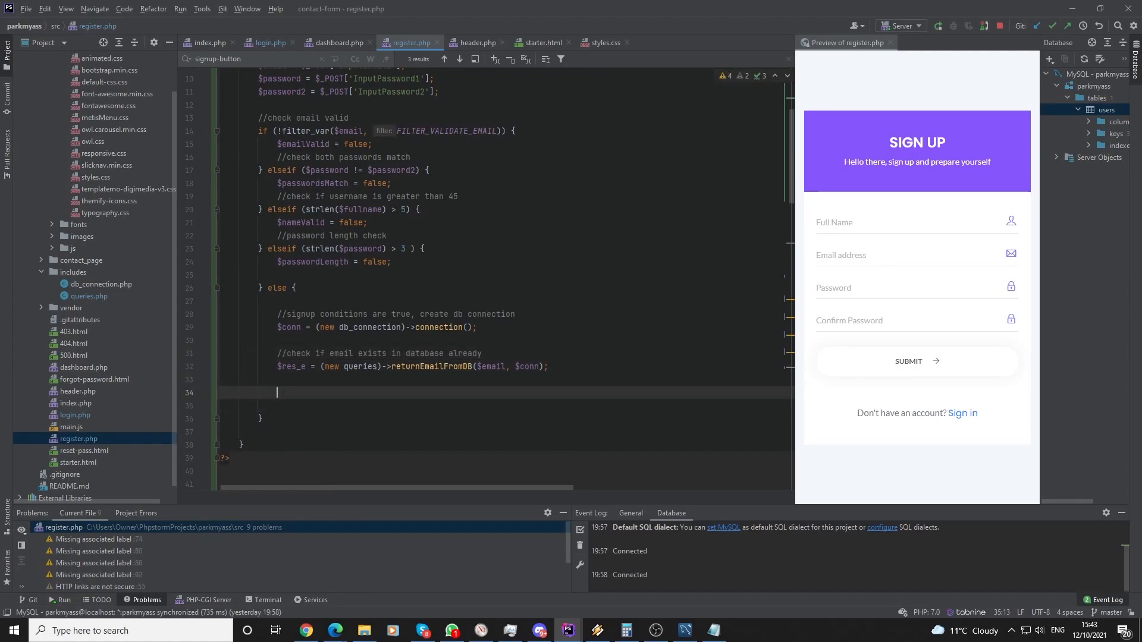
text(if)
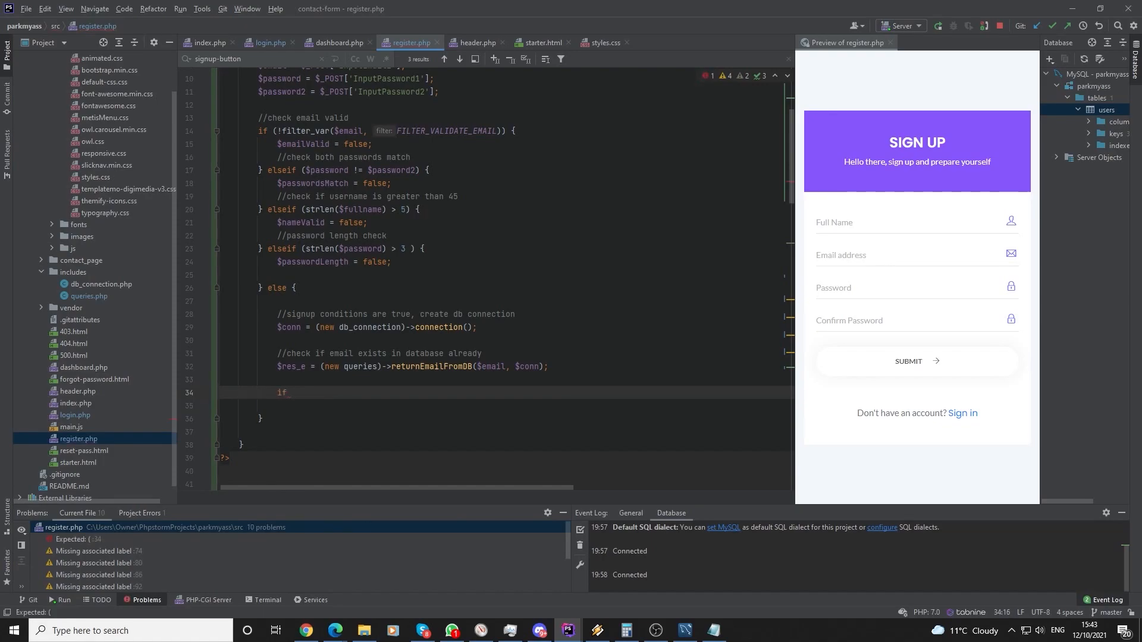
text((!emp)
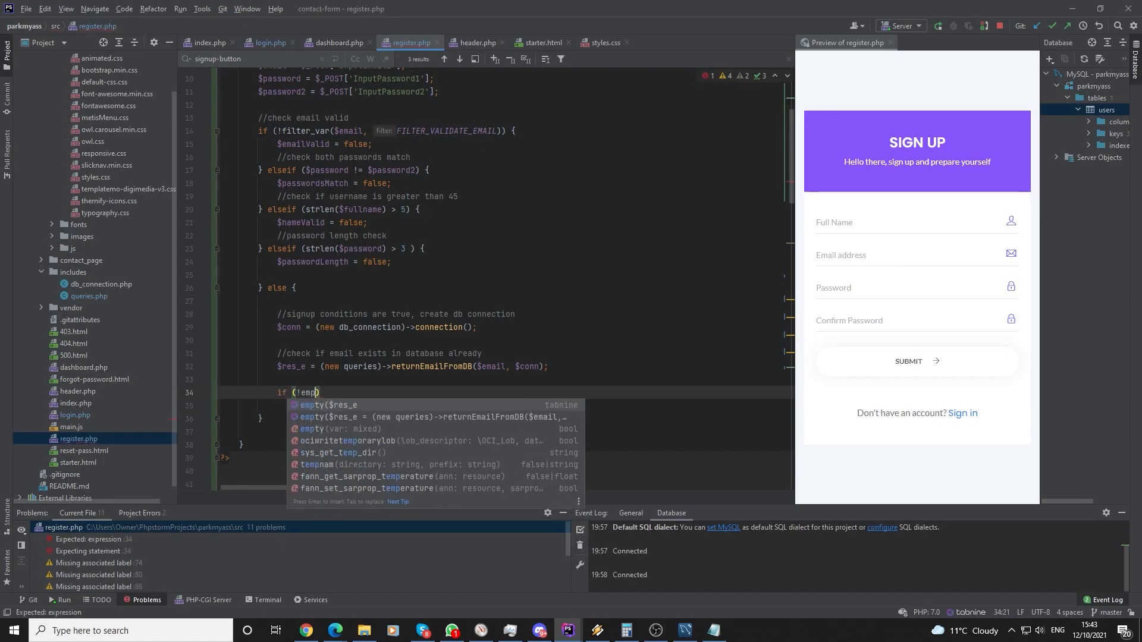
key(Escape)
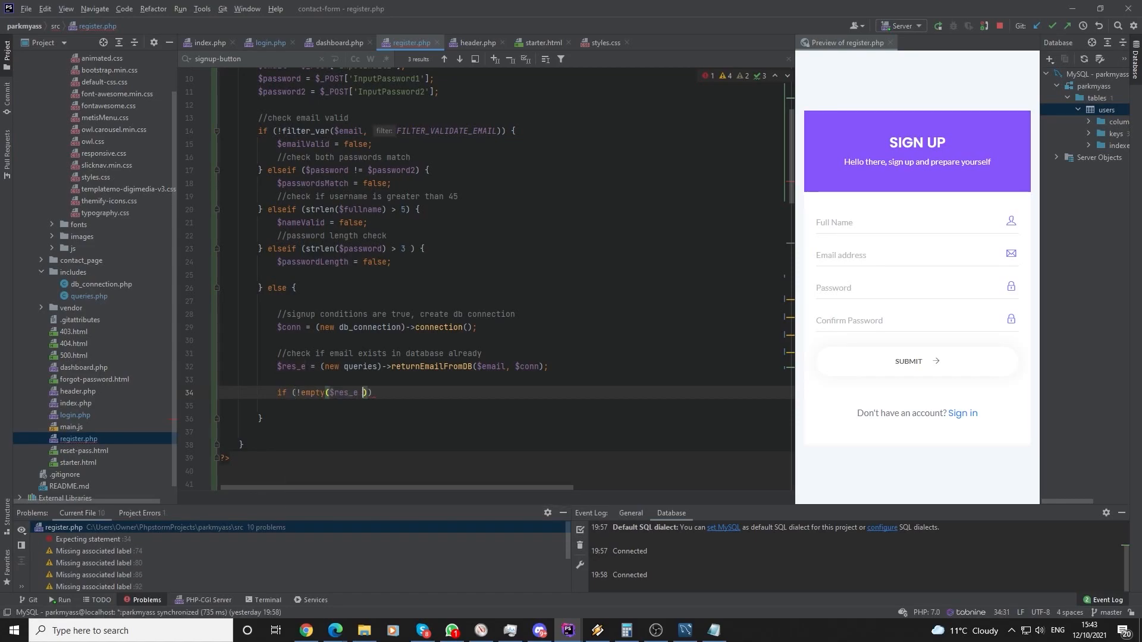
text() &&)
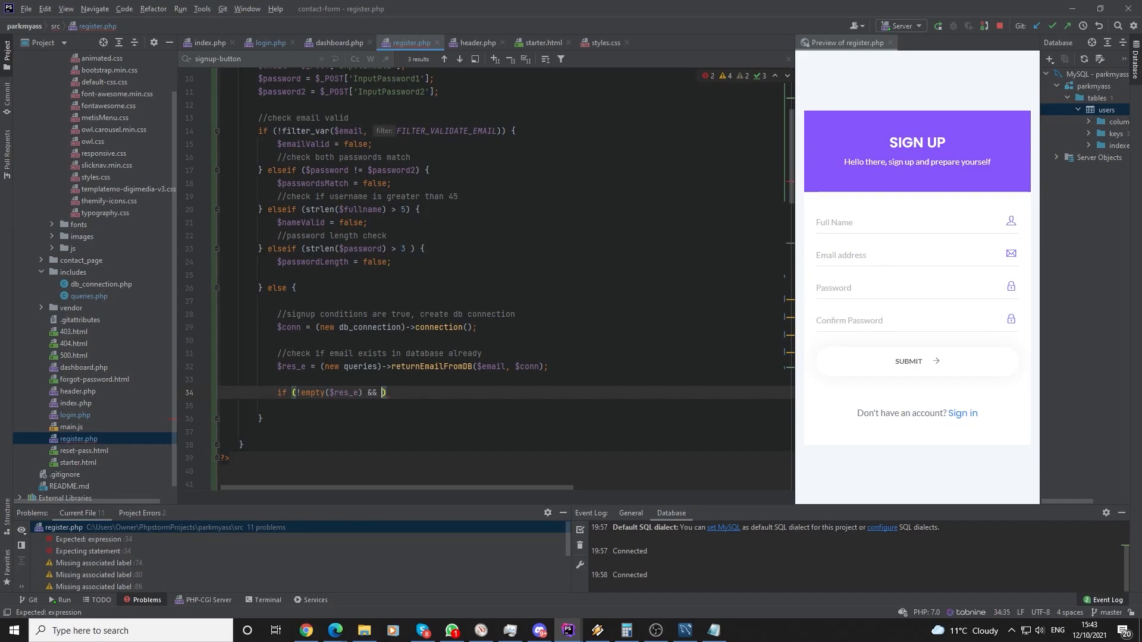
text($res_e->email)
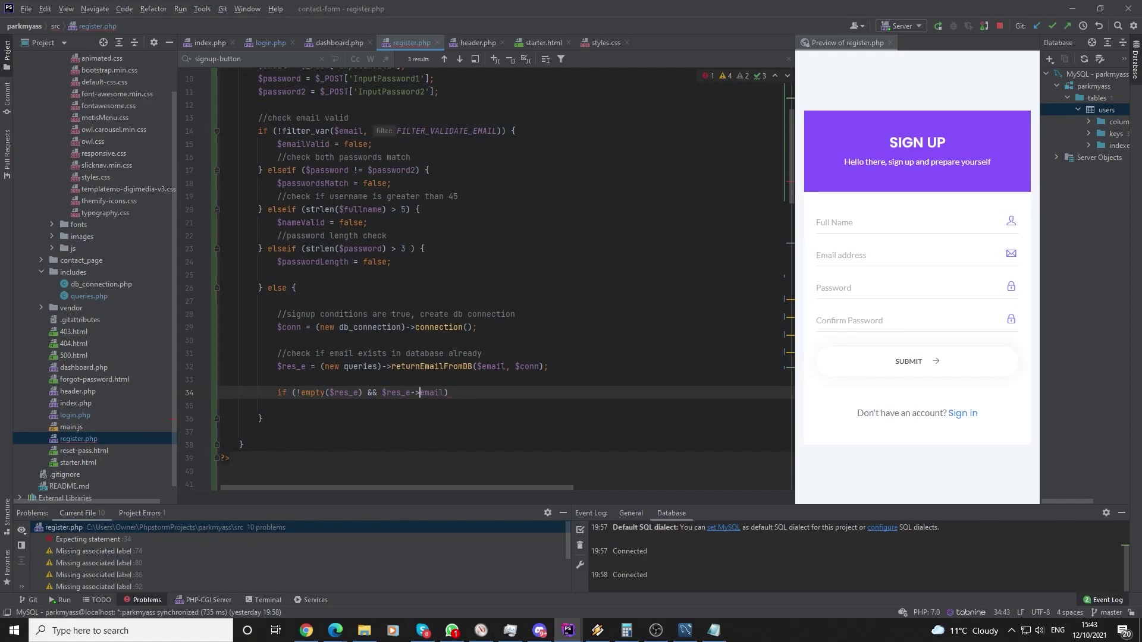
text(num_rows()
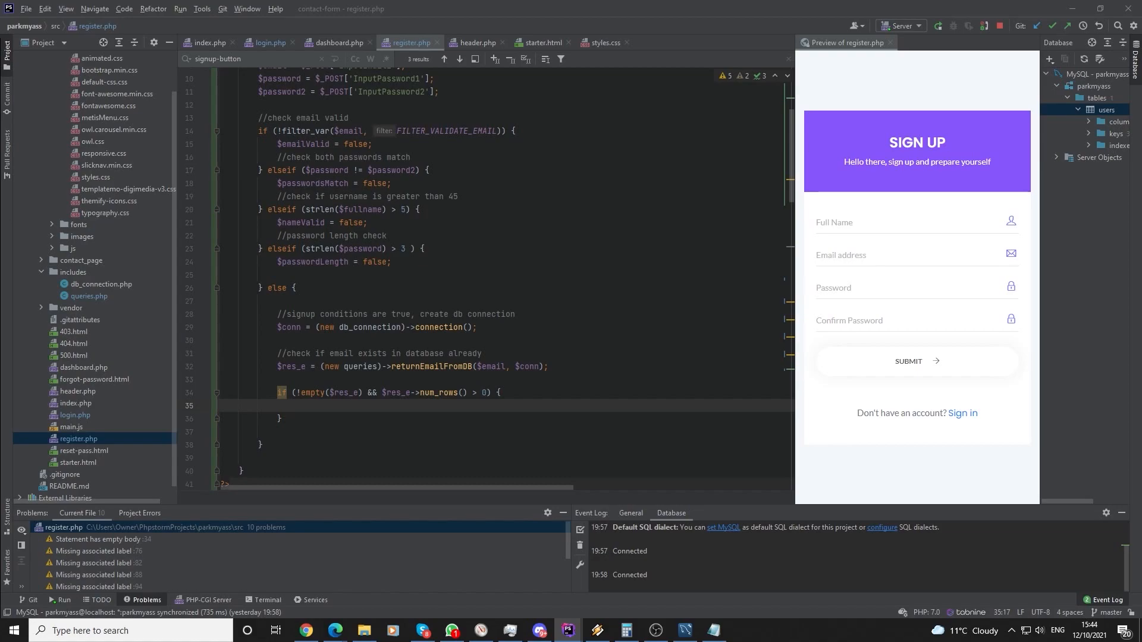
text($userExists = true;)
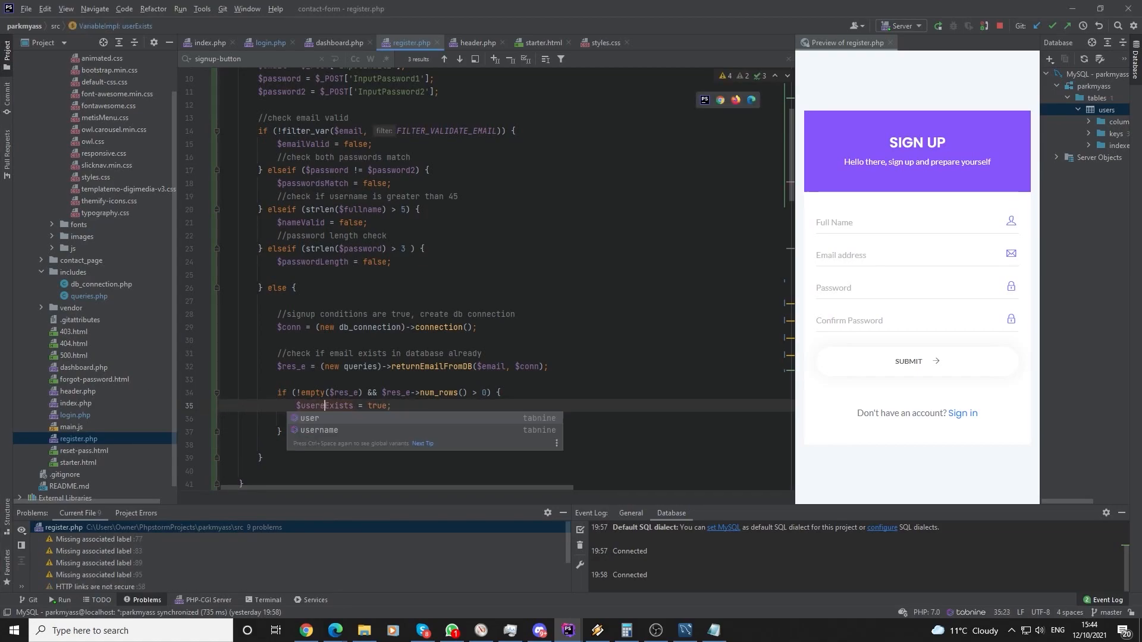
text(Email)
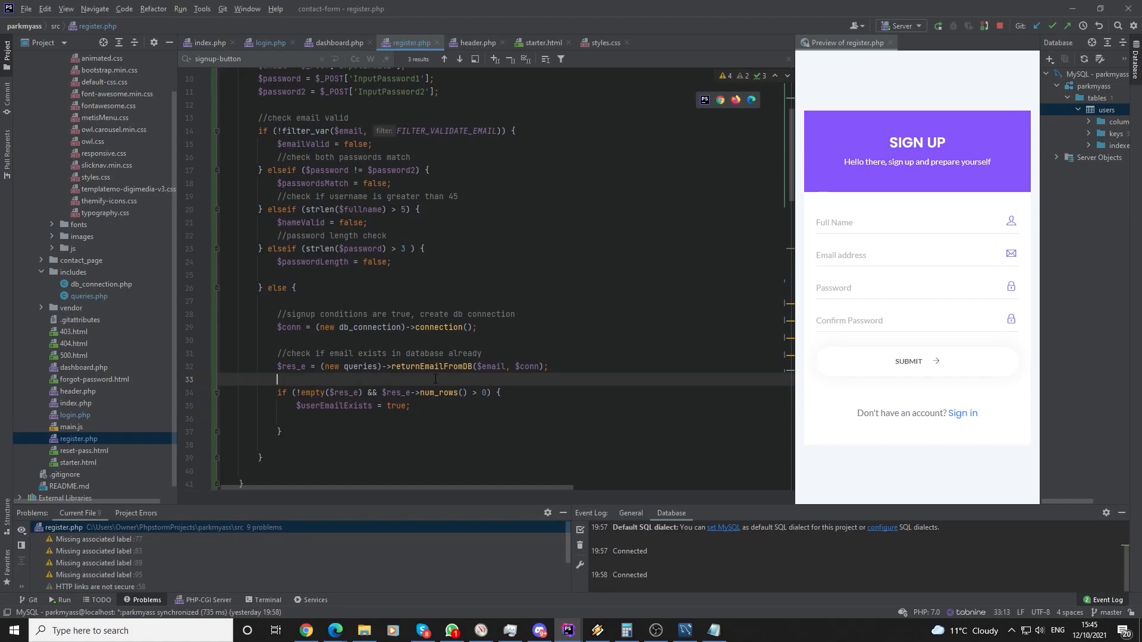
Step: Comment the check: email result from query not empty and above 0, email exists
text(//if)
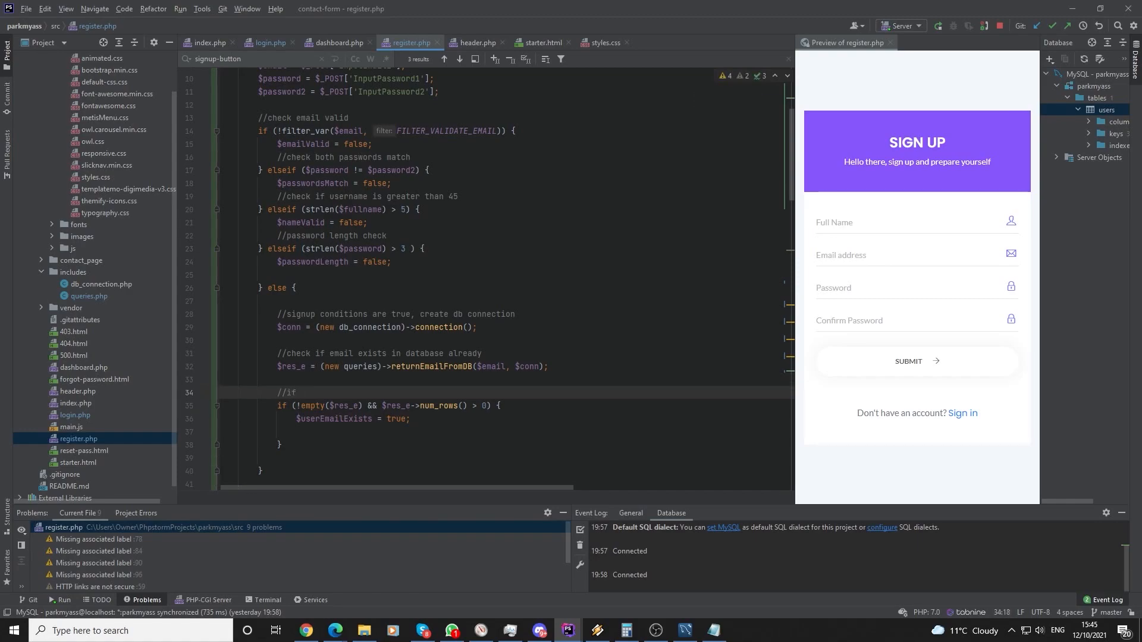
text(email r)
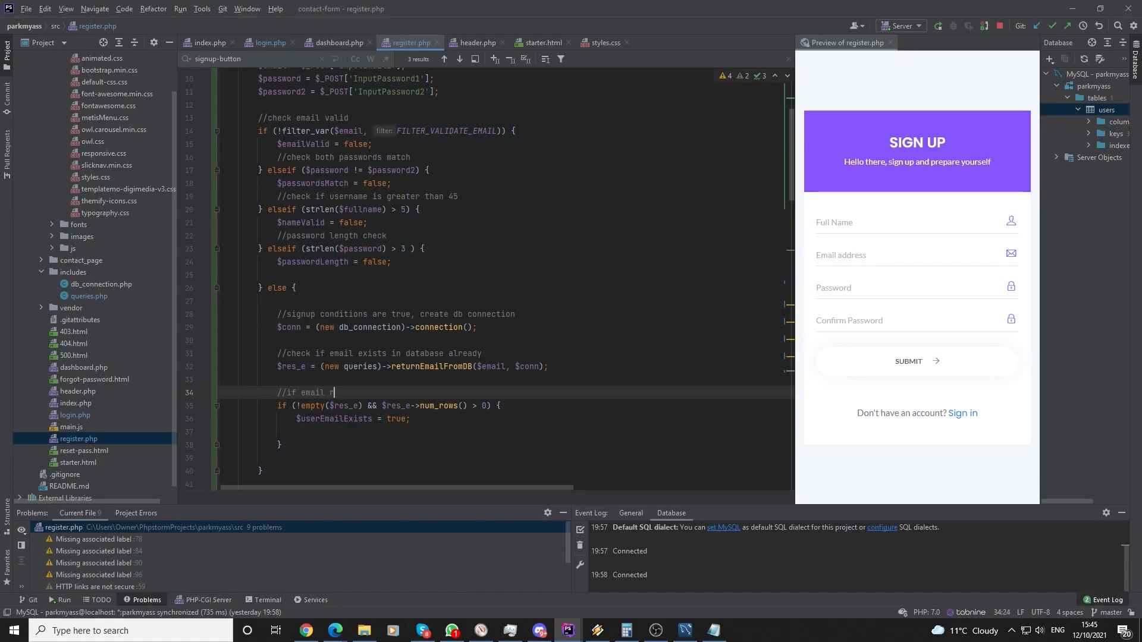
text(esult fro)
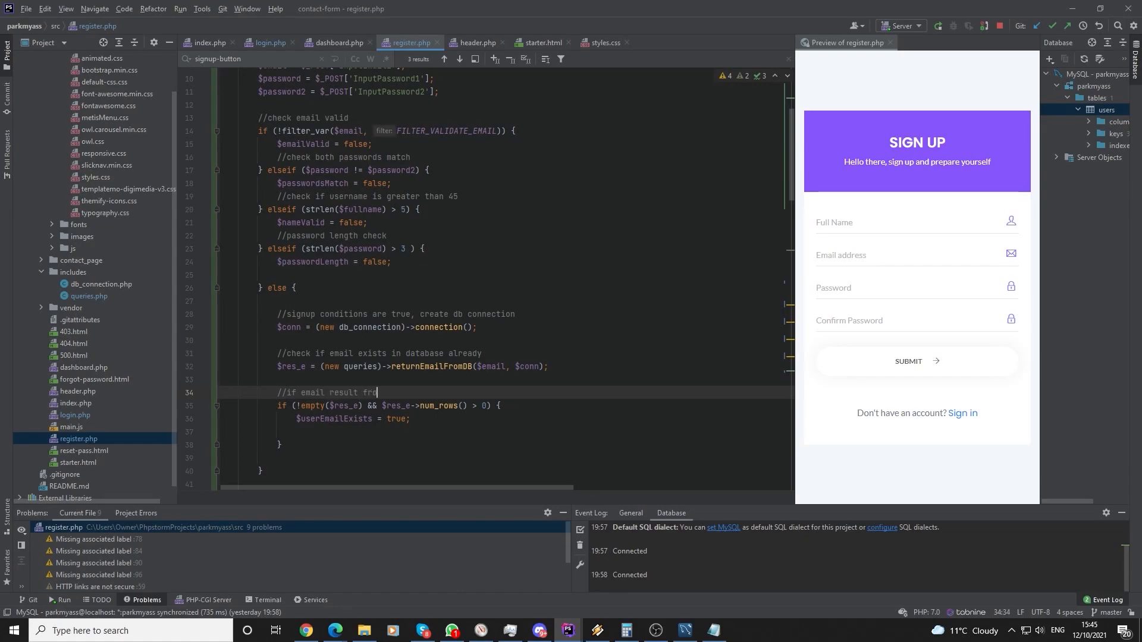
text(m query)
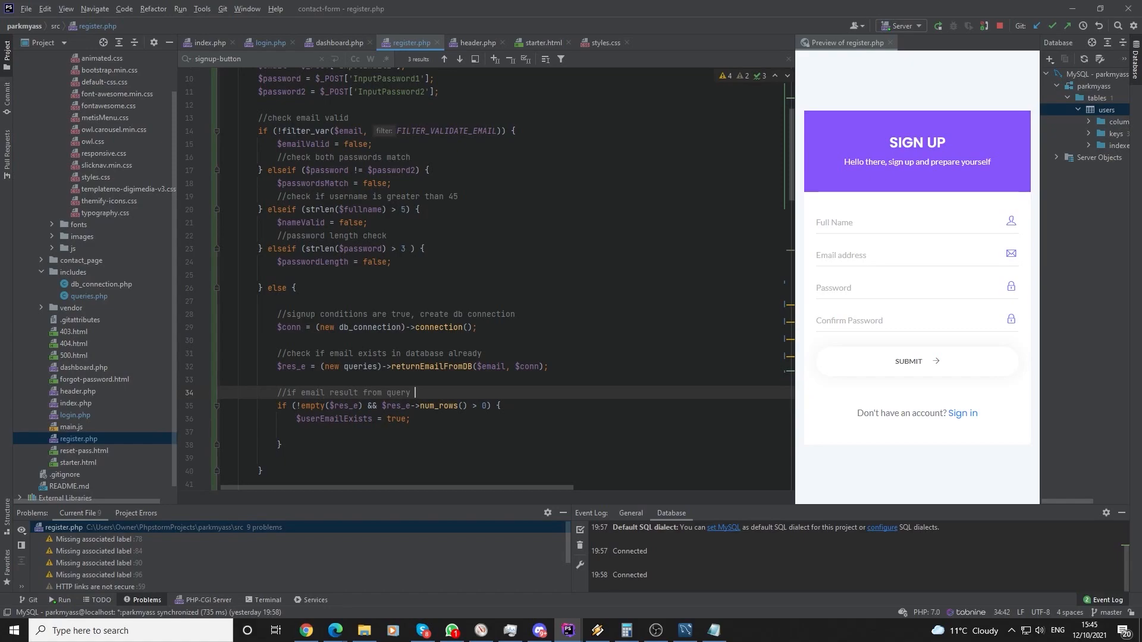
text(empty)
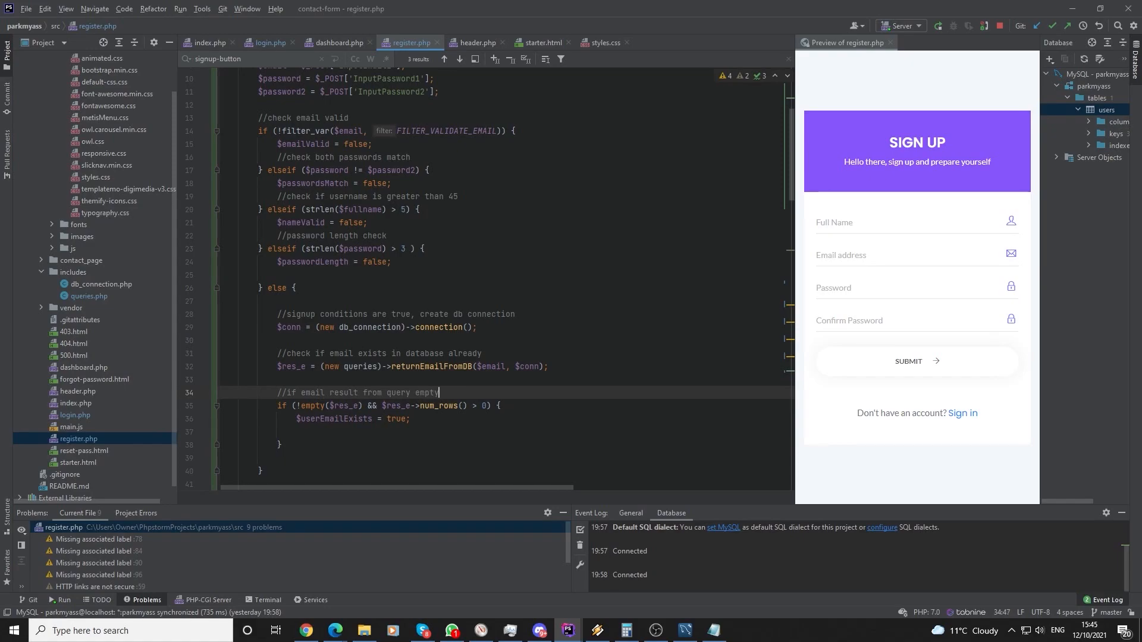
click(419, 393)
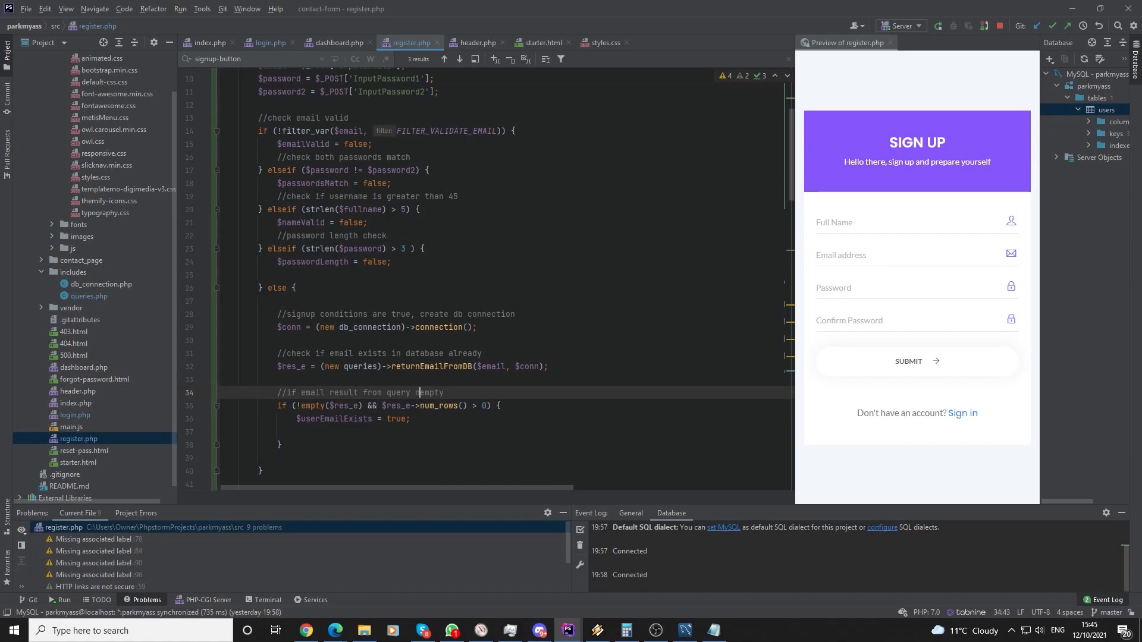
text(not empty and)
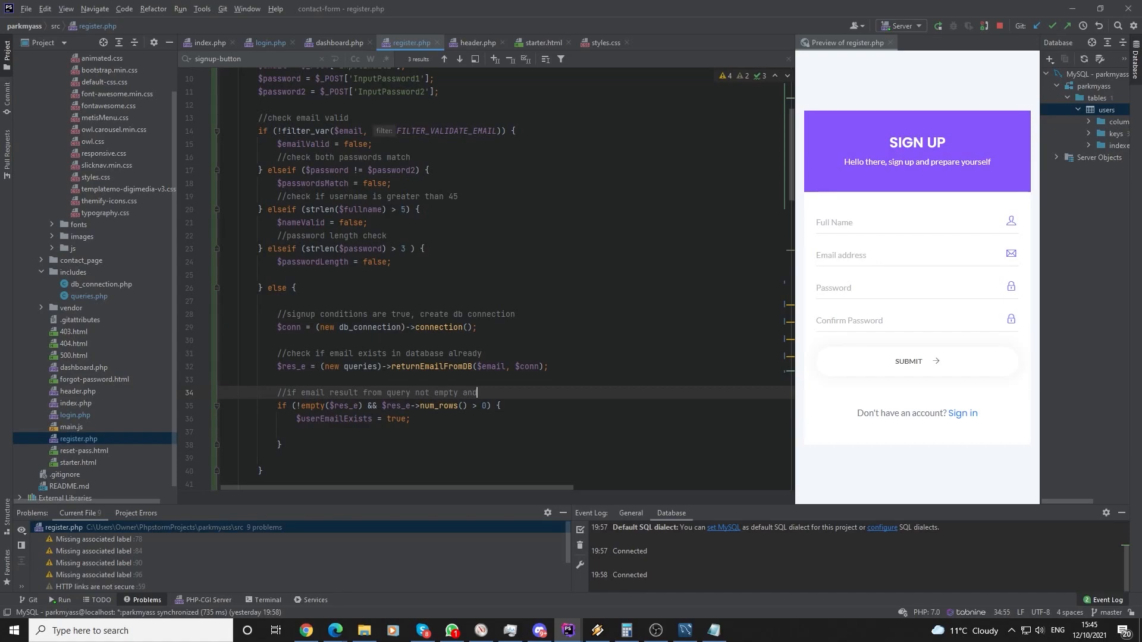
text(abov)
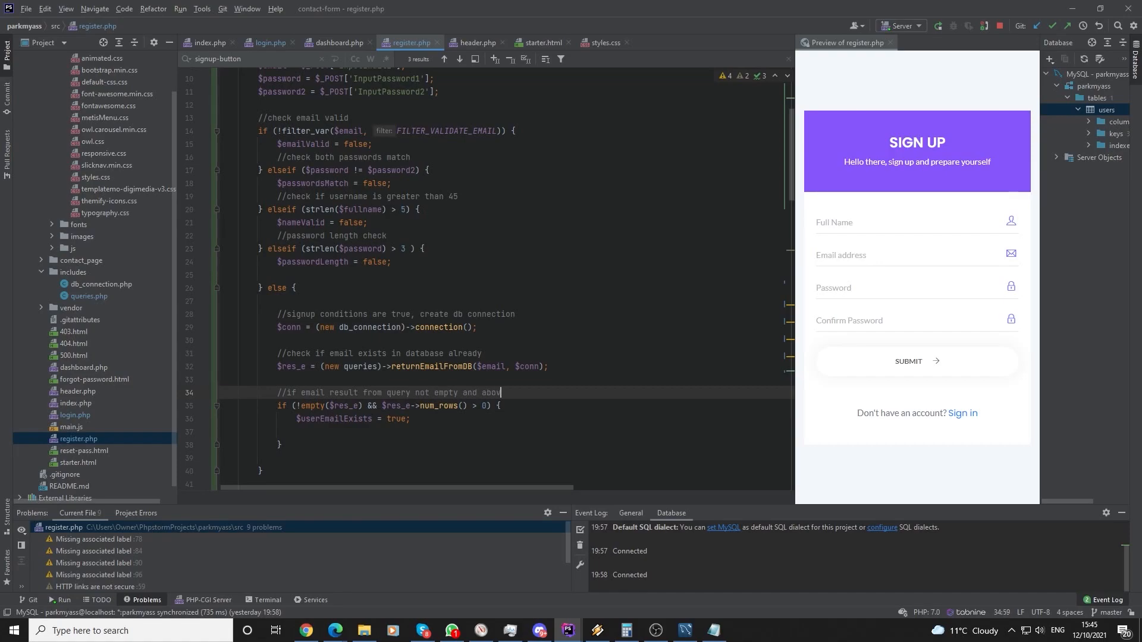
text(above)
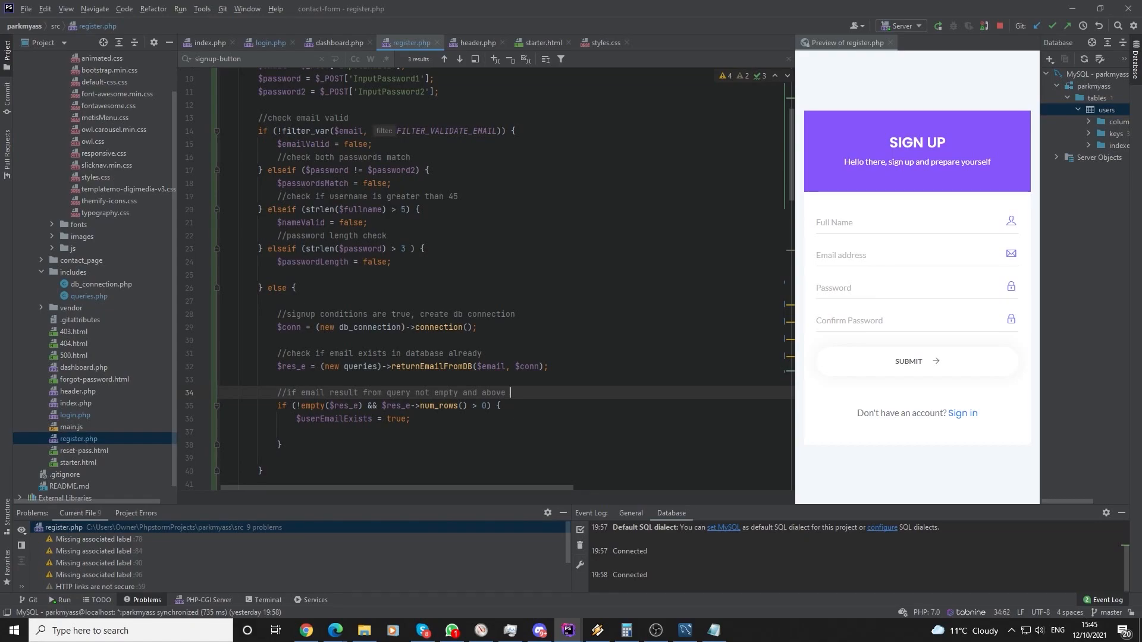
text(0 e)
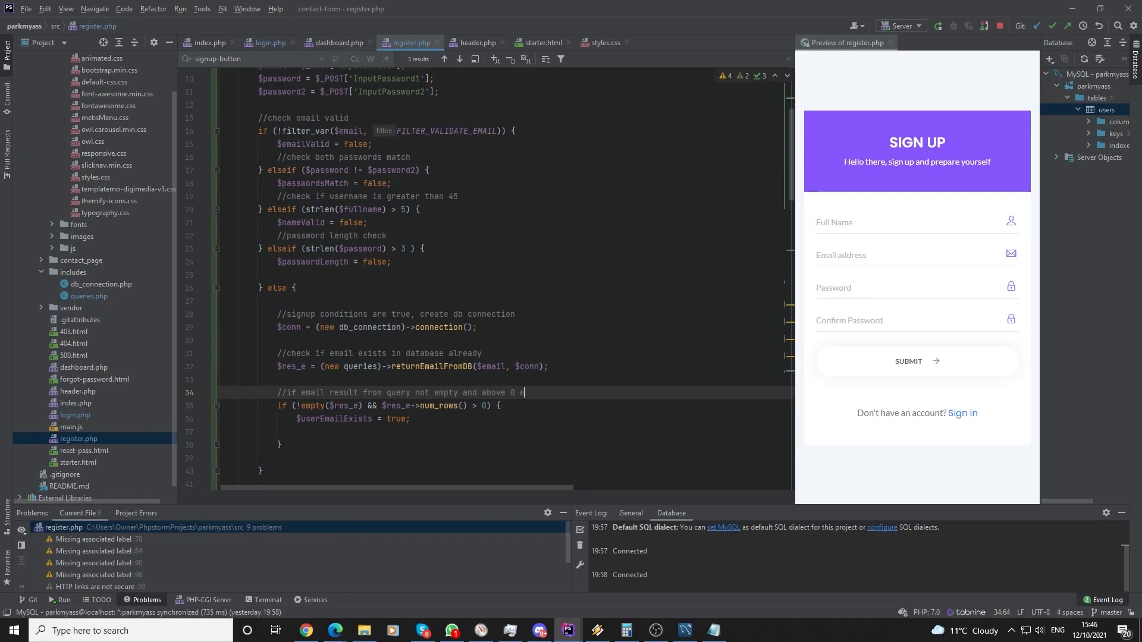
text(mail exists)
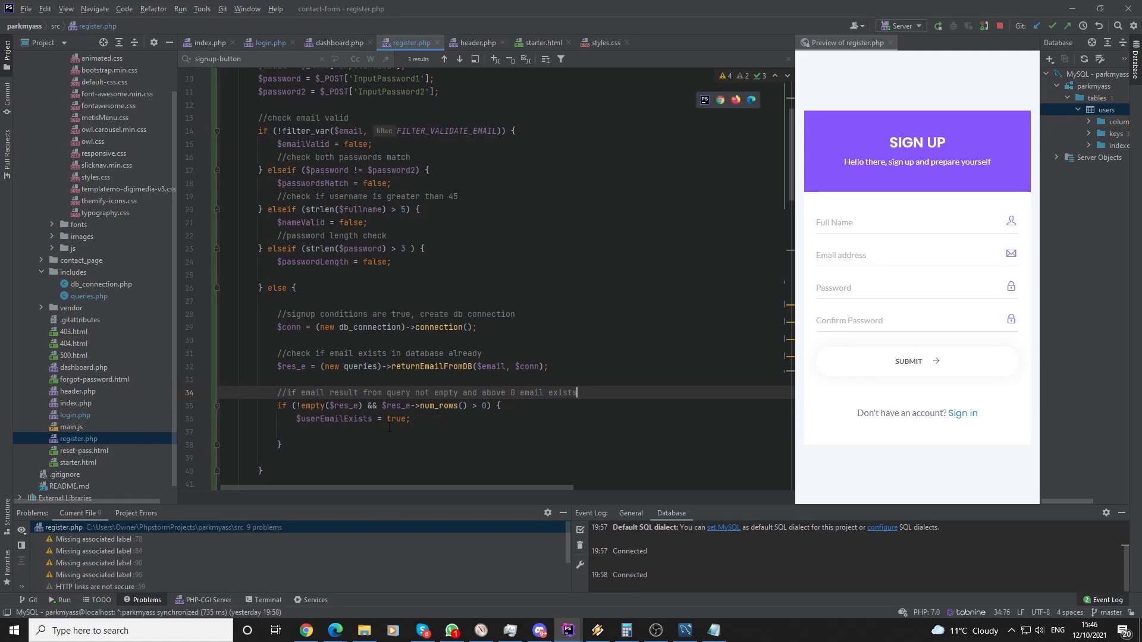
Step: Start an else branch after the email-exists block
scroll(down, 3)
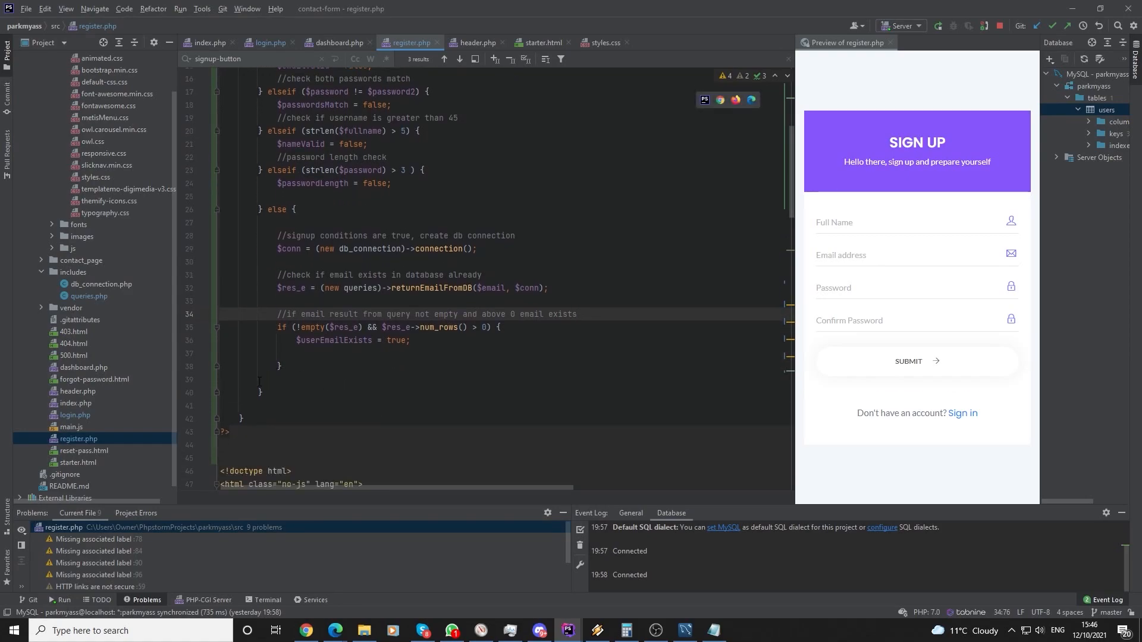
click(280, 366)
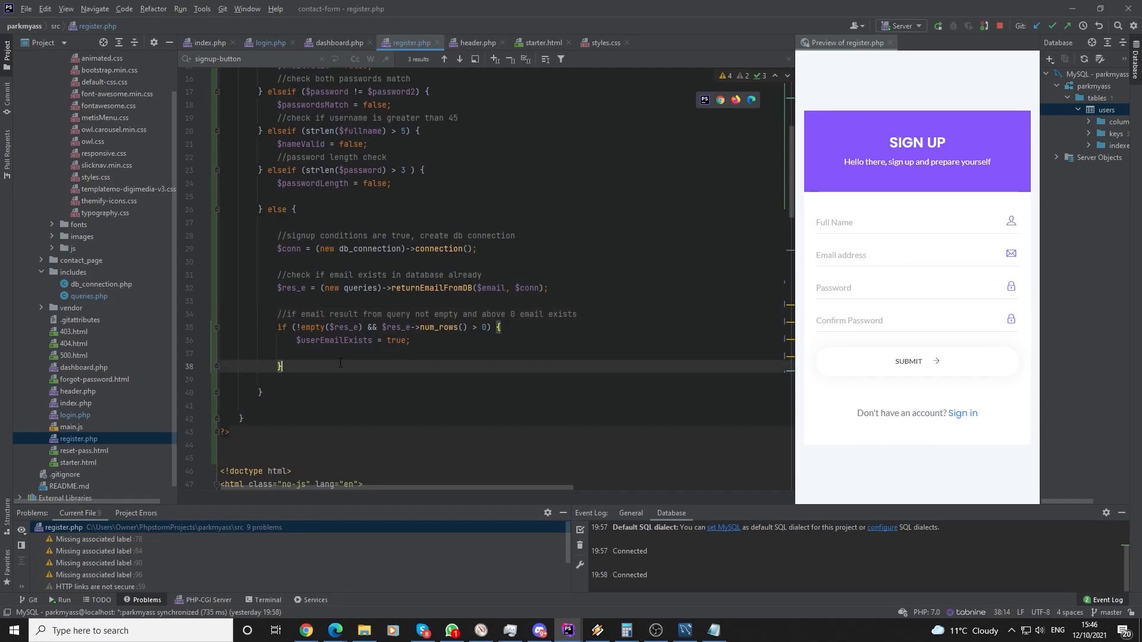
text(else {)
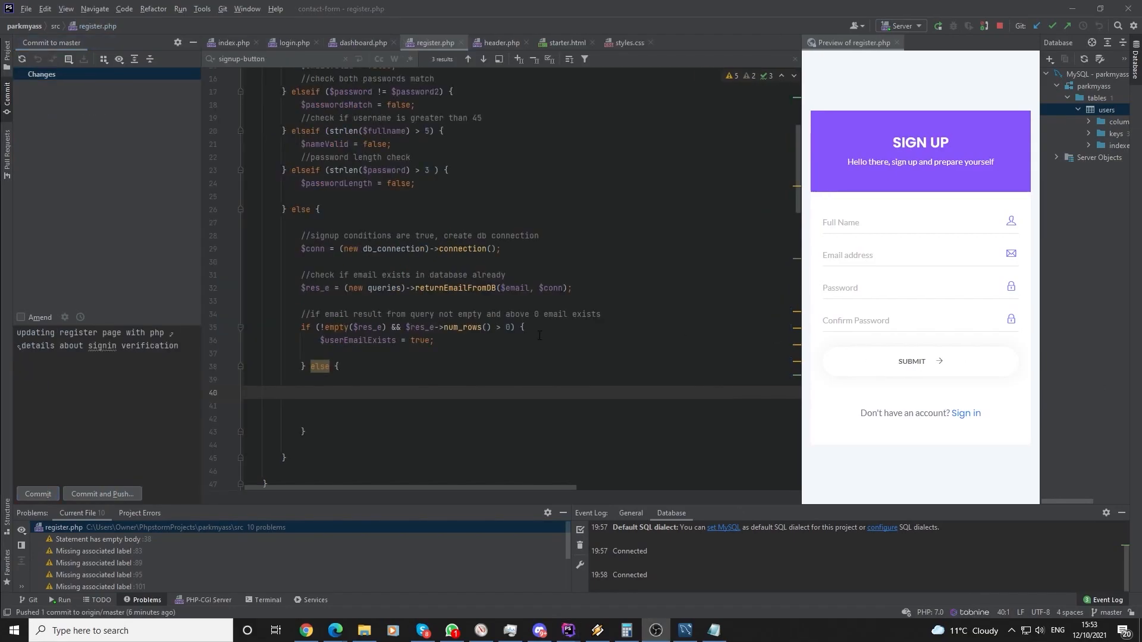
Step: Add a comment that the user doesn't exist and can be added
click(328, 353)
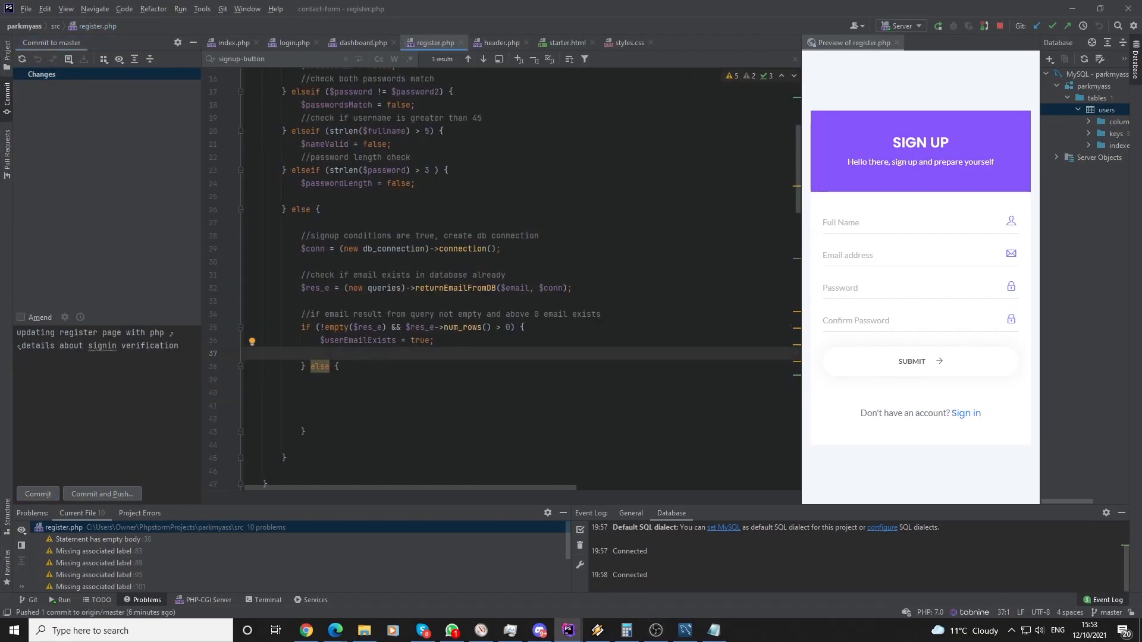
text(//user doesn)
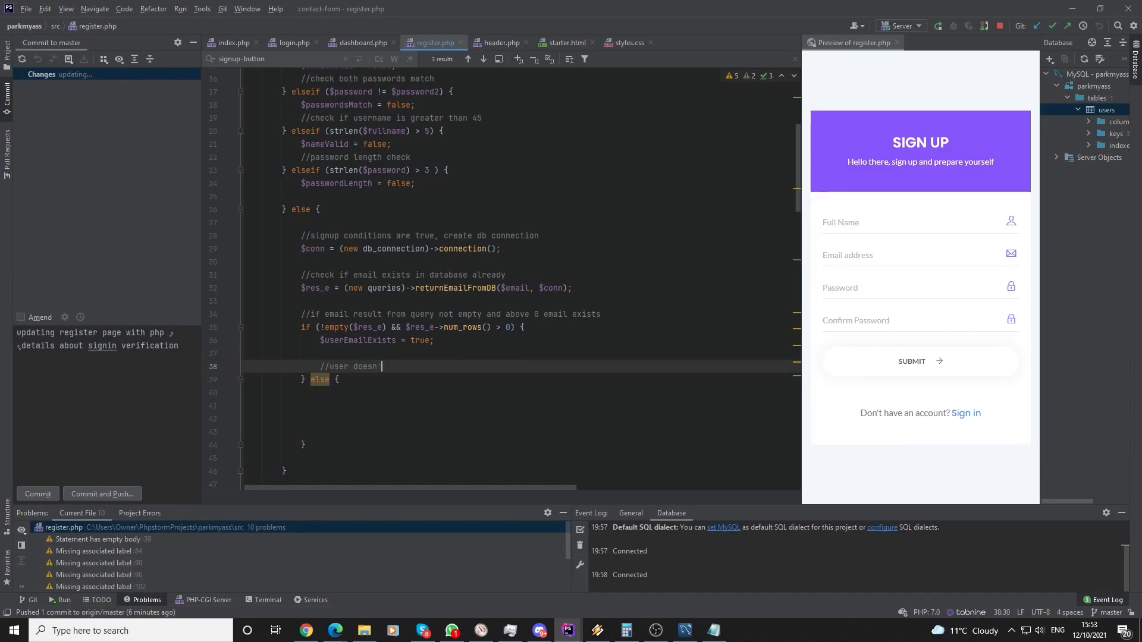
text('t exis)
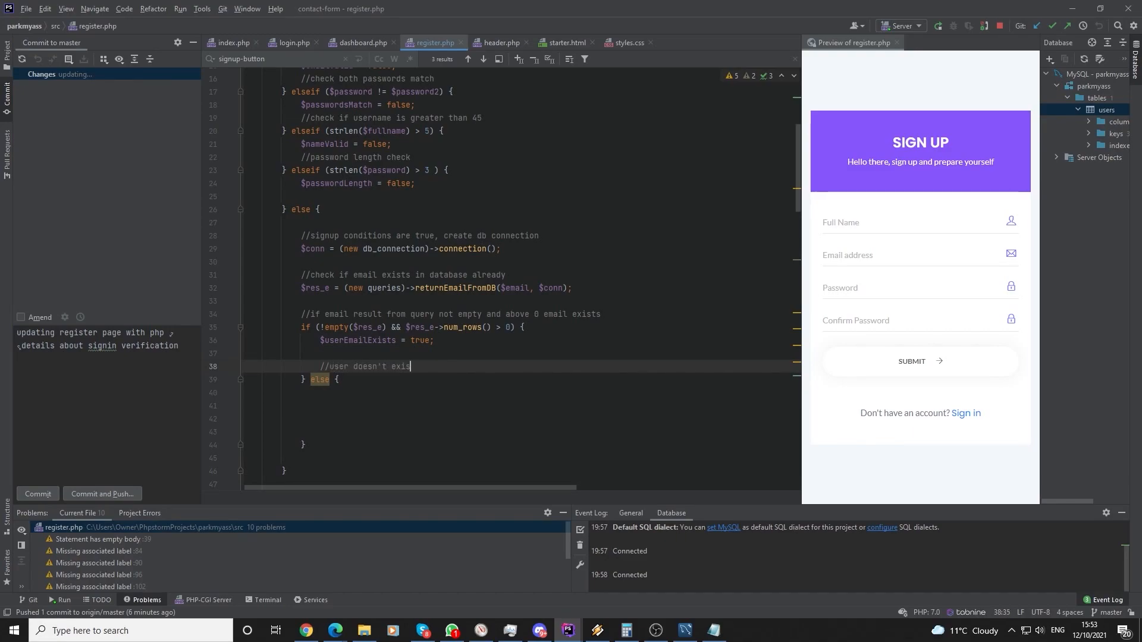
text(and can)
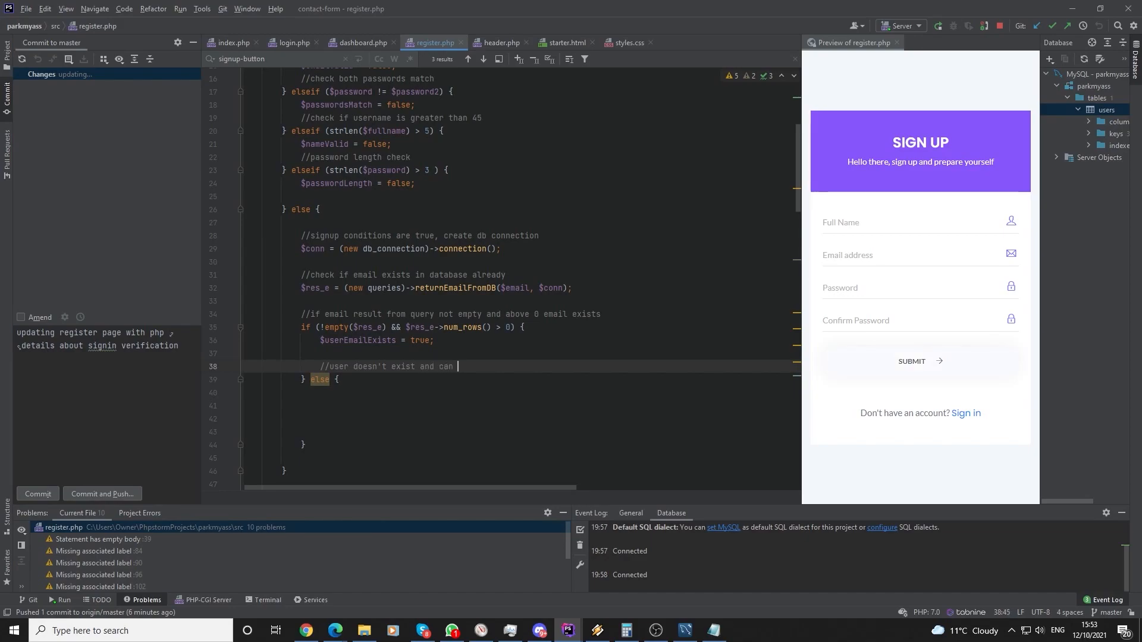
text(be added to the syt)
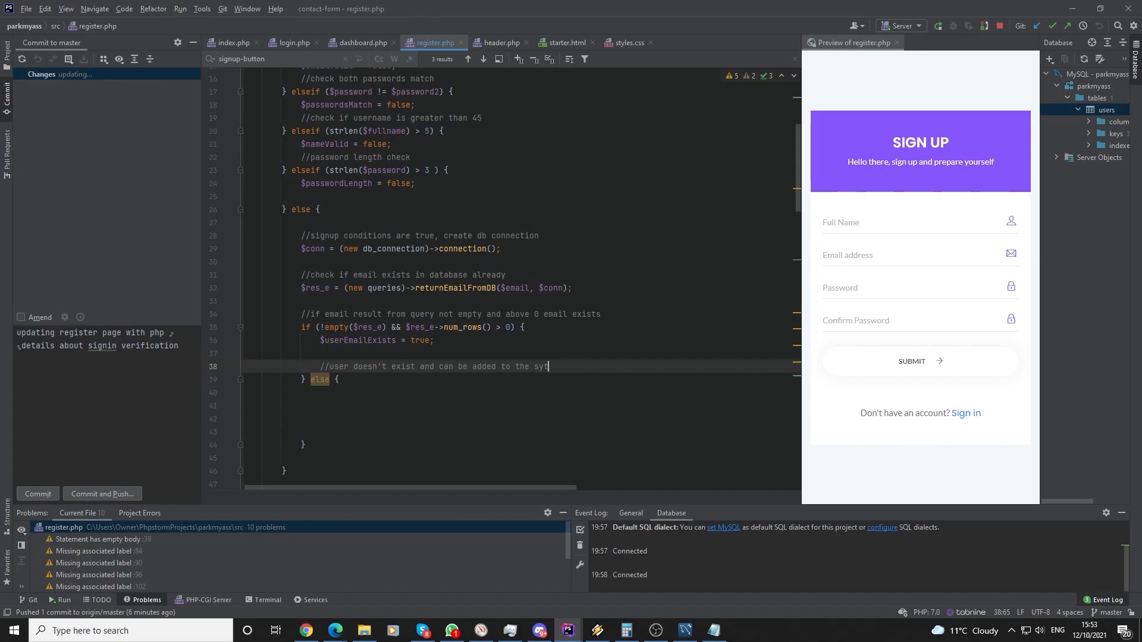
text(em)
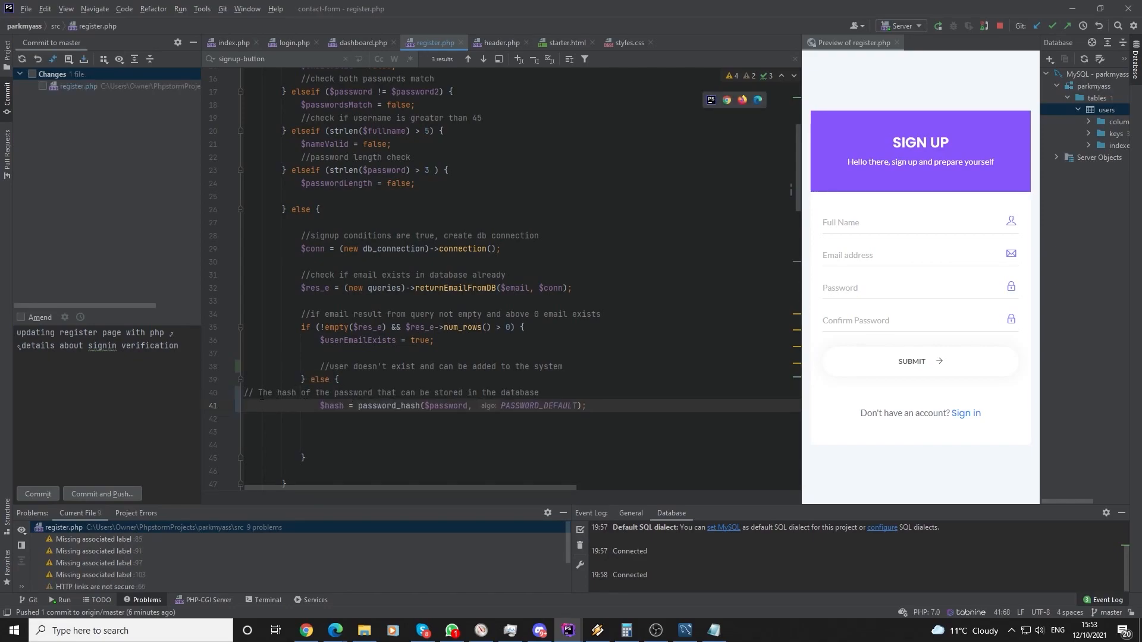
Step: Align the password hash comment with the password_hash code in the else branch
click(321, 393)
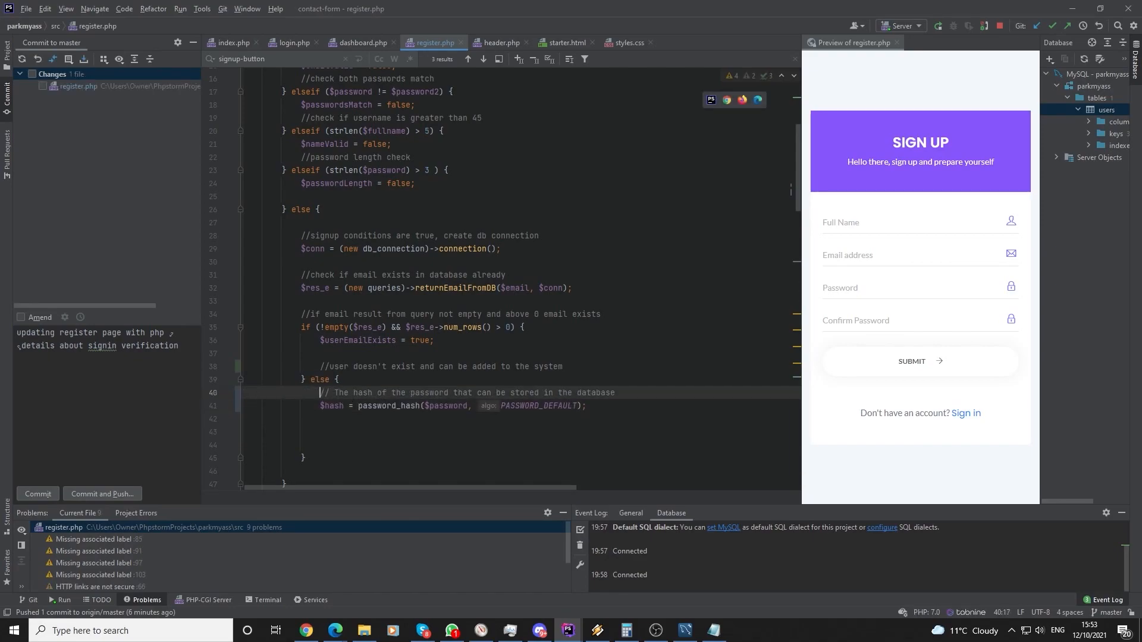
key(enter)
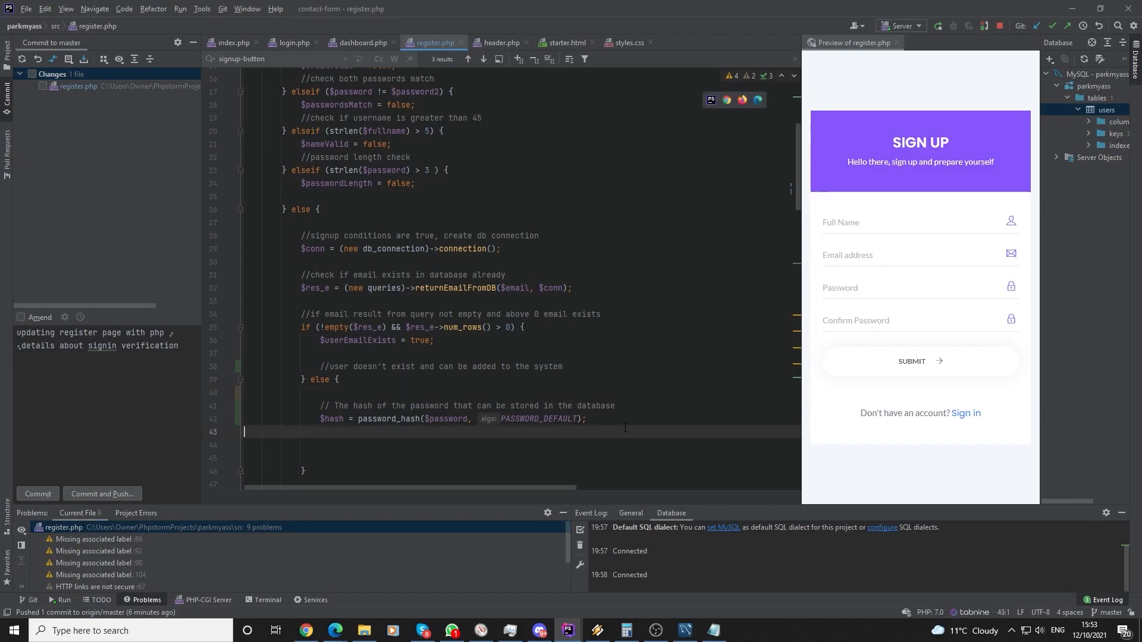
click(583, 444)
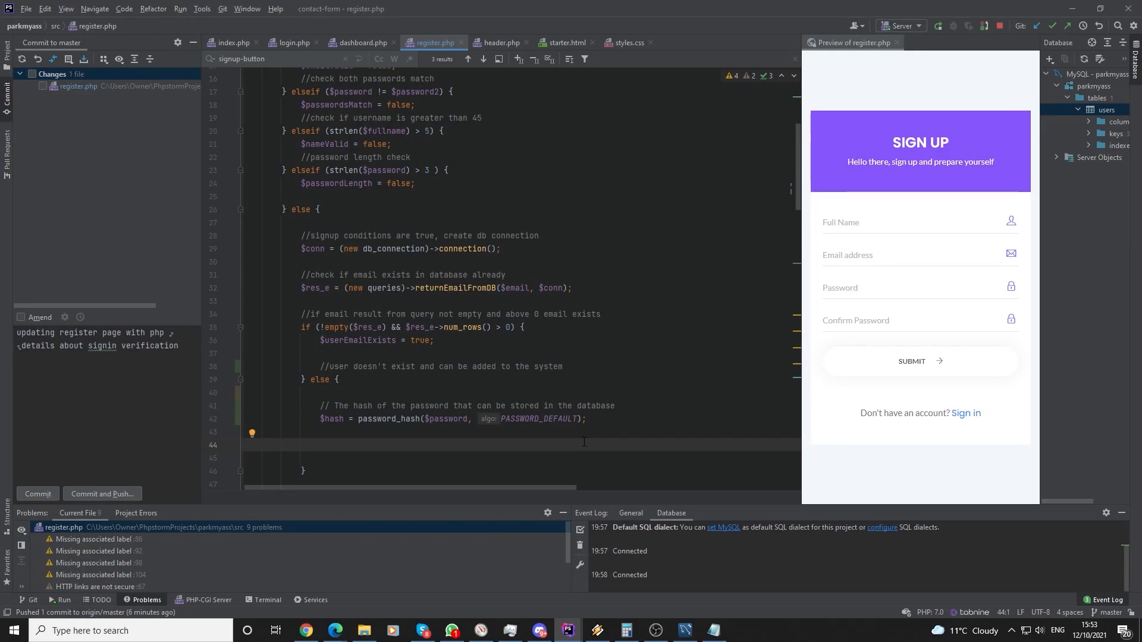
Step: Call insertUserDetails with $email, $fullname, $hash and $conn, then reopen the project tree
scroll(down, 3)
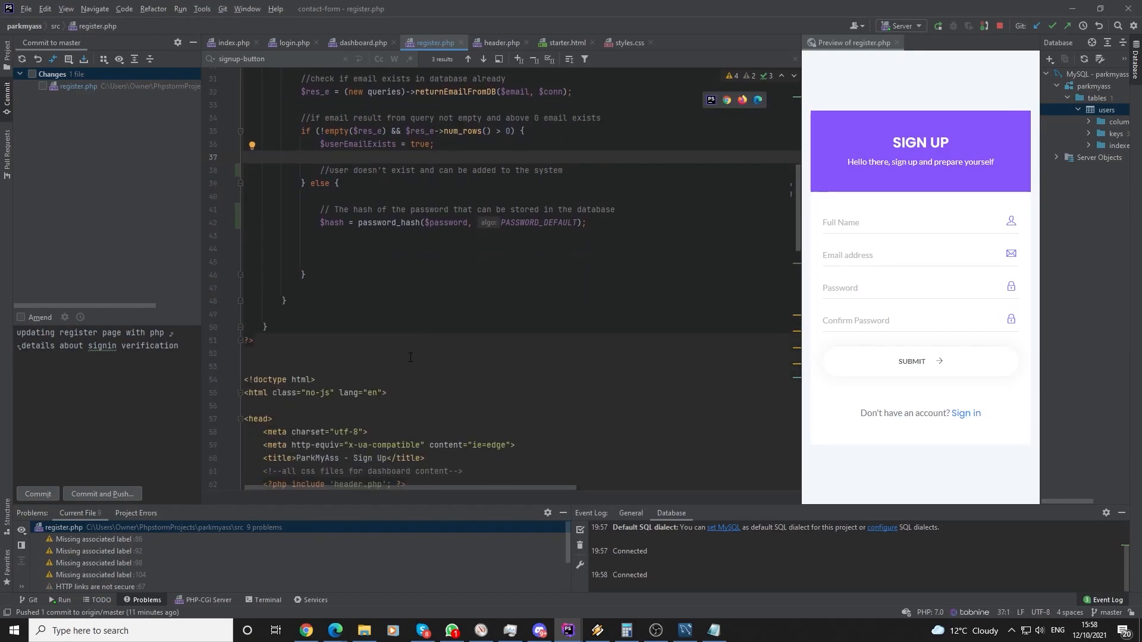
scroll(up, 3)
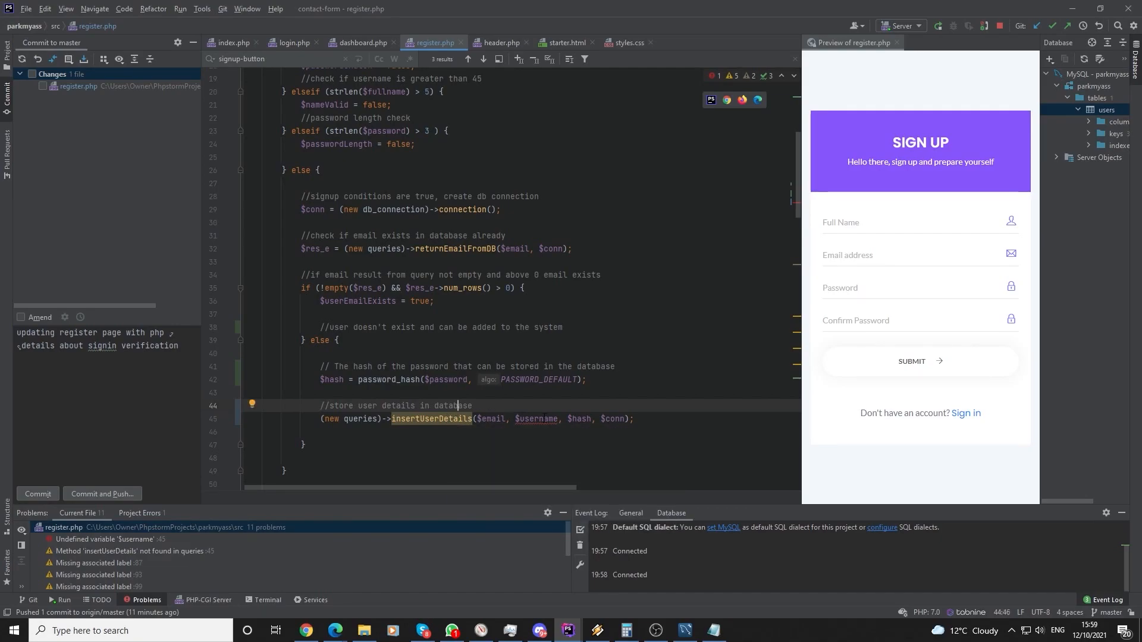
double_click(536, 419)
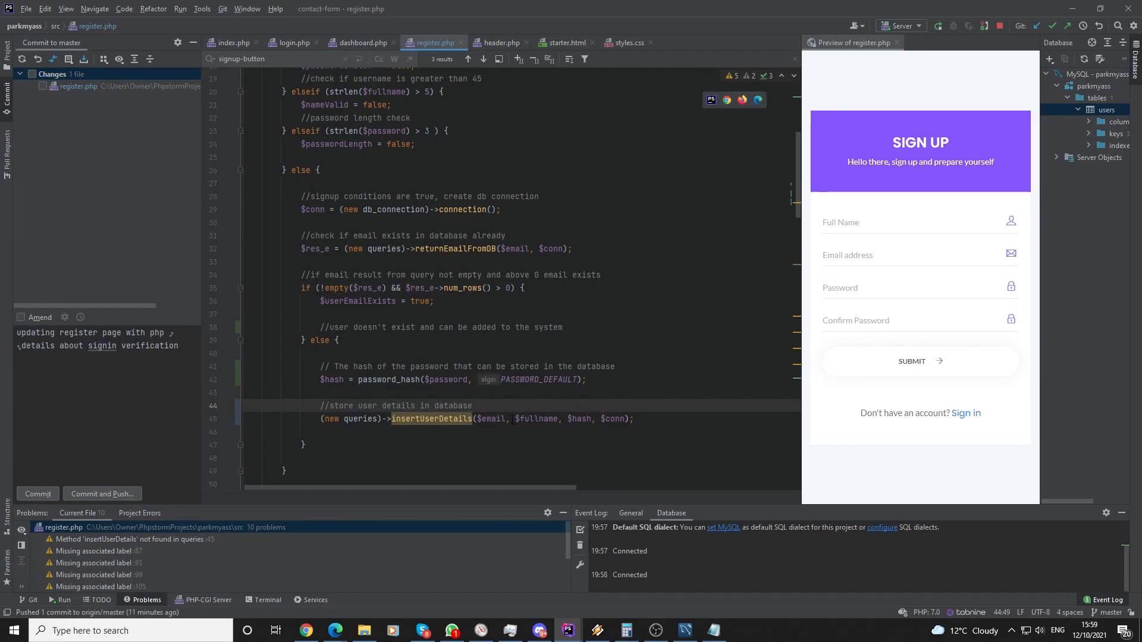
mouse_move(536, 418)
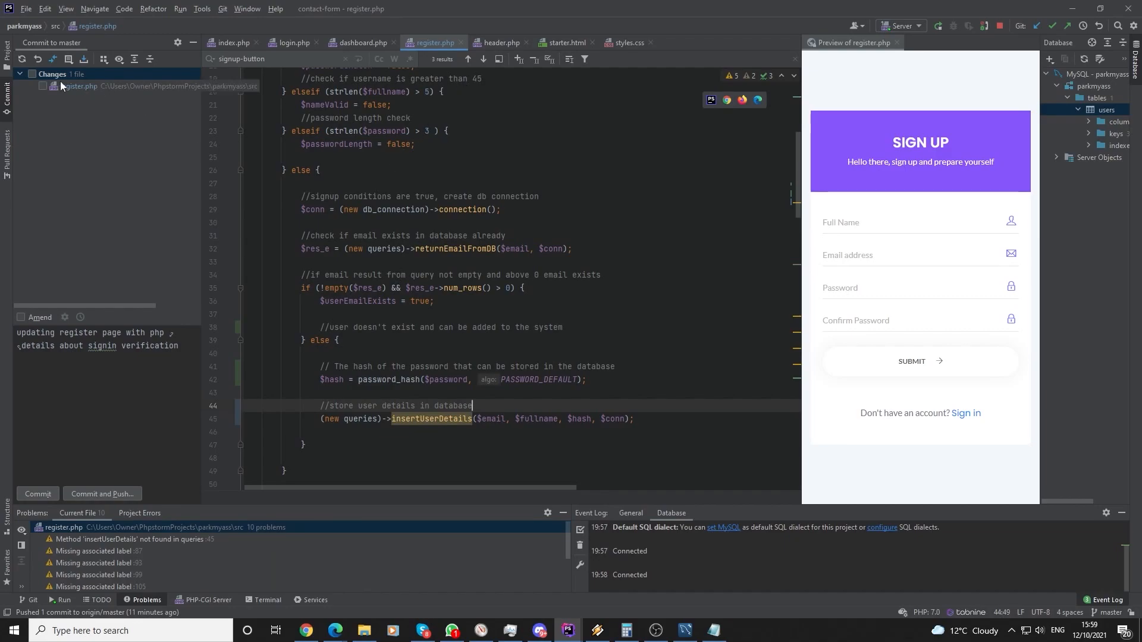
click(32, 42)
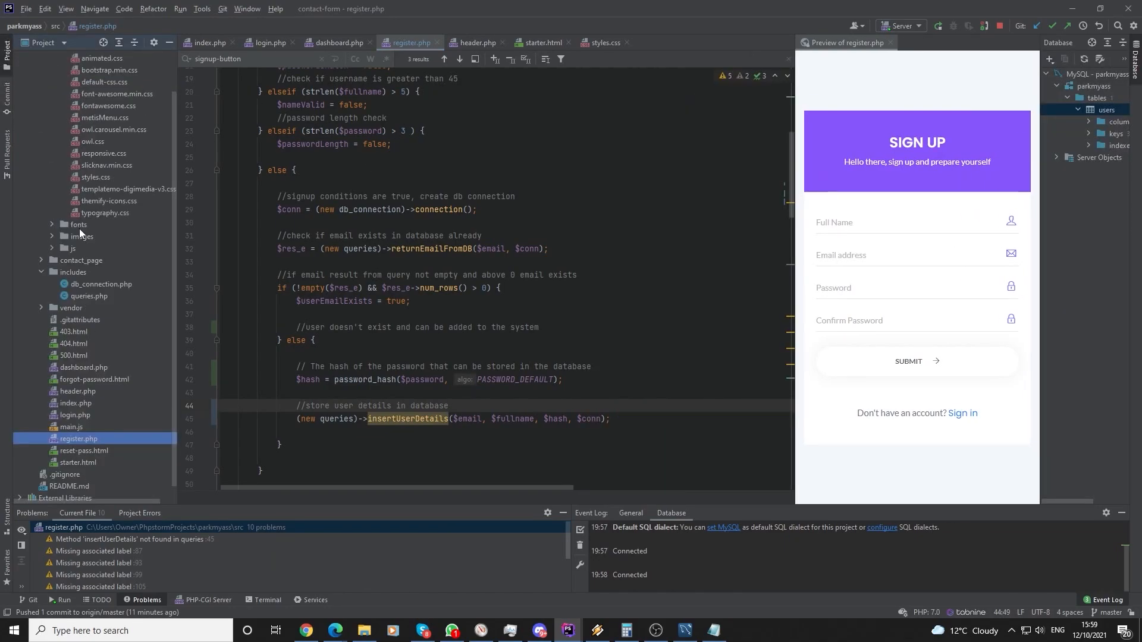
scroll(up, 3)
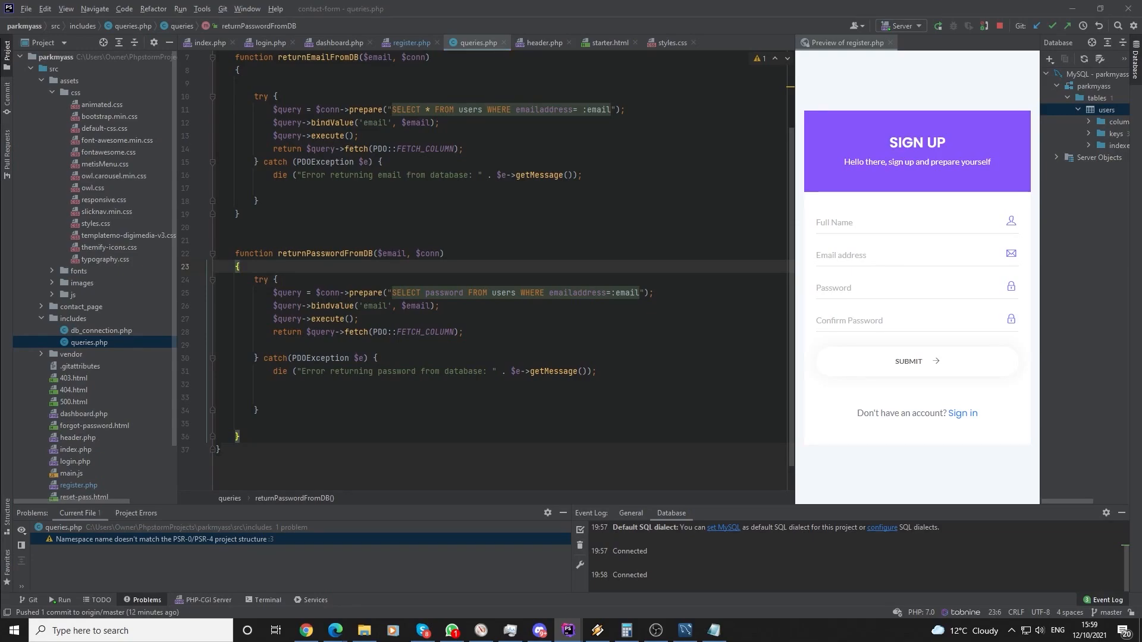
Step: Change the insert query's username column to fullname and open the users table data
click(323, 436)
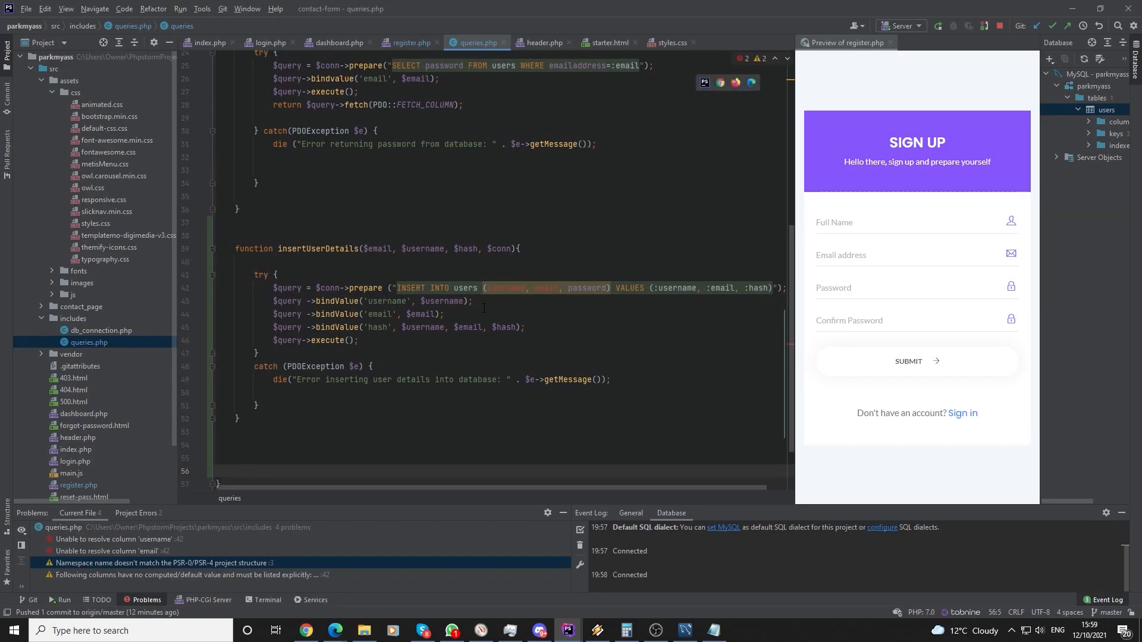
double_click(506, 288)
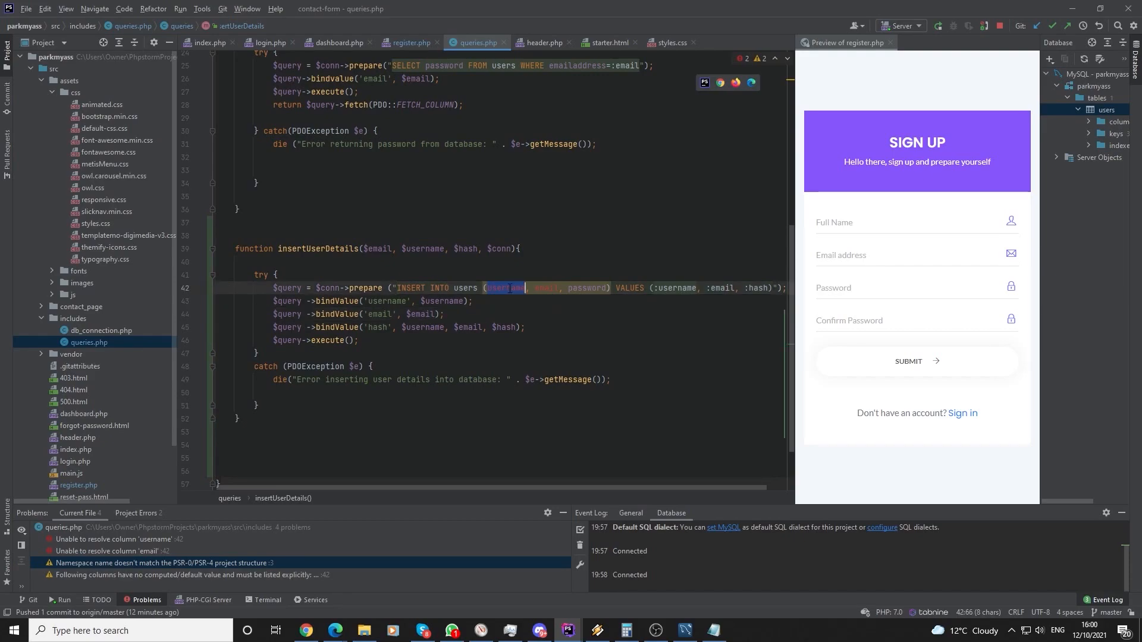
text(fullname)
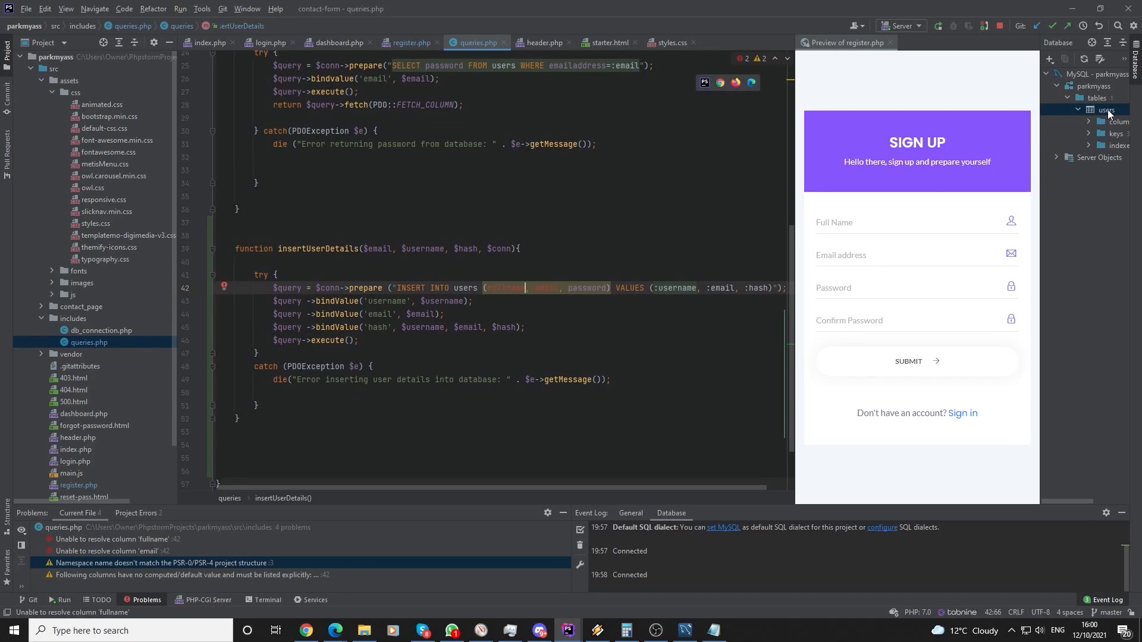
double_click(1106, 109)
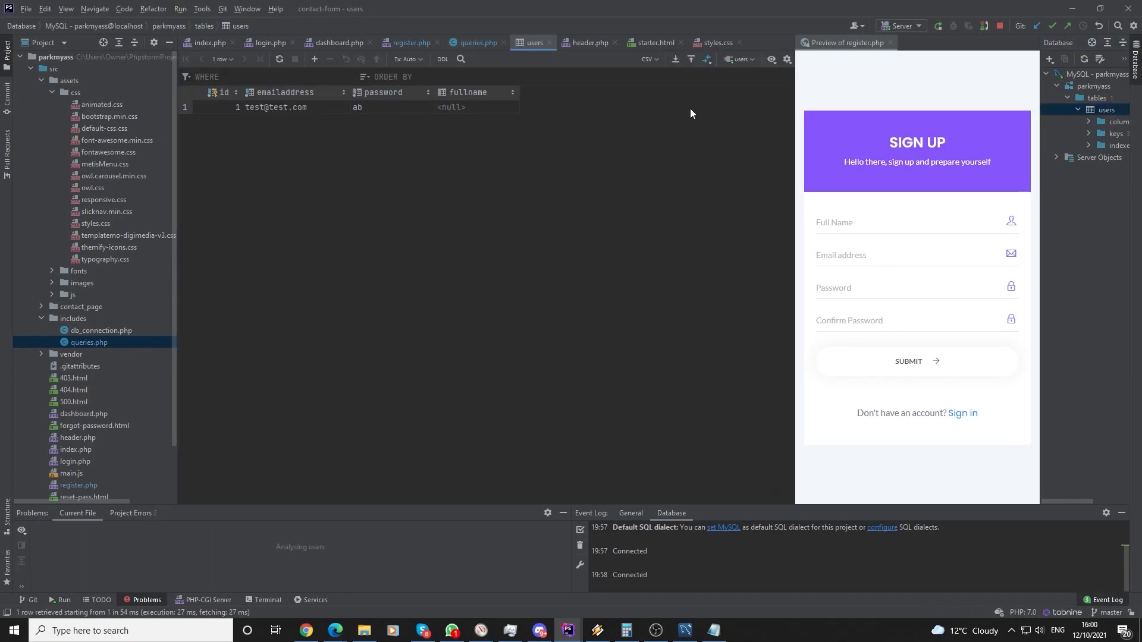
mouse_move(499, 57)
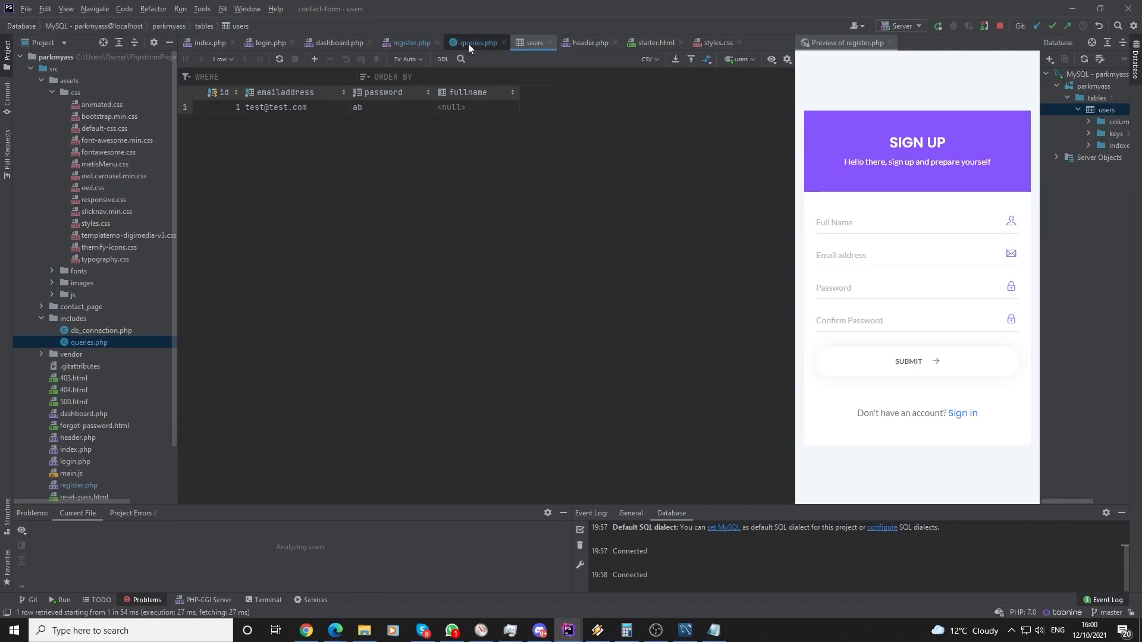
mouse_move(477, 42)
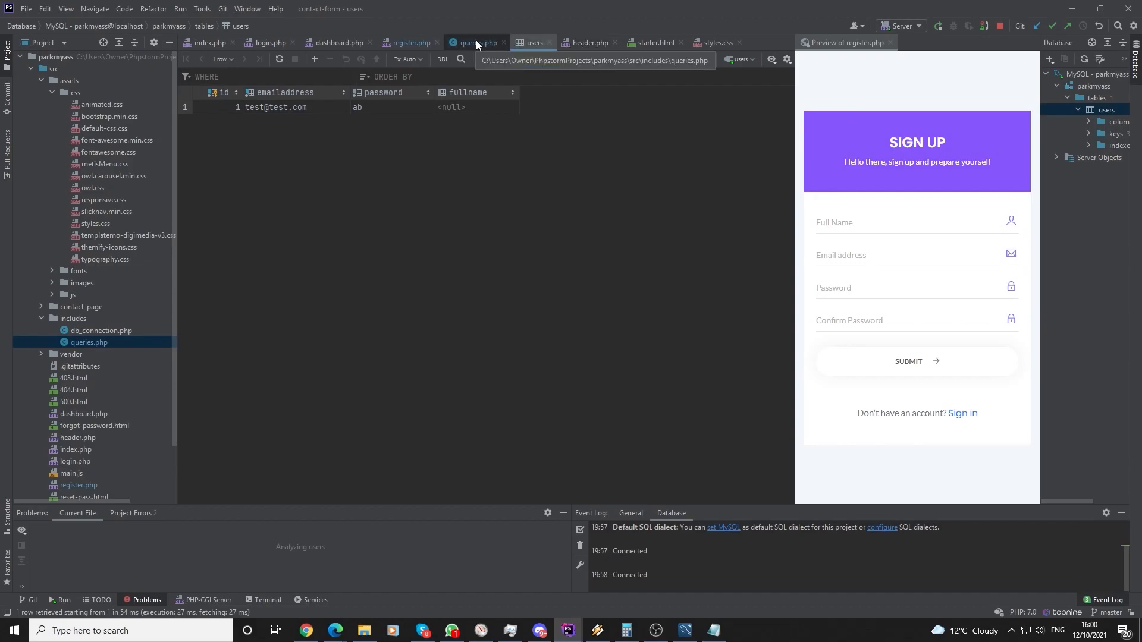
Step: Compare insertUserDetails in queries.php against the users table columns emailaddress, password and fullname
click(477, 42)
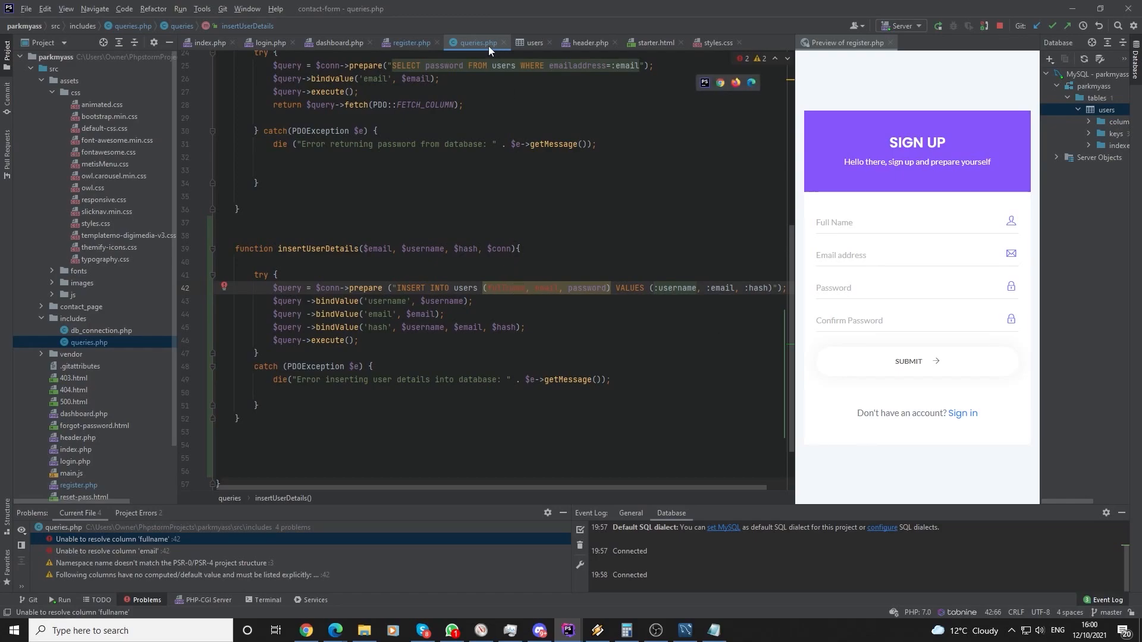
click(534, 42)
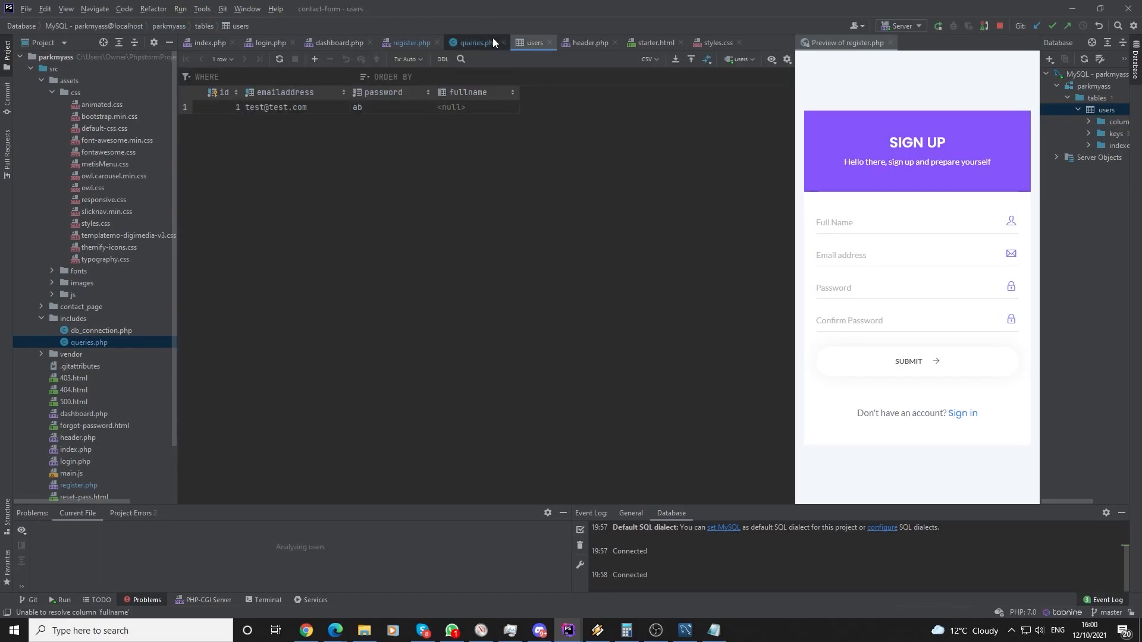
click(474, 42)
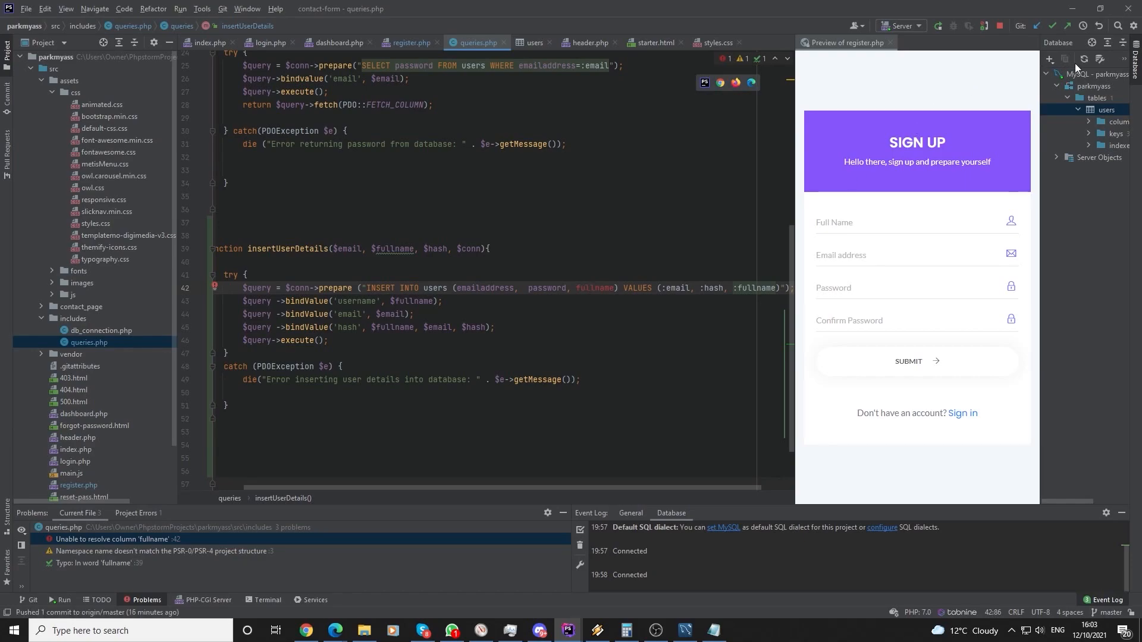
Step: Move $fullname after $hash so the signature reads ($email, $hash, $fullname, $conn)
click(1083, 58)
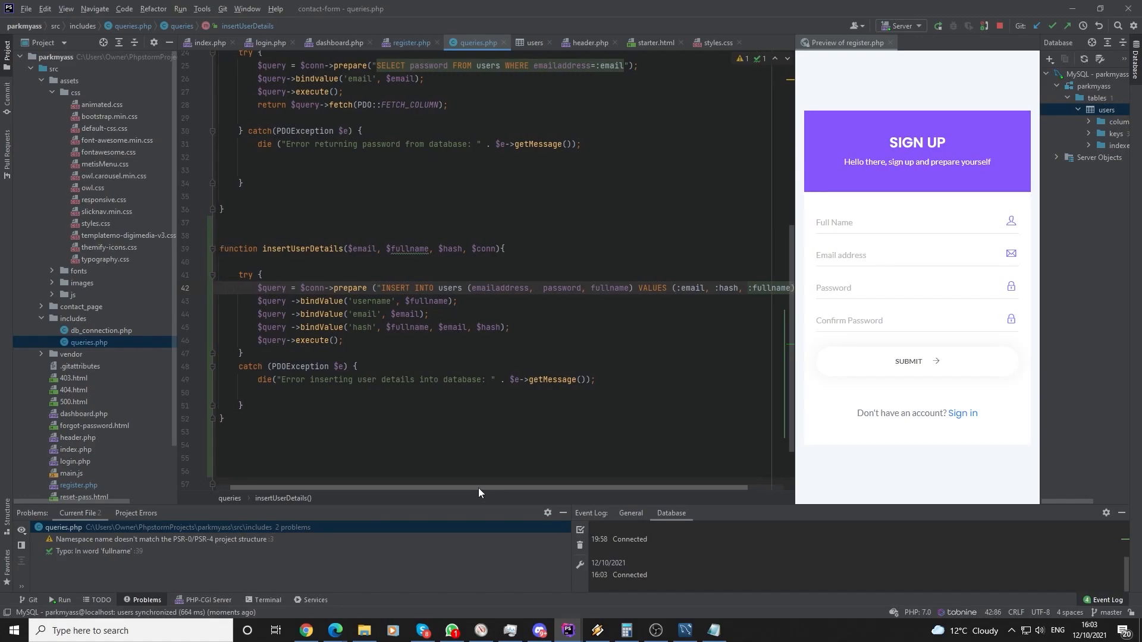
scroll(left, 3)
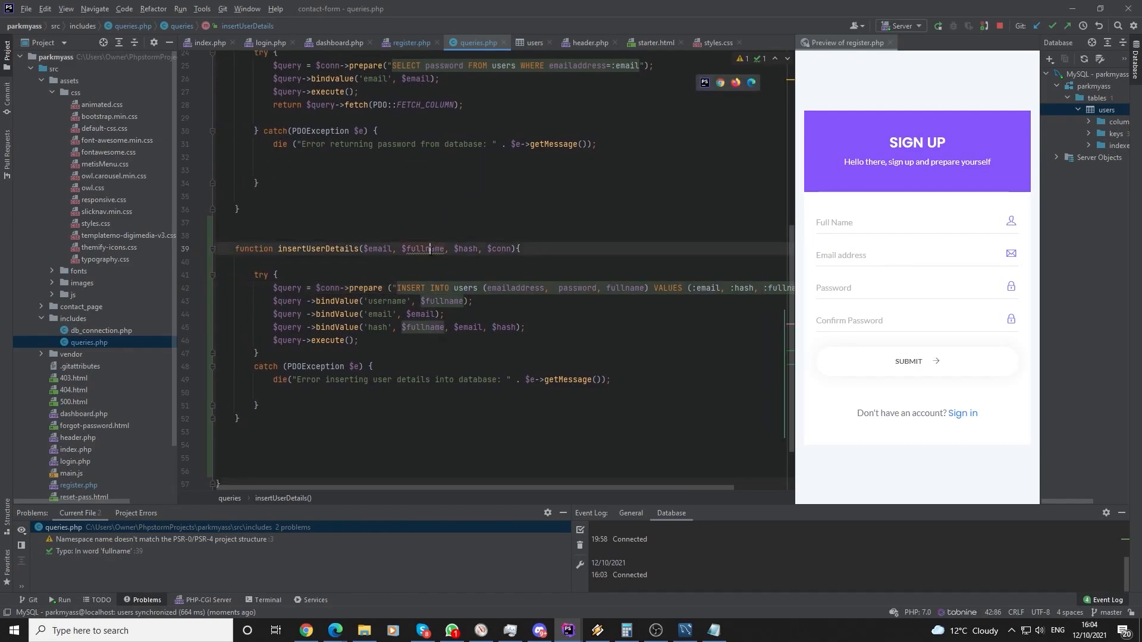
double_click(423, 248)
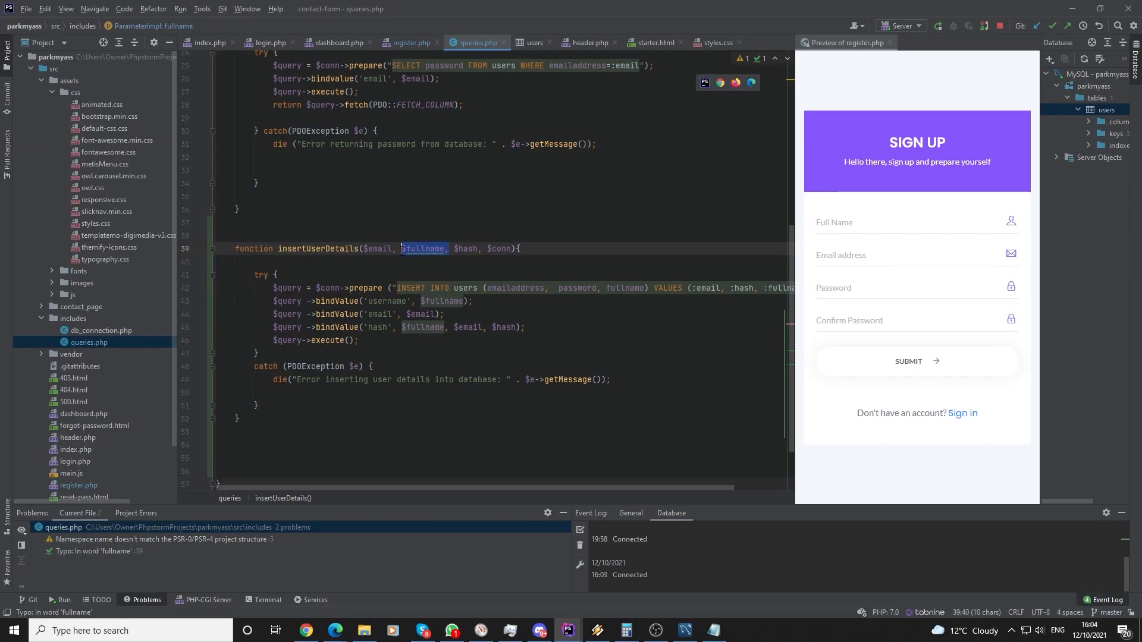
key(Delete)
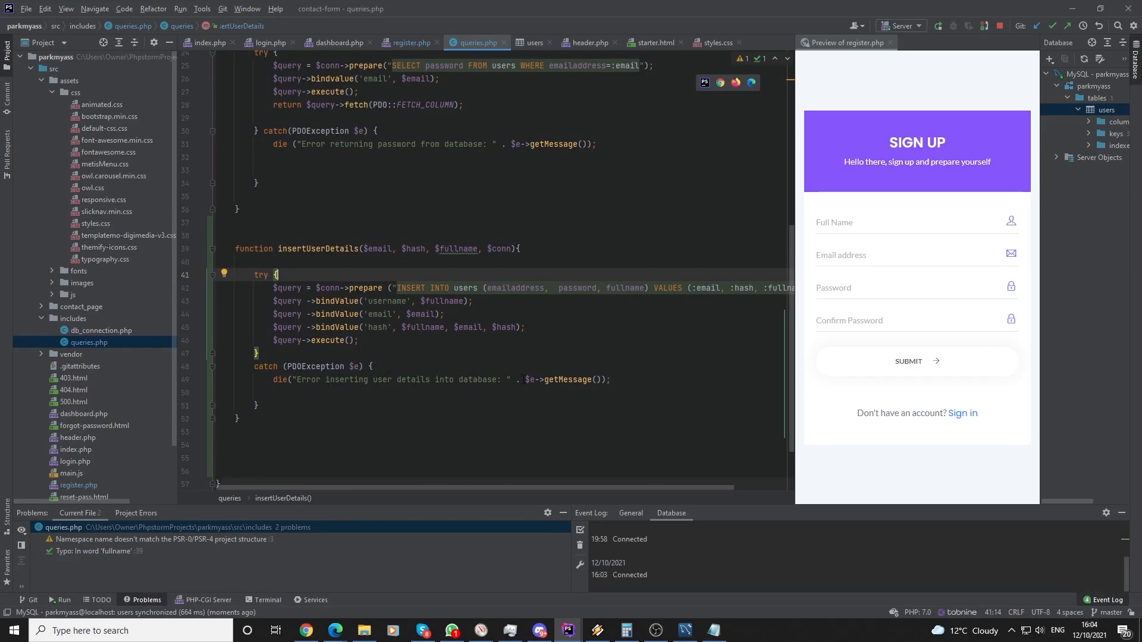
click(460, 366)
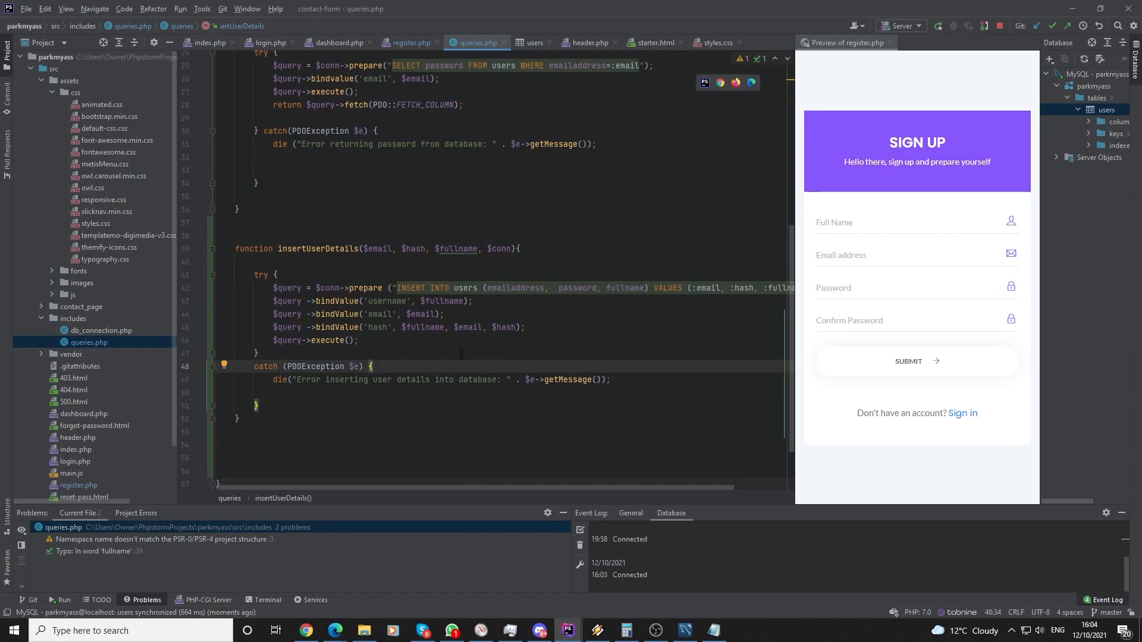
mouse_move(417, 153)
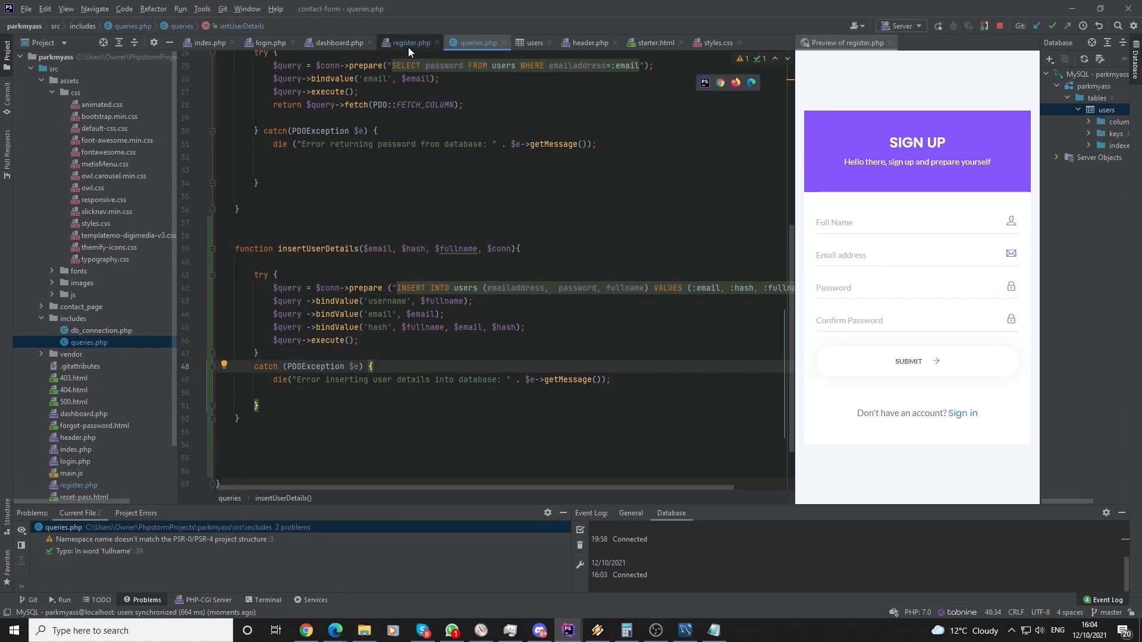
click(409, 42)
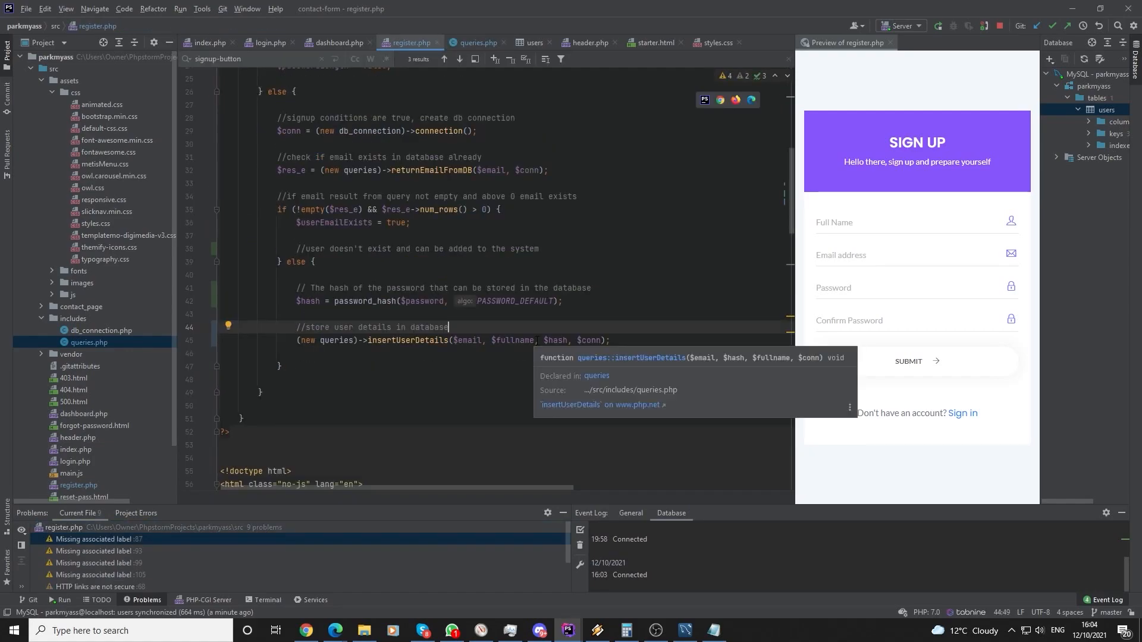
Step: Reorder register.php's insertUserDetails call to pass $email, $hash, $fullname, $conn
double_click(515, 340)
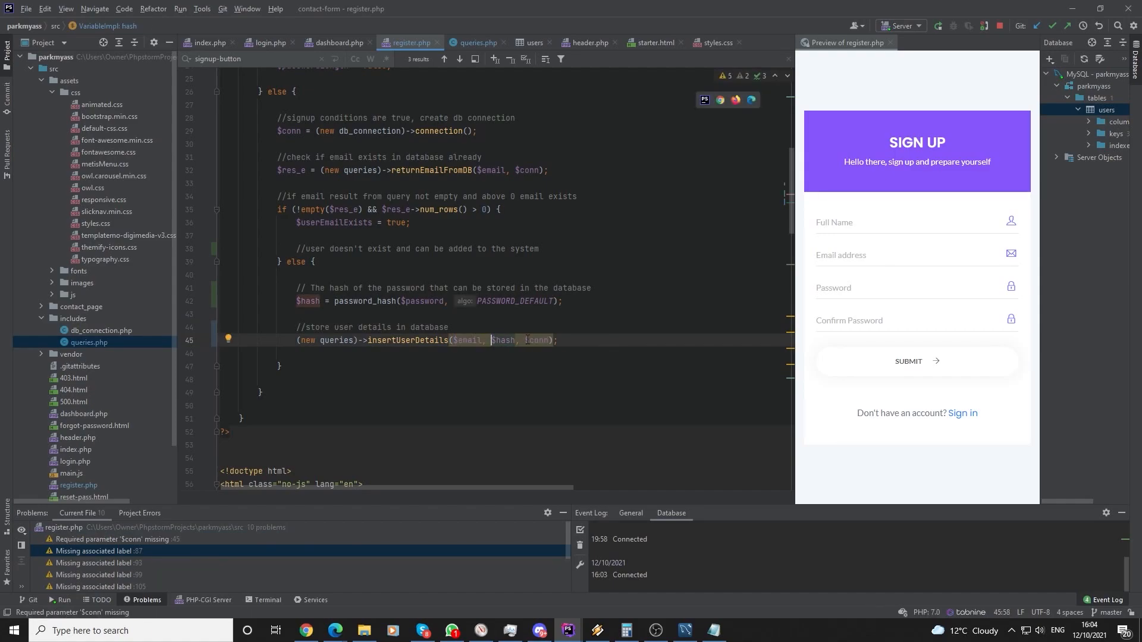
text($fullname, $)
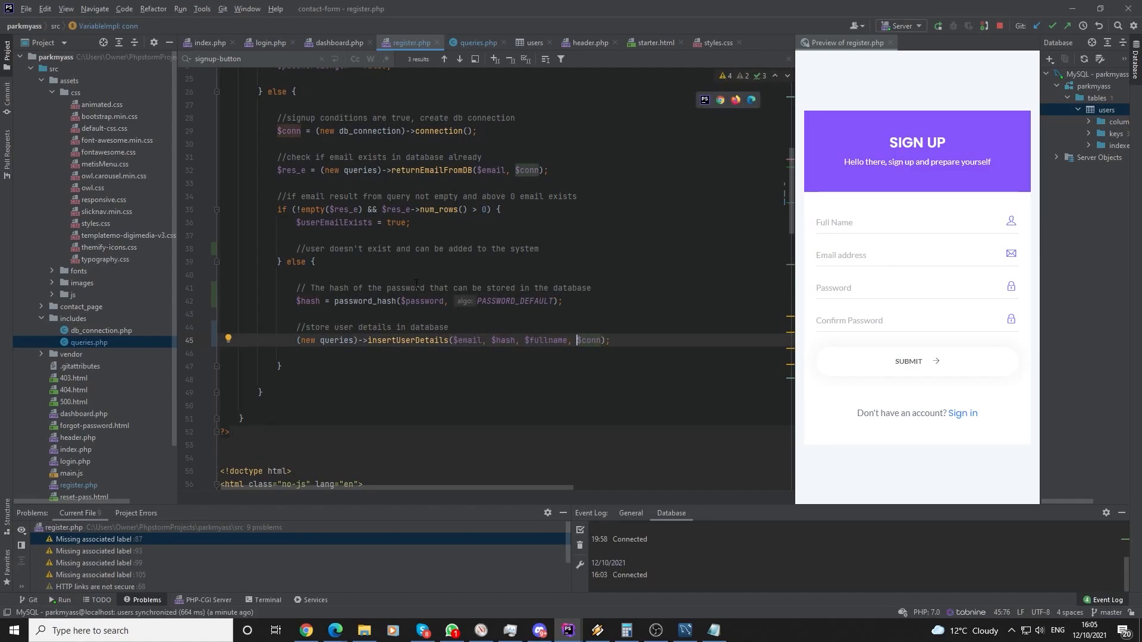
mouse_move(305, 630)
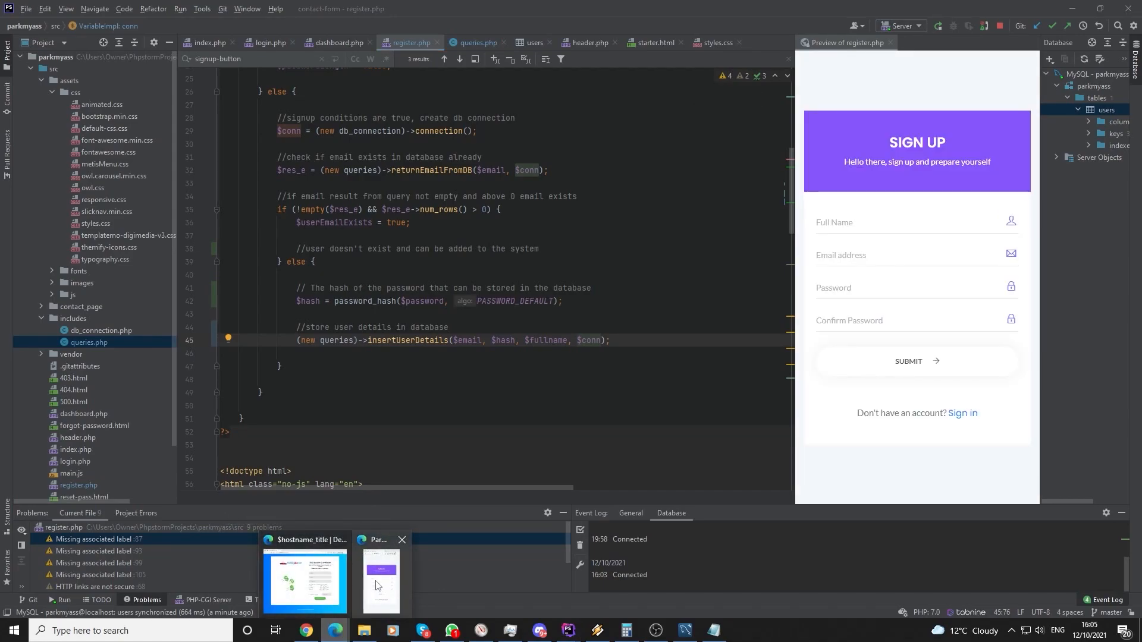
click(380, 579)
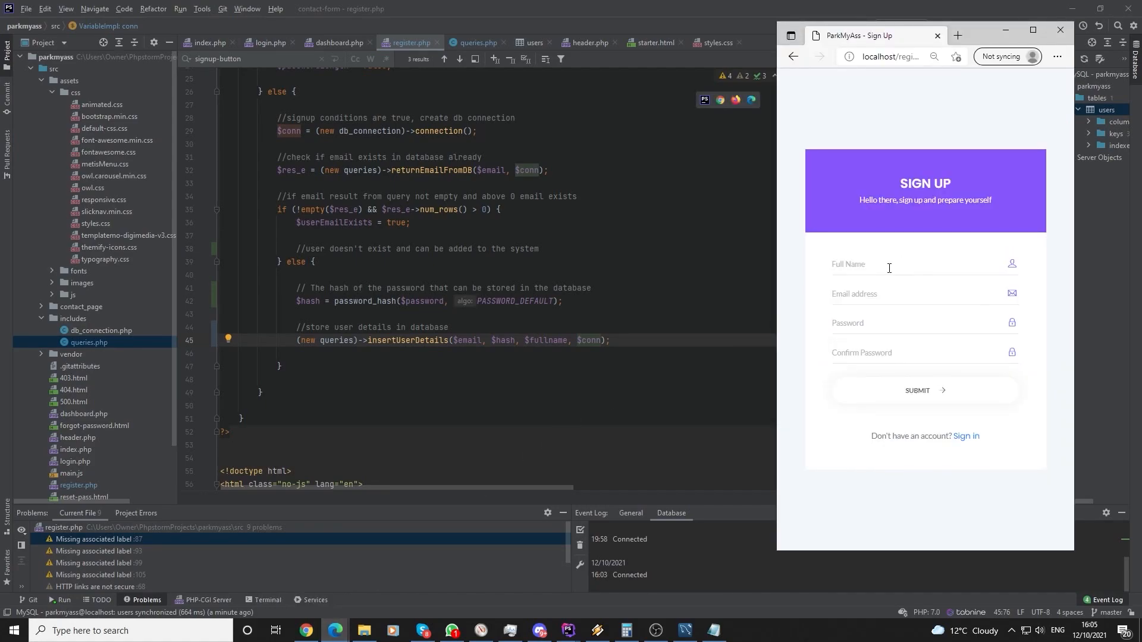
click(889, 264)
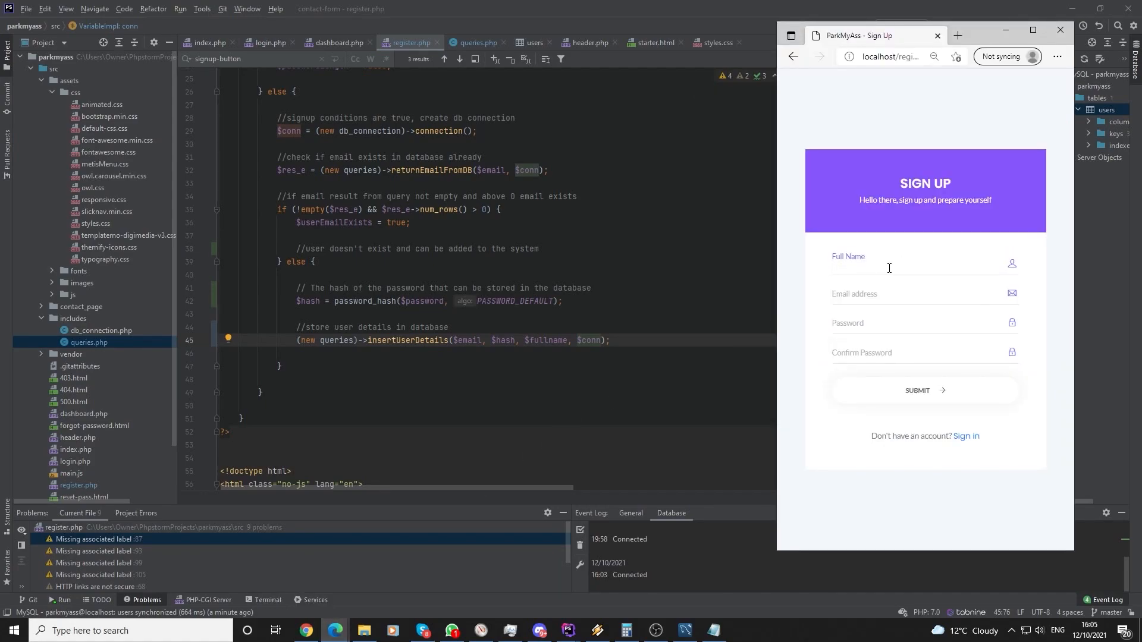
text(john doe)
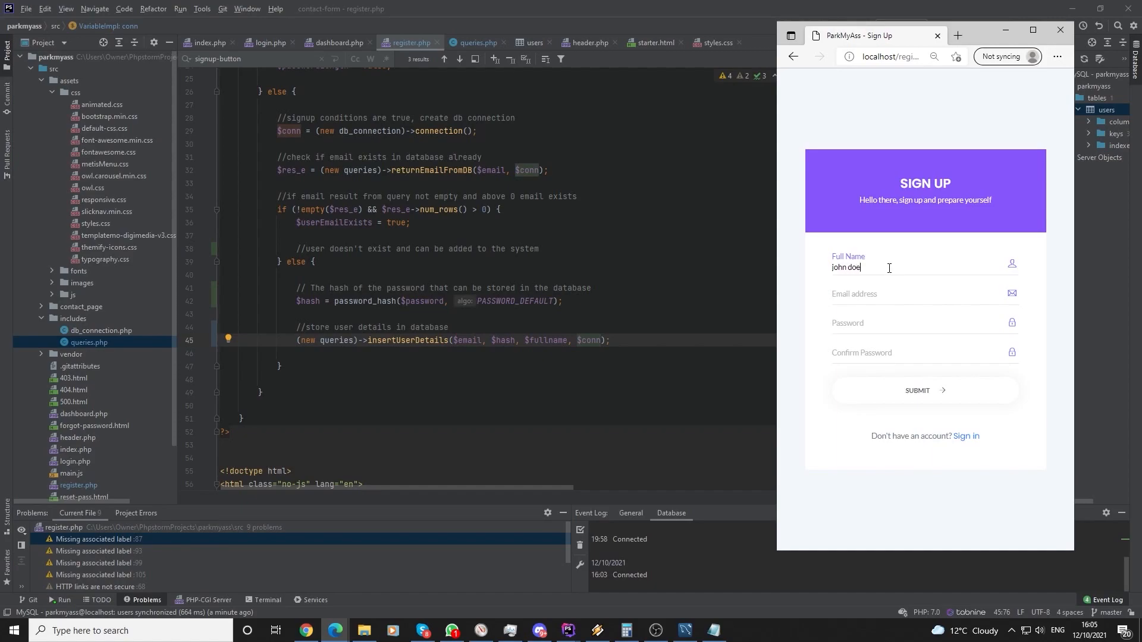
text(test@tes)
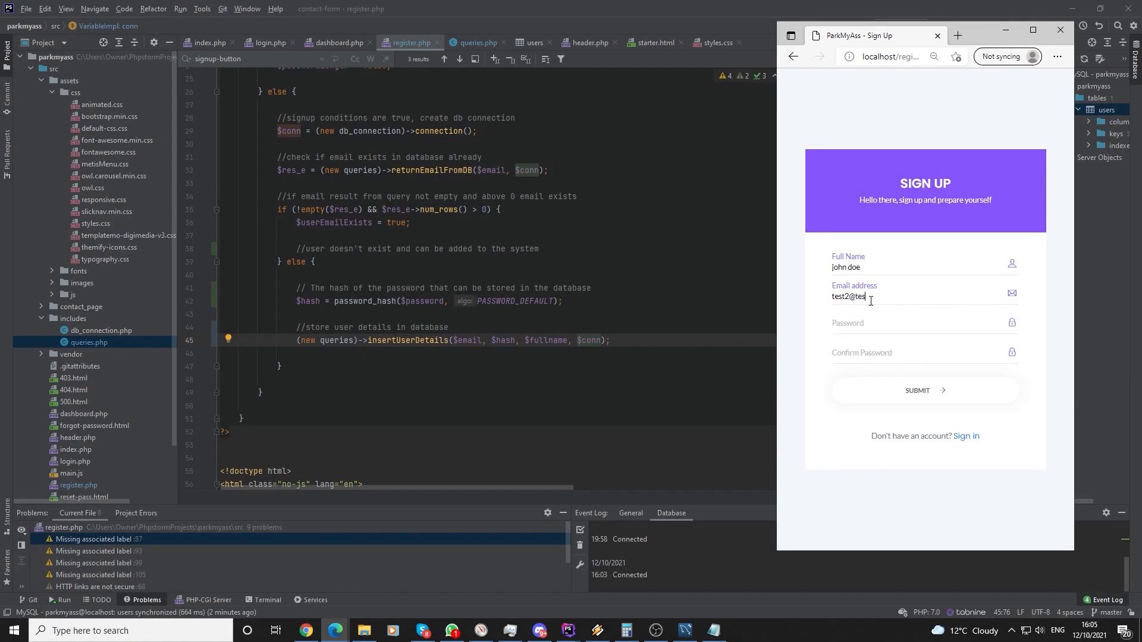
text(t.com)
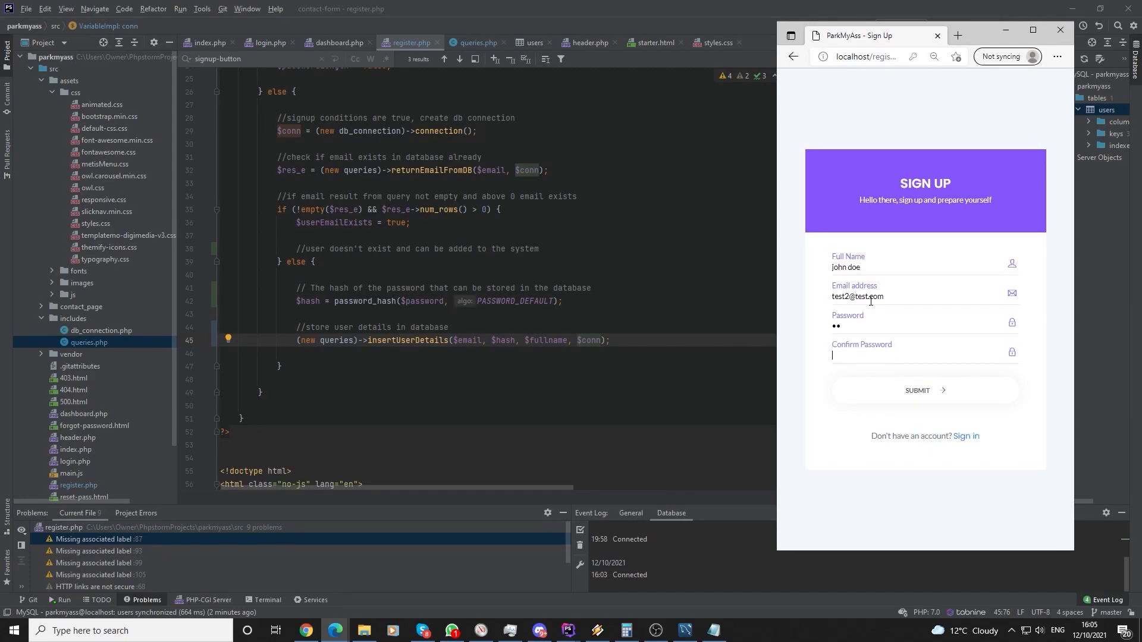
text(•)
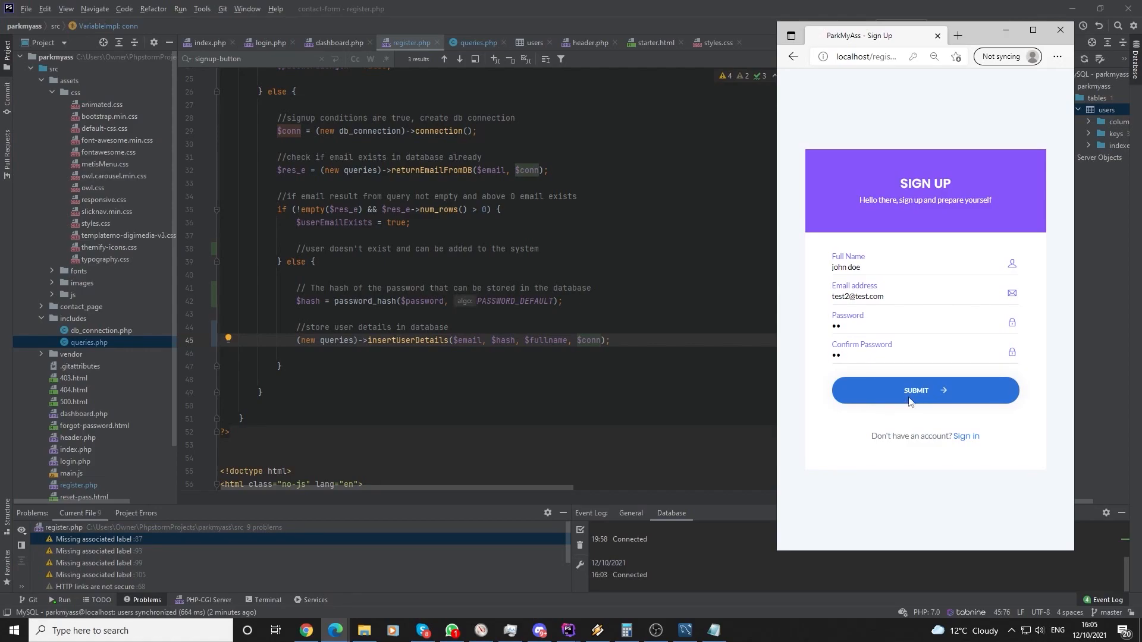
click(924, 390)
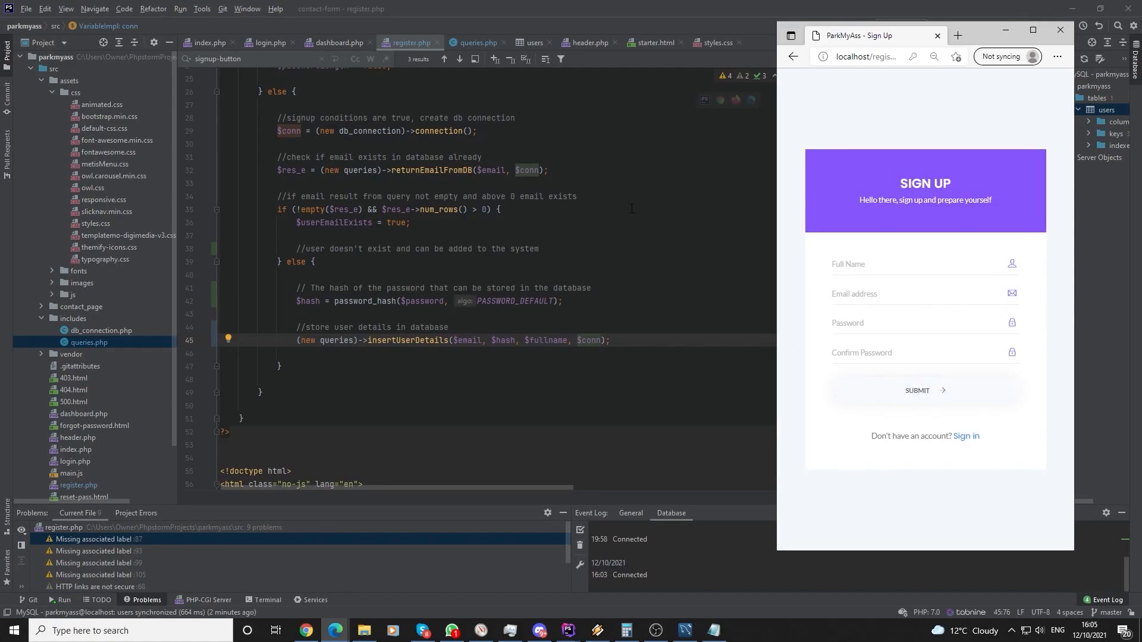
click(535, 42)
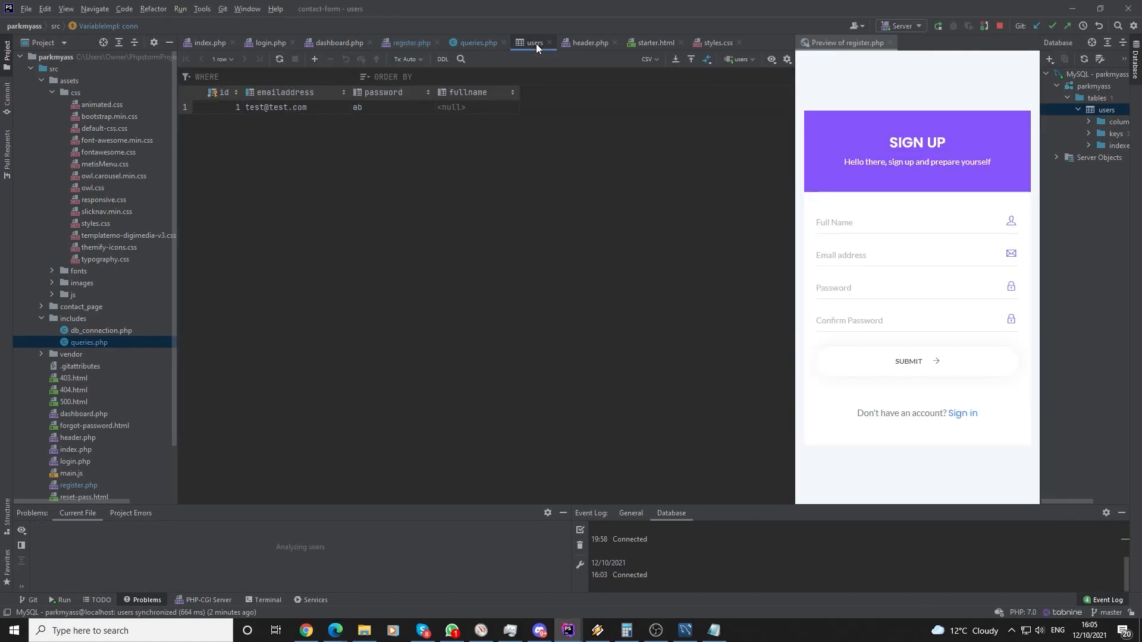
Step: Recheck the users table for a newly signed-up row
click(477, 42)
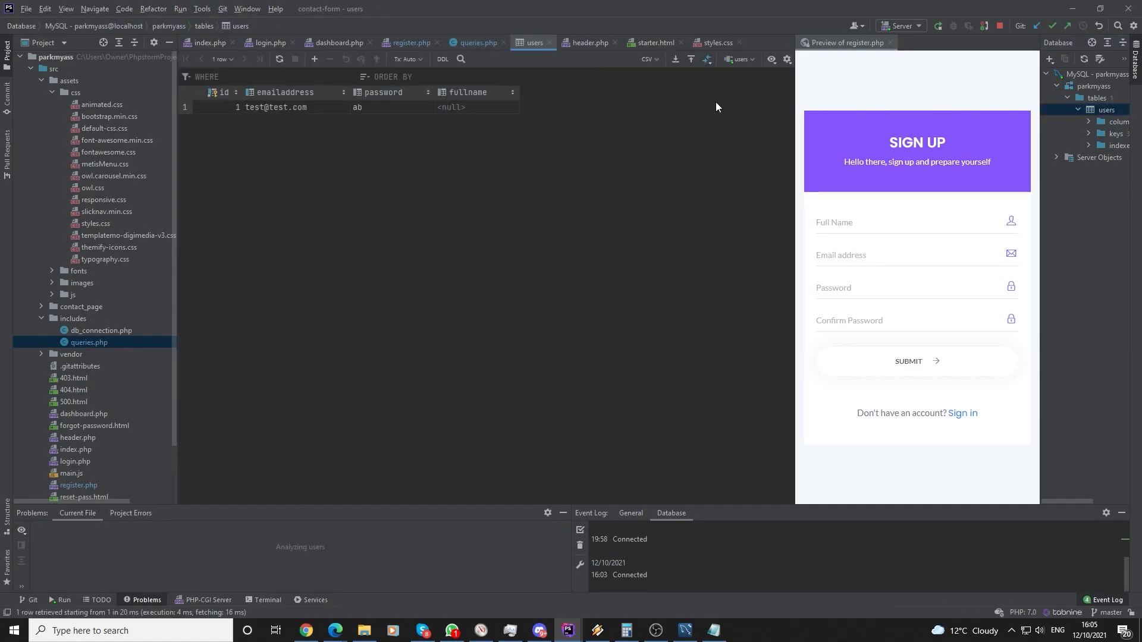
mouse_move(583, 114)
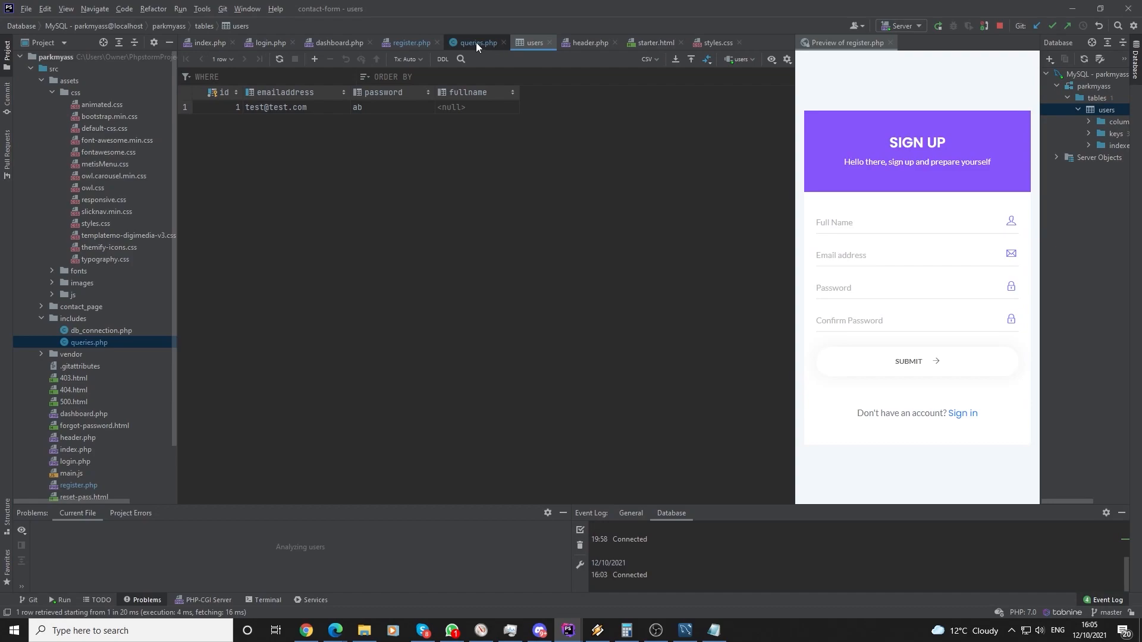
mouse_move(408, 42)
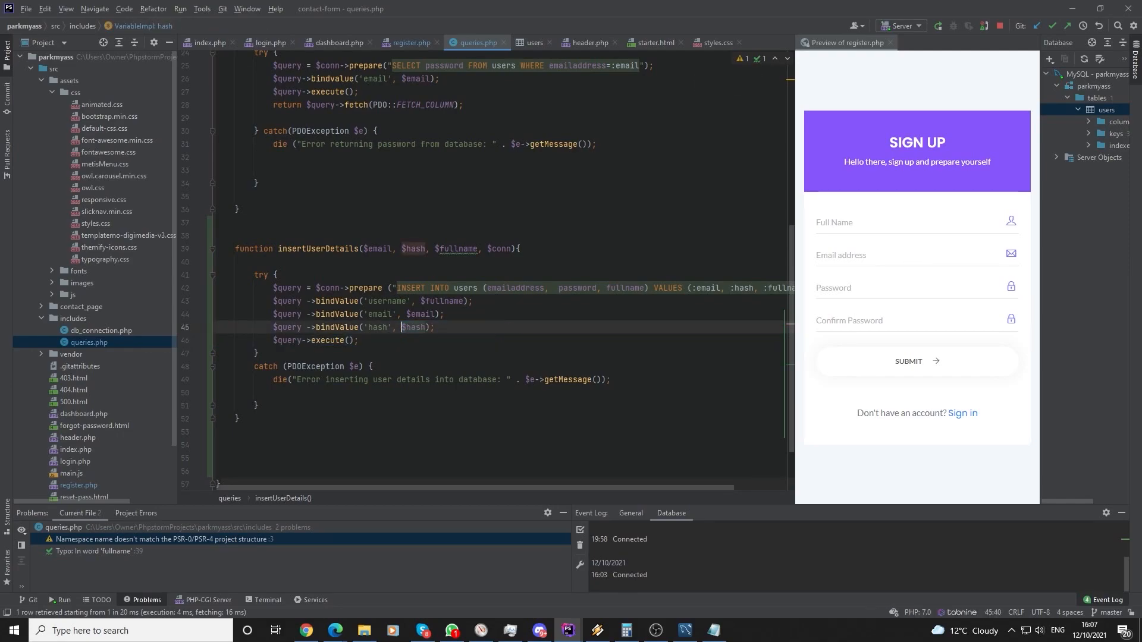
Step: Rename the username placeholder to fullname and add a blank line below register.php's insert call
click(433, 327)
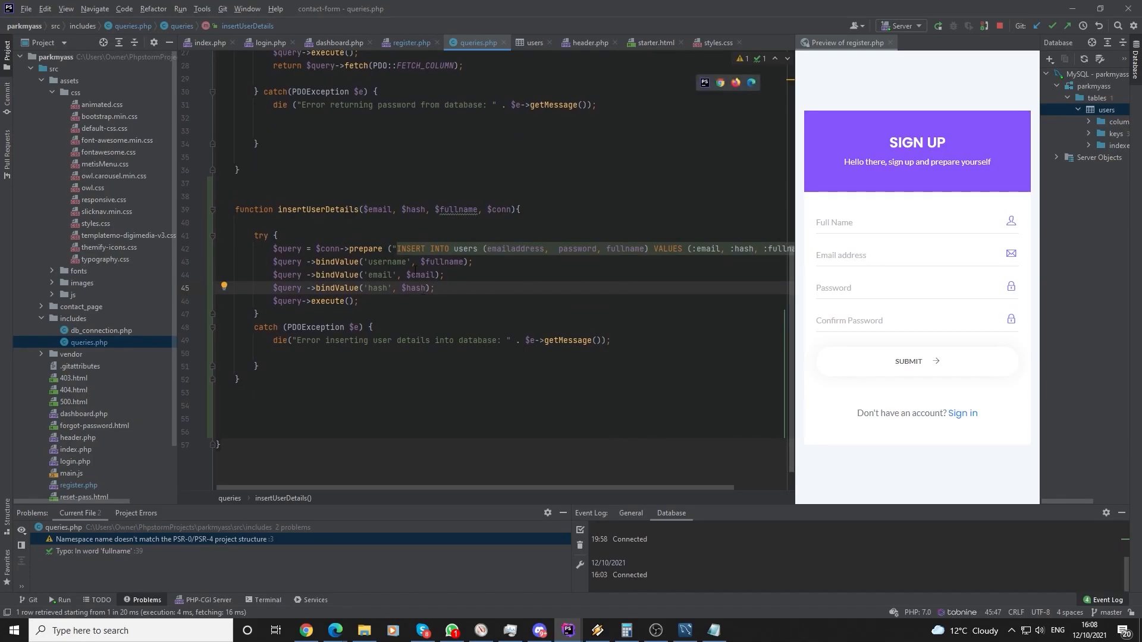
double_click(442, 261)
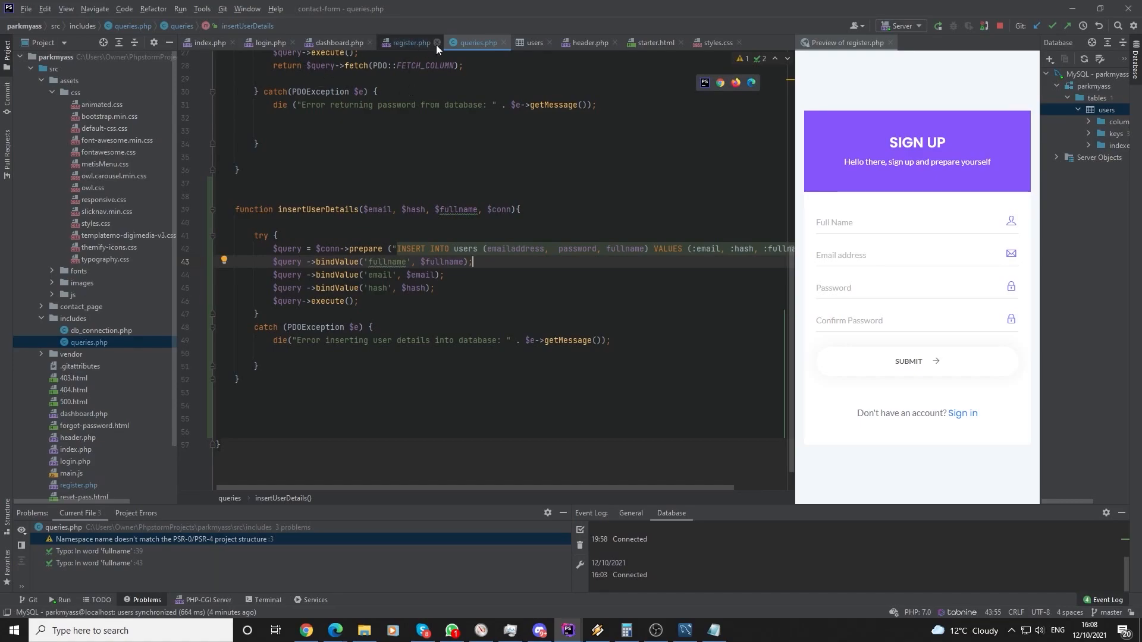
click(409, 43)
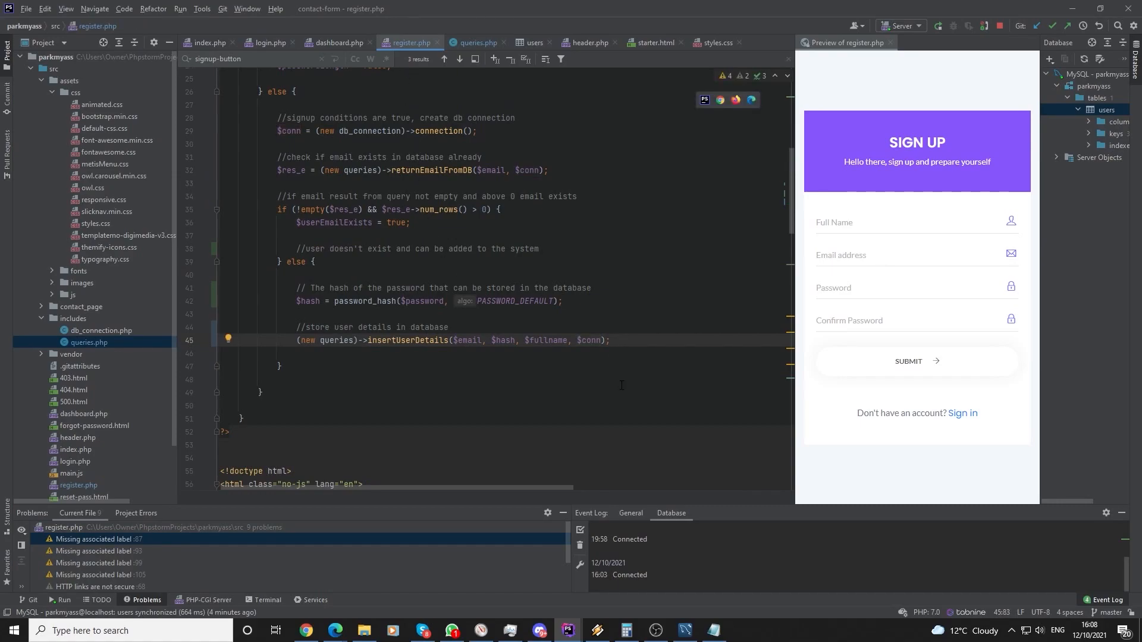
mouse_move(636, 418)
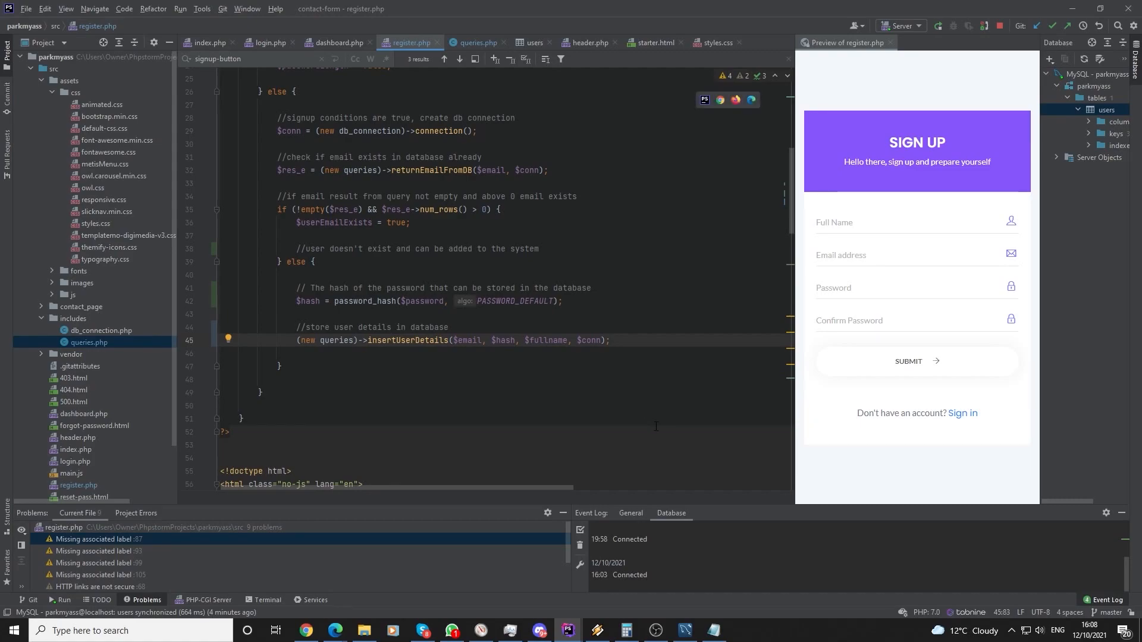
key(enter)
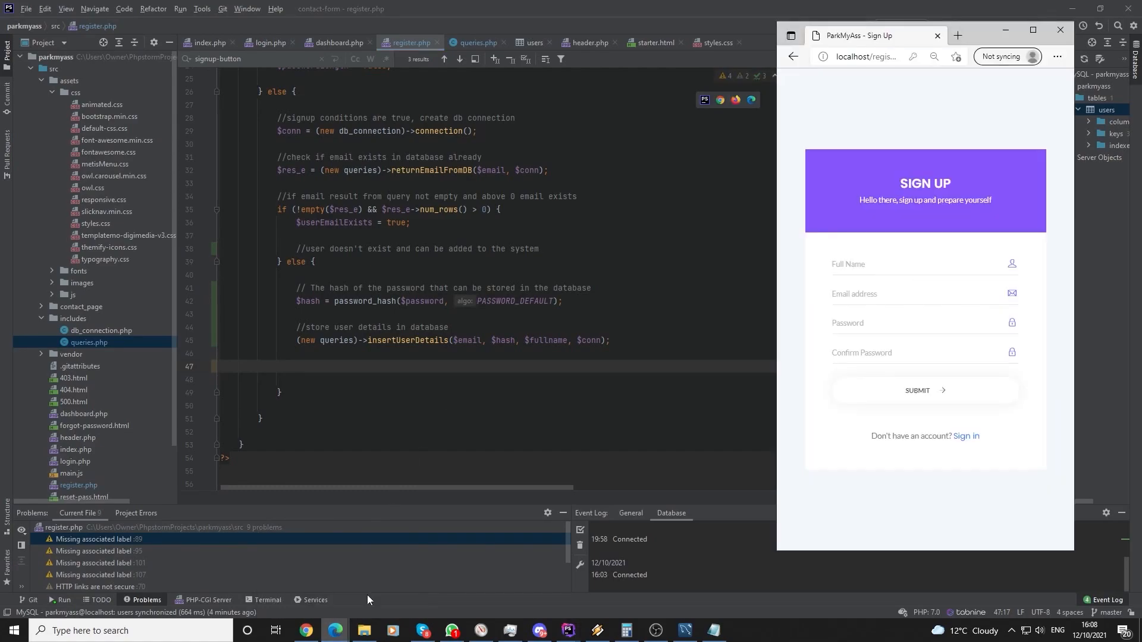
click(867, 56)
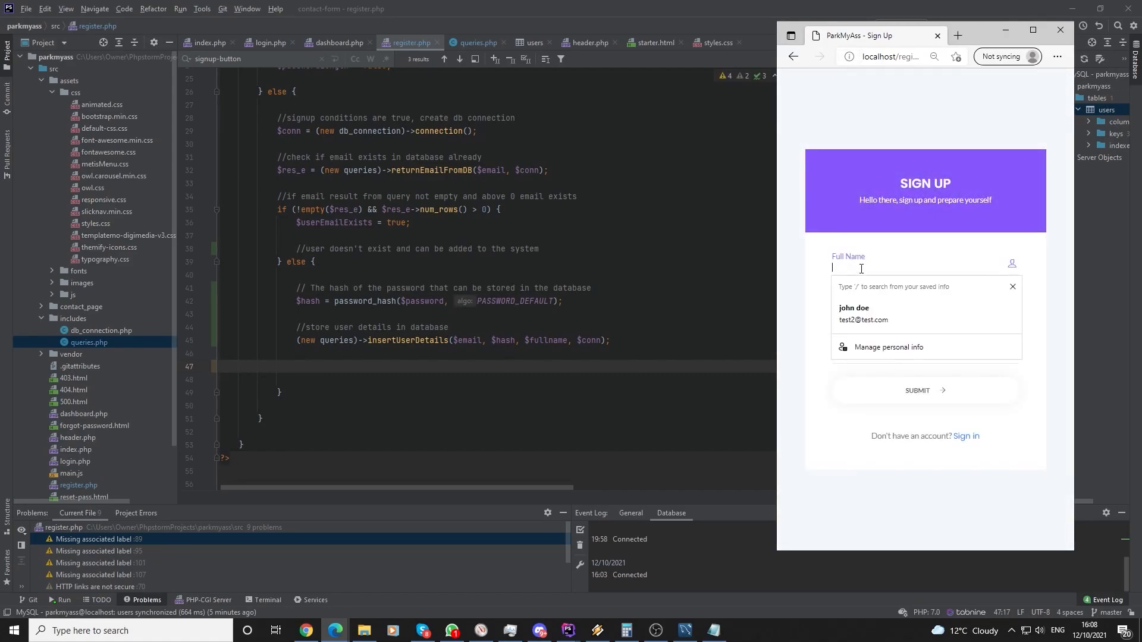
text(jo)
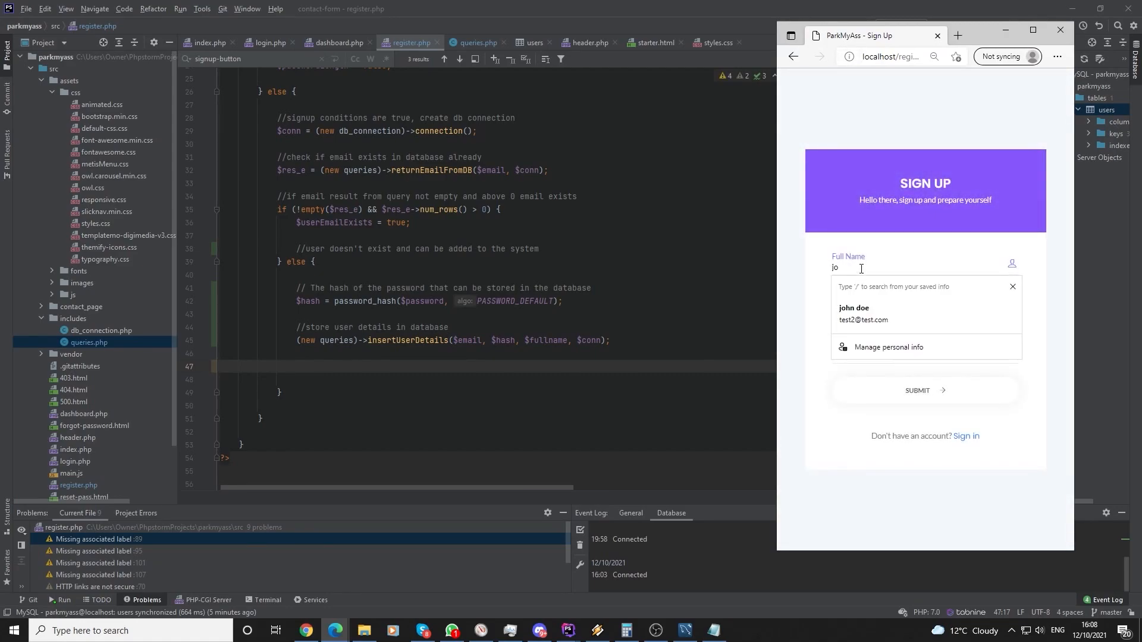
click(853, 313)
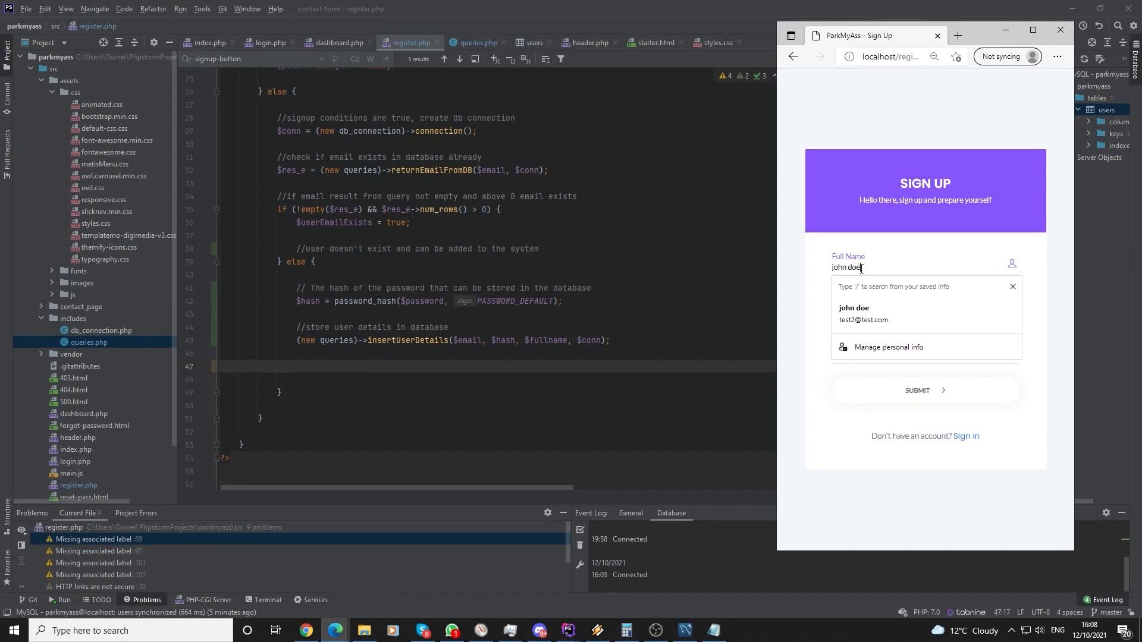
click(911, 298)
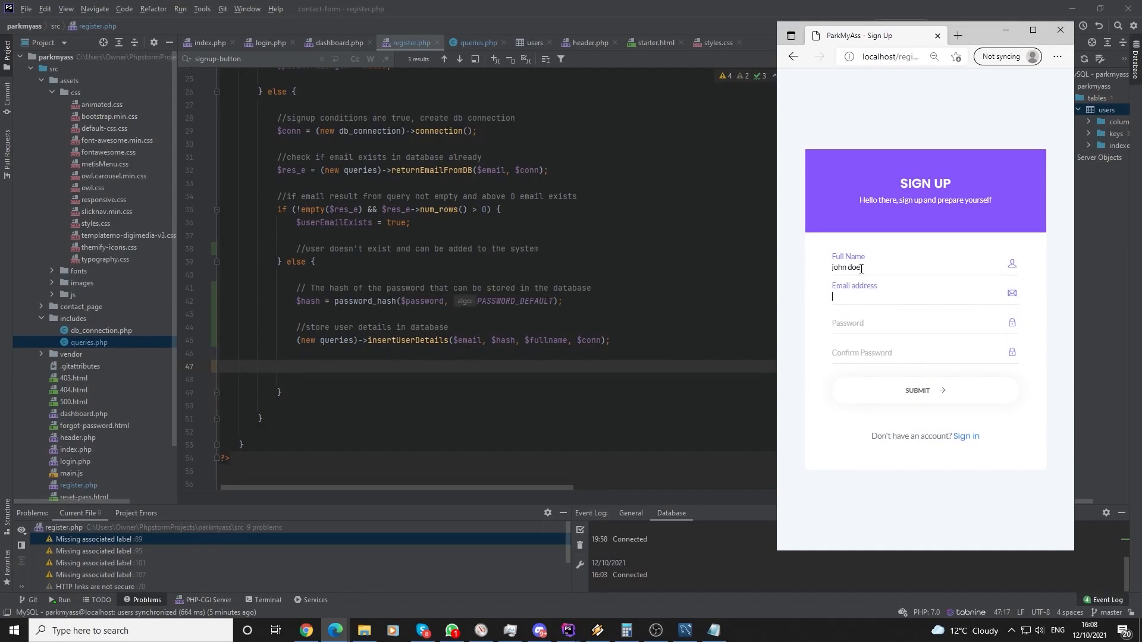
text(test2)
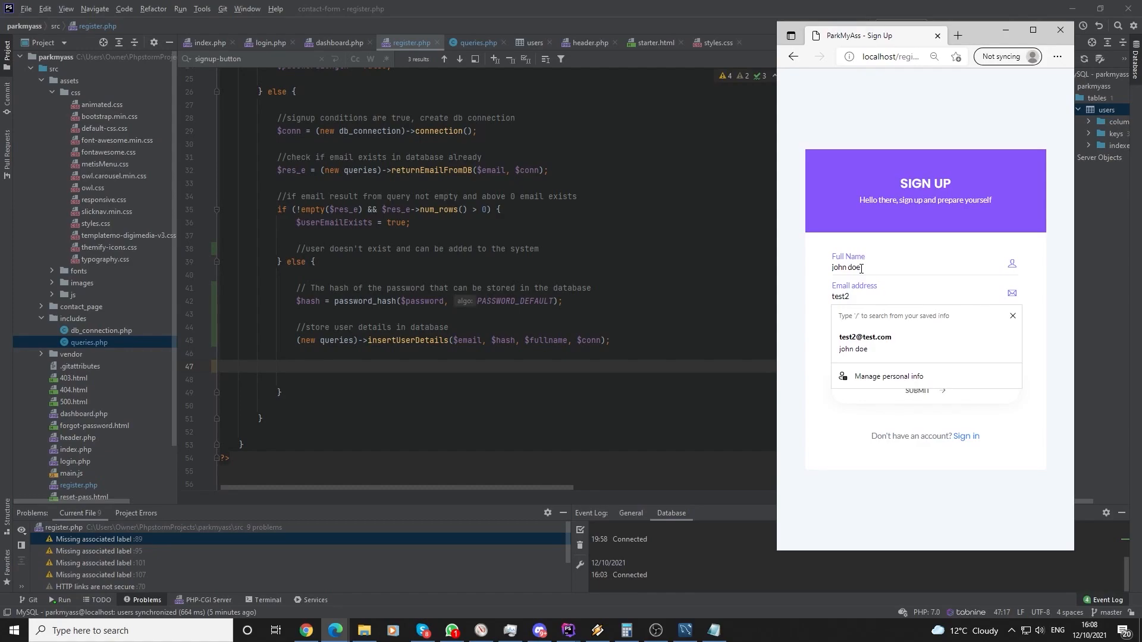
click(864, 337)
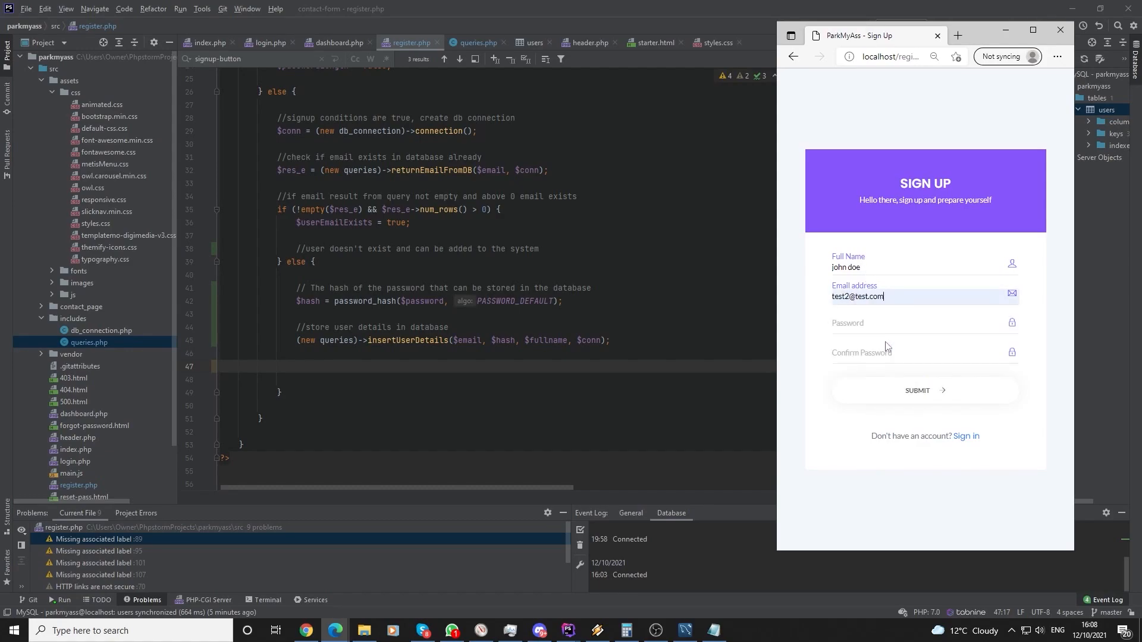
text(•)
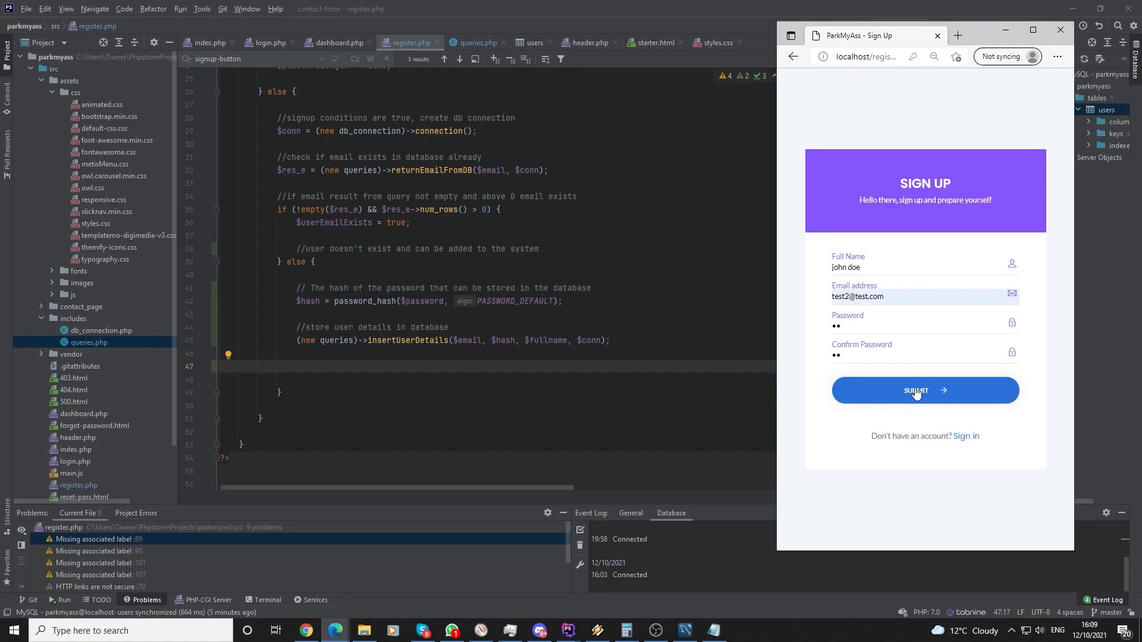
click(925, 390)
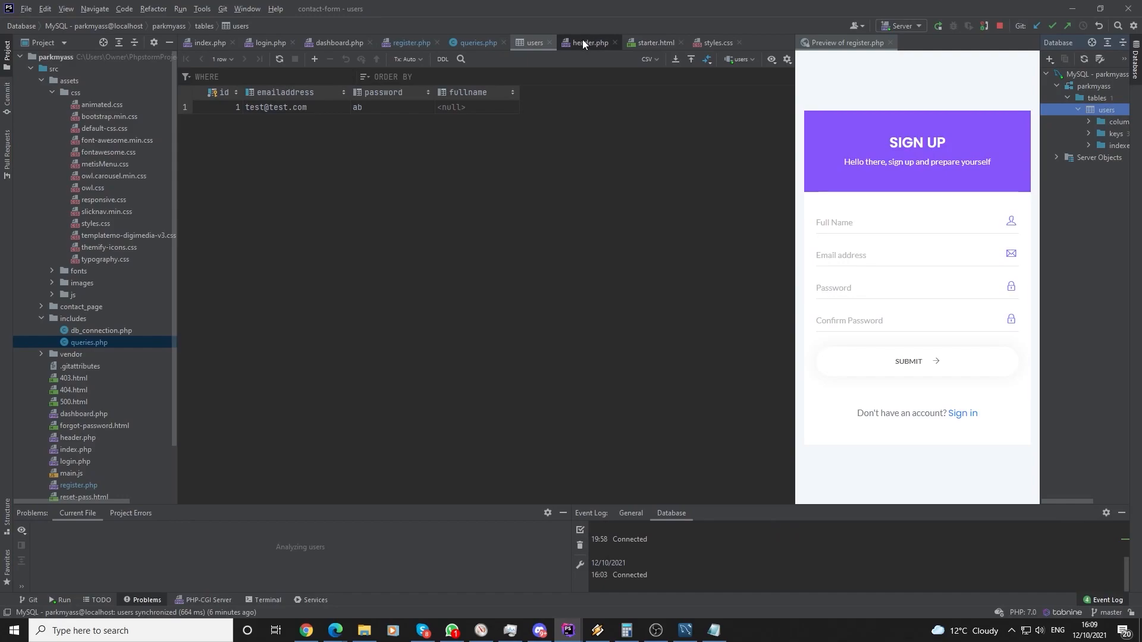
click(477, 42)
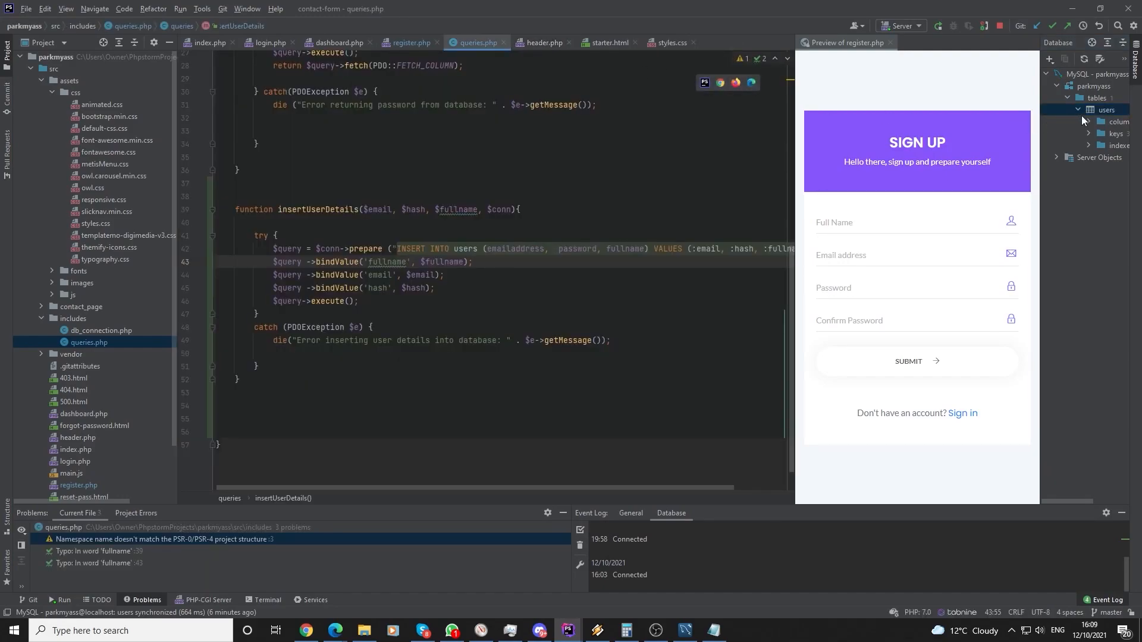
double_click(1106, 109)
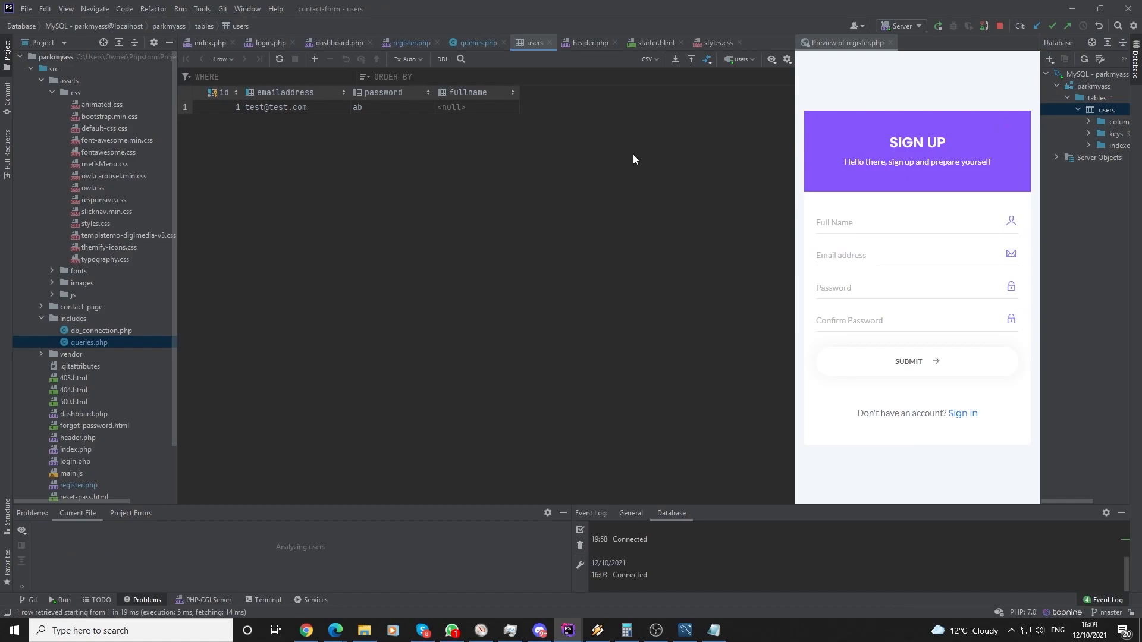
mouse_move(582, 134)
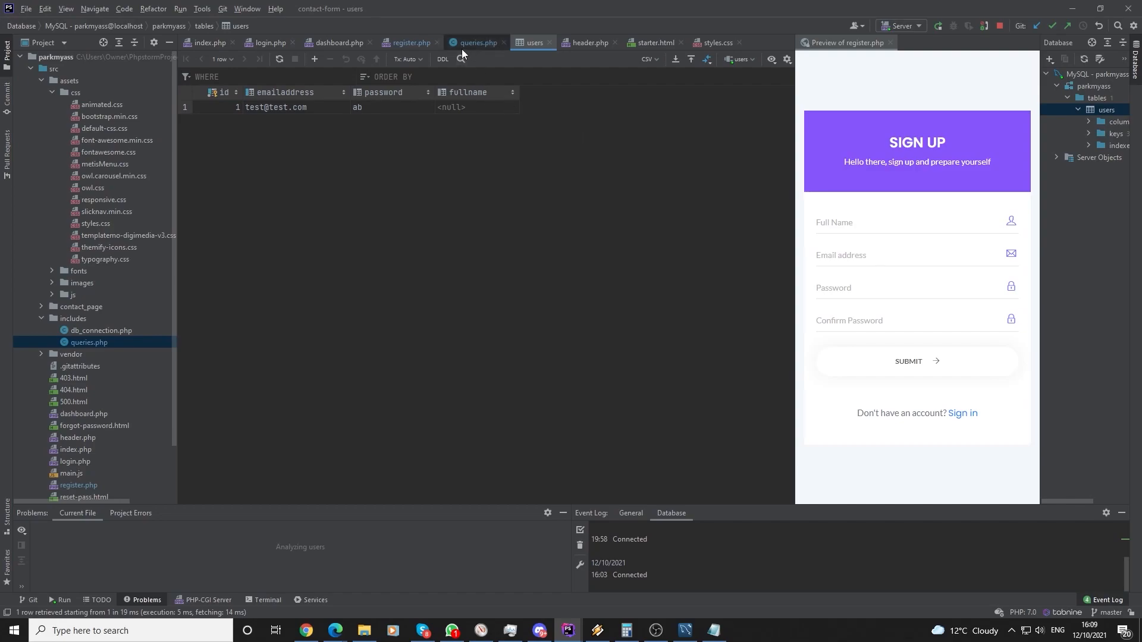
click(477, 42)
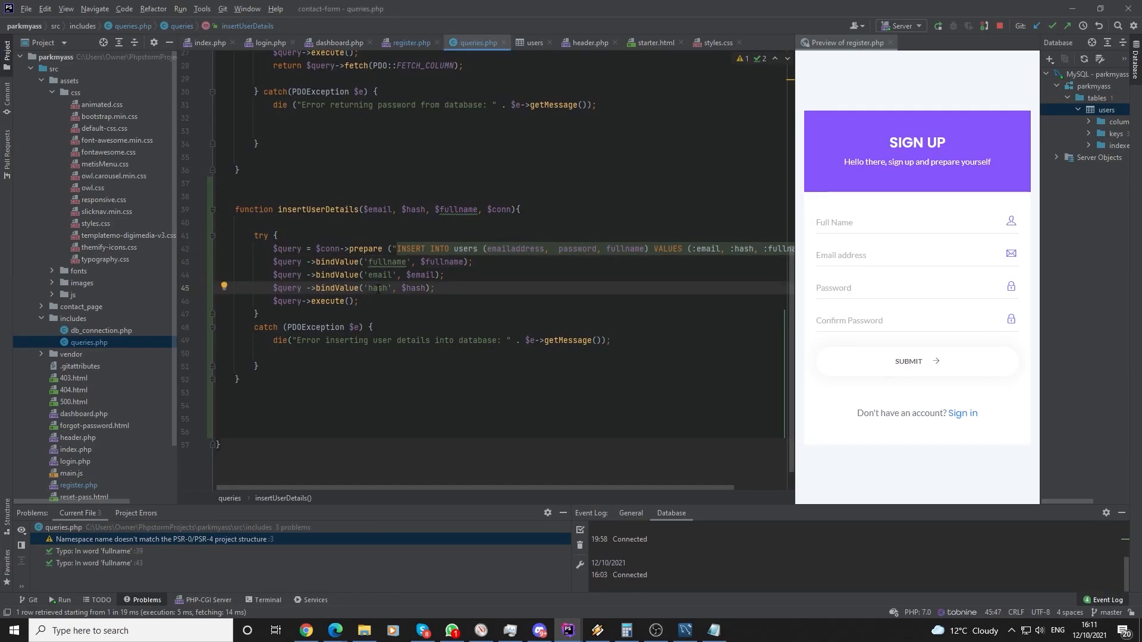
Step: Inspect the catch block and INSERT INTO users query of insertUserDetails in queries.php
click(434, 287)
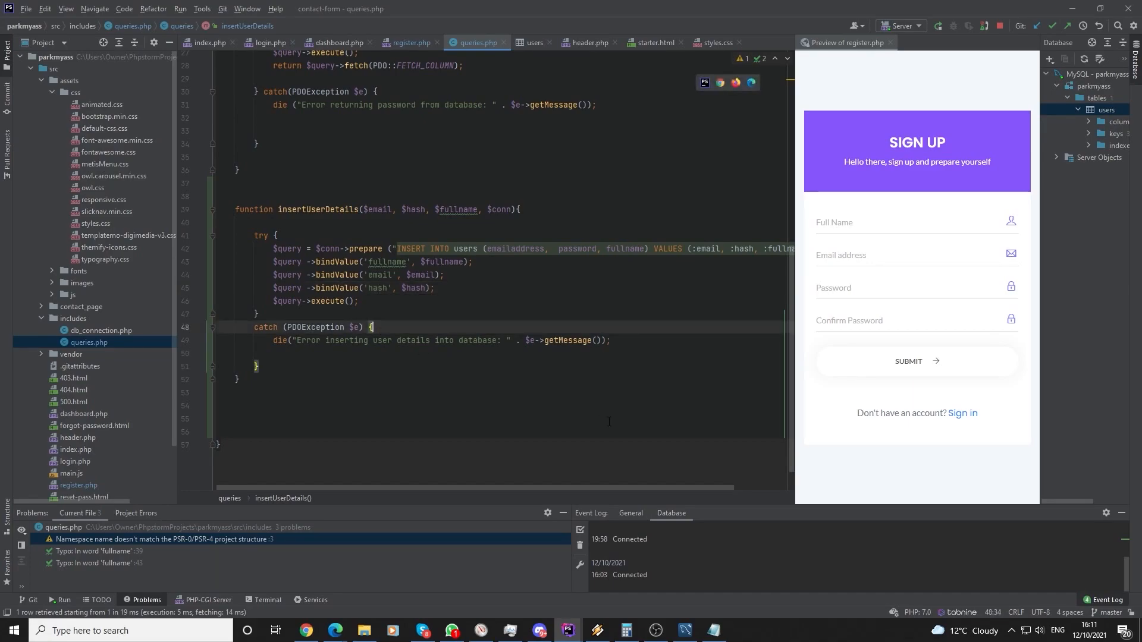
text(e)
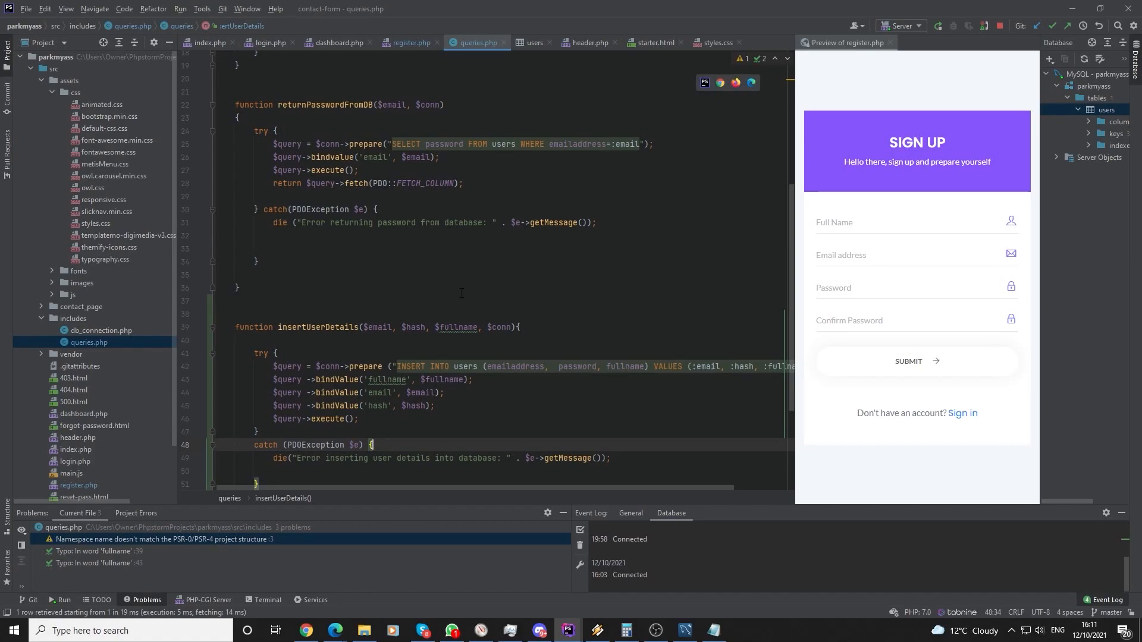
click(547, 367)
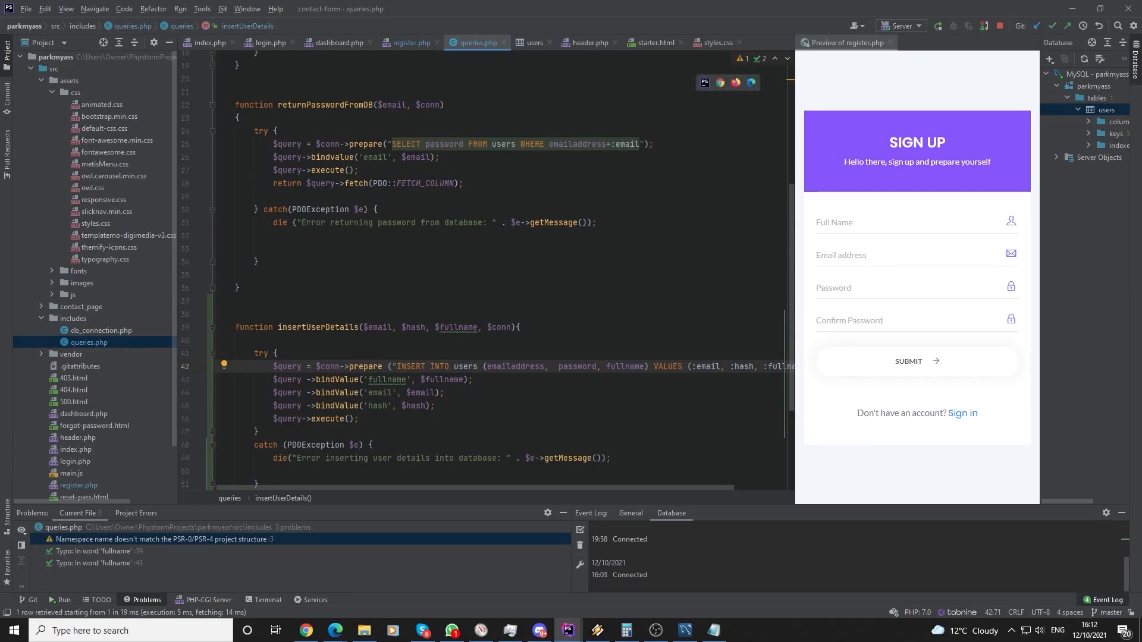
click(410, 42)
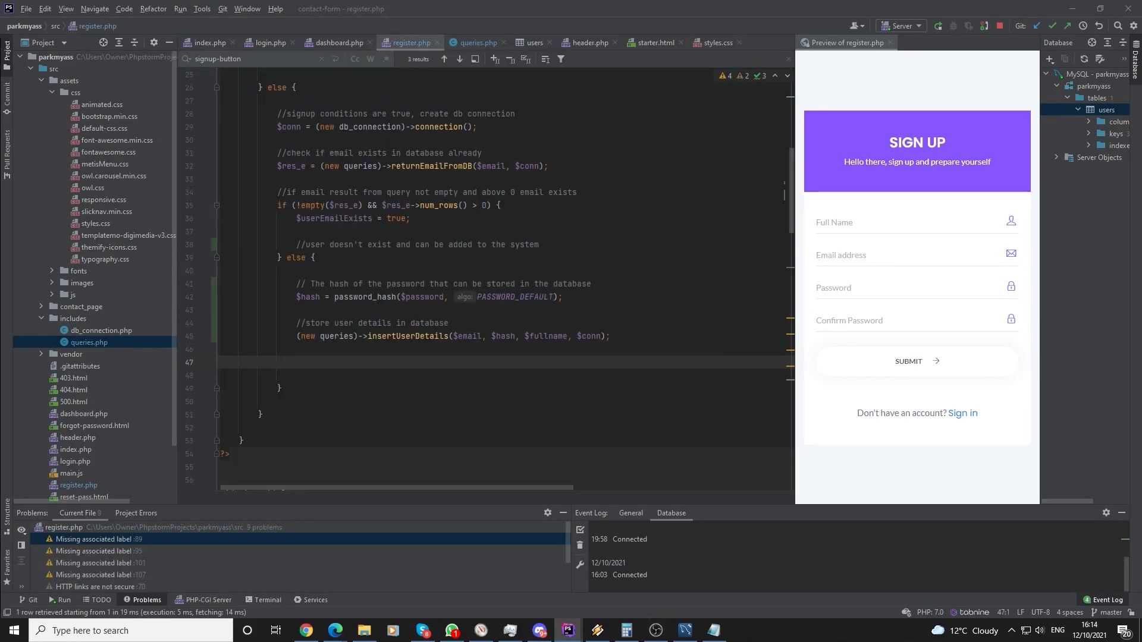
Step: Point register.php's require_once paths to the includes folder and comment out config\queries.php
scroll(up, 3)
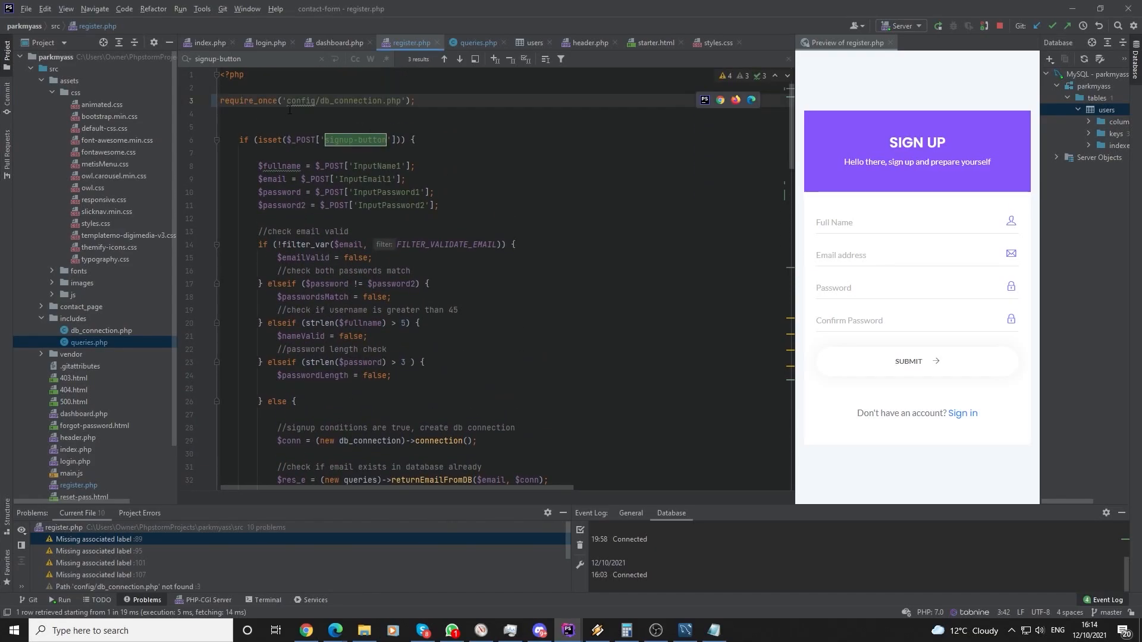
text(includes)
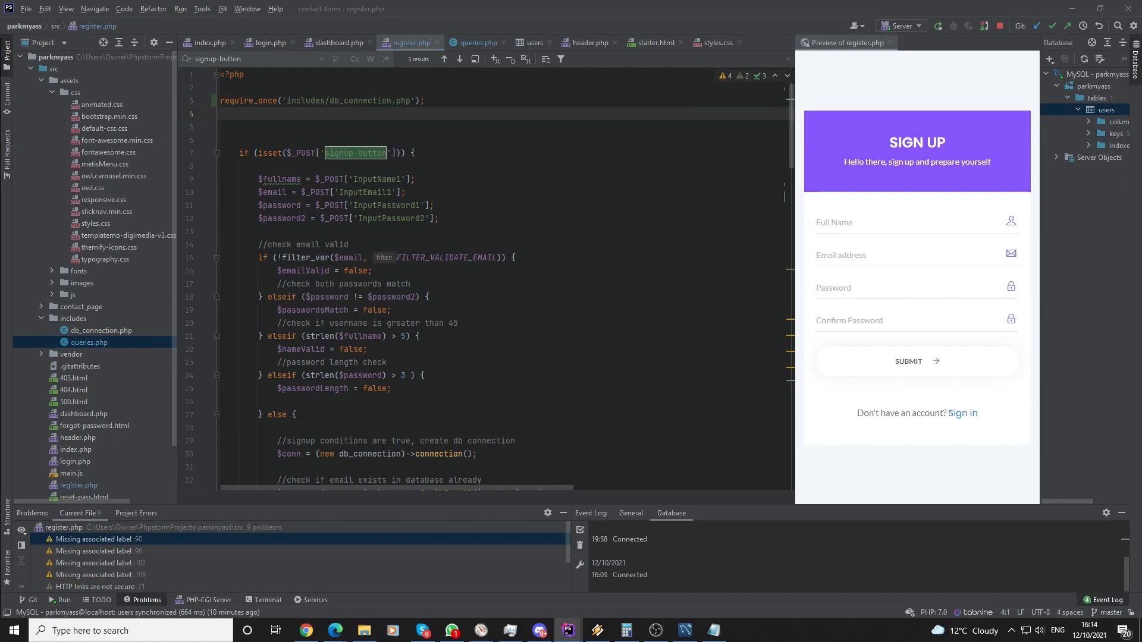
text(//require_once('config\queries.php');)
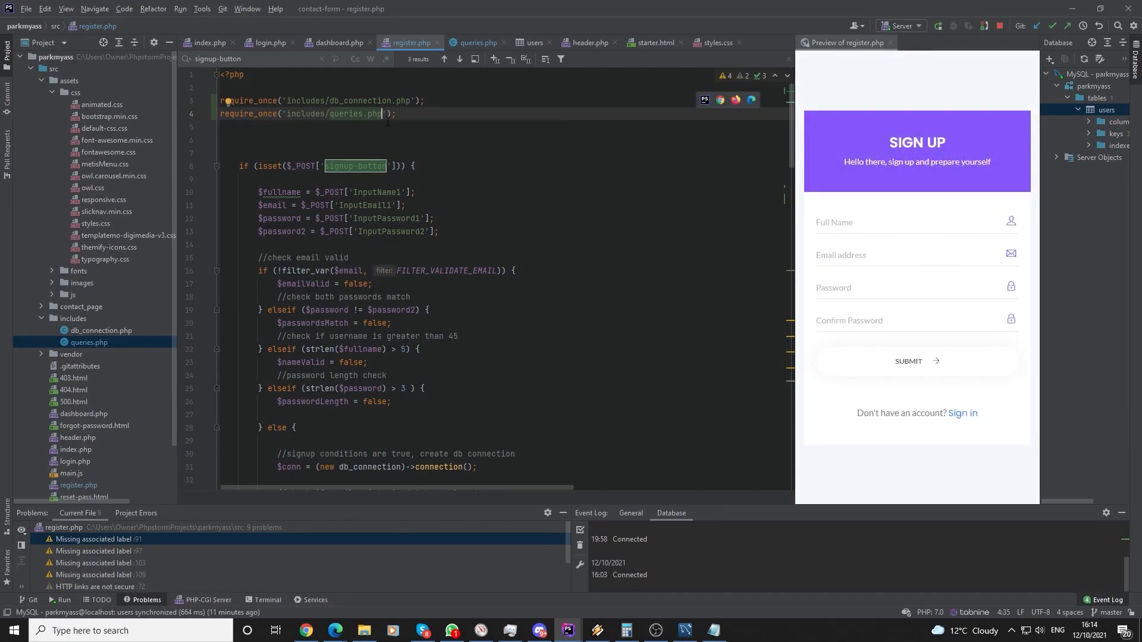
mouse_move(334, 630)
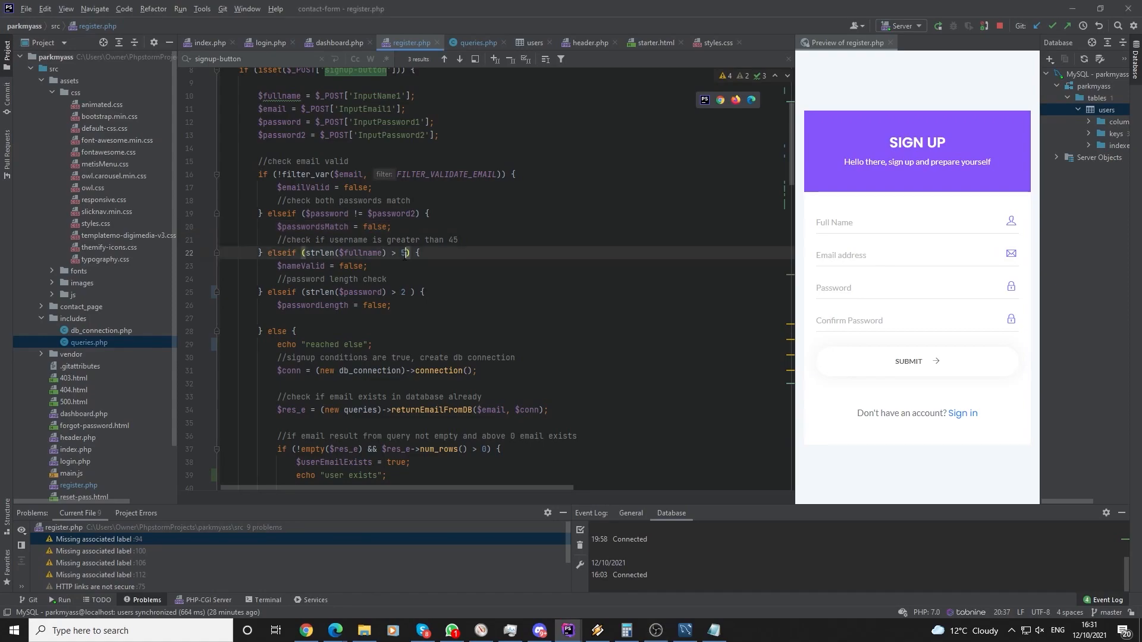
mouse_move(535, 556)
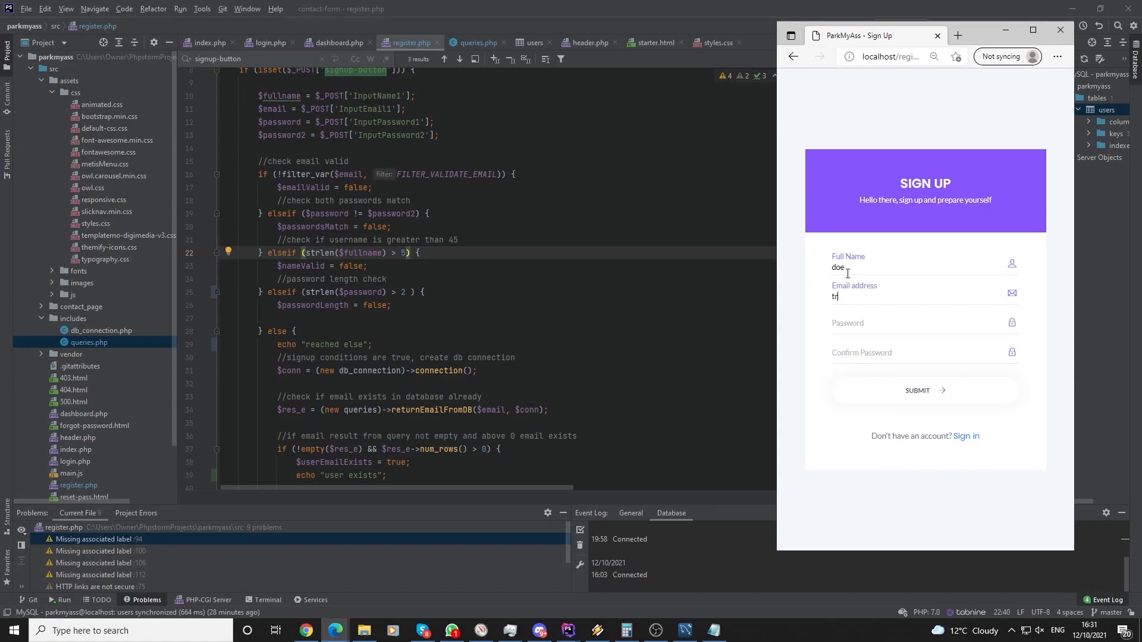
Step: Resubmit the sign-up form with test values, producing the SQLSTATE[22001] password-too-long error
text(es)
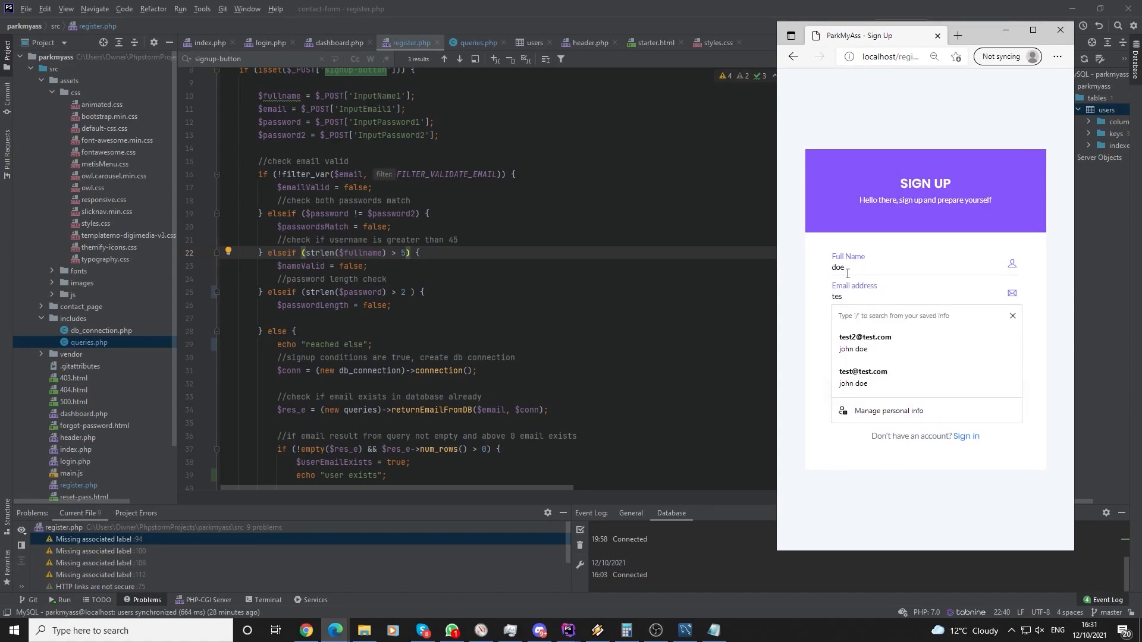
text(st.com)
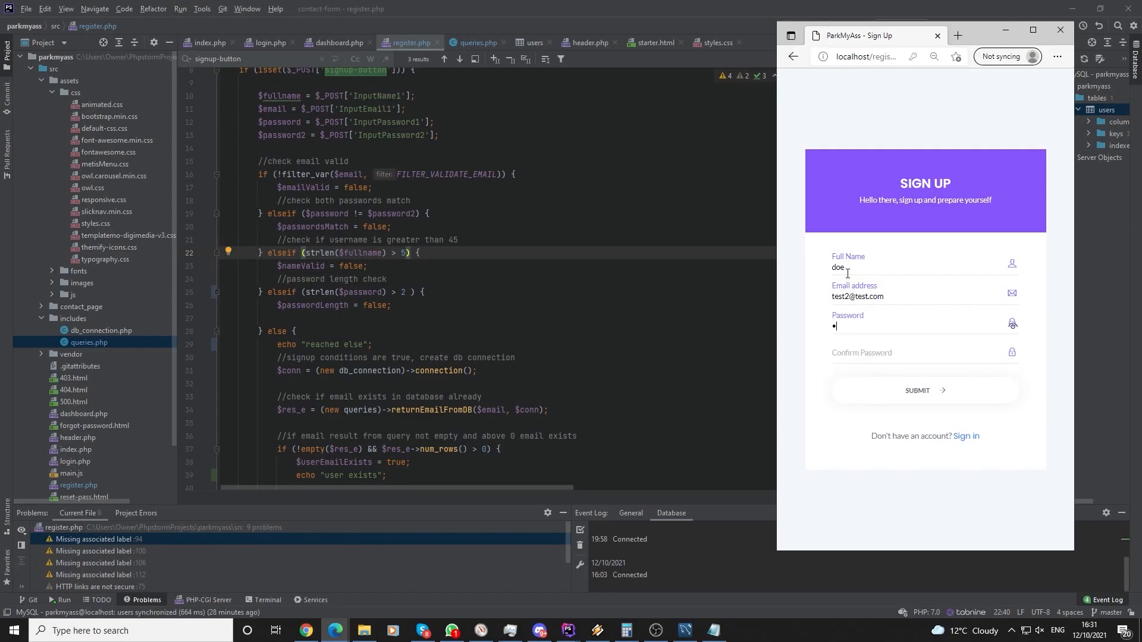
text(••)
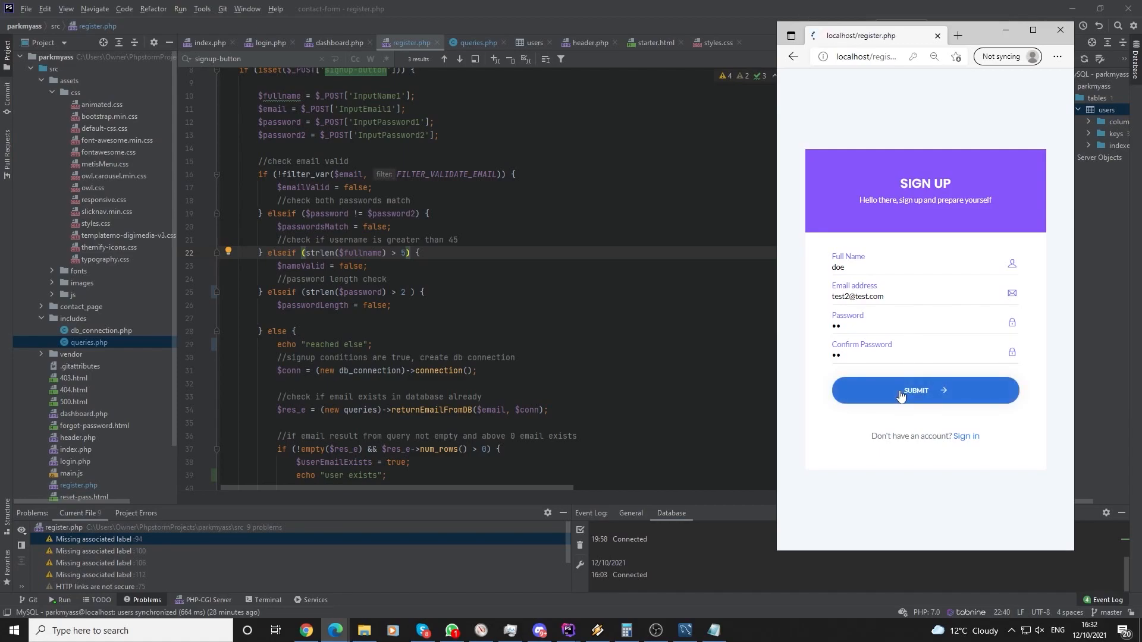
click(924, 390)
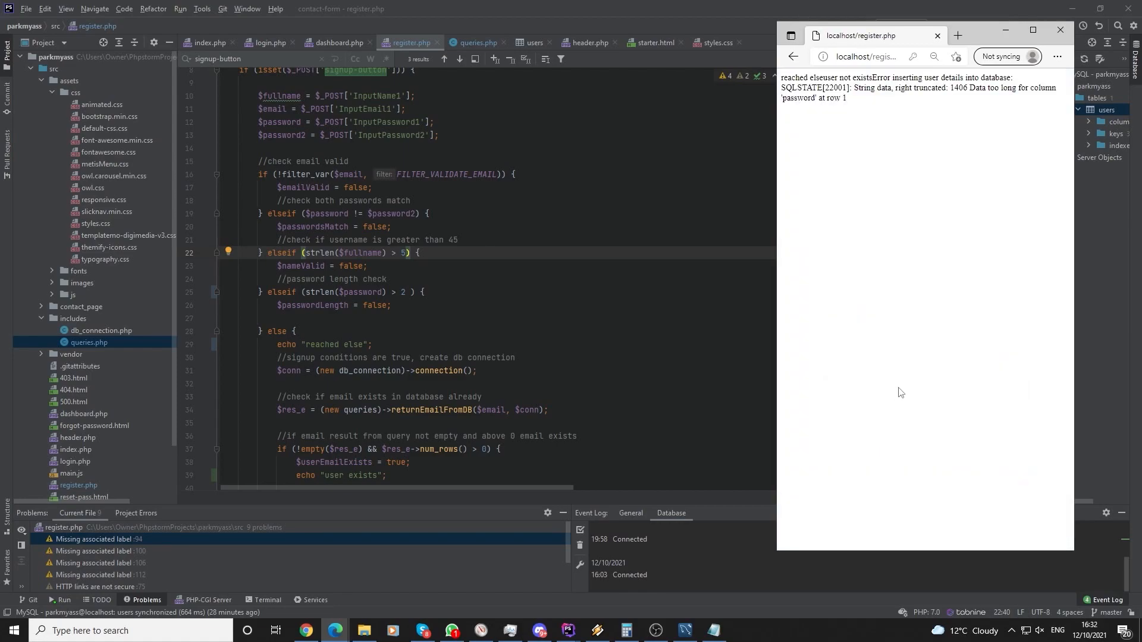
mouse_move(894, 263)
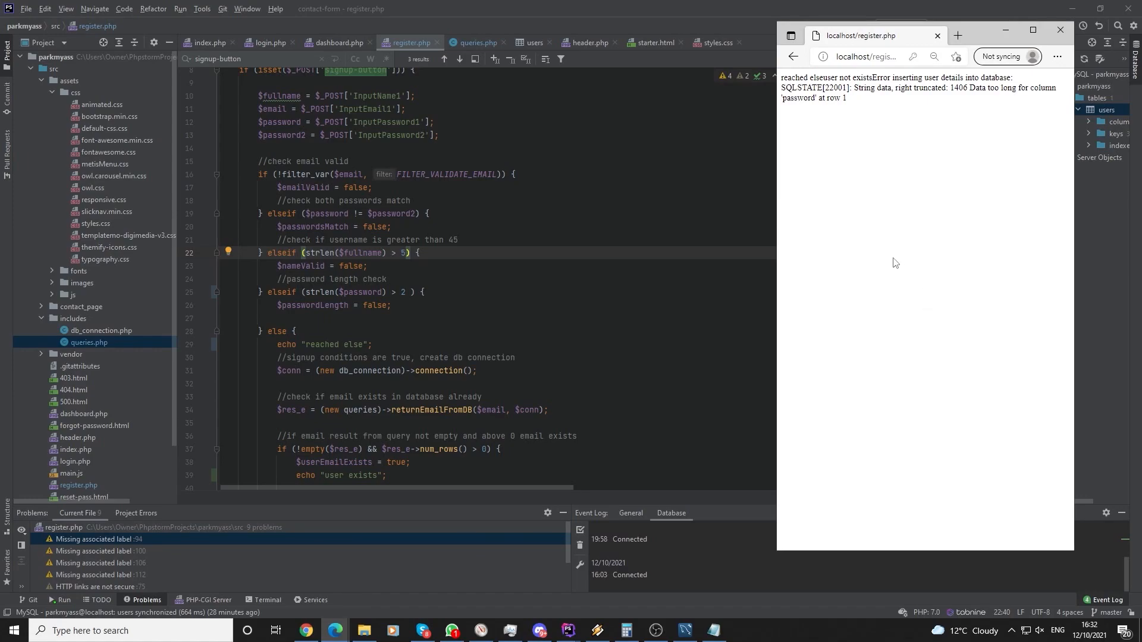
mouse_move(883, 179)
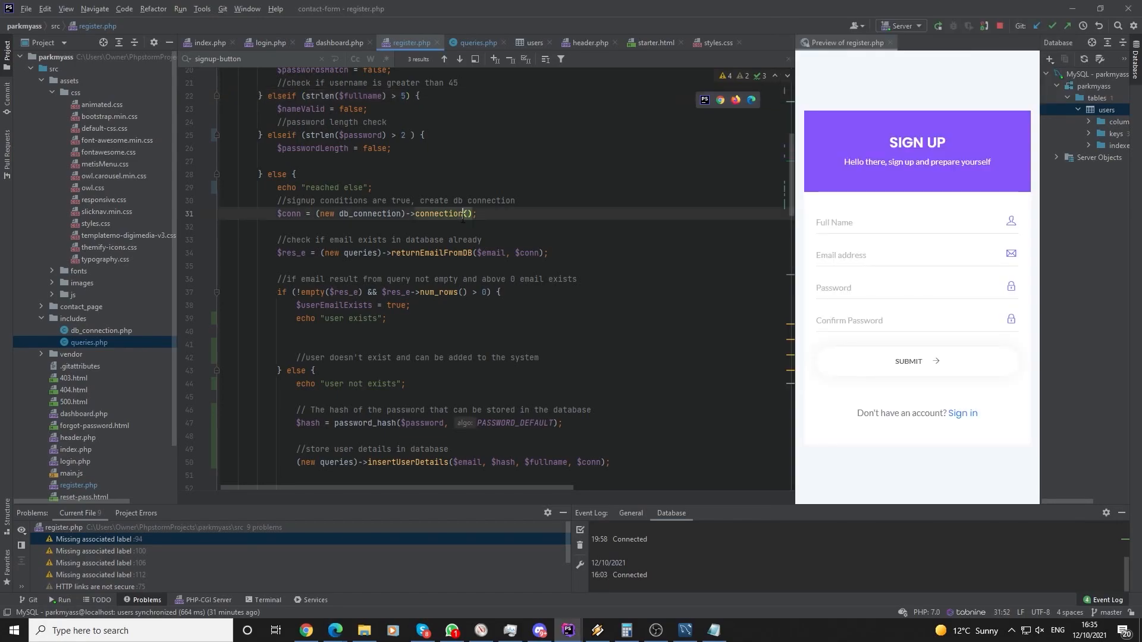
mouse_move(685, 630)
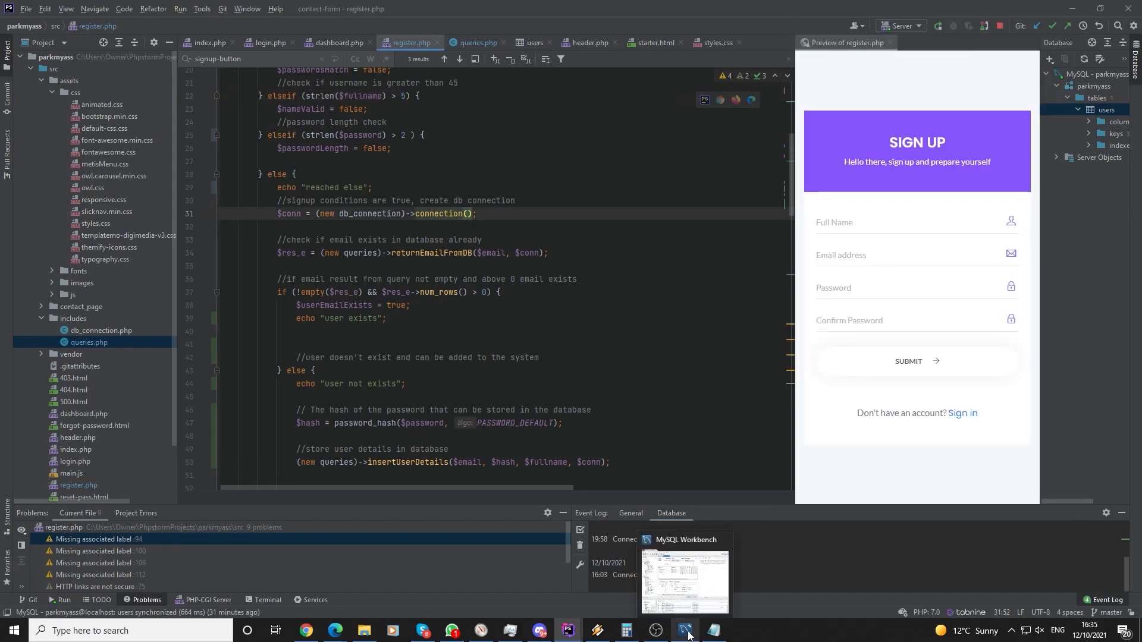
Step: In MySQL Workbench, apply the ALTER TABLE setting users.password to VARCHAR(255), then finish
click(684, 575)
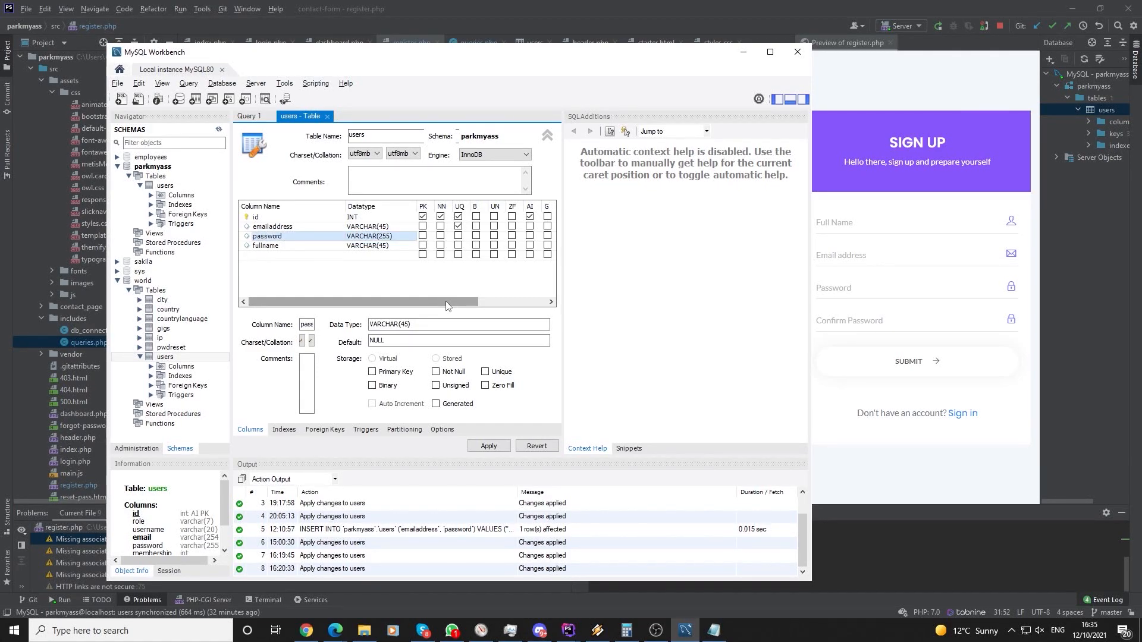
click(487, 445)
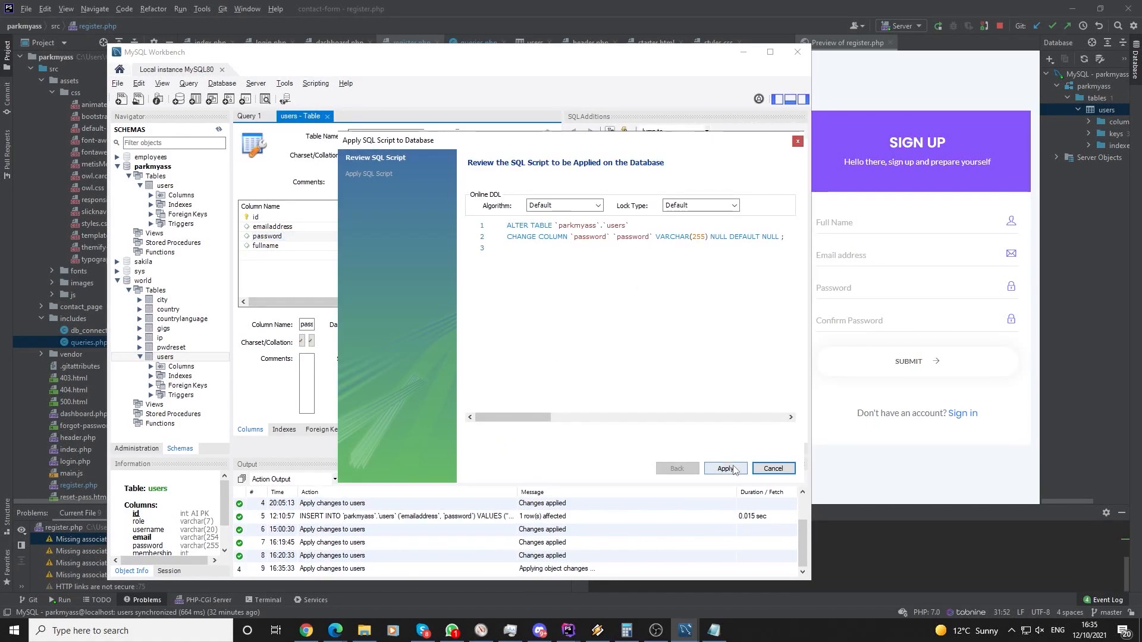
click(725, 468)
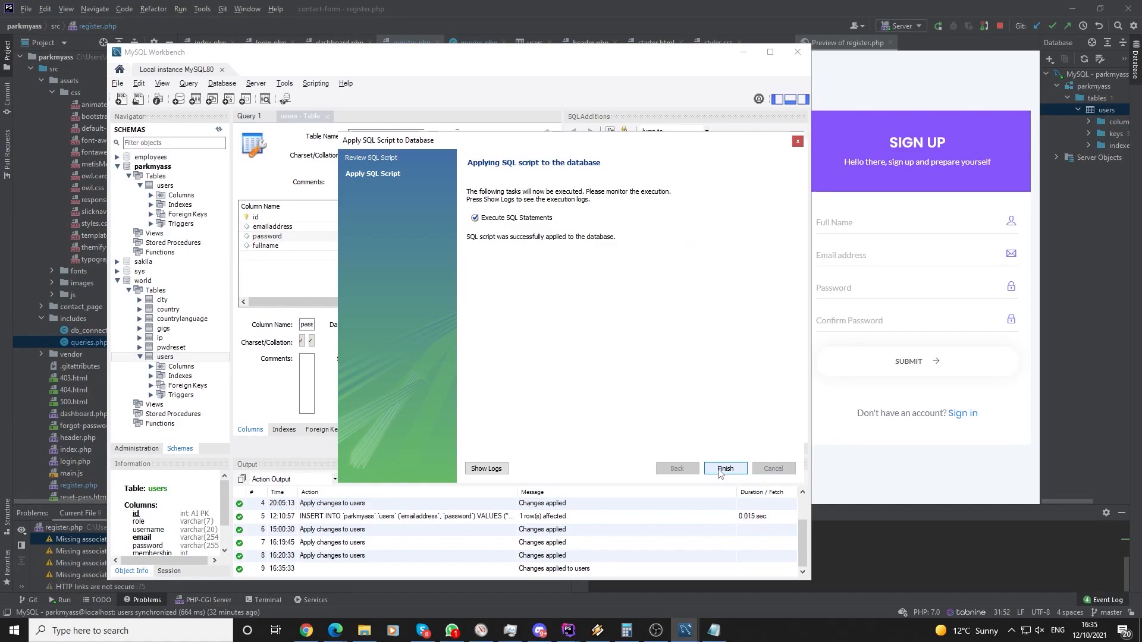
click(723, 468)
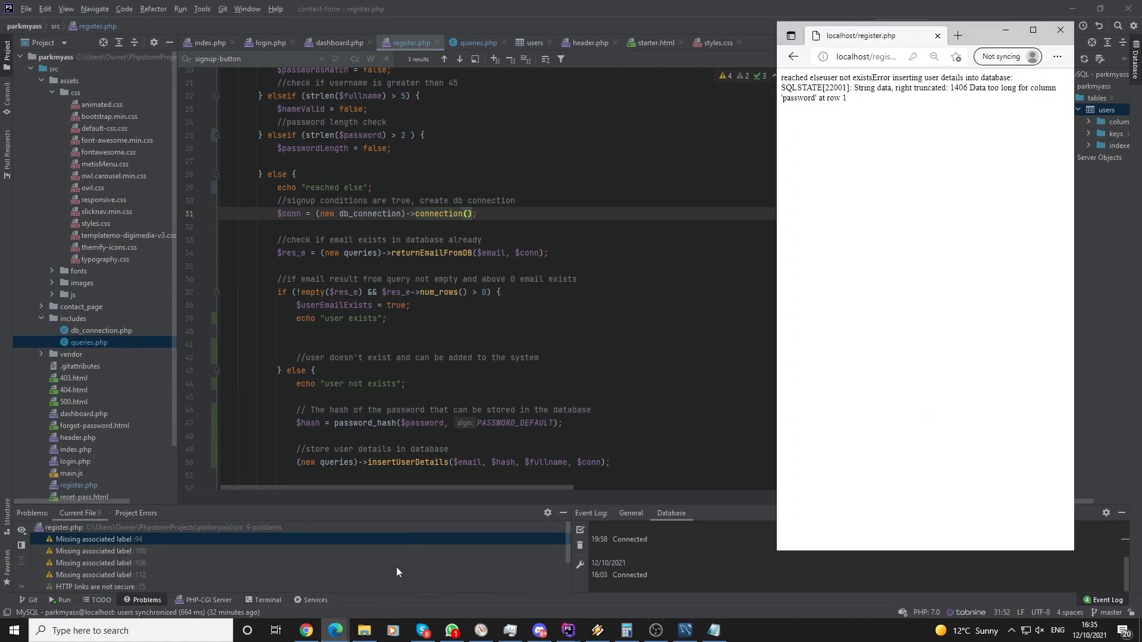
click(863, 55)
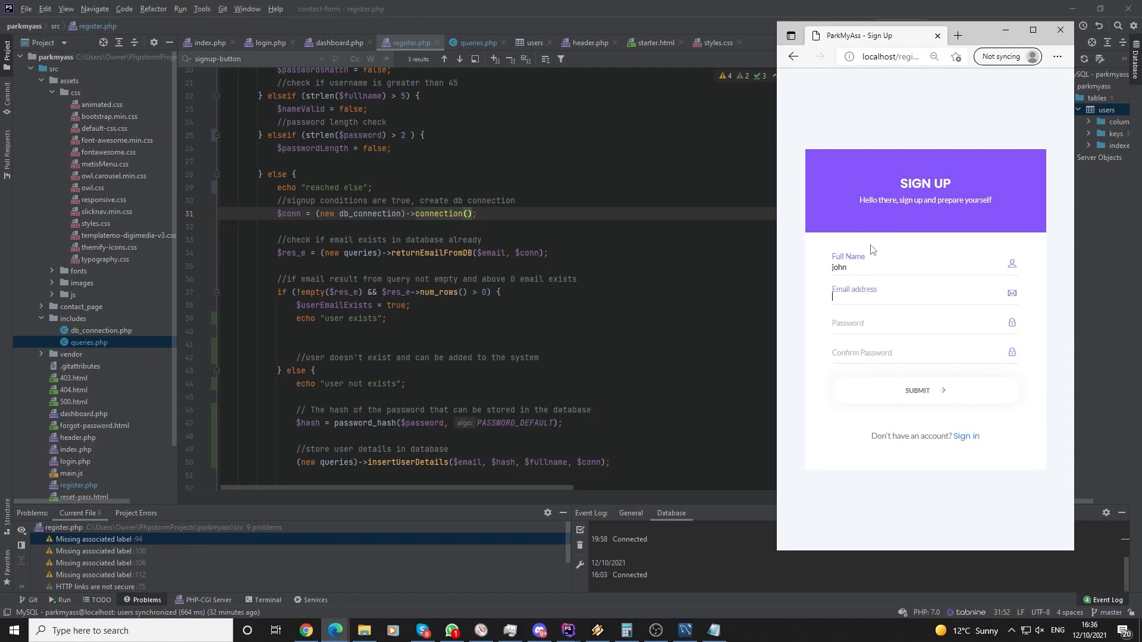
text(test2@test.com)
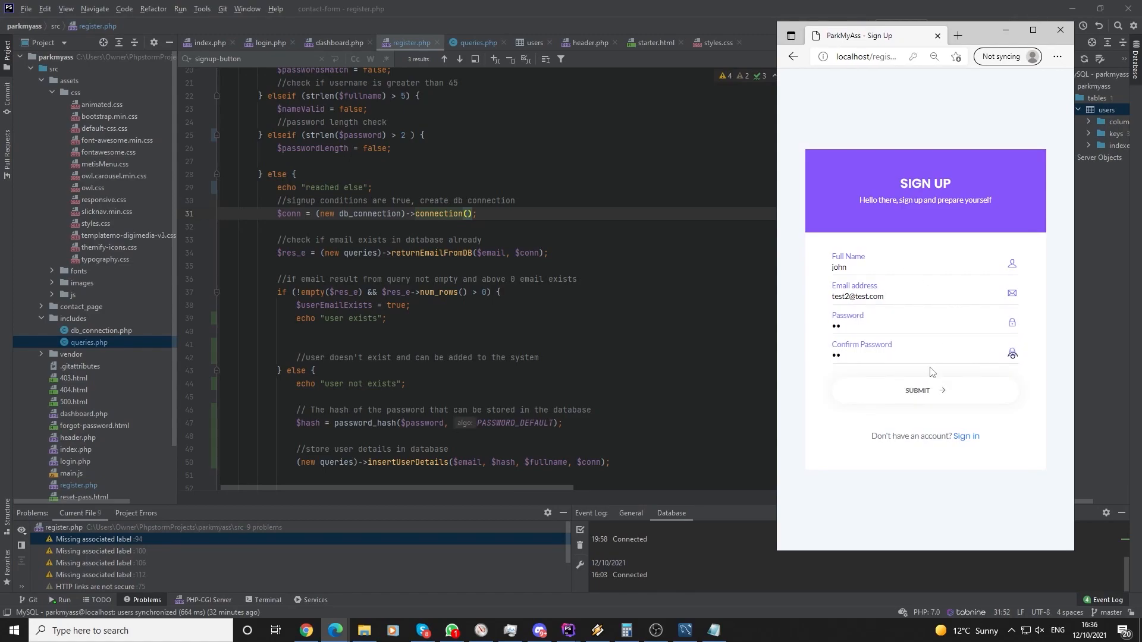
click(917, 390)
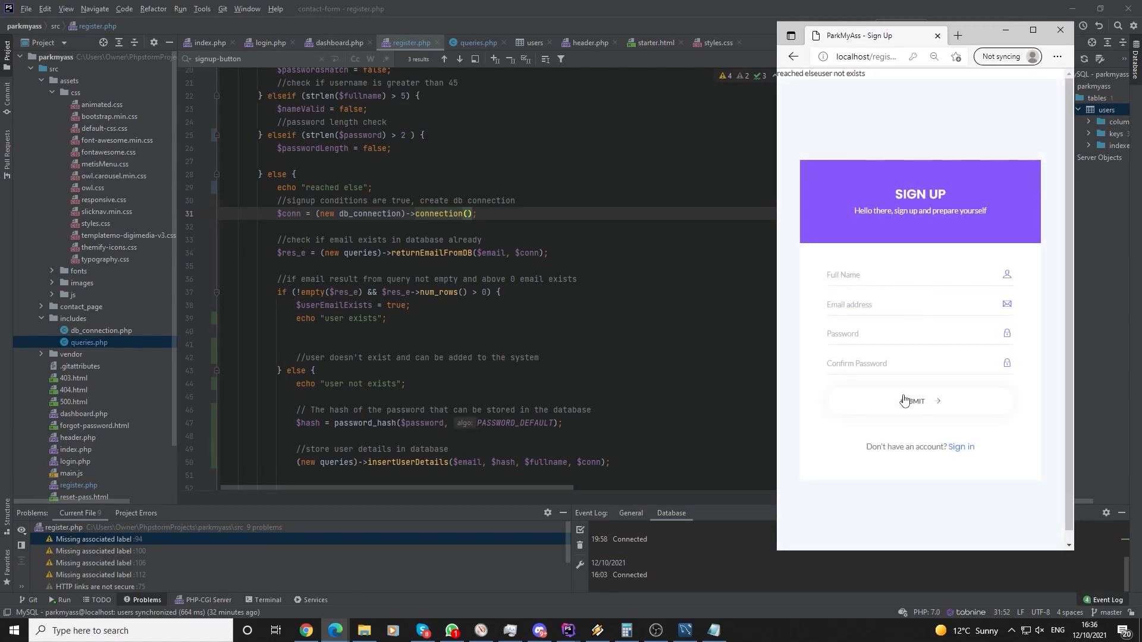
mouse_move(892, 299)
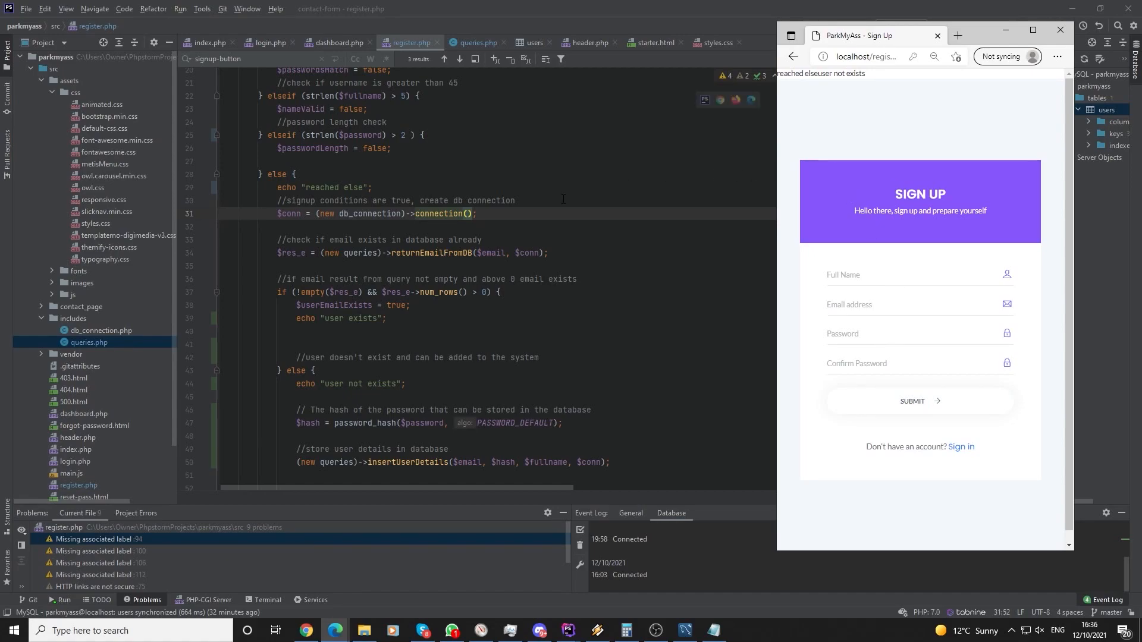
scroll(down, 3)
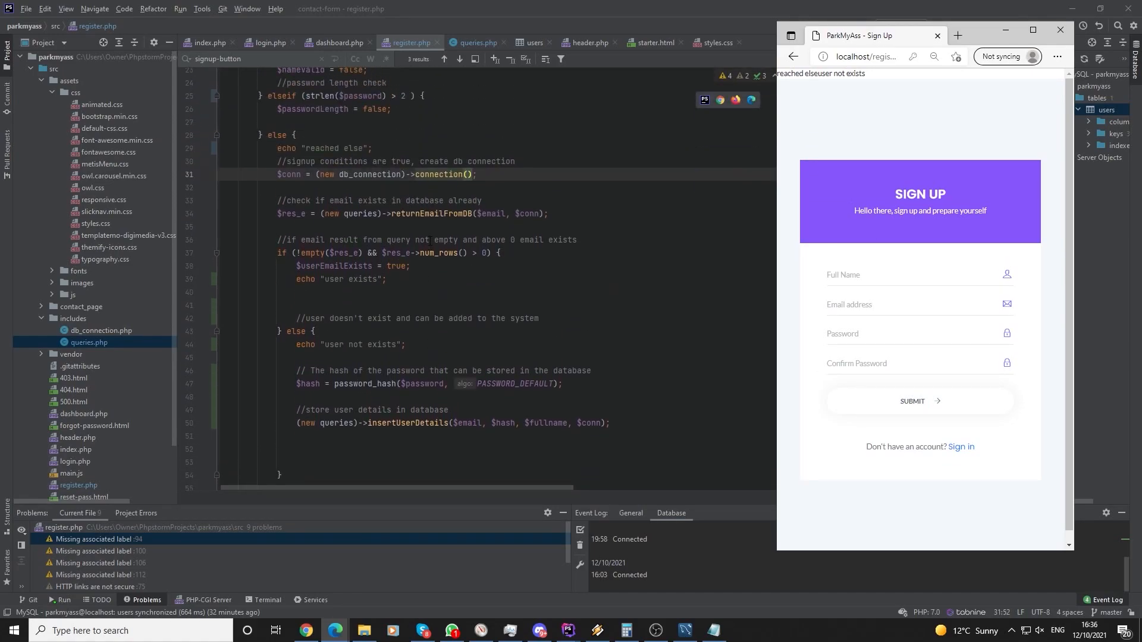
scroll(up, 3)
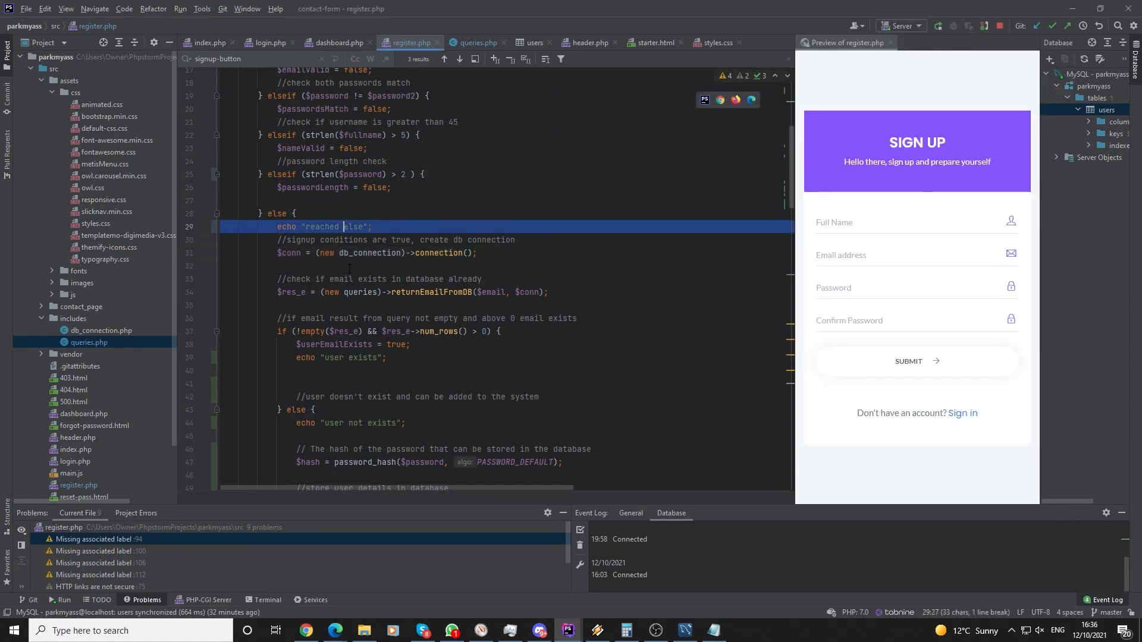
scroll(down, 3)
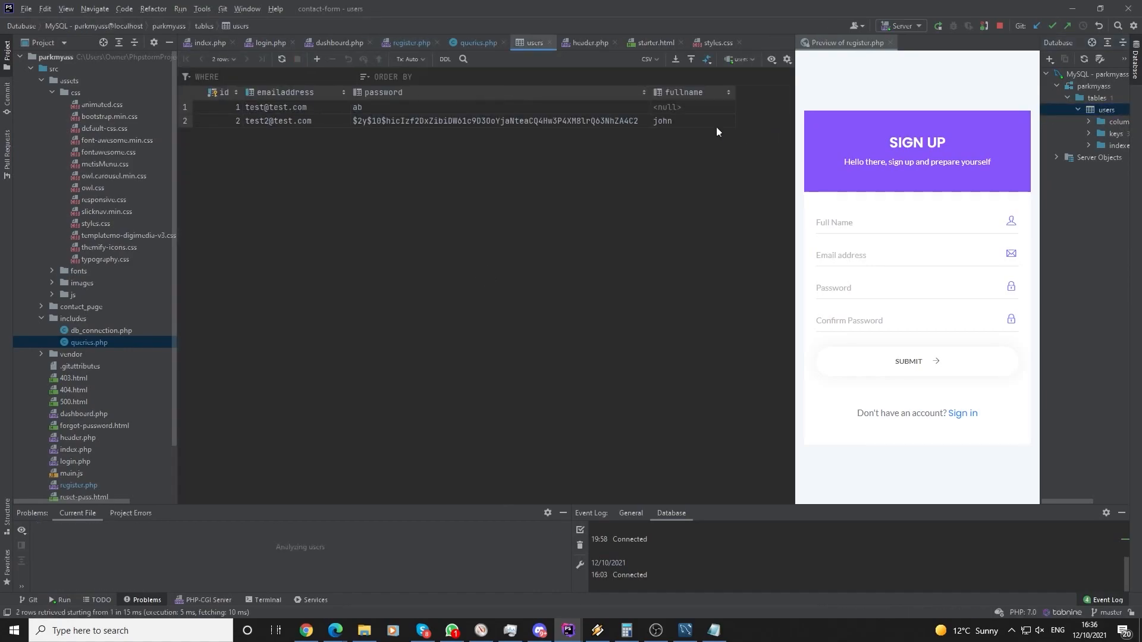
mouse_move(327, 126)
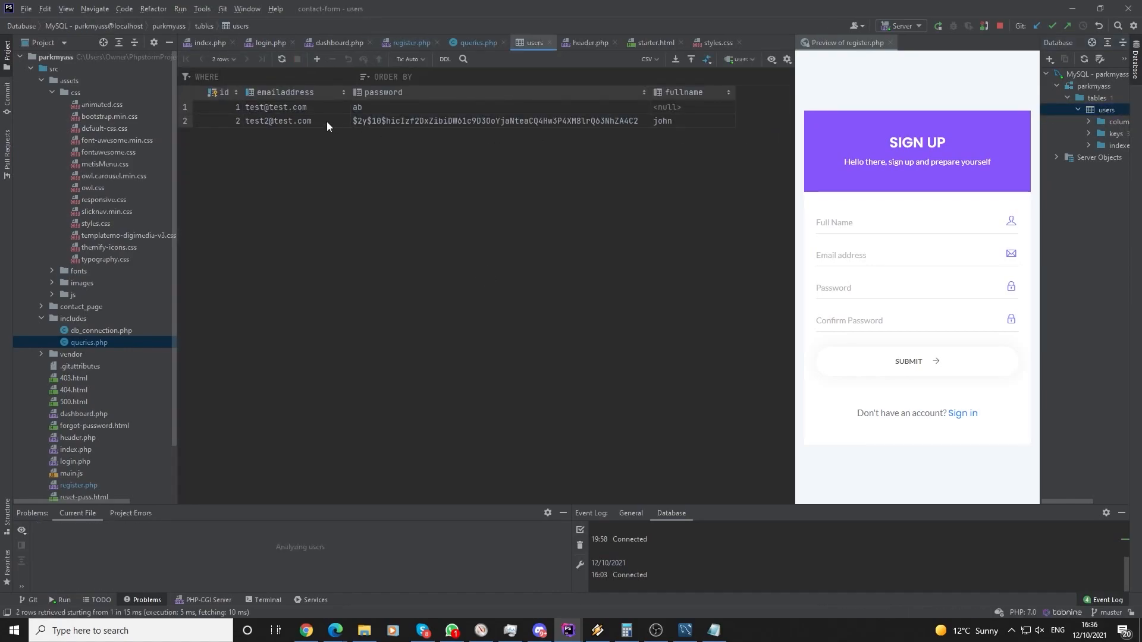
double_click(279, 121)
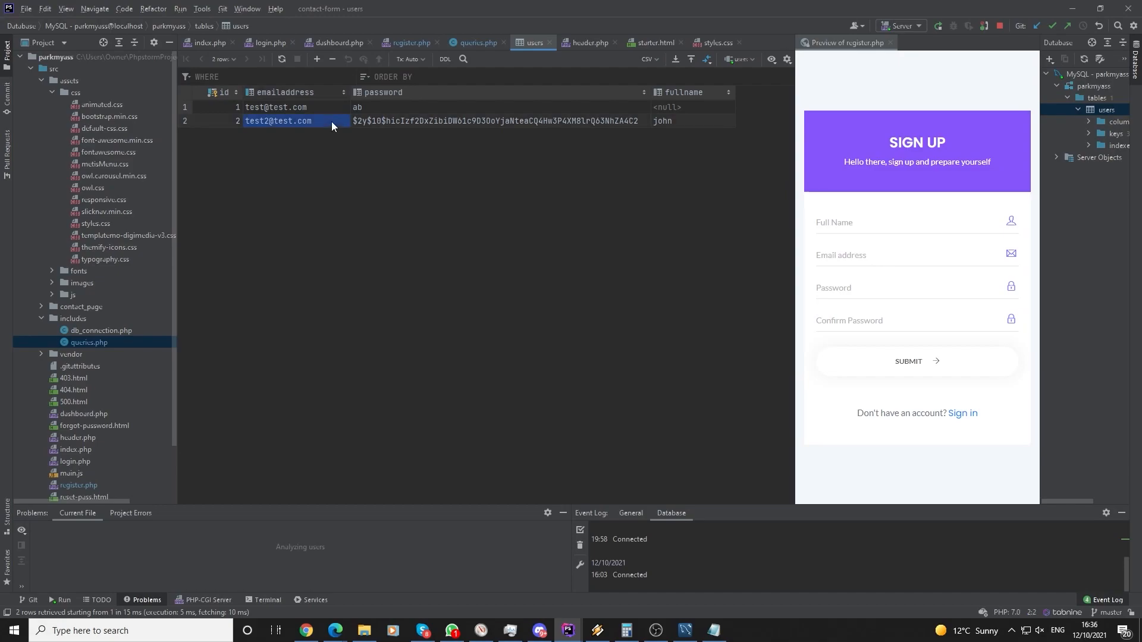
mouse_move(512, 141)
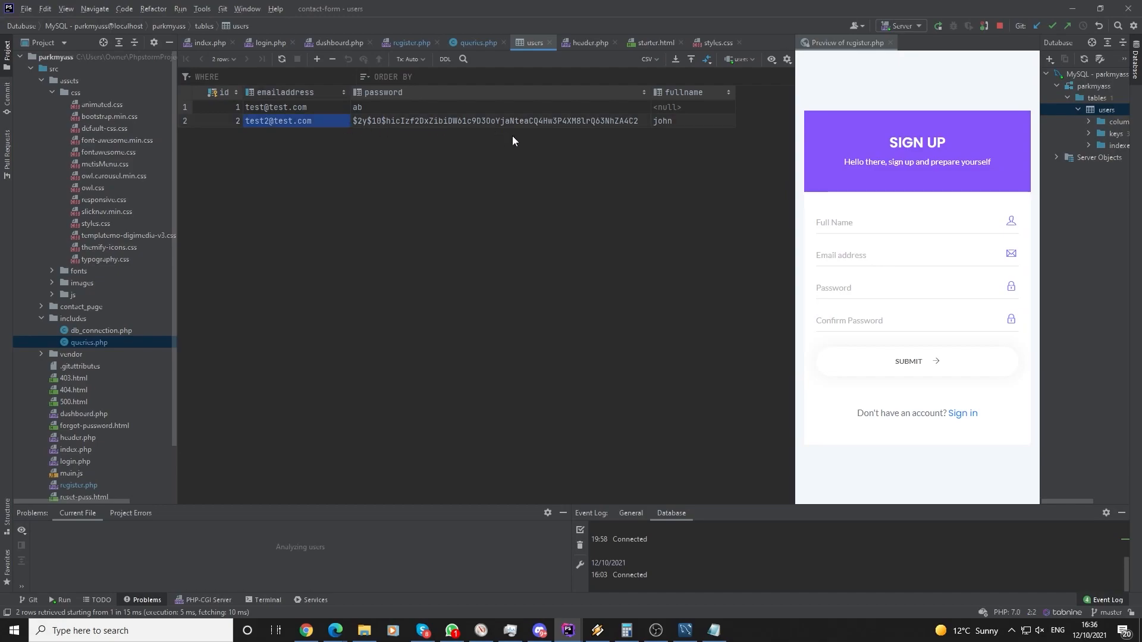
mouse_move(489, 159)
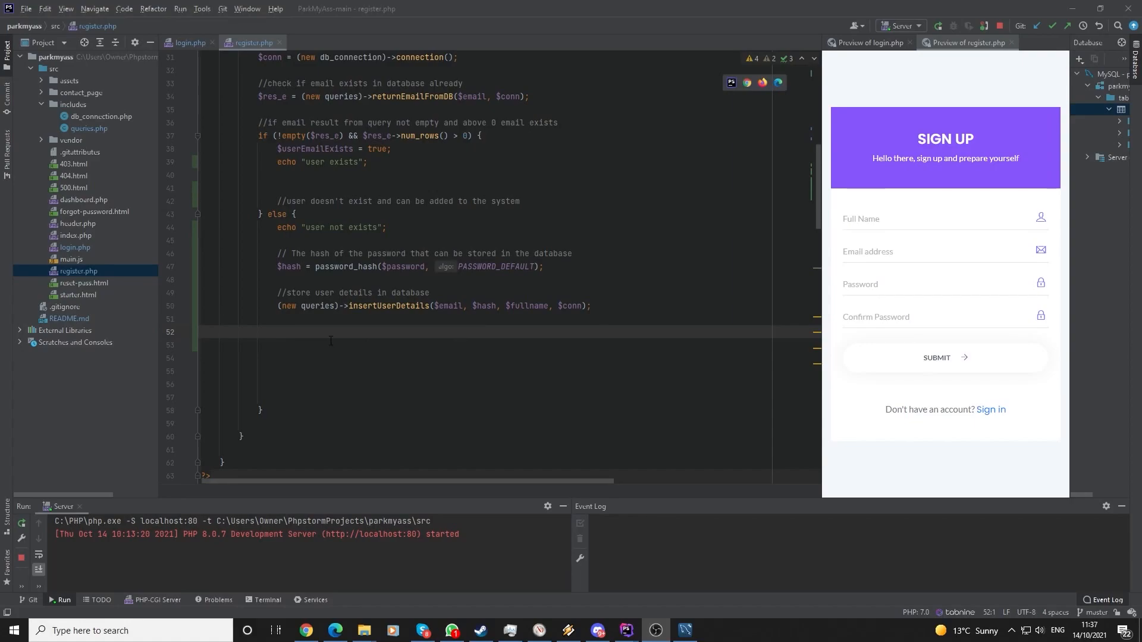
Step: Add session_start(); to register.php and paste login.php's dashboard.php redirect after insertUserDetails
scroll(up, 3)
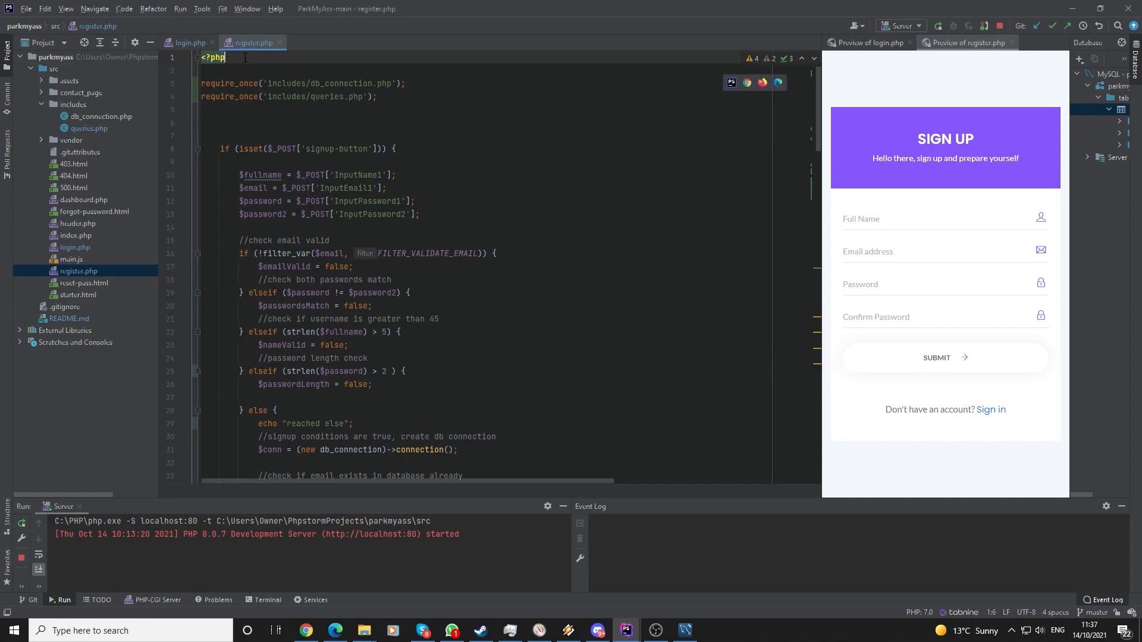
text(session_start();)
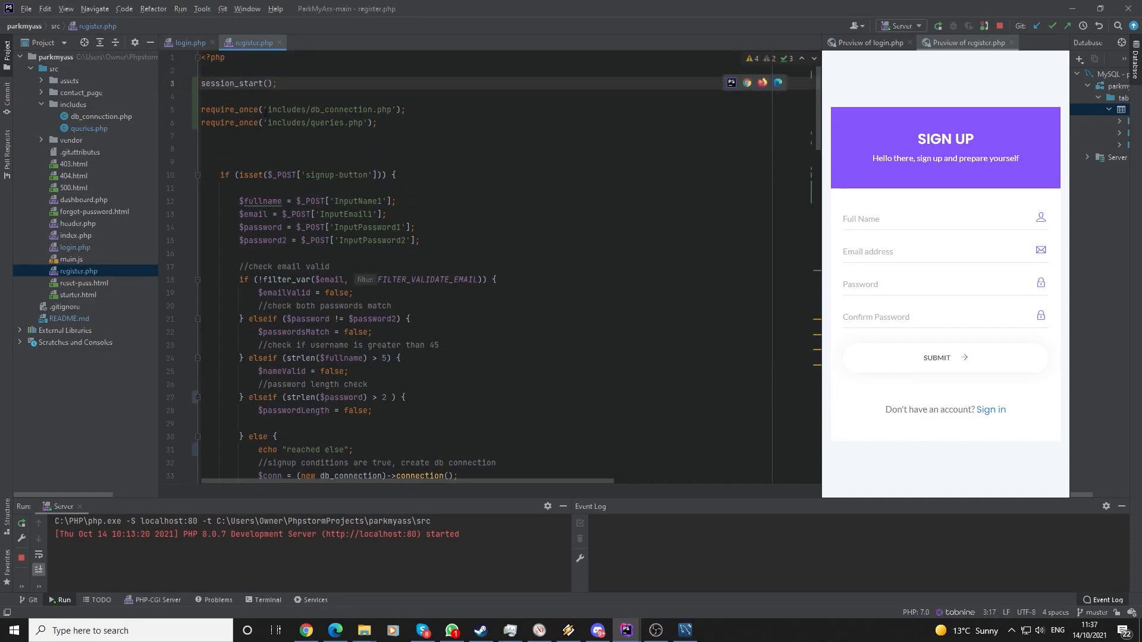
click(189, 42)
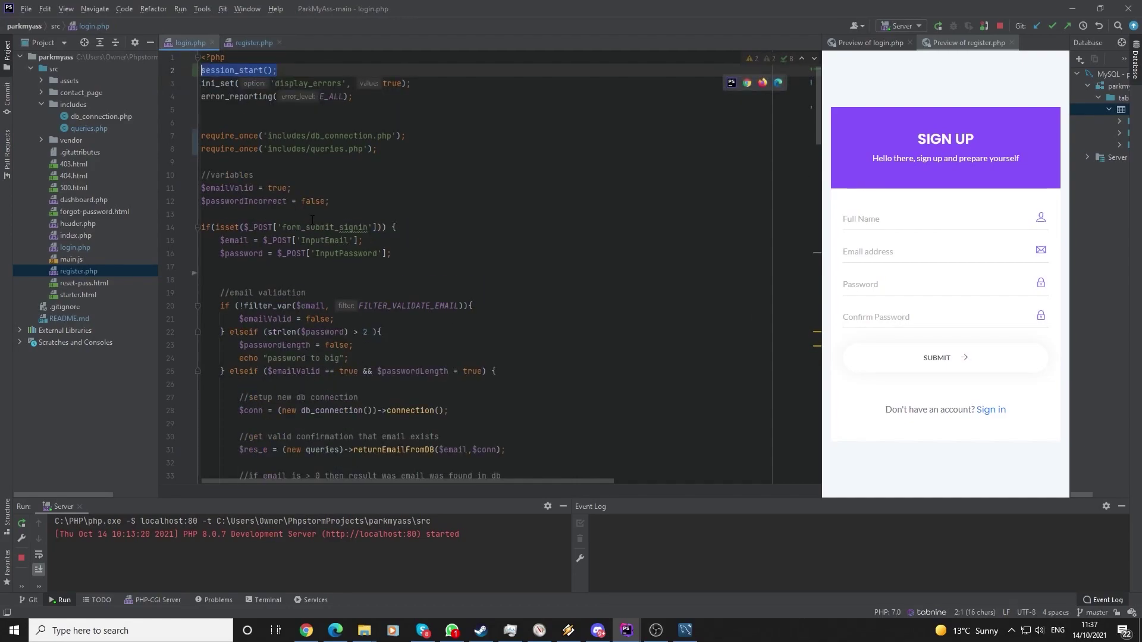
scroll(down, 3)
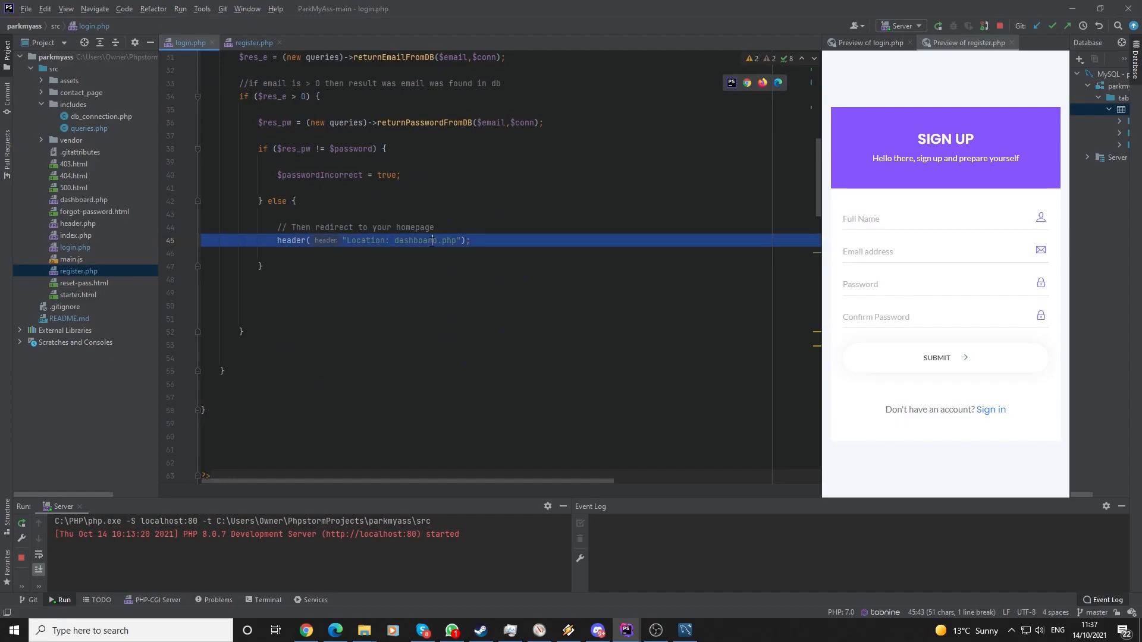
click(253, 43)
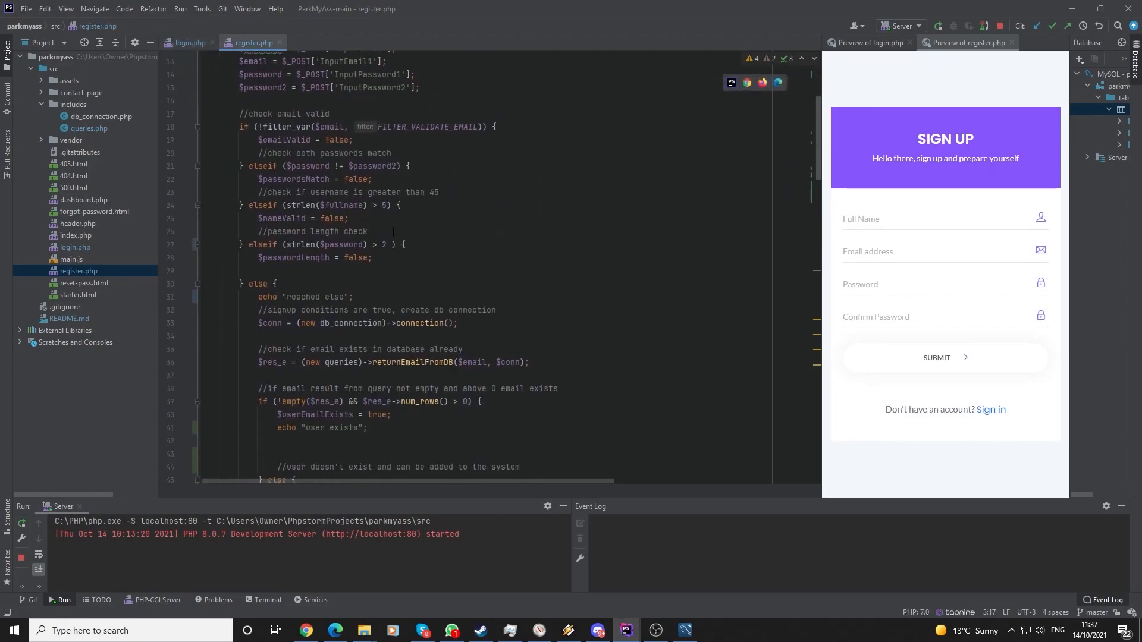
scroll(down, 3)
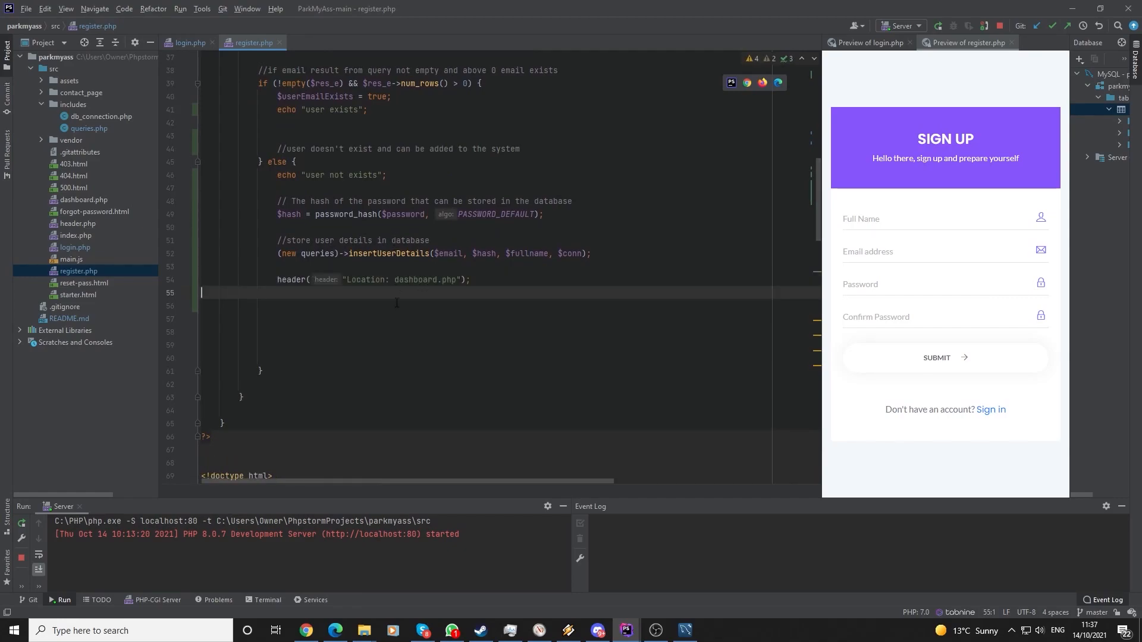
click(336, 631)
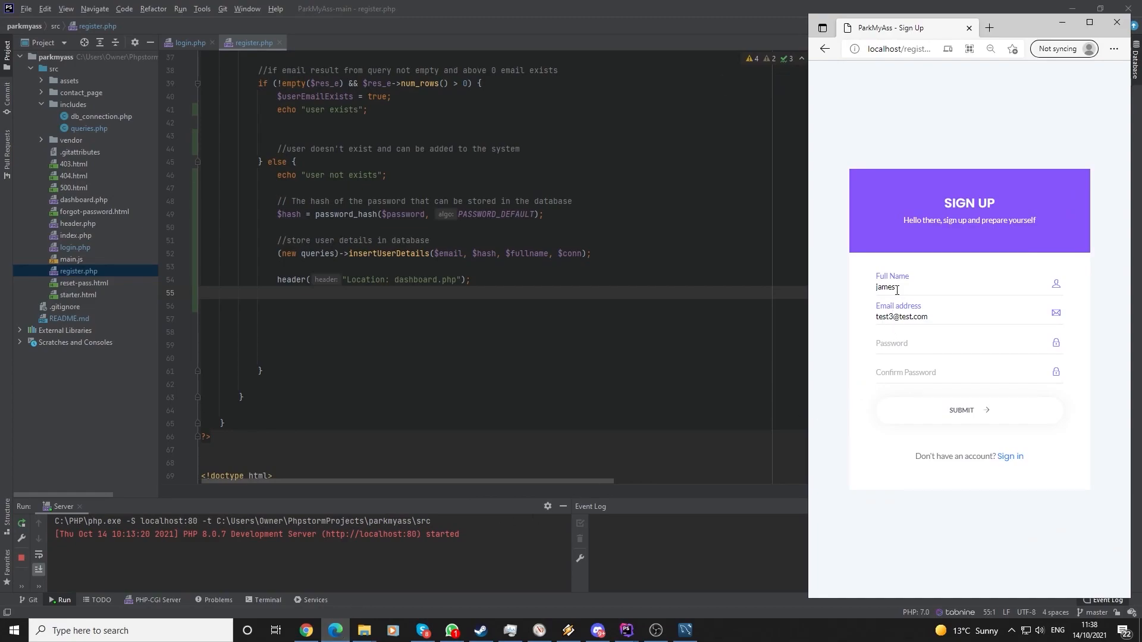
click(947, 287)
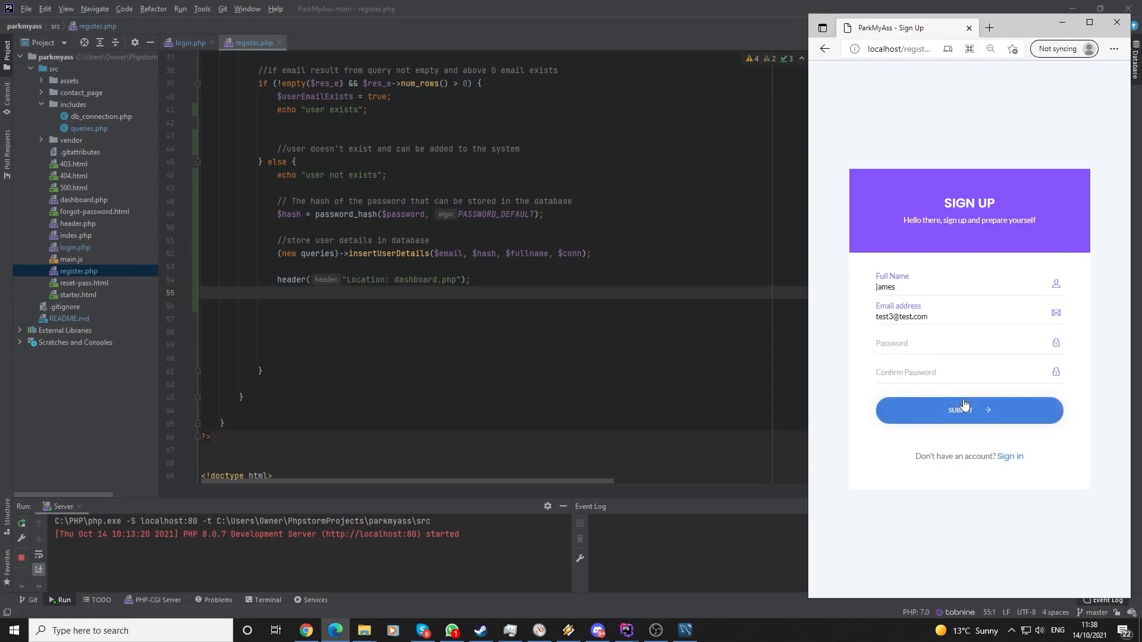
click(961, 347)
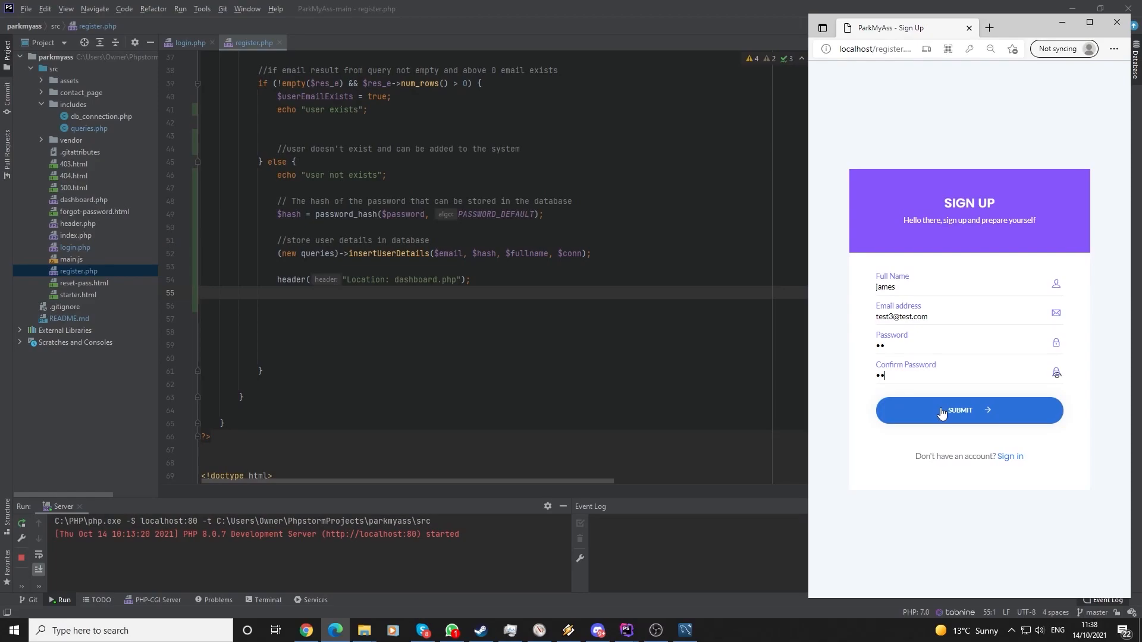
click(968, 410)
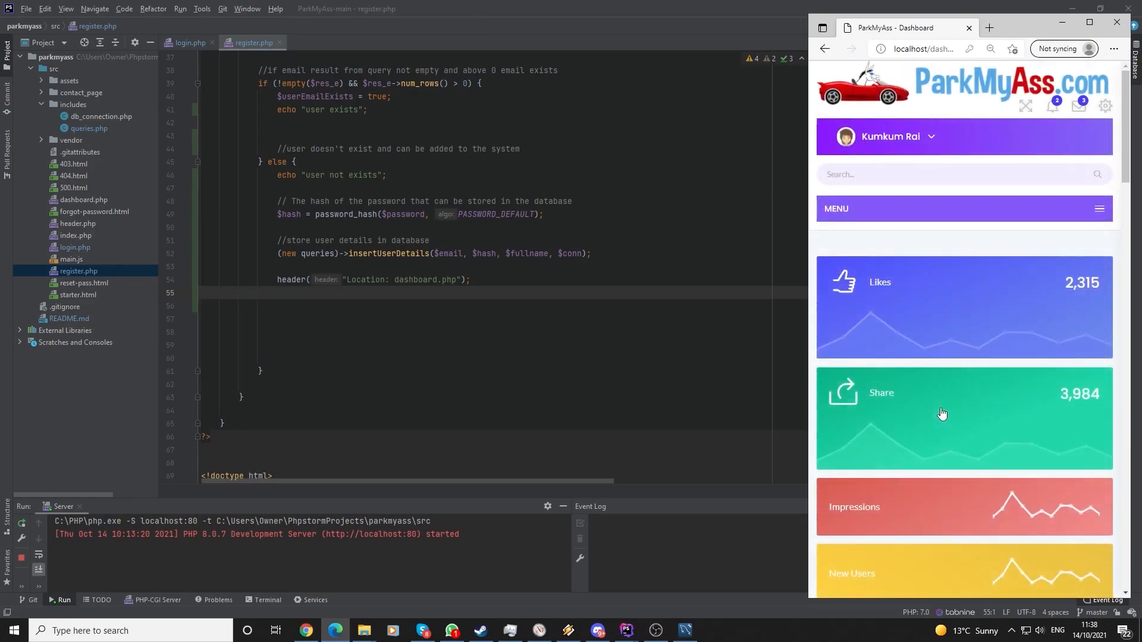
mouse_move(940, 403)
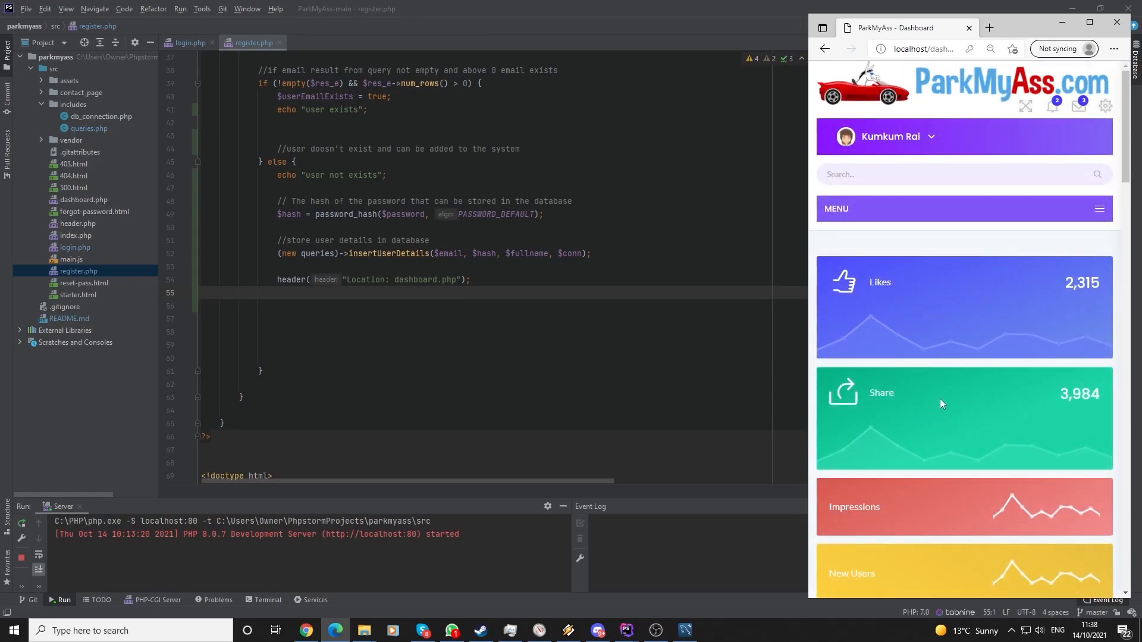